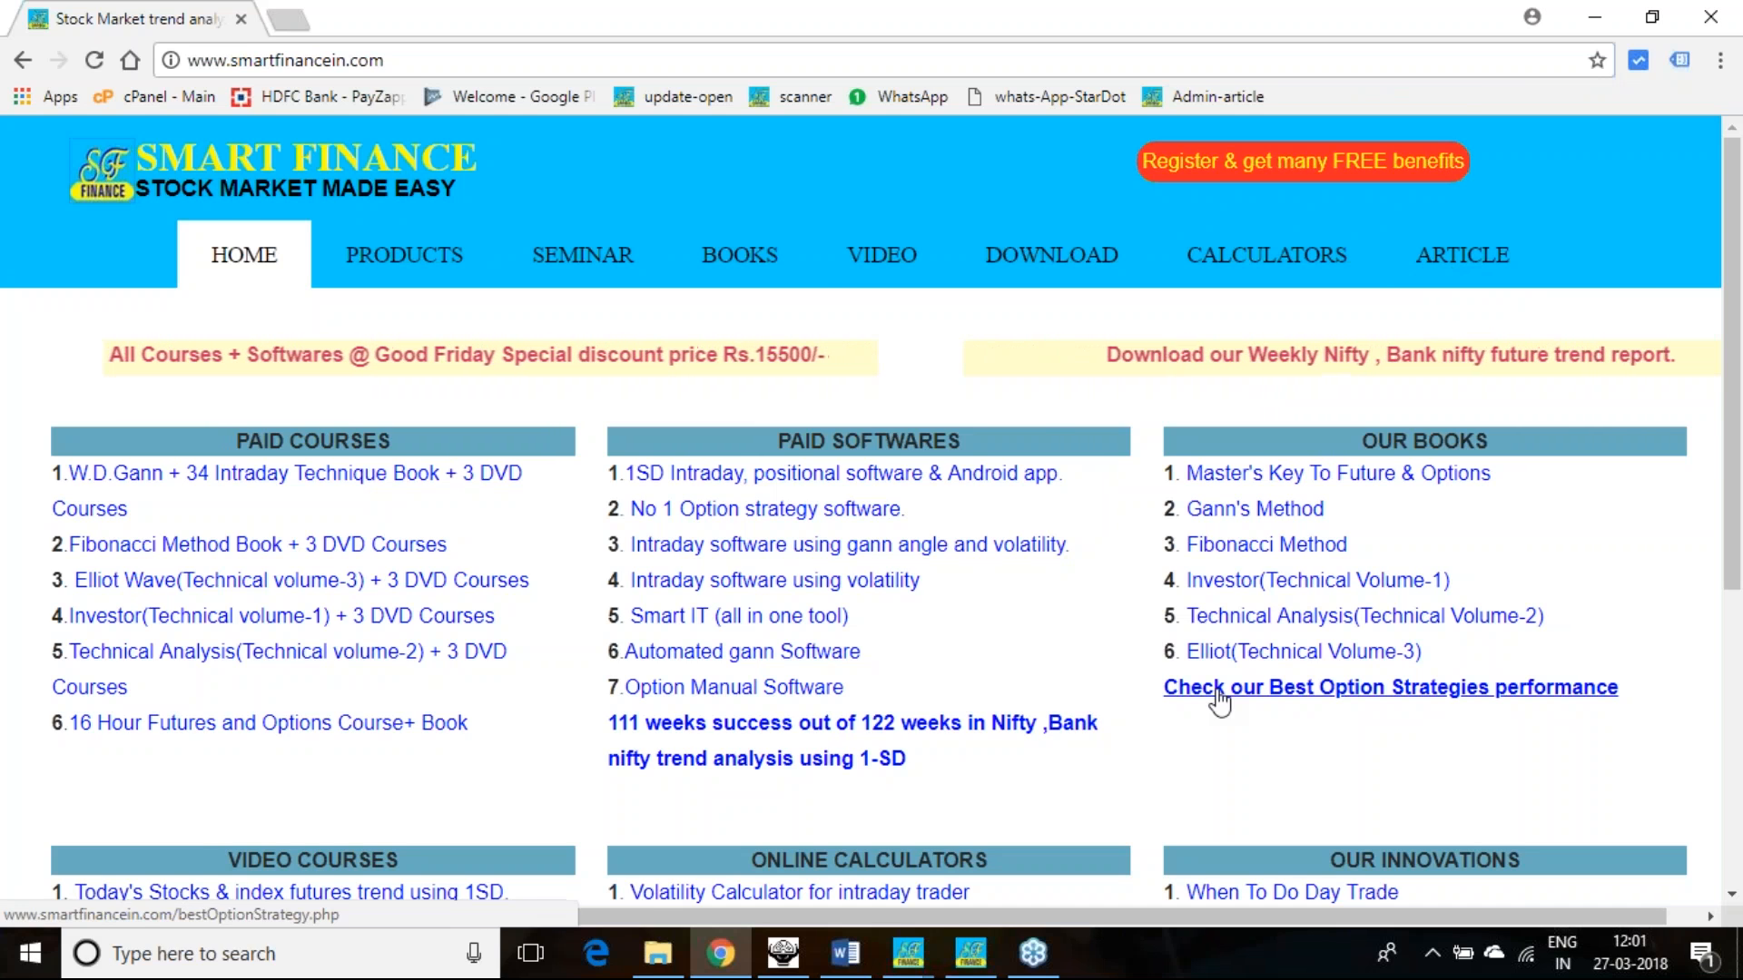
Step: Scroll down the smartfinancein.com home page and follow the YouTube icon to the channel's videos
{"action": "scroll", "scroll_direction": "down", "scroll_amount": 3}
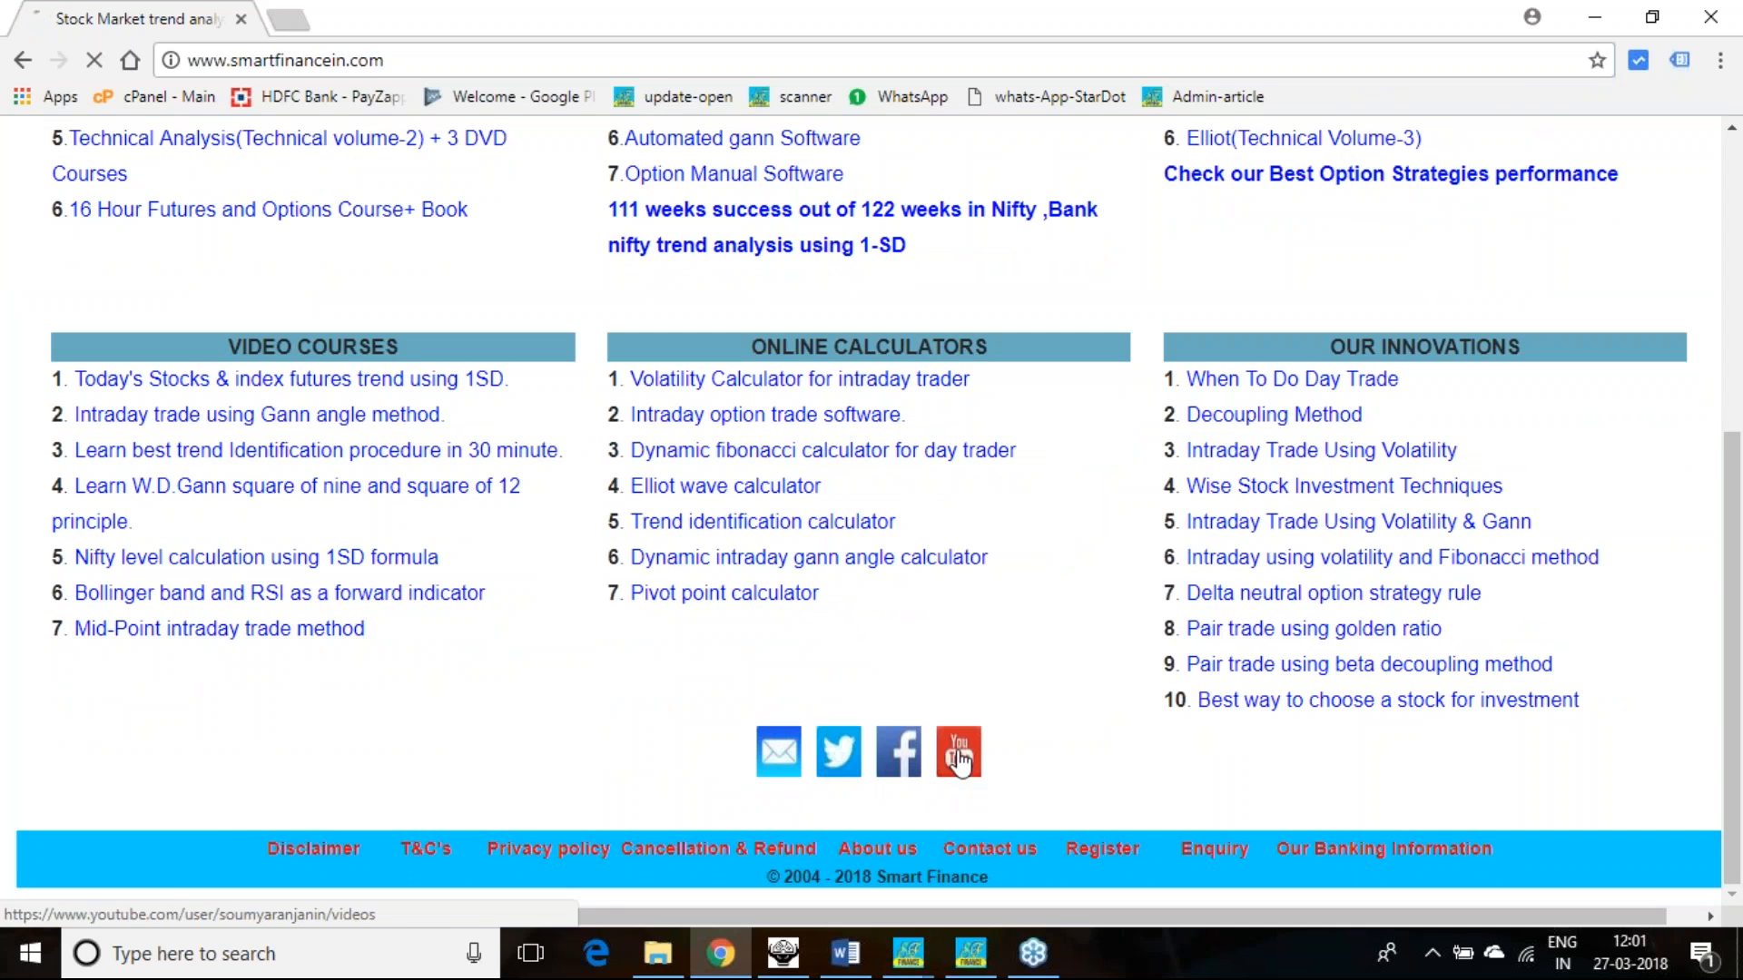
{"action": "left_click", "coordinate": [959, 752]}
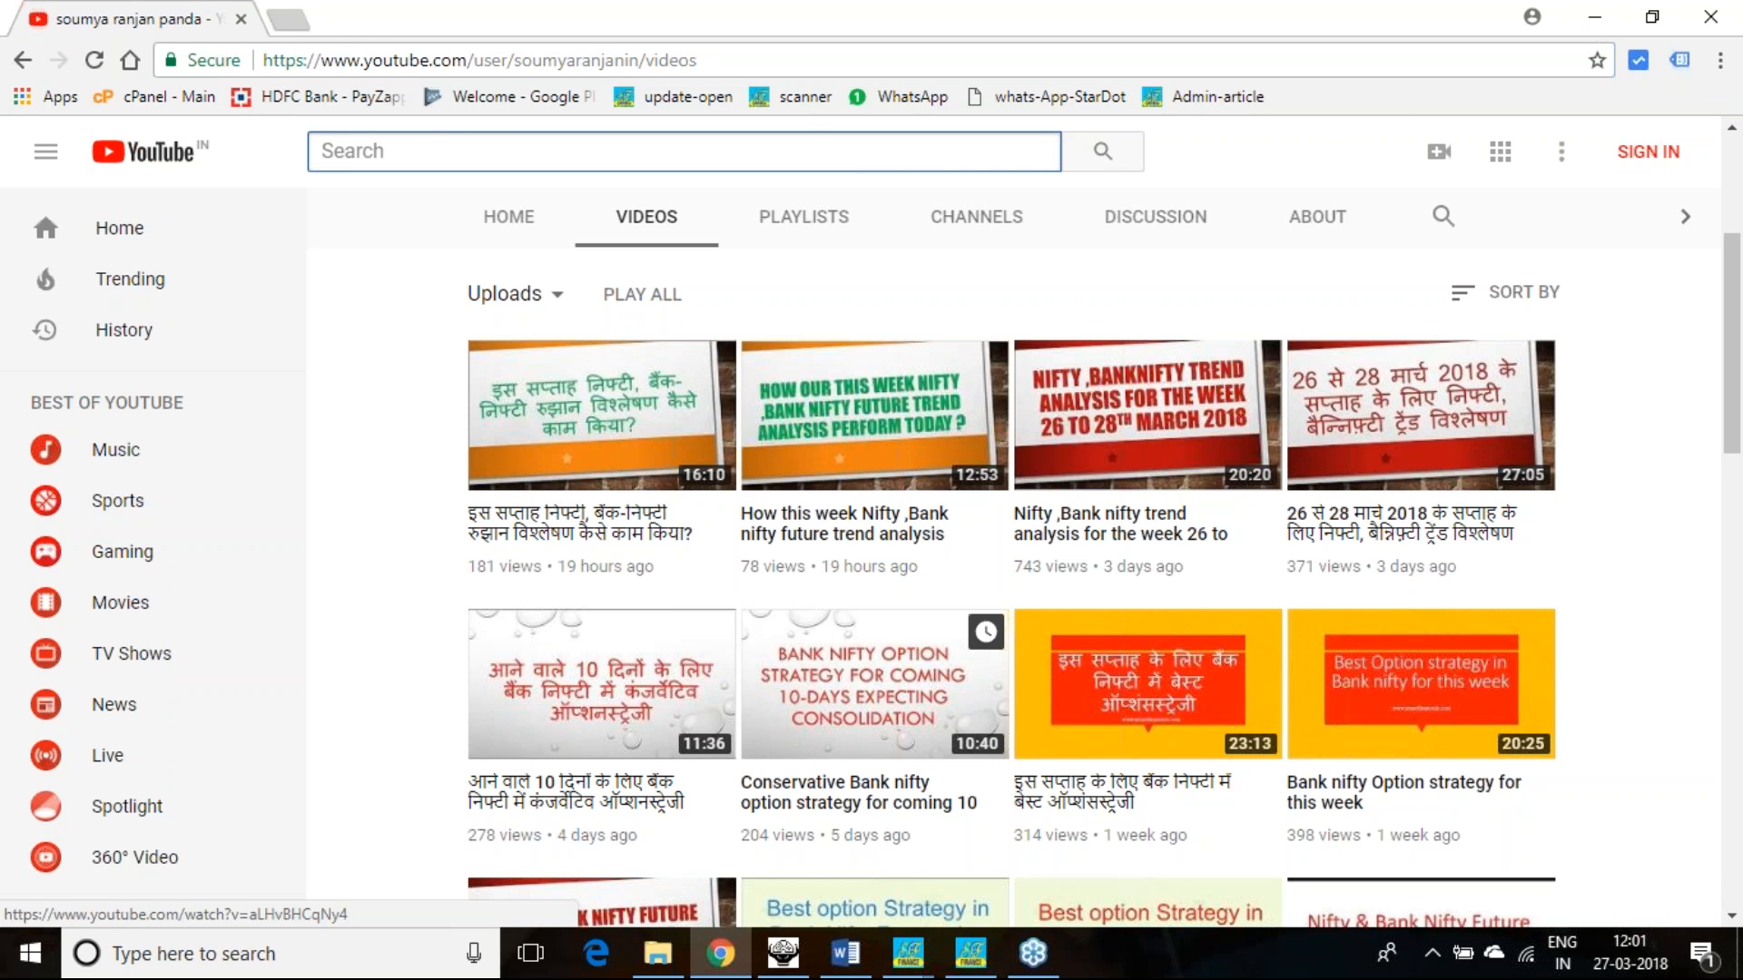
{"action": "mouse_move", "coordinate": [962, 761]}
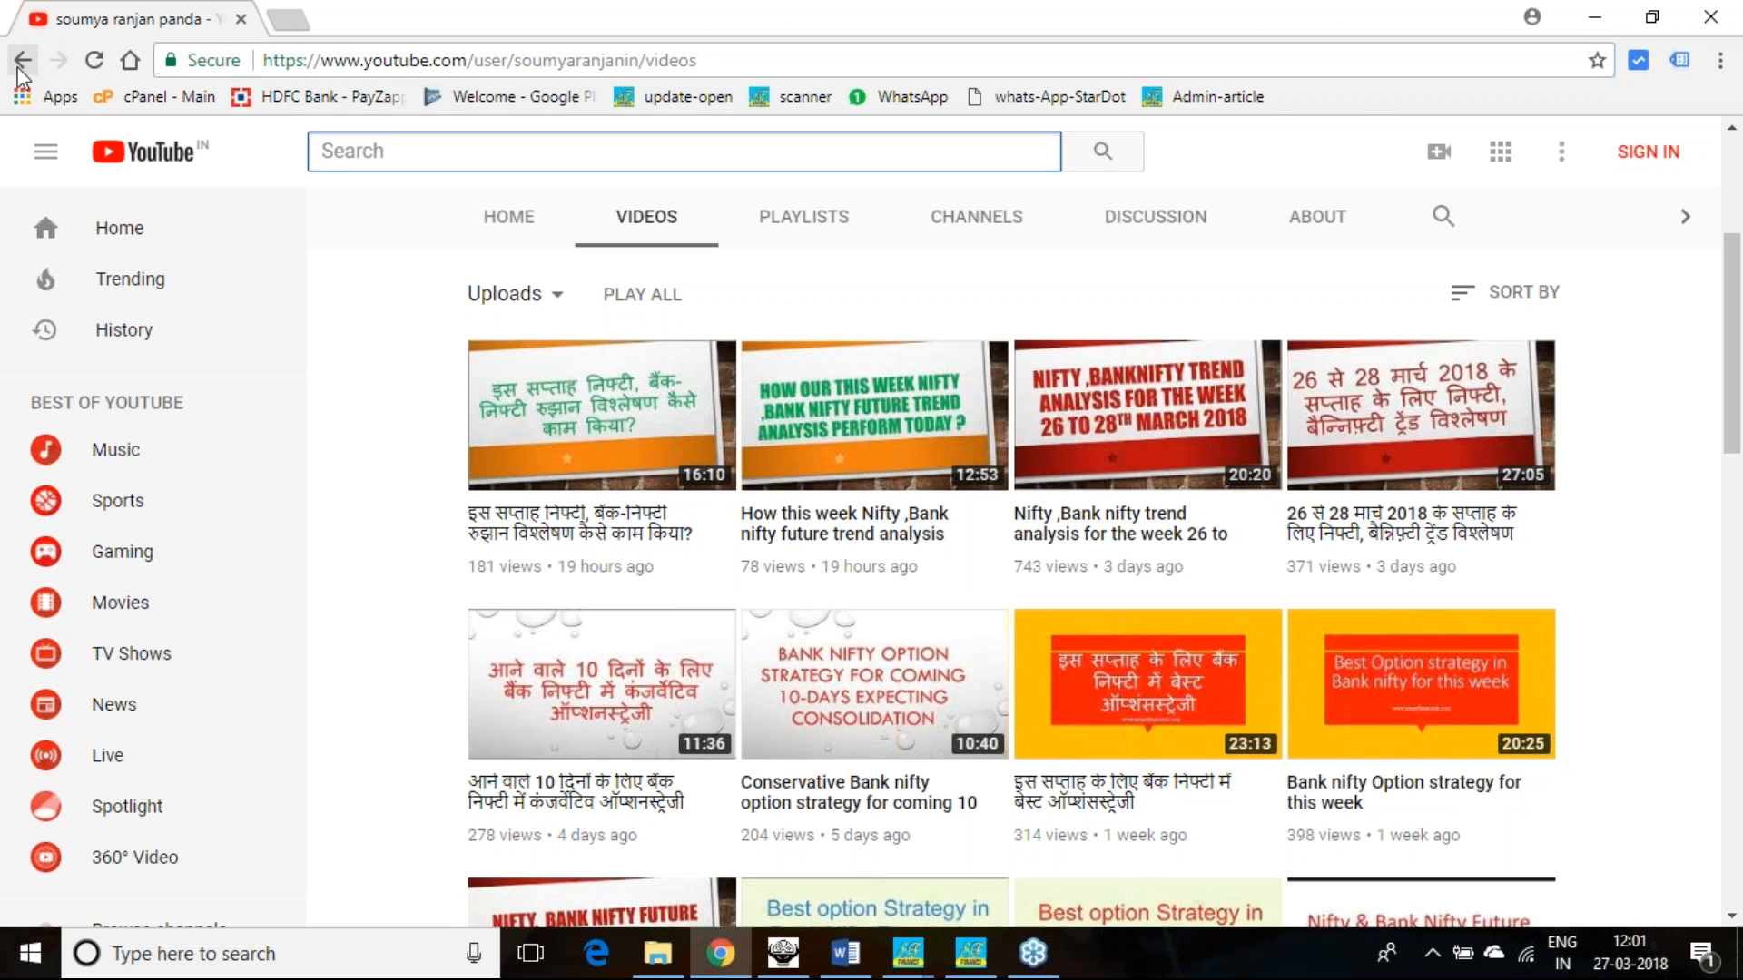
Step: Review the BANKNIFTY-2018-03-22 strategy's day-by-day performance results, then return to the Smart Finance home page
{"action": "left_click", "coordinate": [22, 60]}
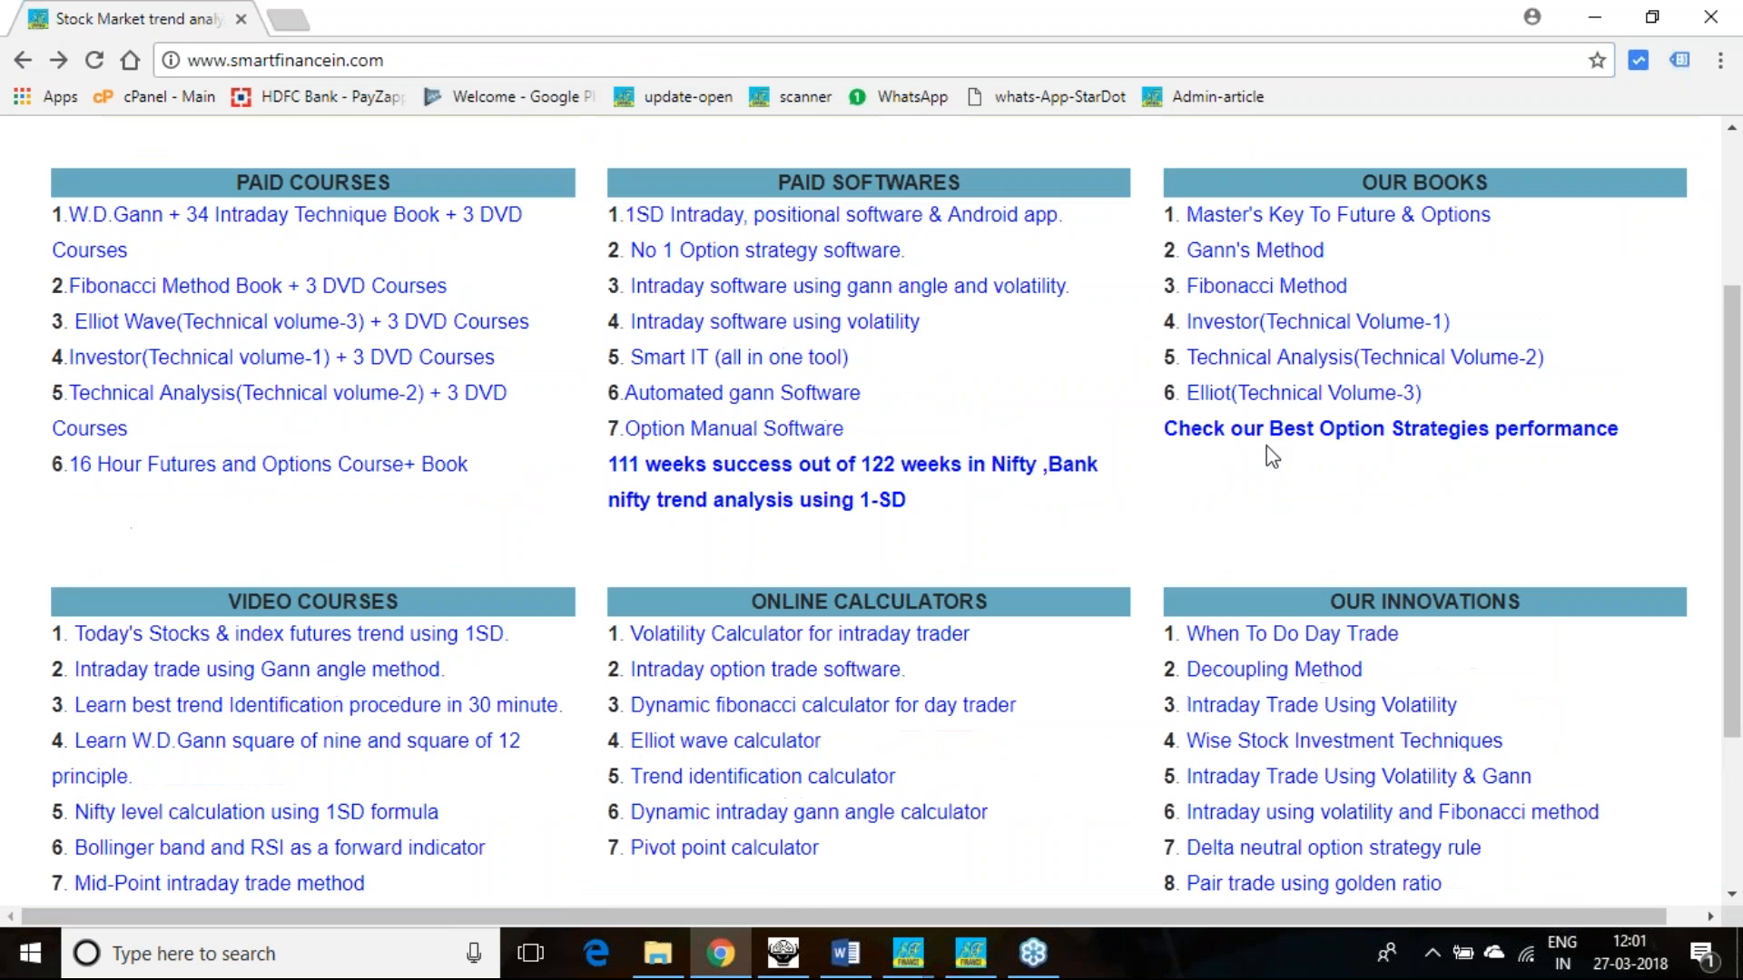
{"action": "left_click", "coordinate": [1389, 428]}
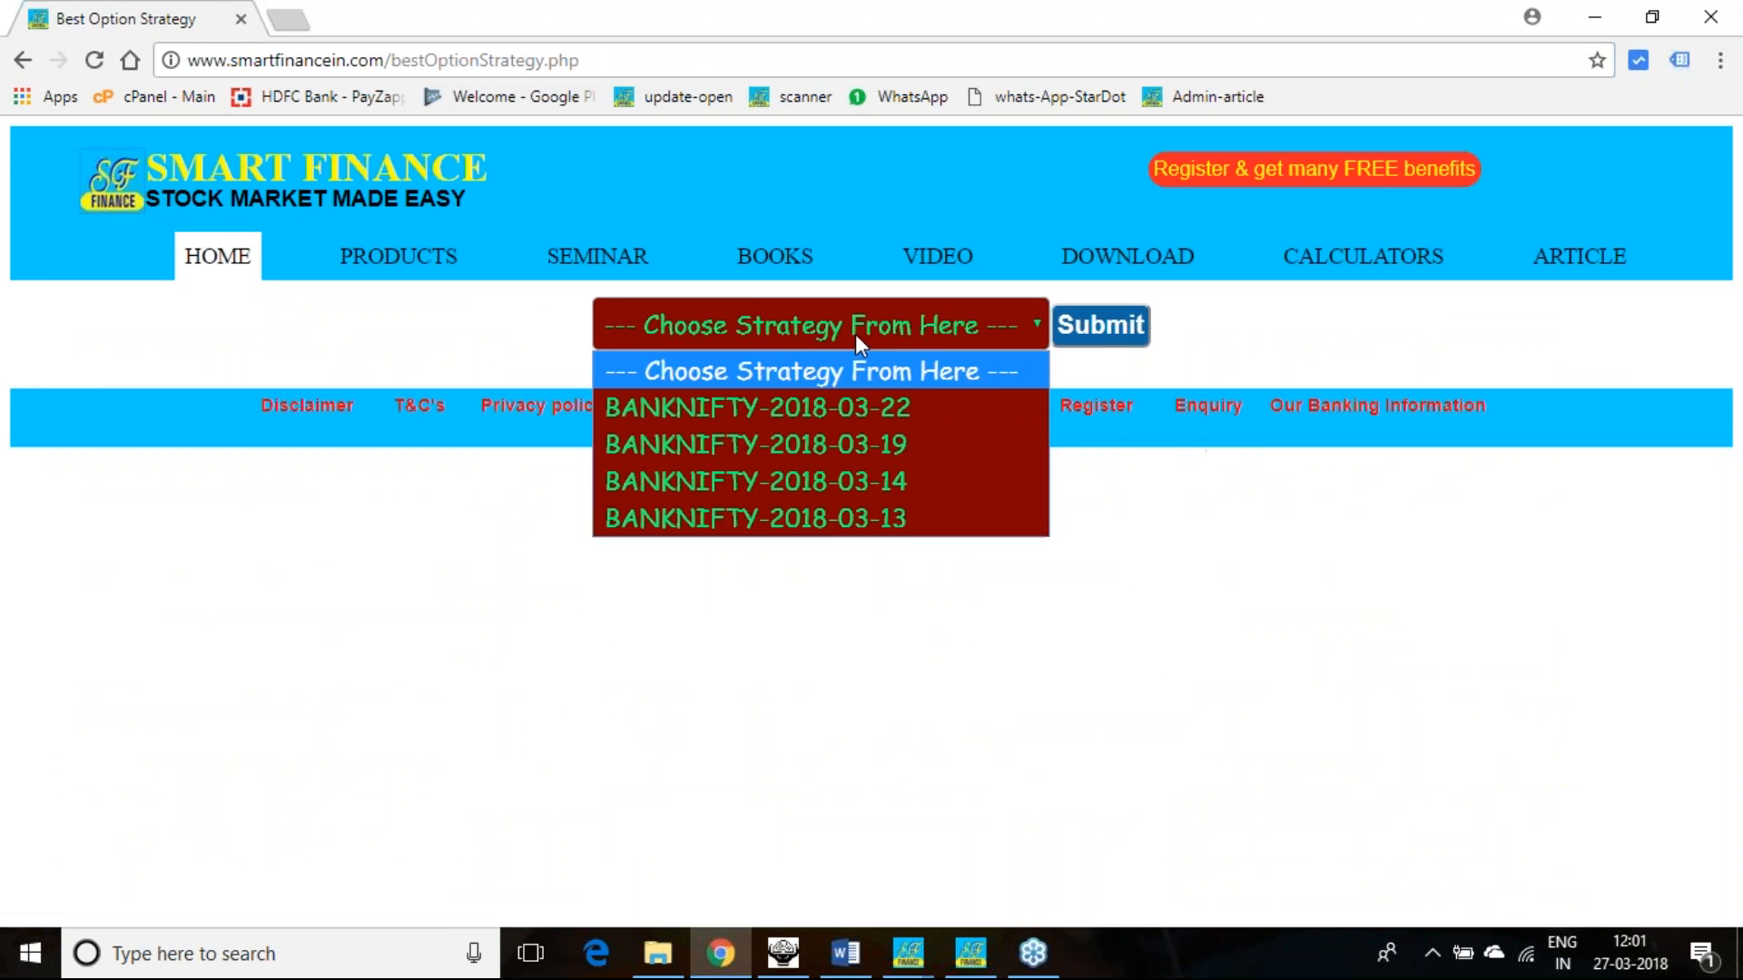
{"action": "mouse_move", "coordinate": [757, 445]}
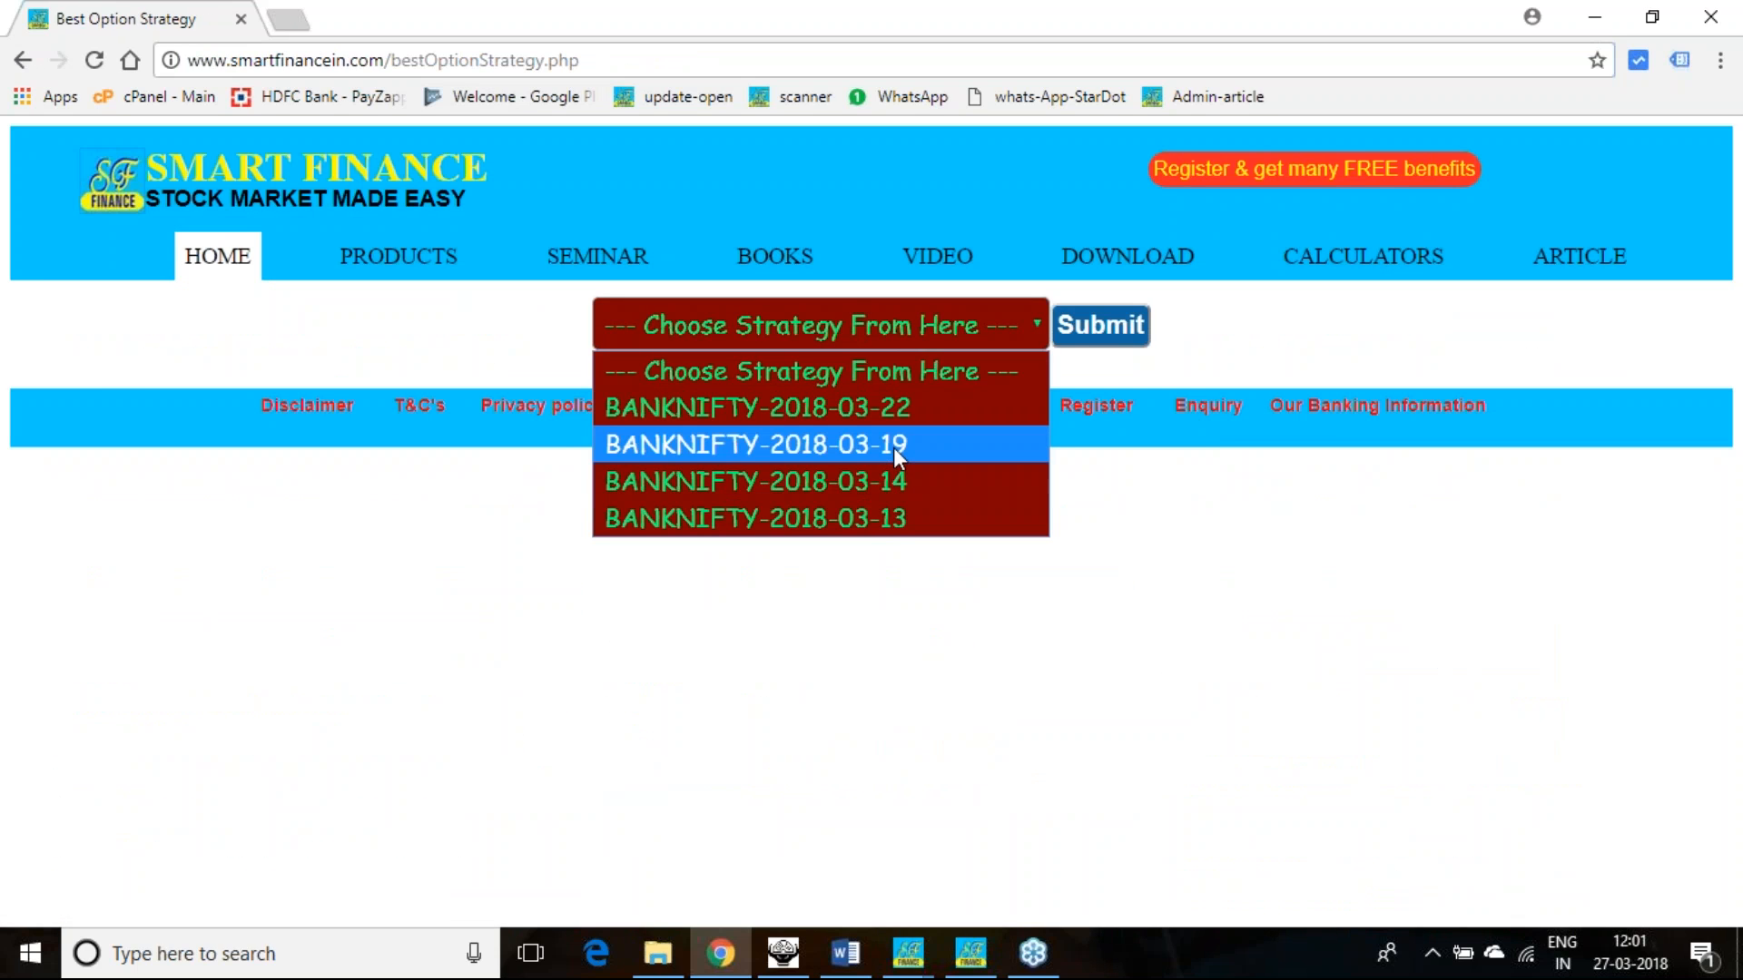
{"action": "left_click", "coordinate": [755, 444]}
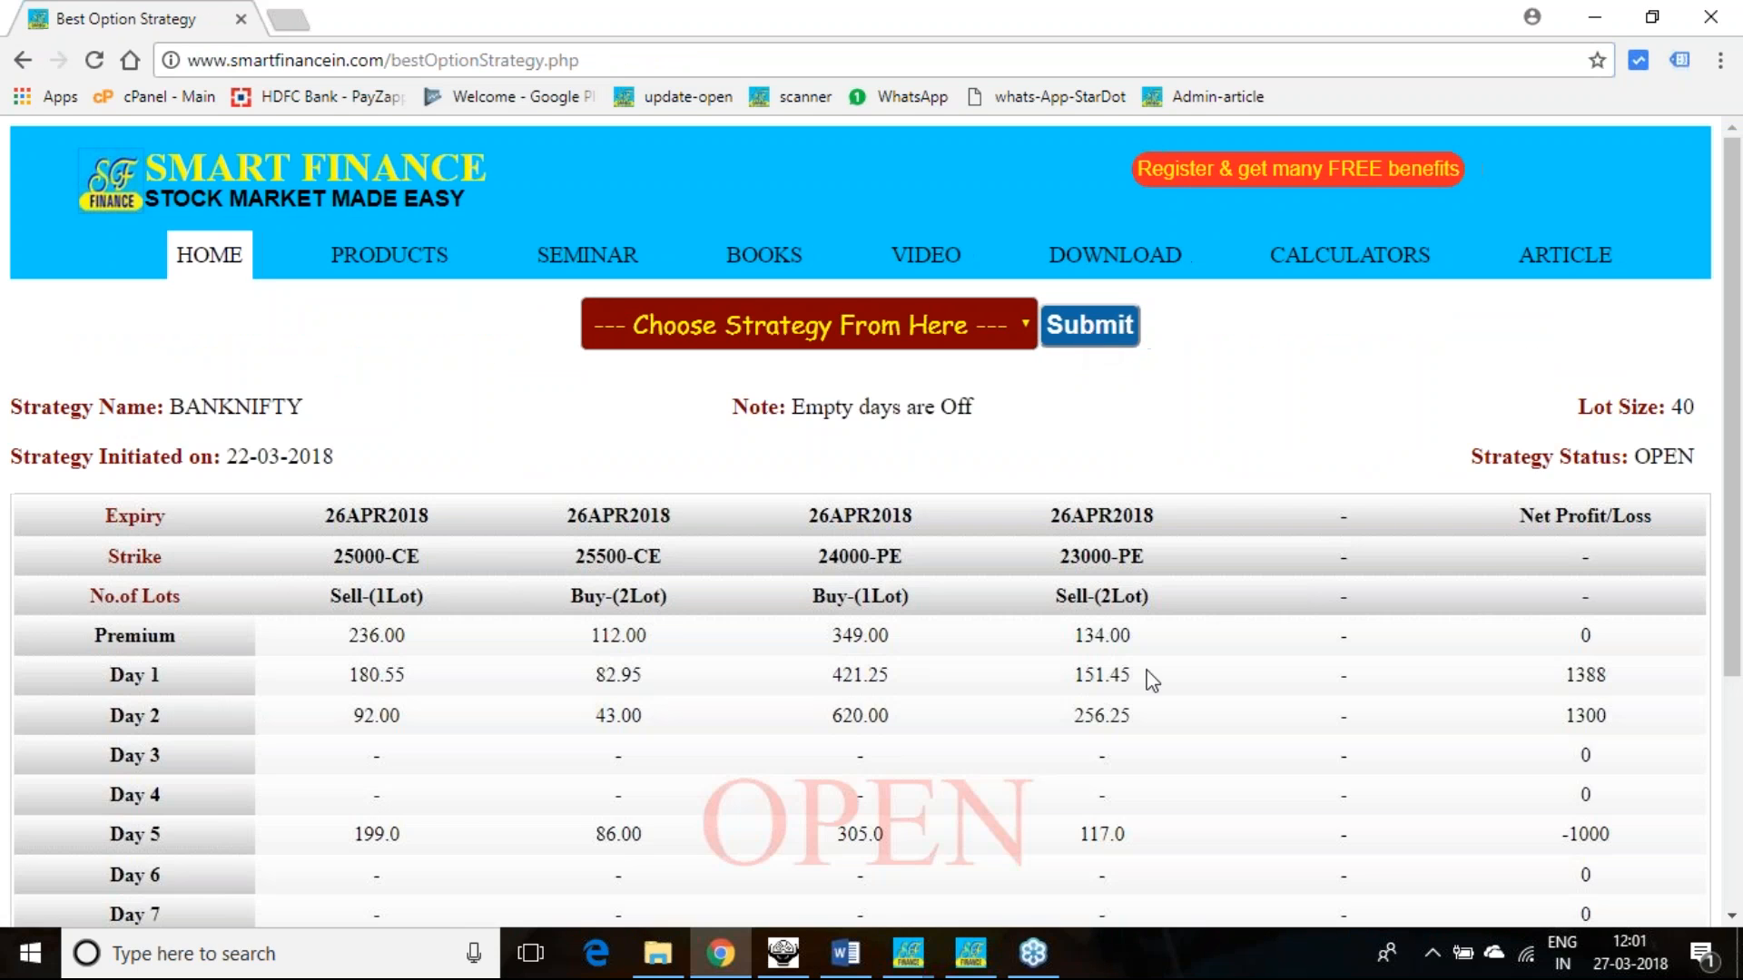
{"action": "mouse_move", "coordinate": [278, 700]}
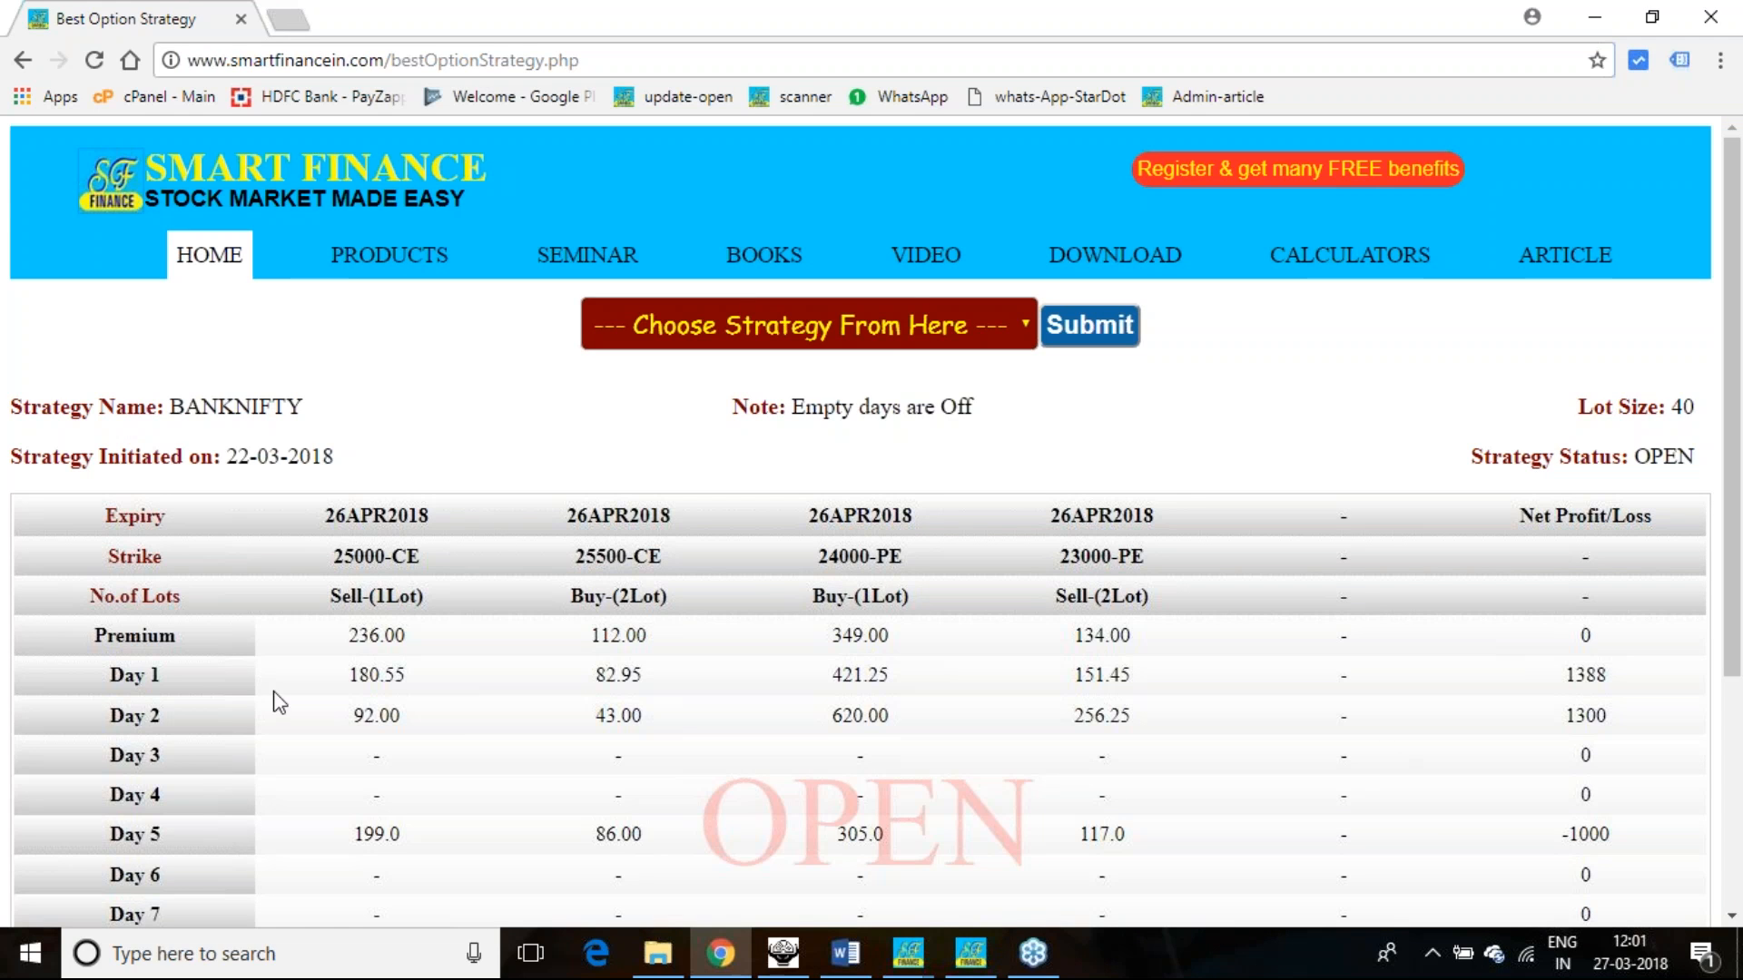
{"action": "mouse_move", "coordinate": [461, 703]}
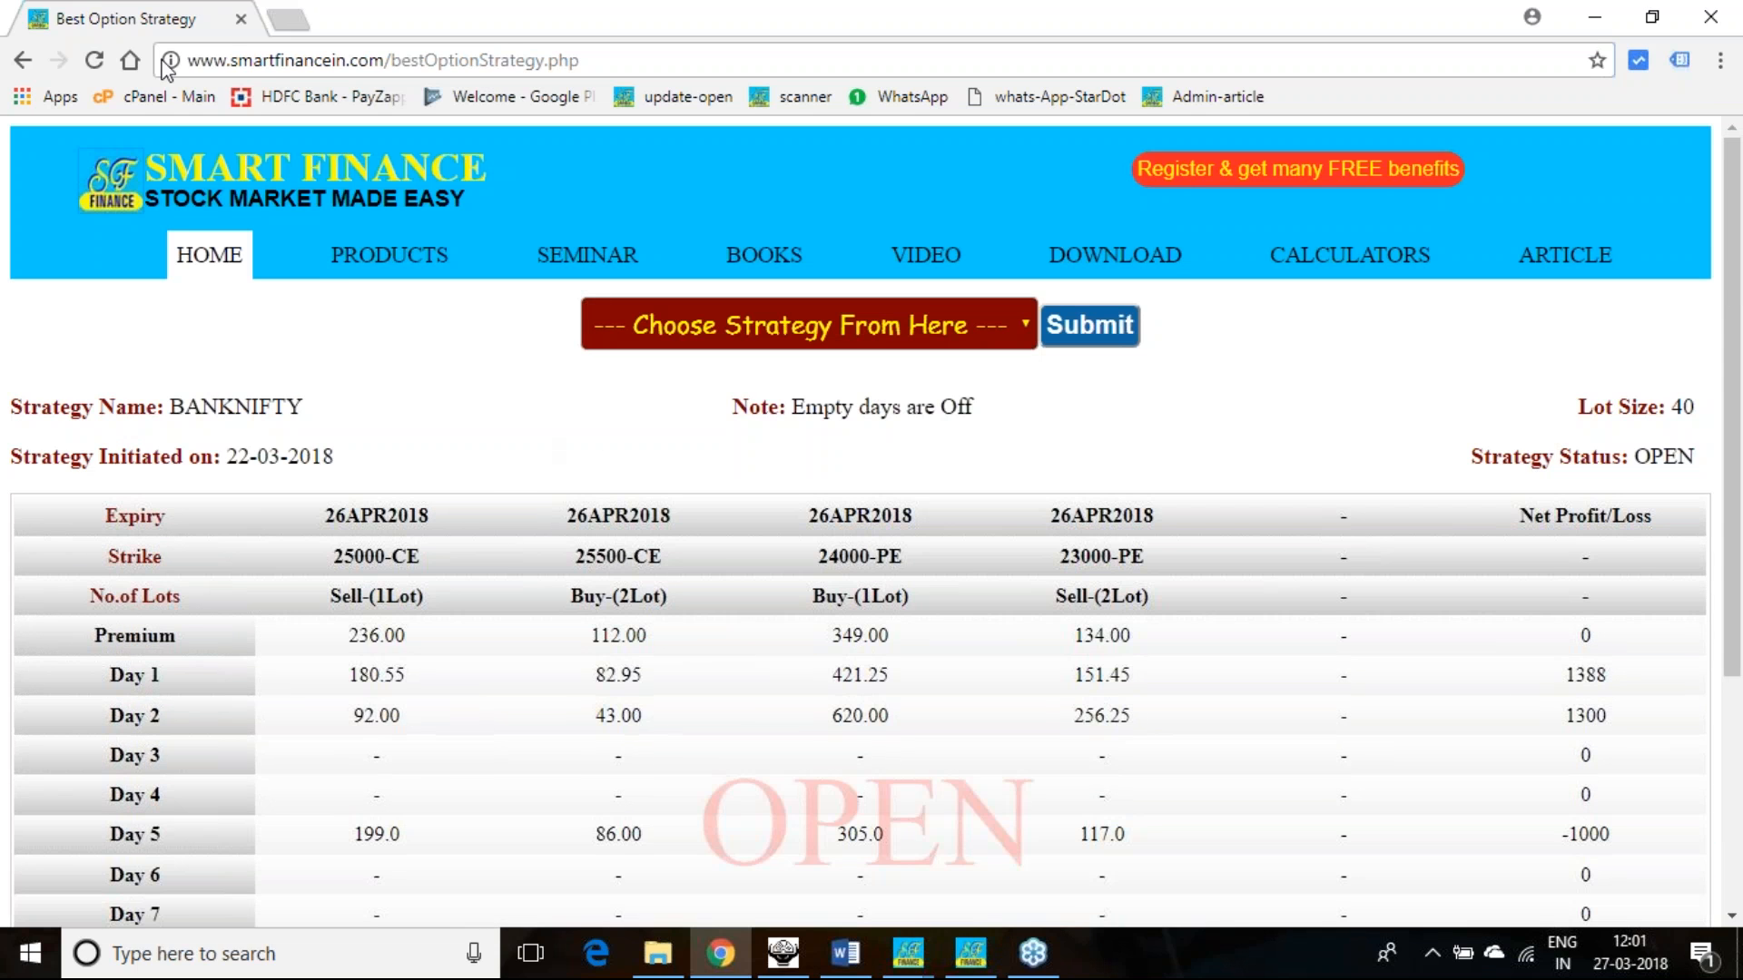
{"action": "left_click", "coordinate": [23, 60]}
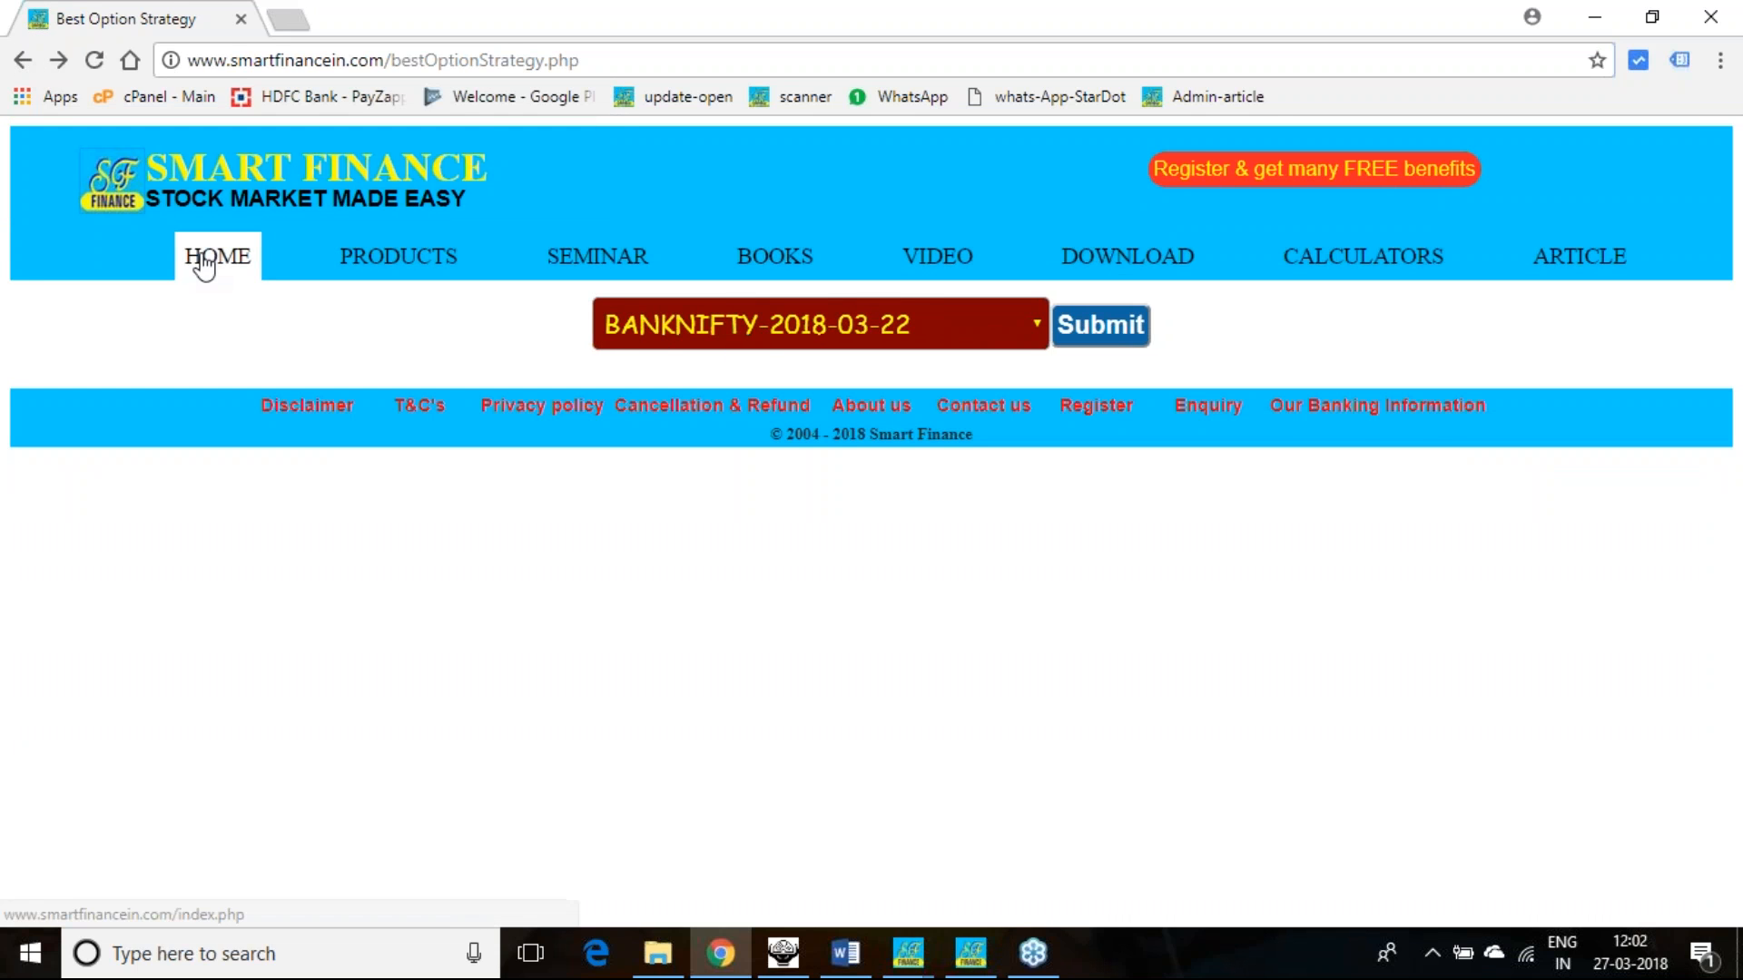
{"action": "left_click", "coordinate": [218, 257]}
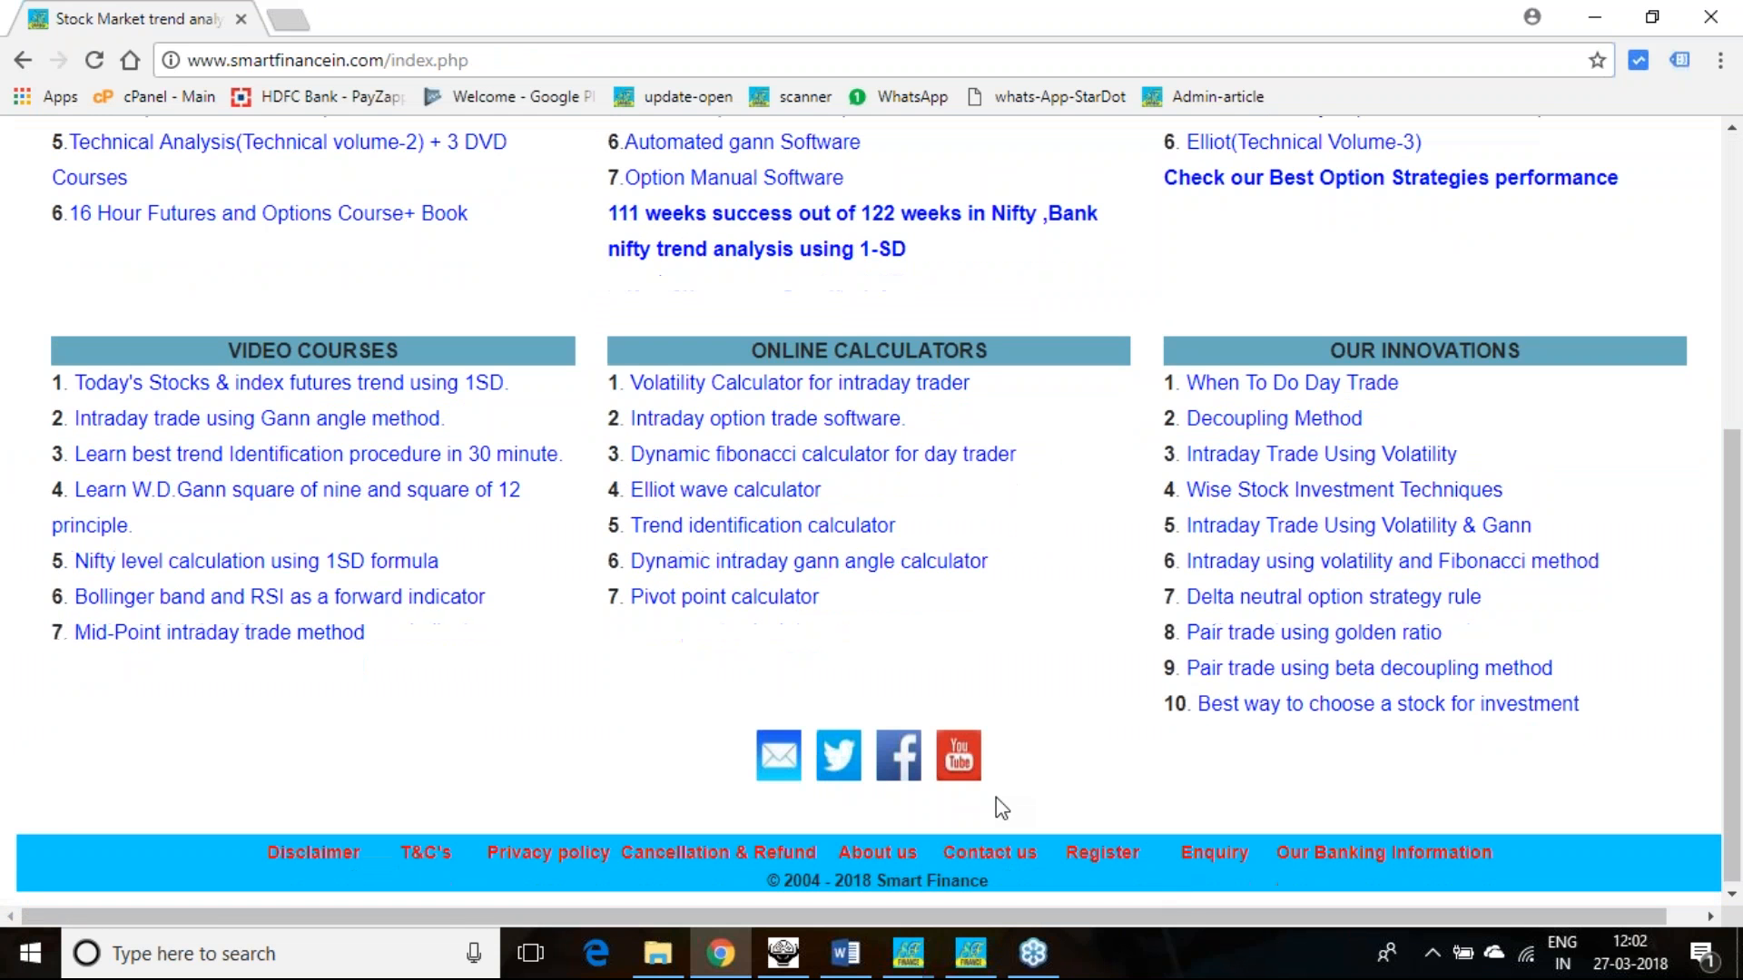
{"action": "mouse_move", "coordinate": [957, 756]}
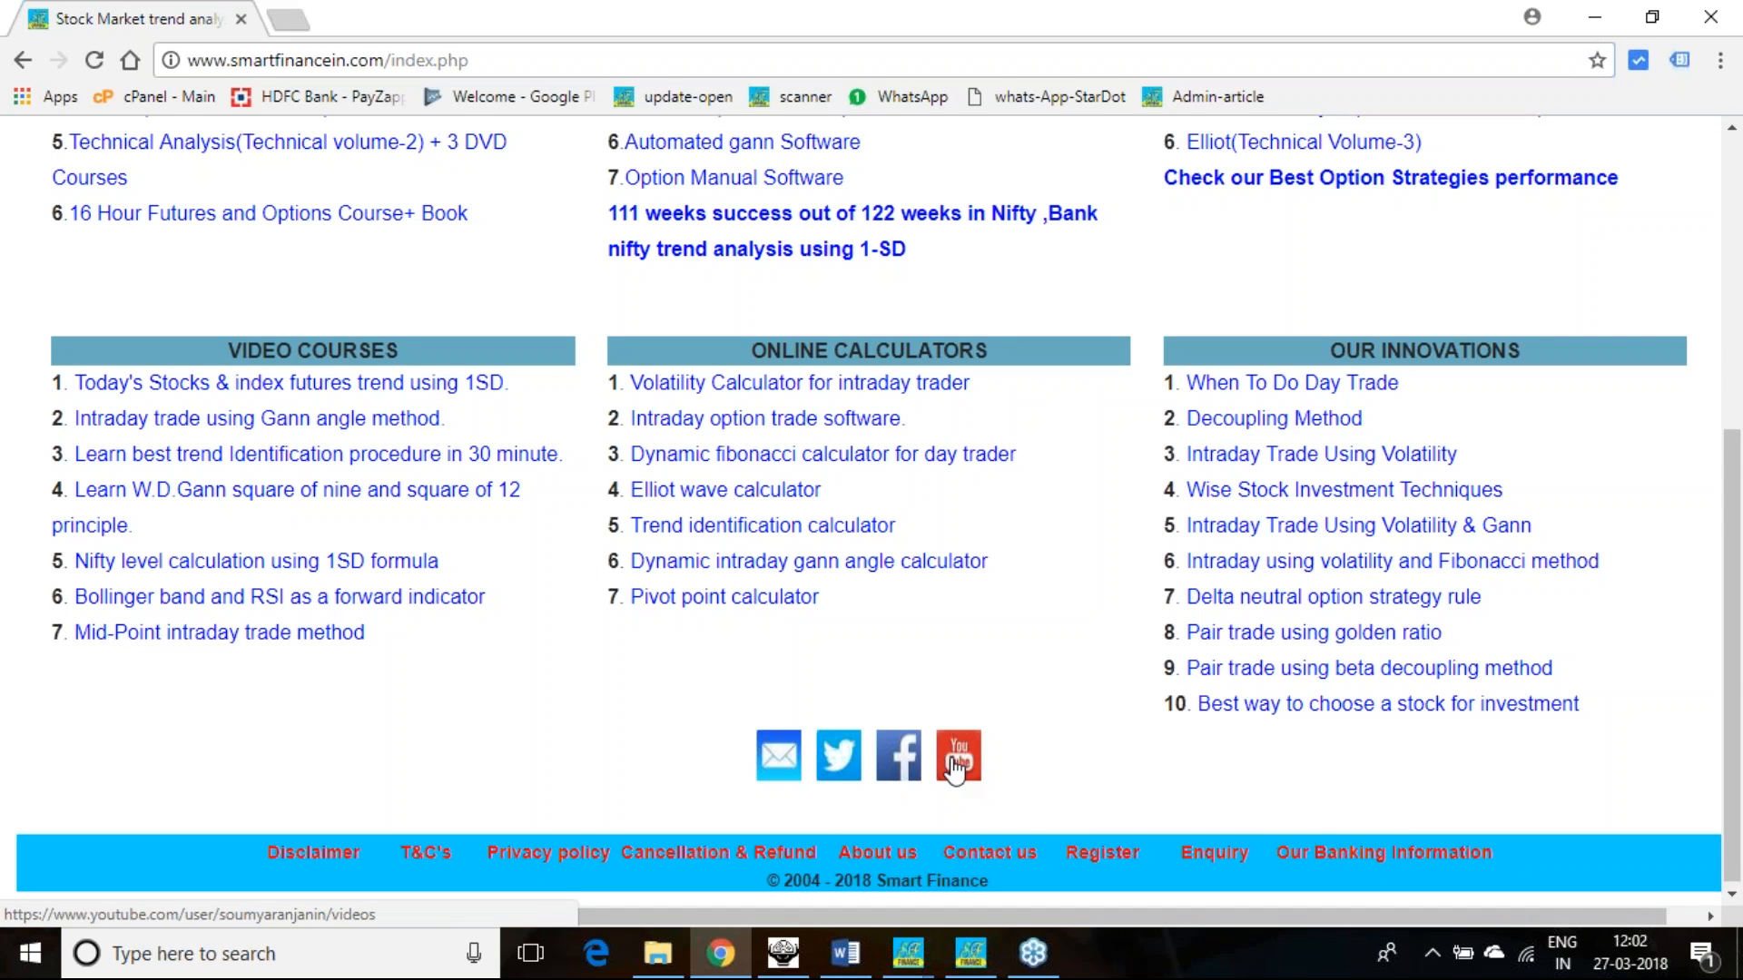
{"action": "mouse_move", "coordinate": [1050, 929]}
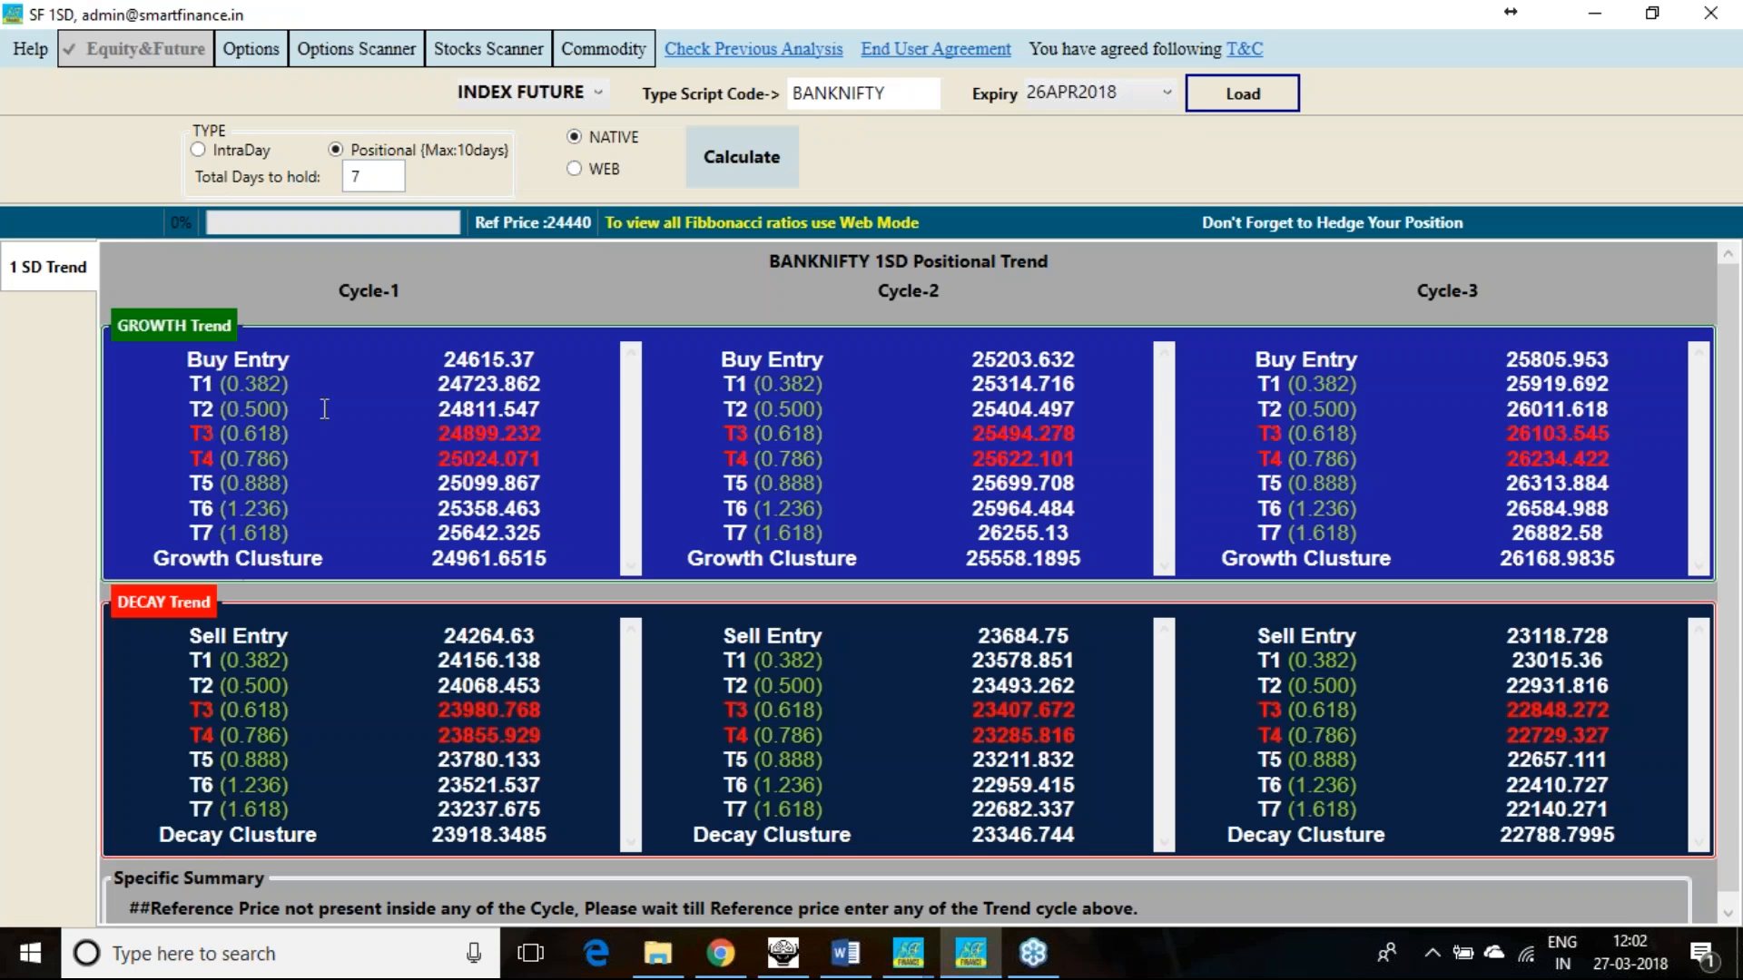
{"action": "mouse_move", "coordinate": [378, 148]}
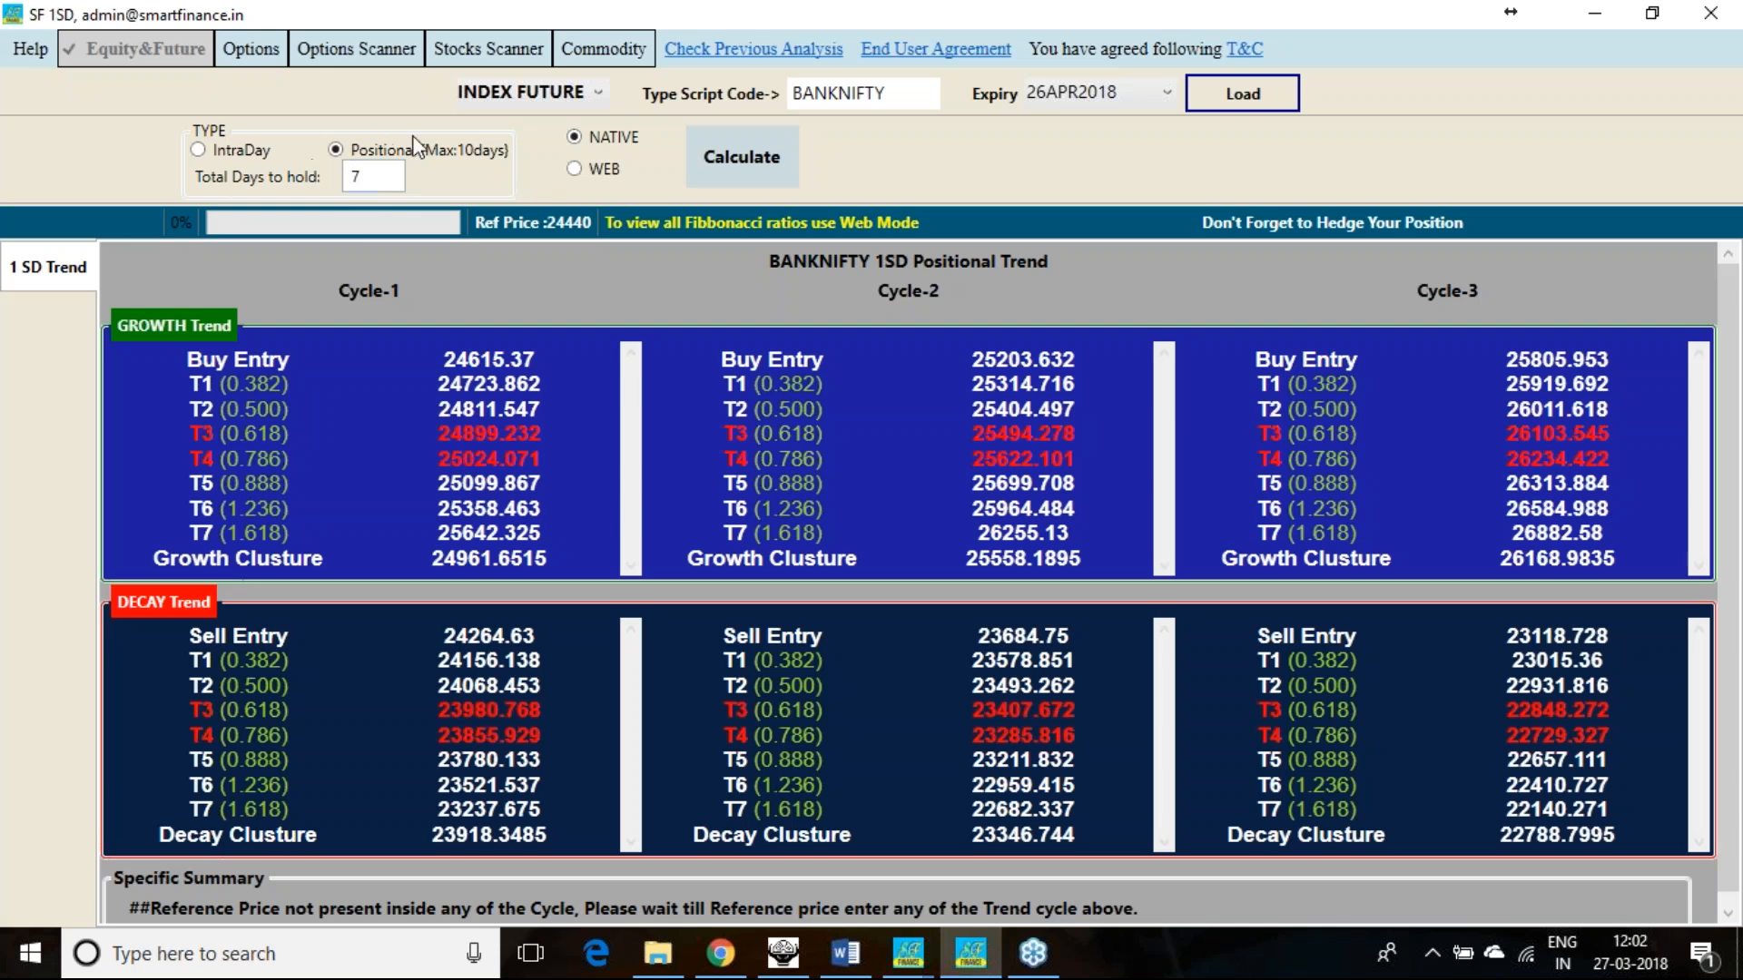
{"action": "mouse_move", "coordinate": [1734, 363]}
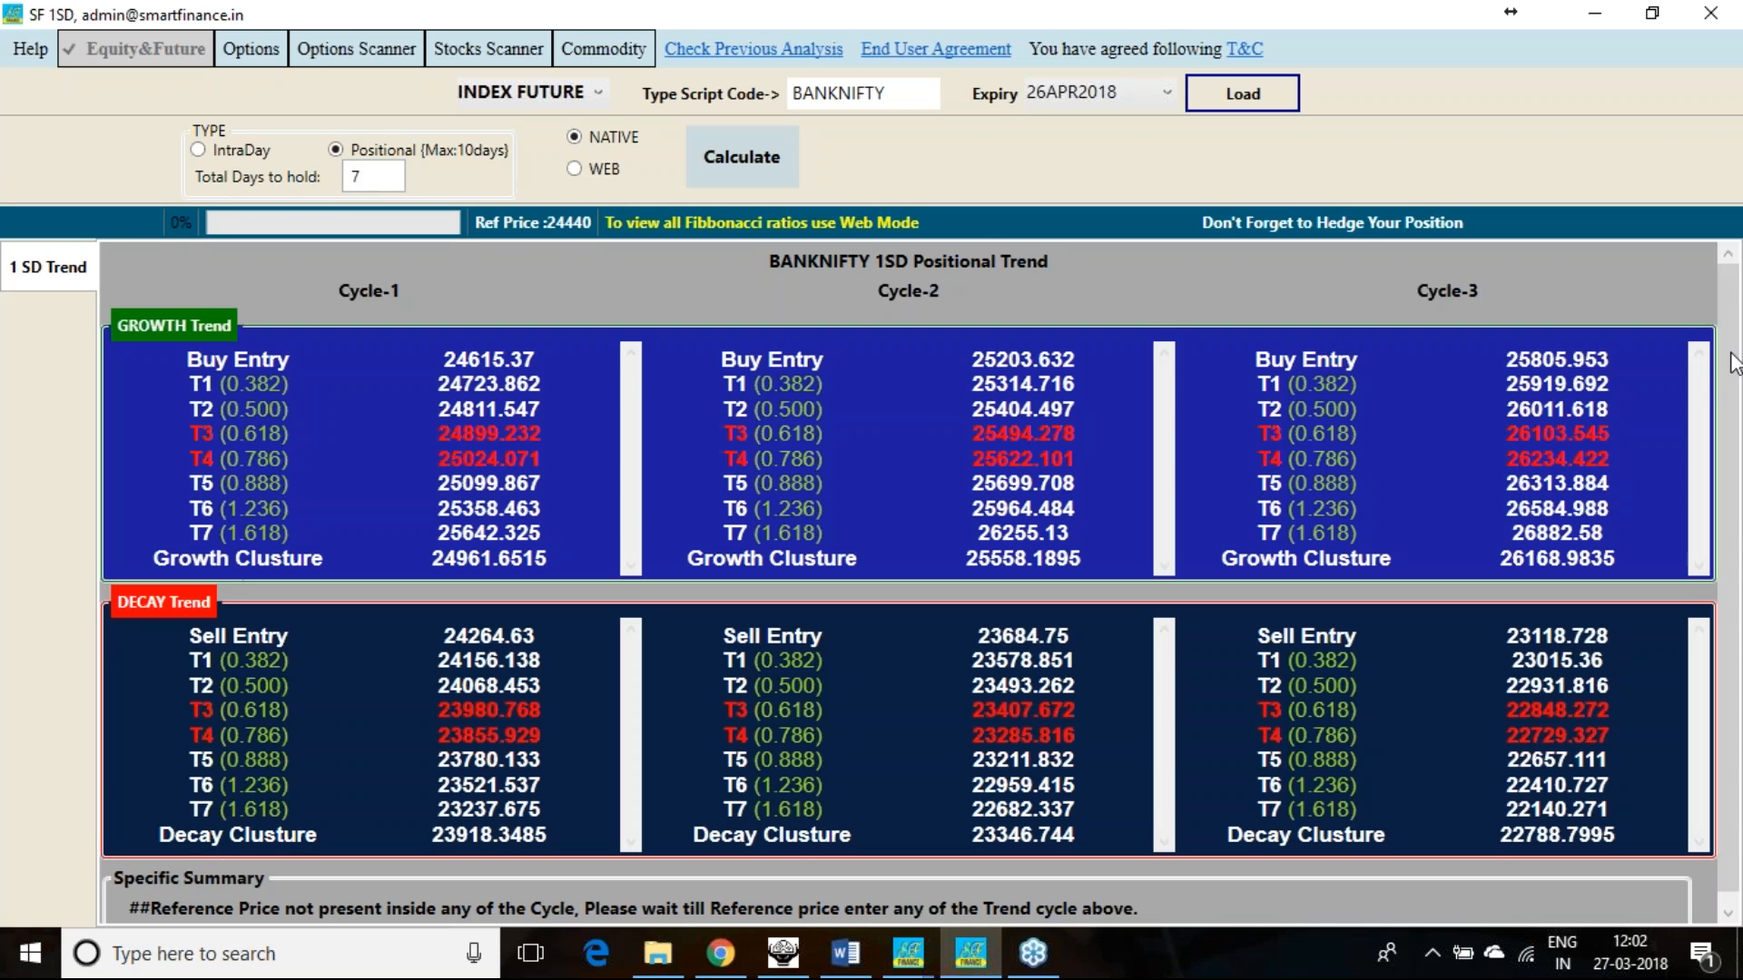
{"action": "mouse_move", "coordinate": [514, 322]}
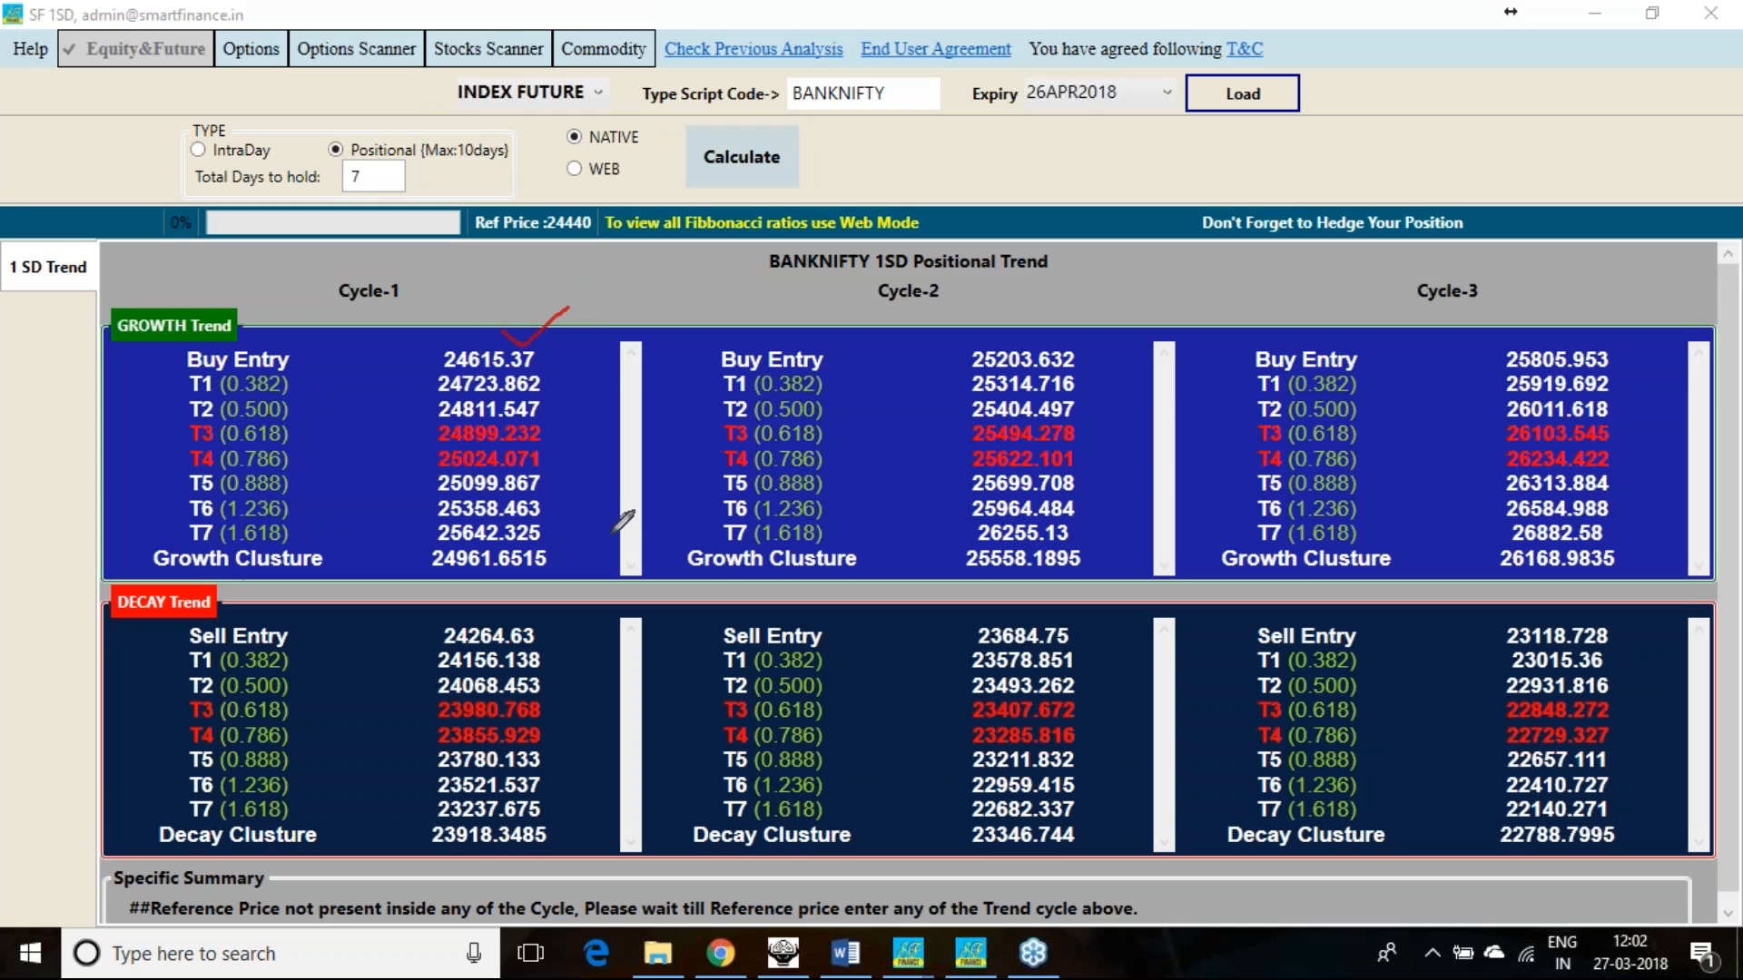
{"action": "mouse_move", "coordinate": [573, 461]}
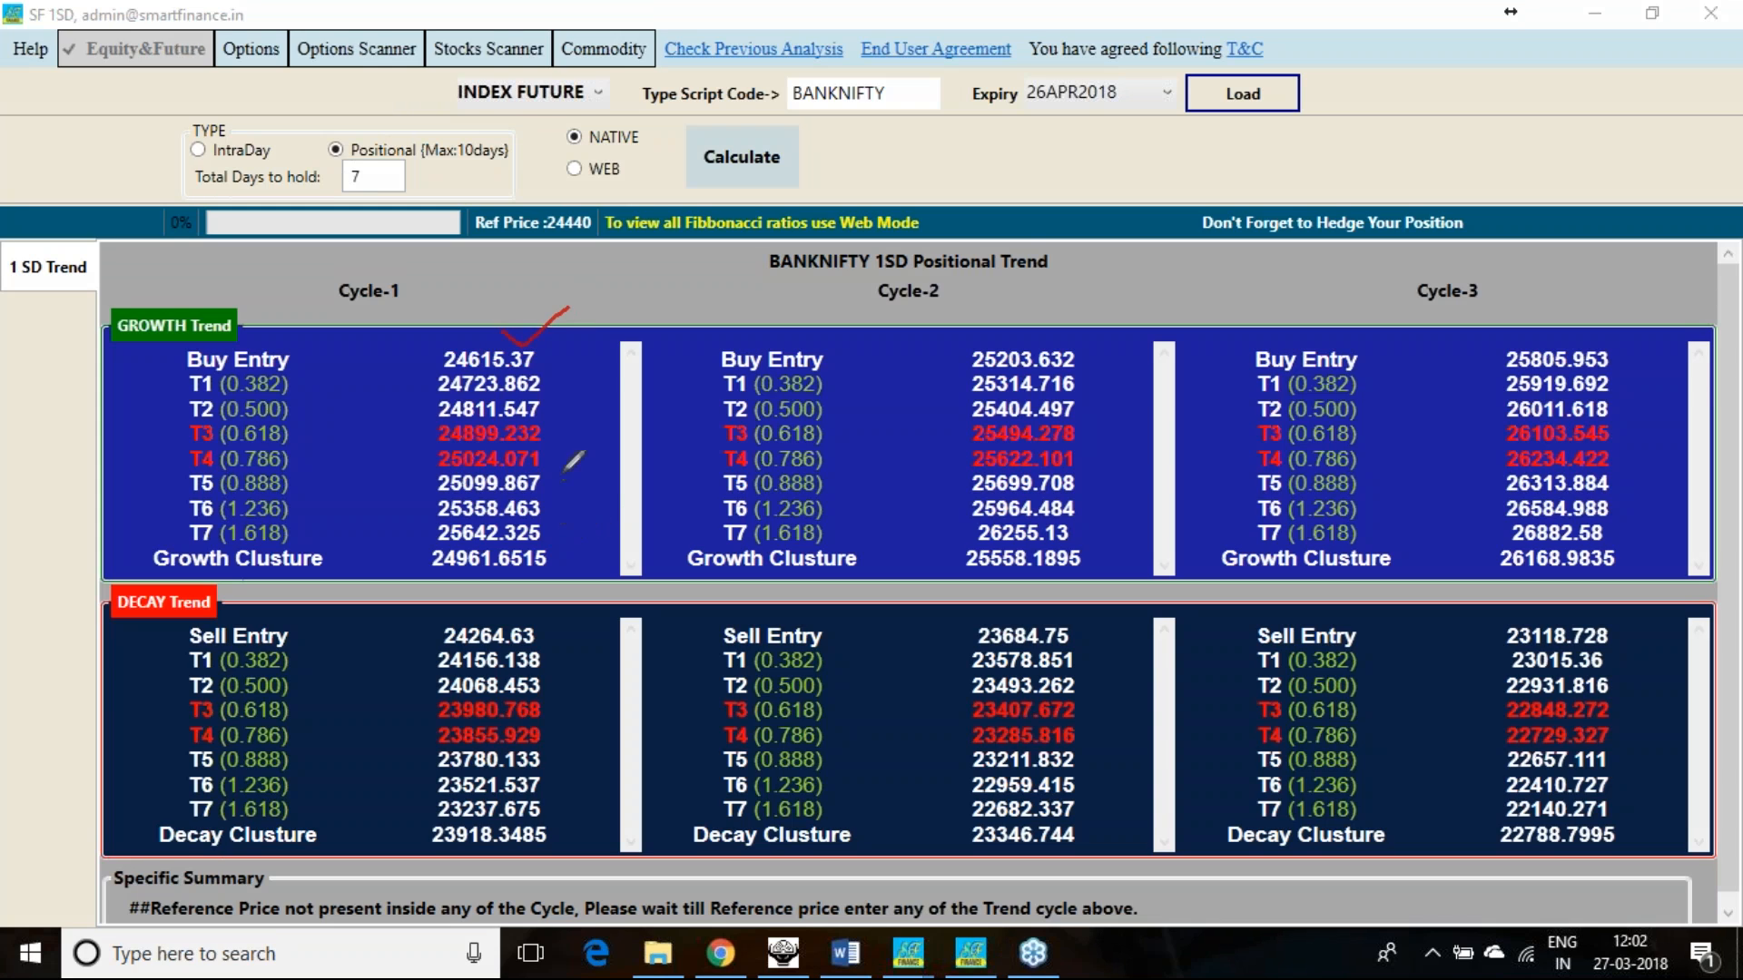
{"action": "mouse_move", "coordinate": [564, 518]}
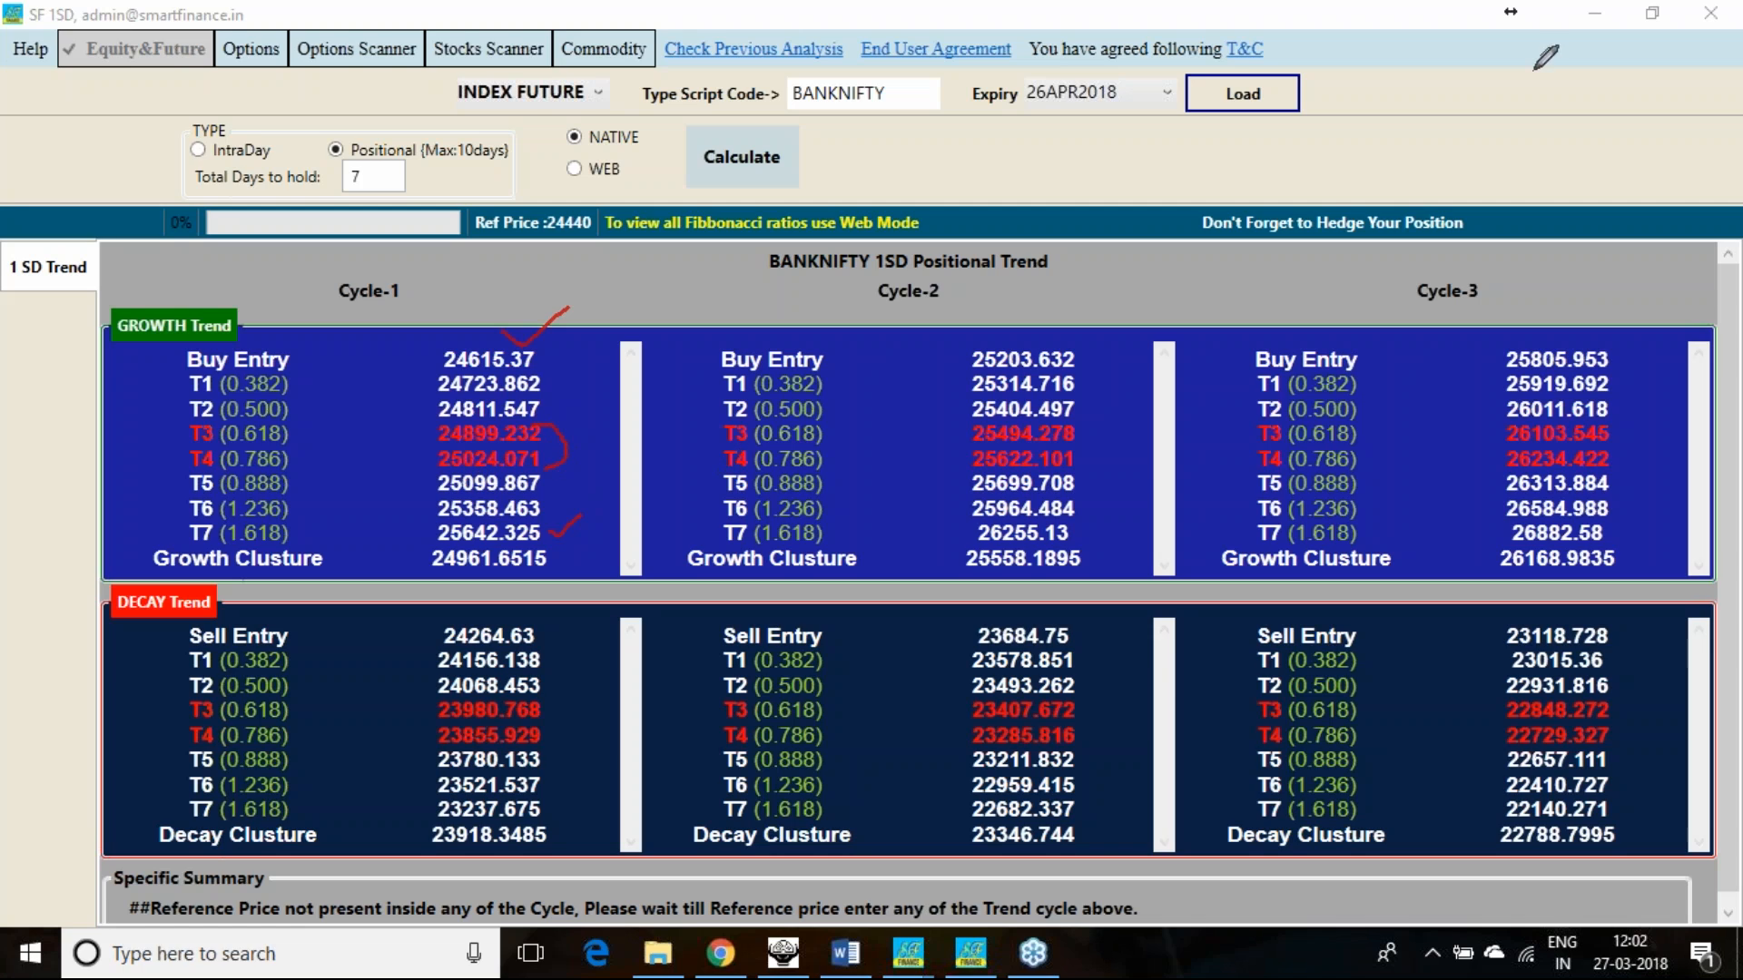
{"action": "mouse_move", "coordinate": [1384, 315]}
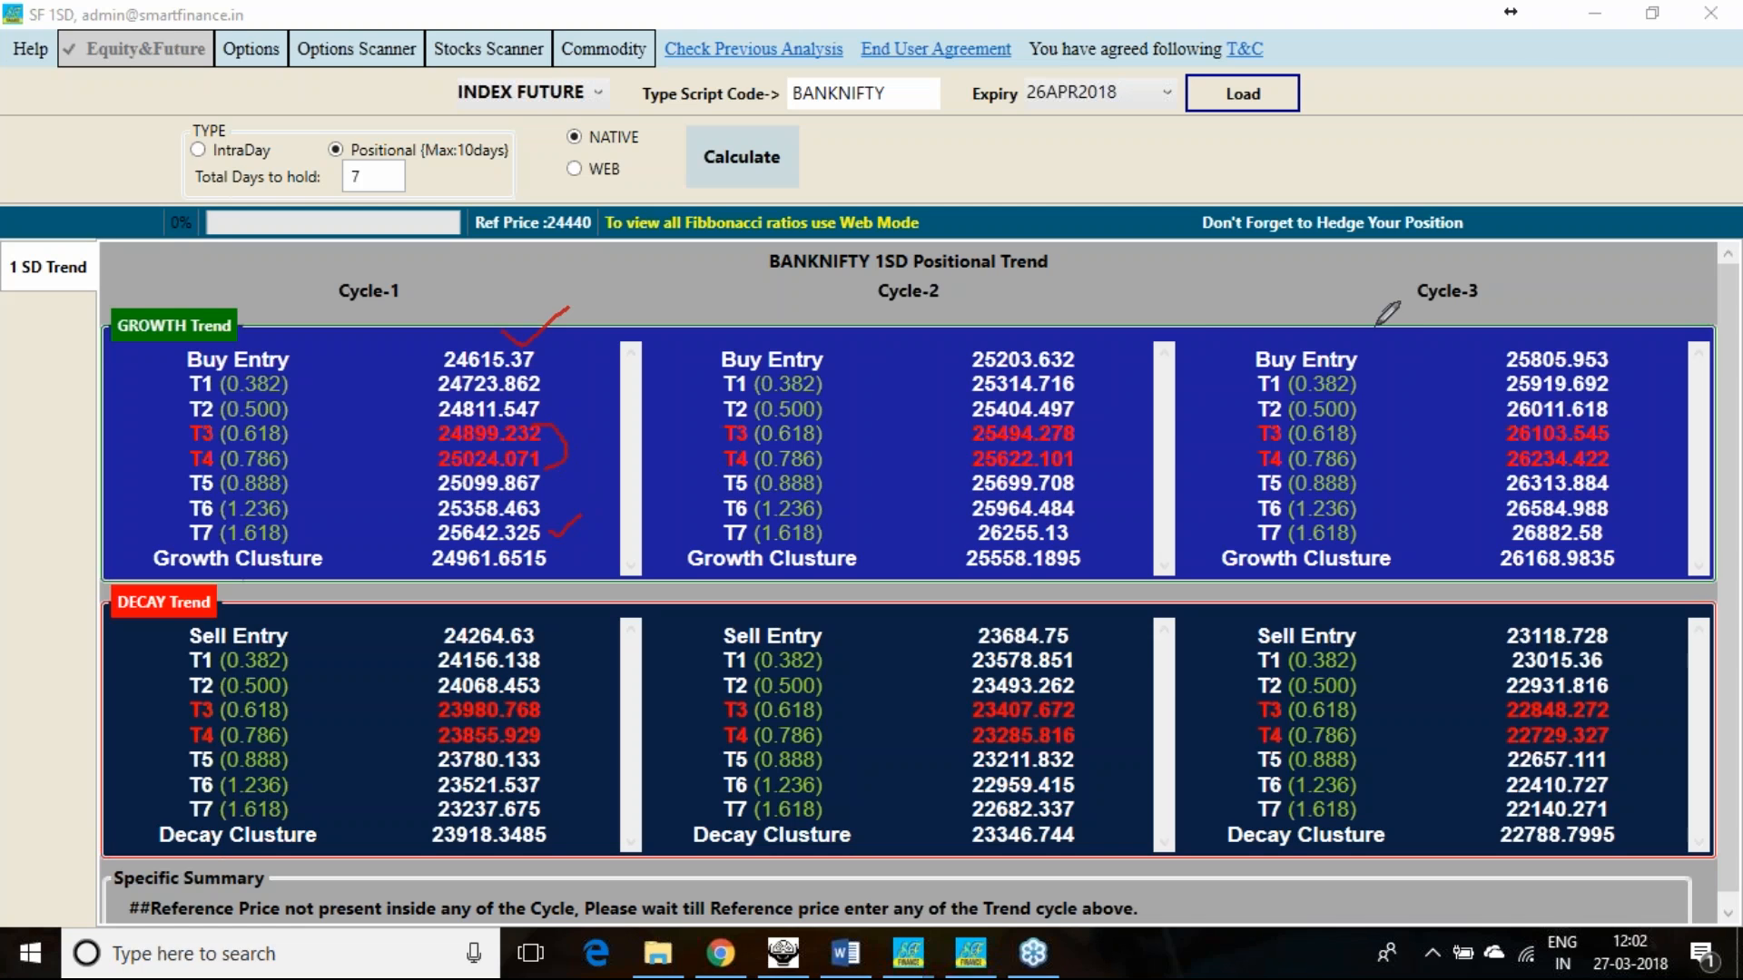
{"action": "mouse_move", "coordinate": [1143, 401]}
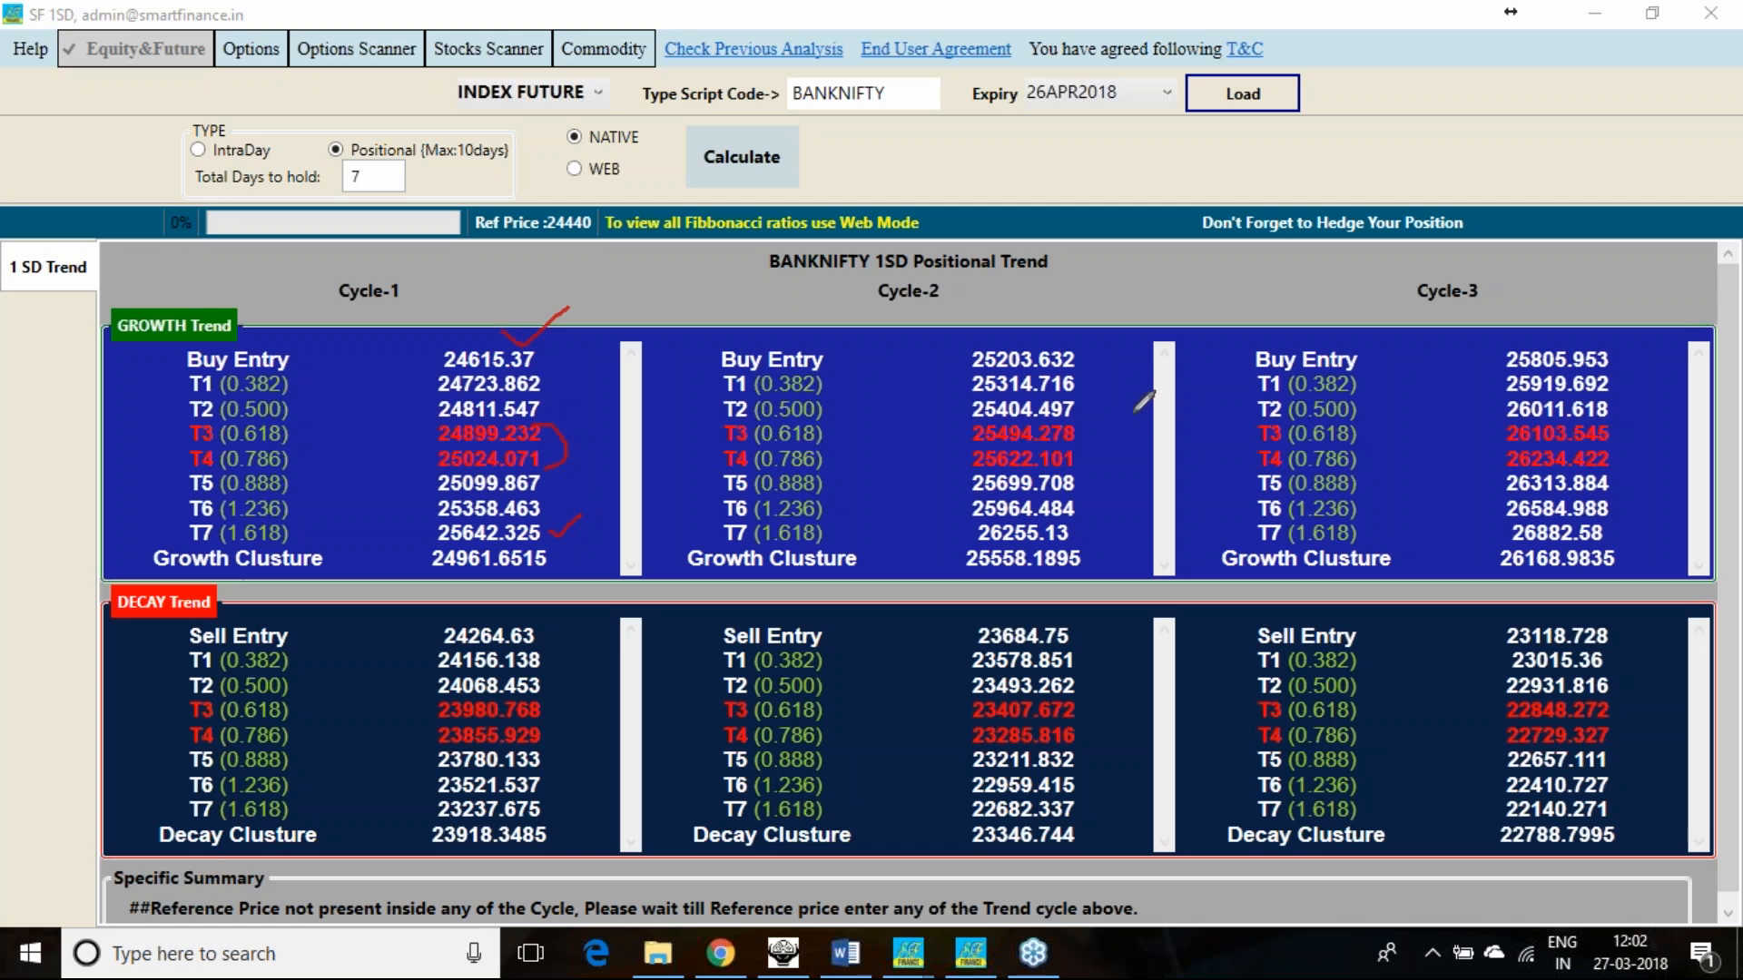
{"action": "mouse_move", "coordinate": [1111, 336]}
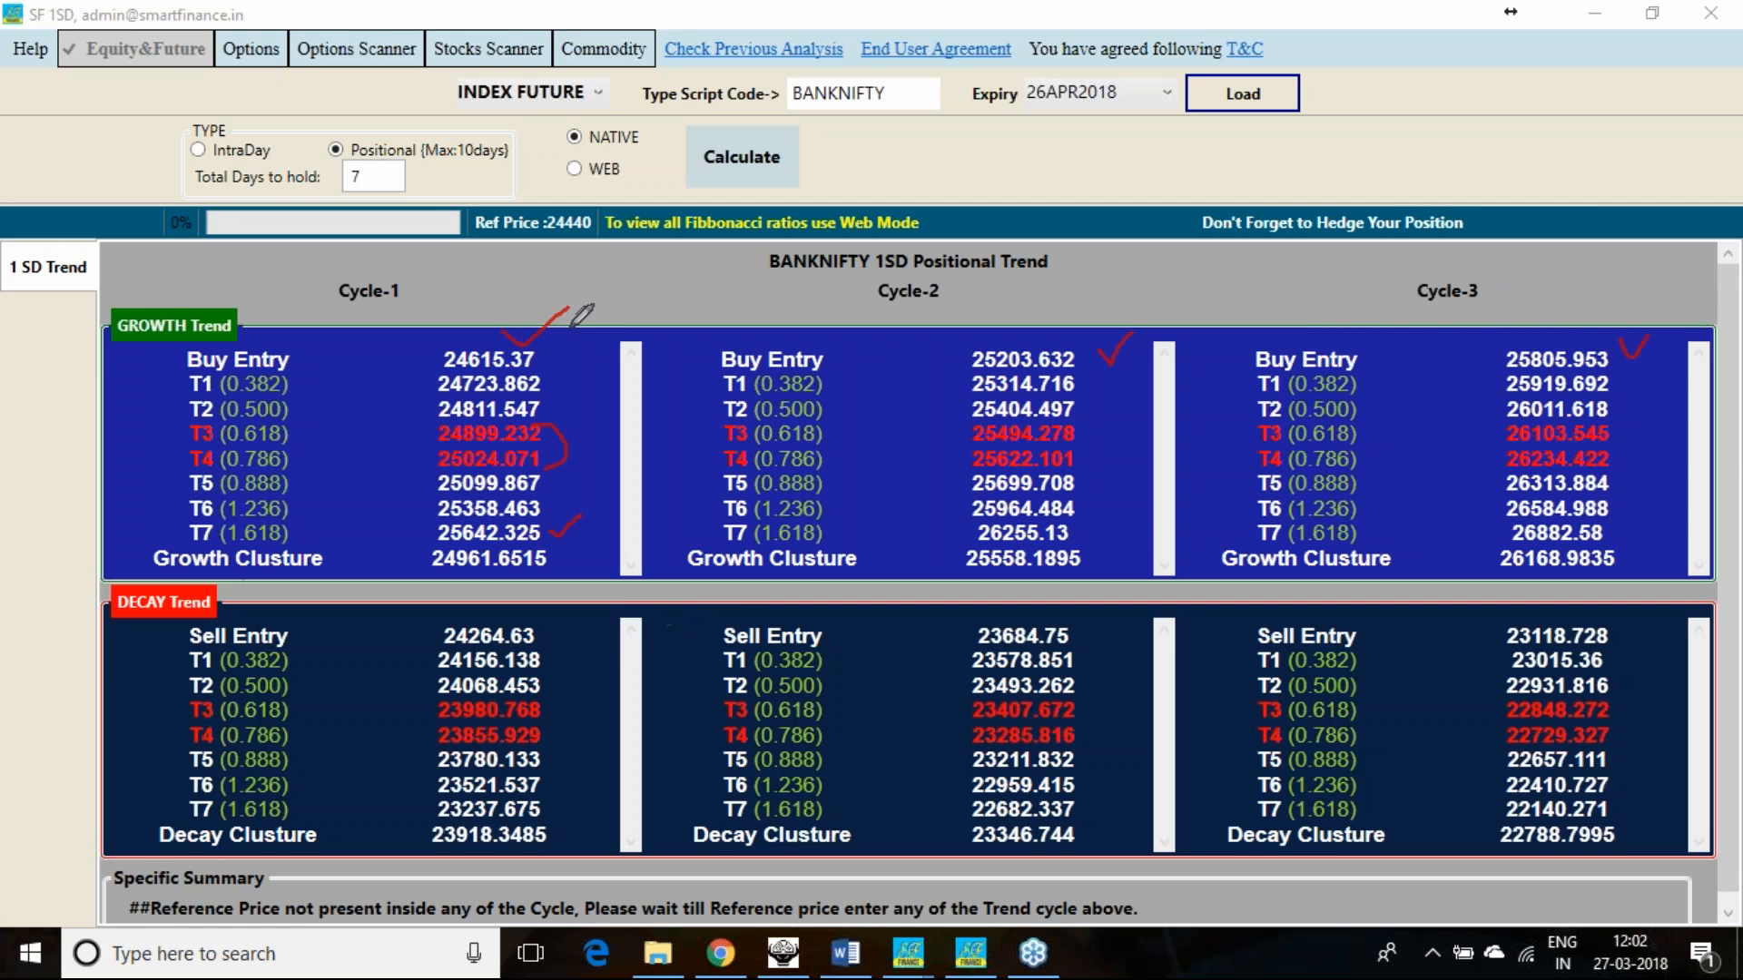
{"action": "mouse_move", "coordinate": [564, 631]}
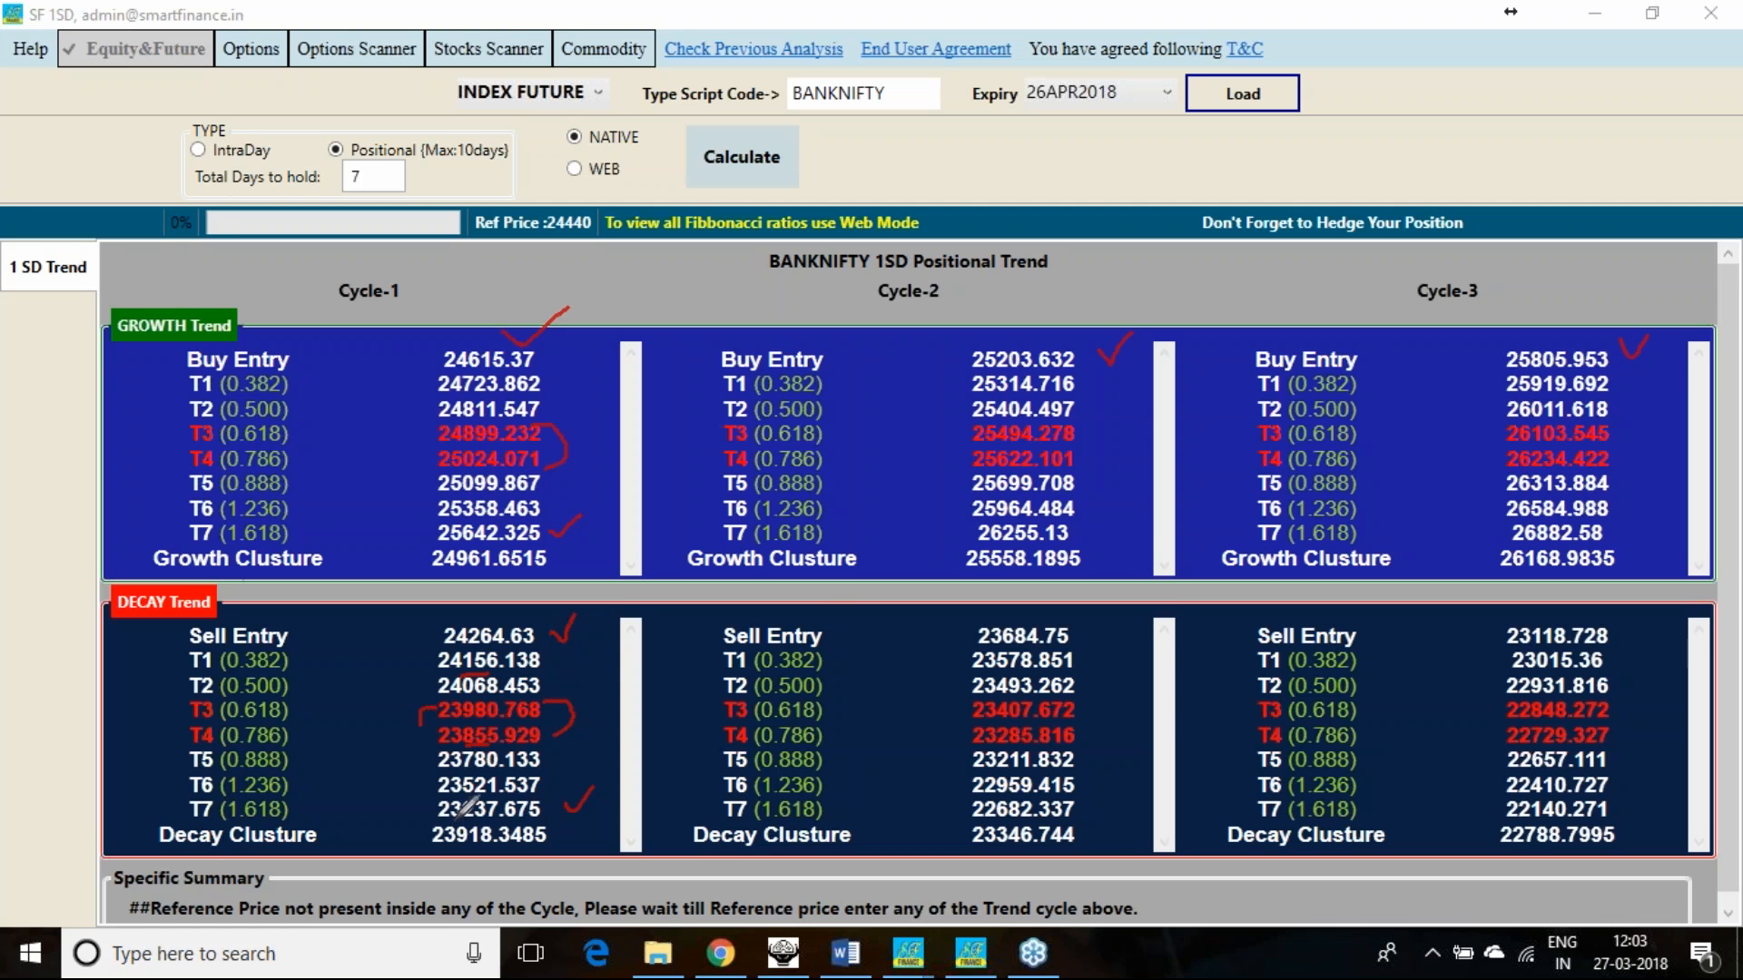
{"action": "mouse_move", "coordinate": [628, 212]}
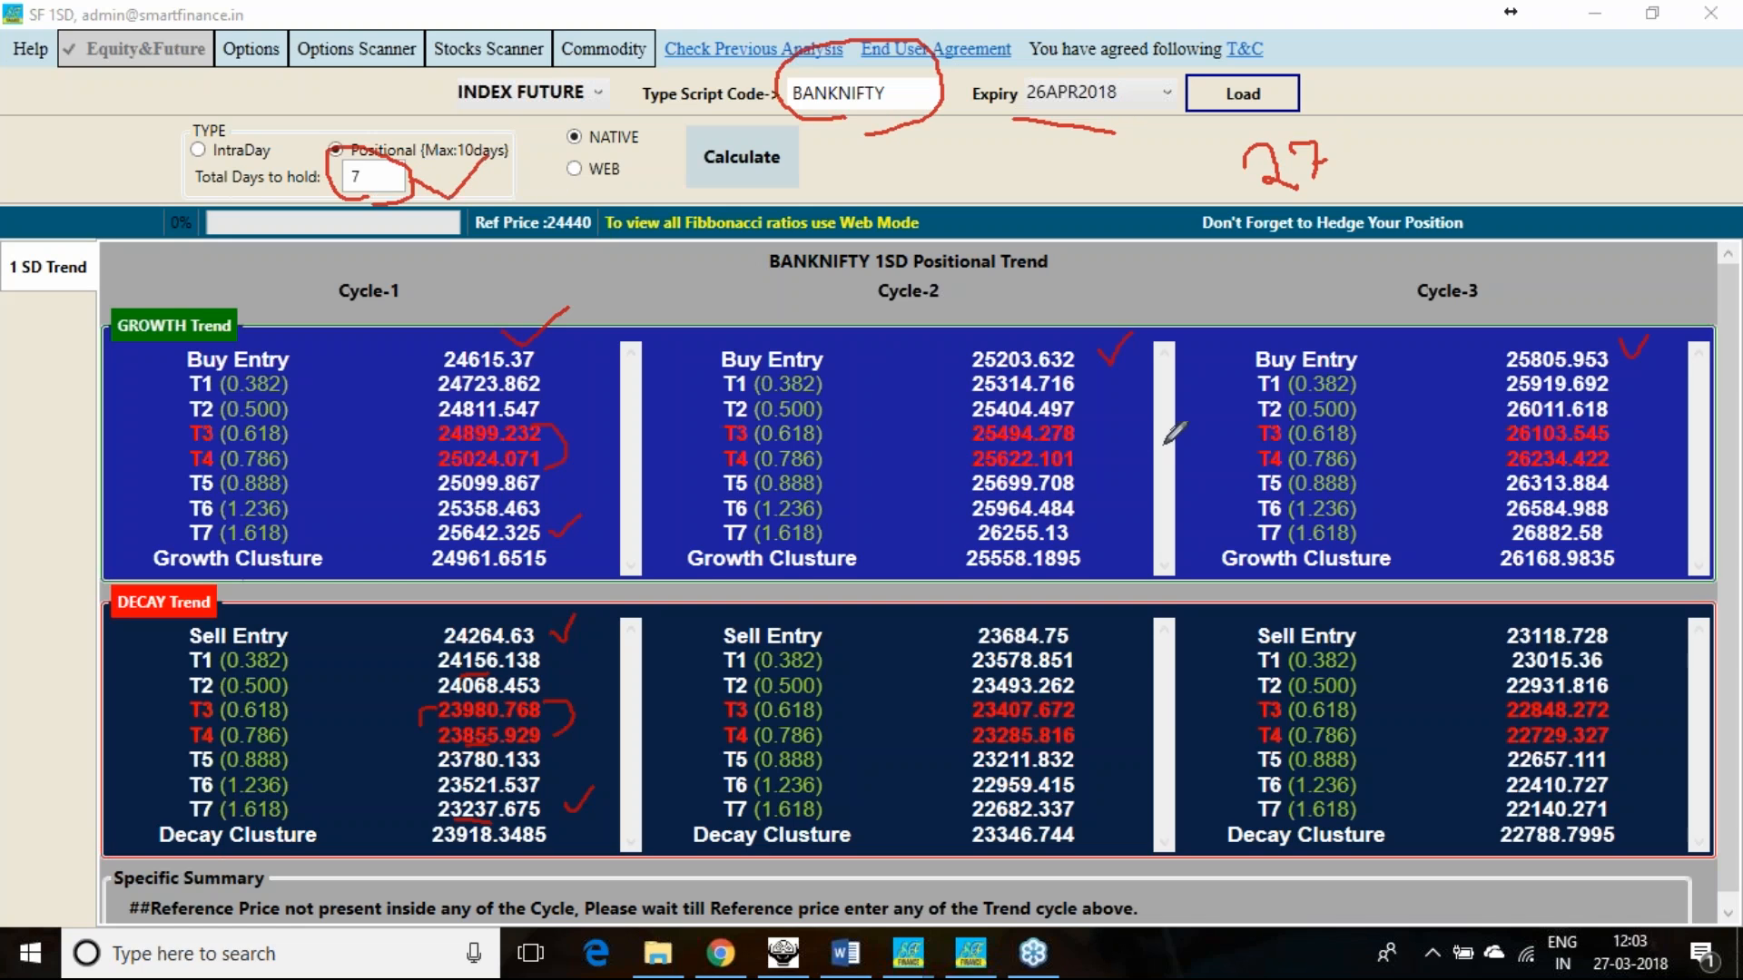
{"action": "mouse_move", "coordinate": [300, 273]}
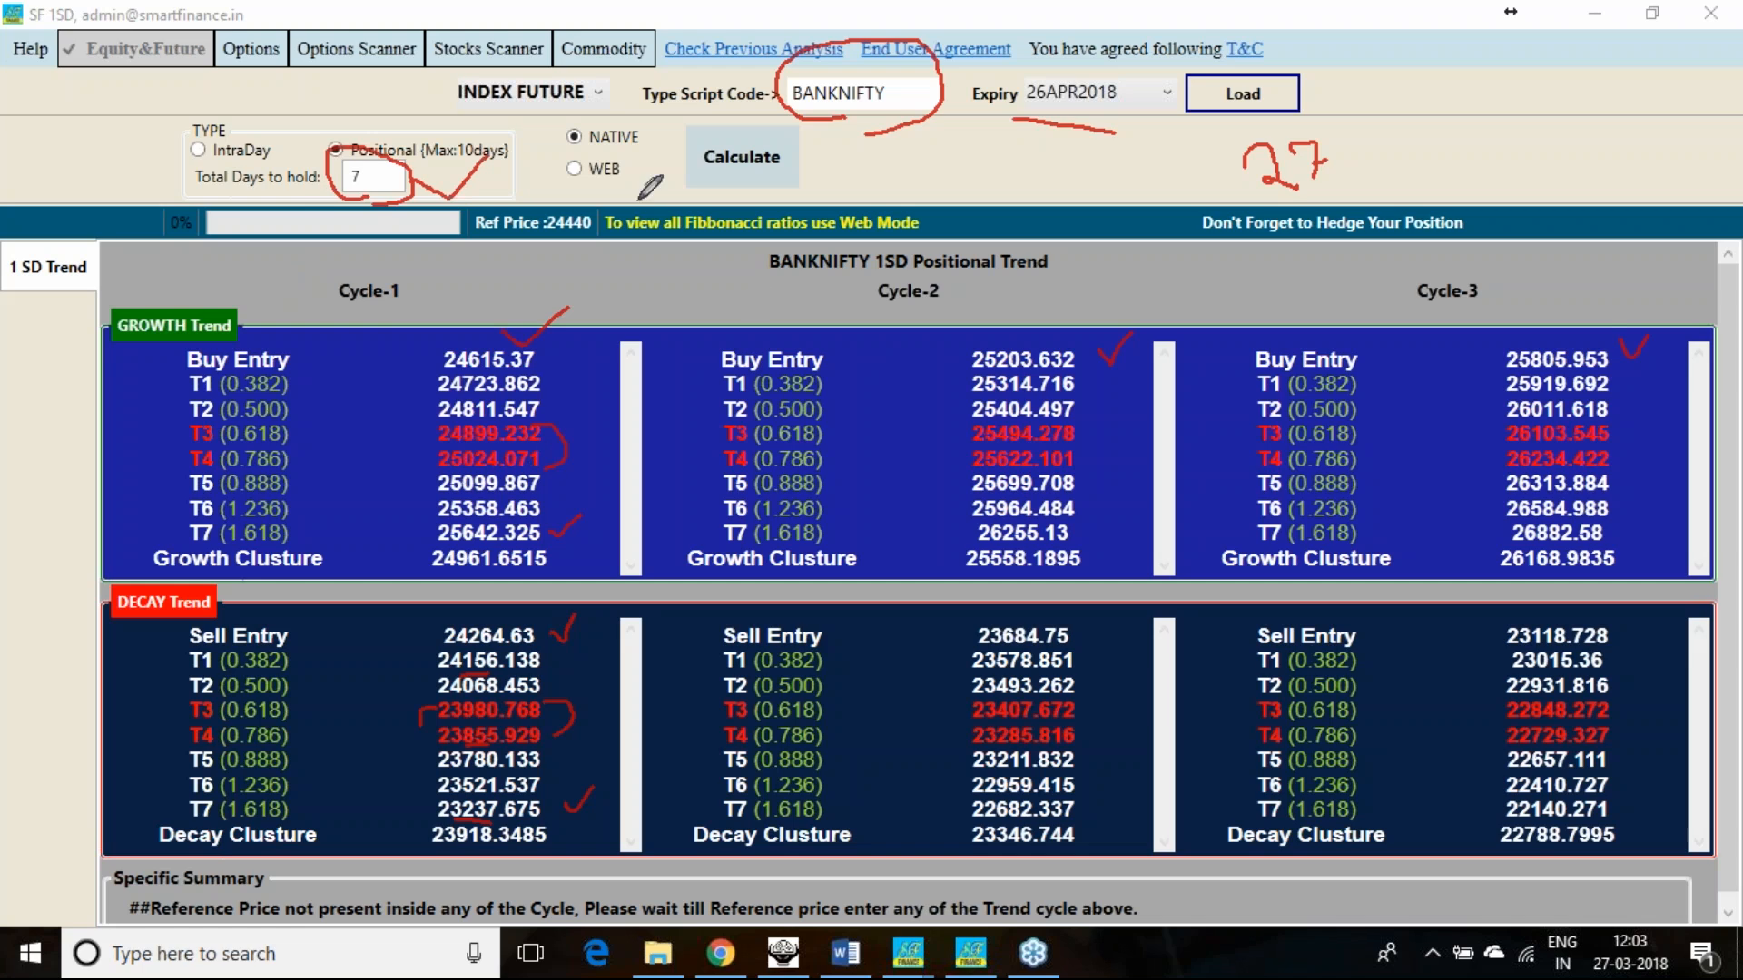
{"action": "mouse_move", "coordinate": [1654, 392]}
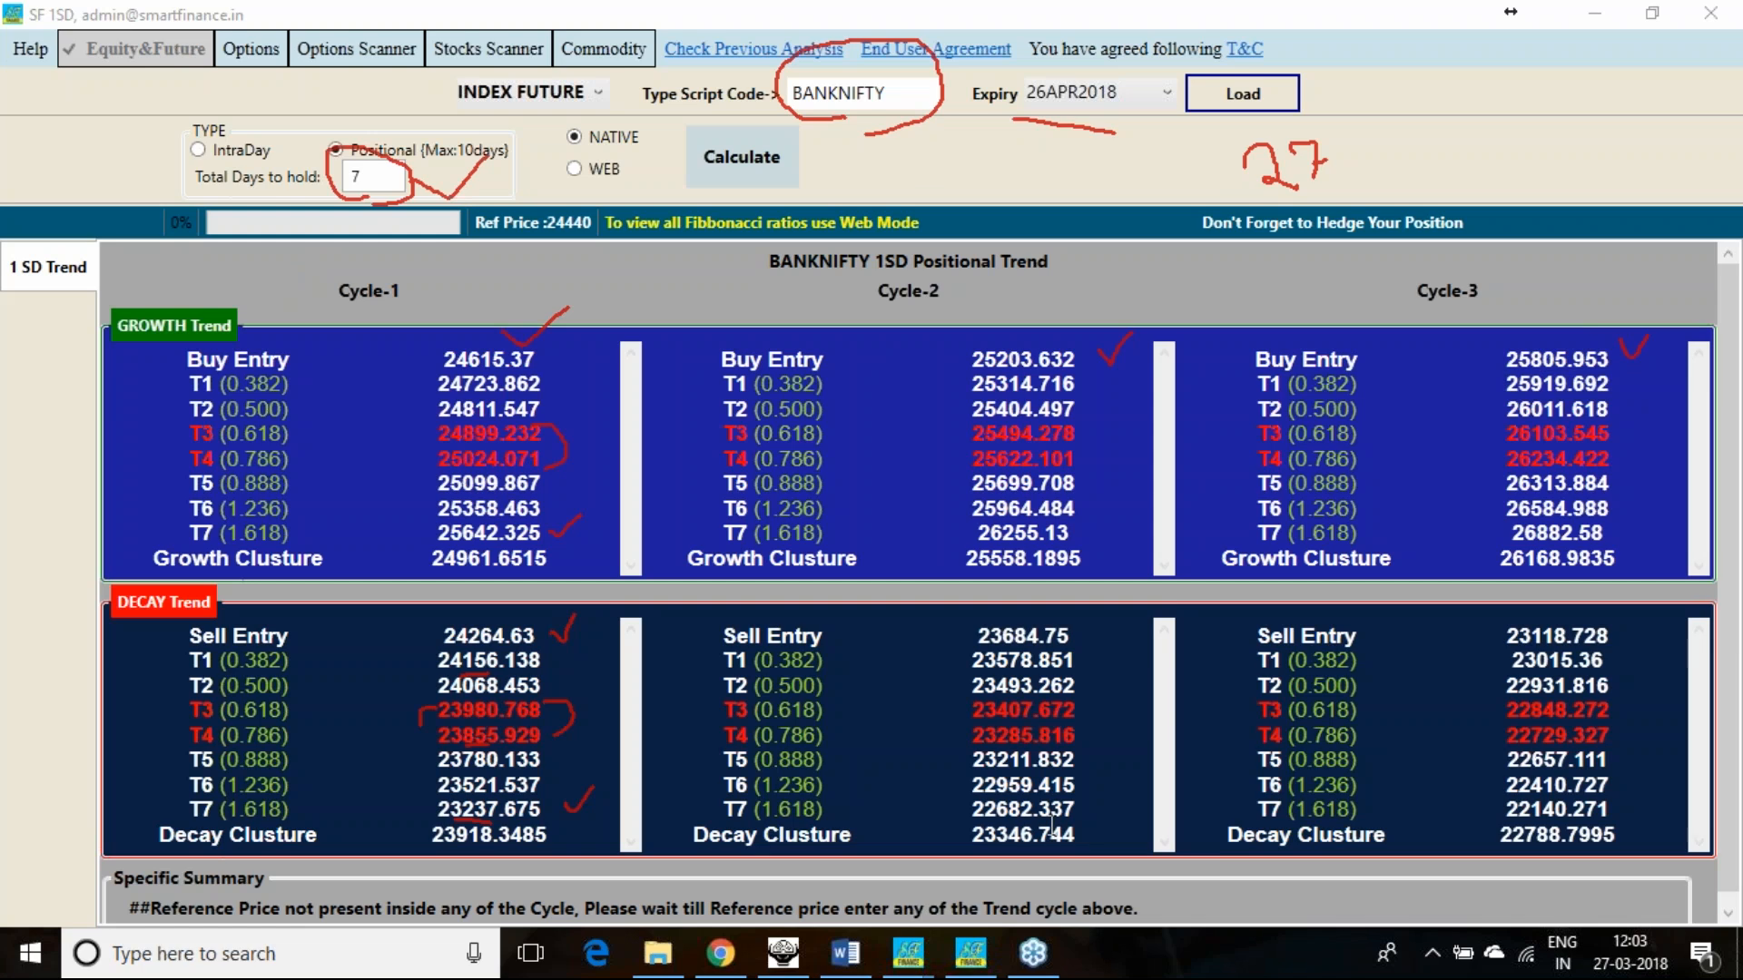
{"action": "mouse_move", "coordinate": [1626, 294]}
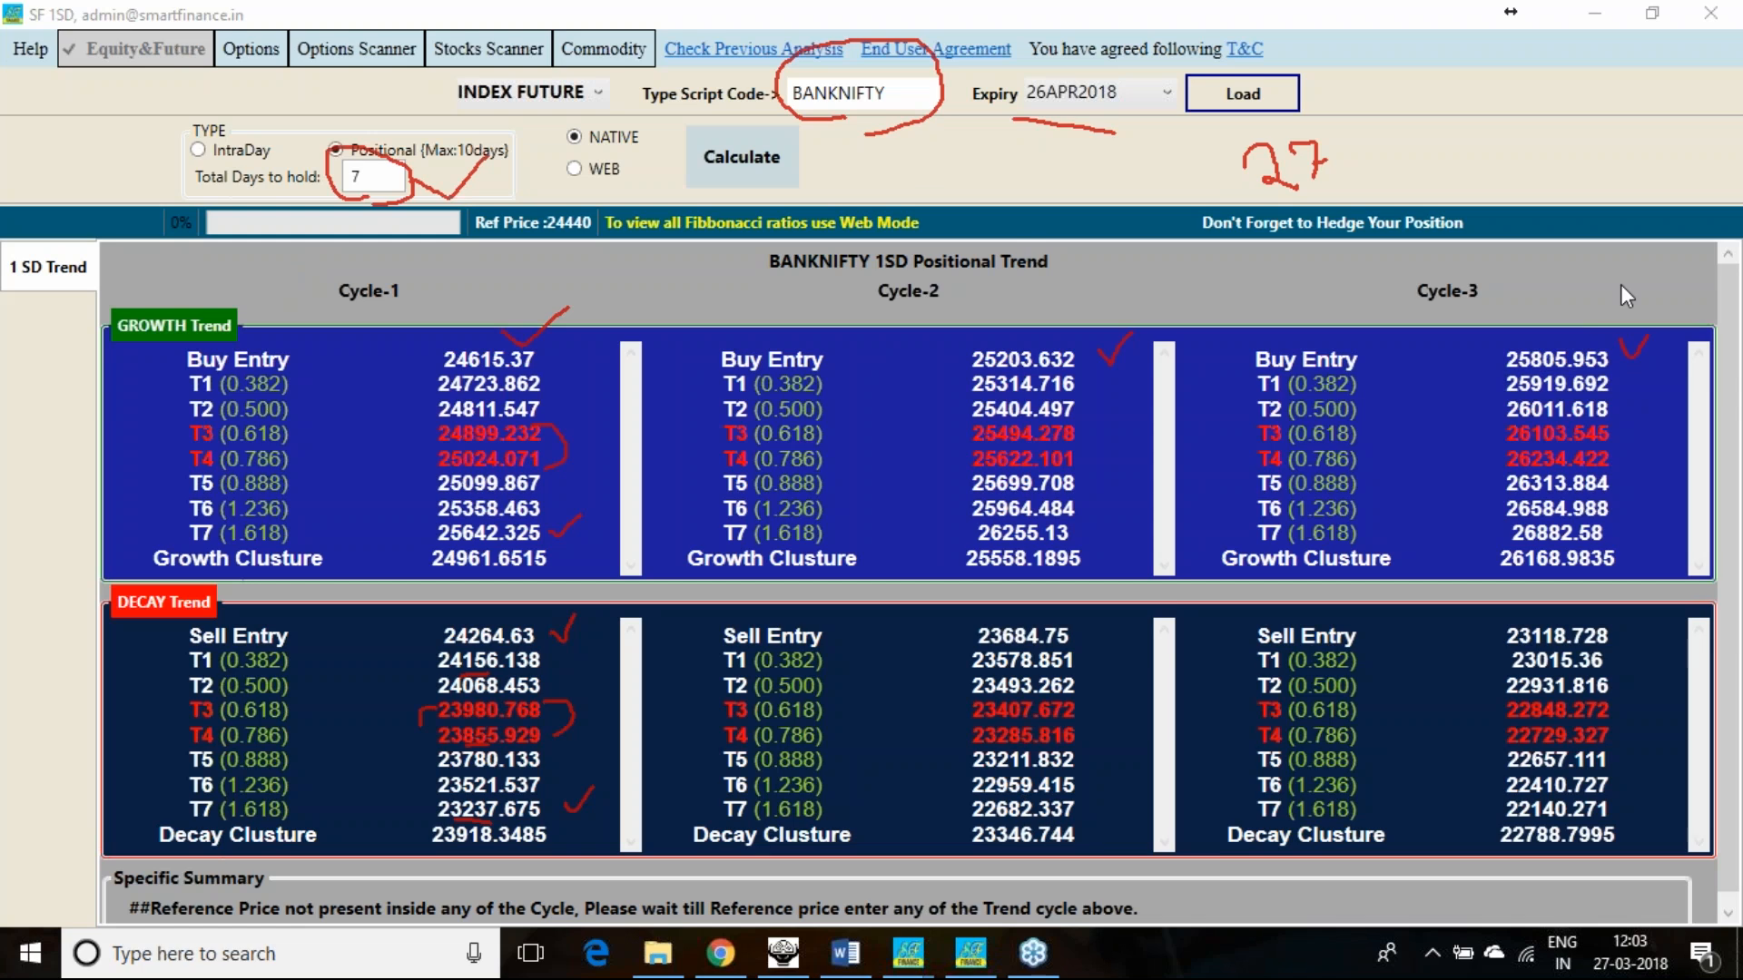
{"action": "mouse_move", "coordinate": [1715, 367]}
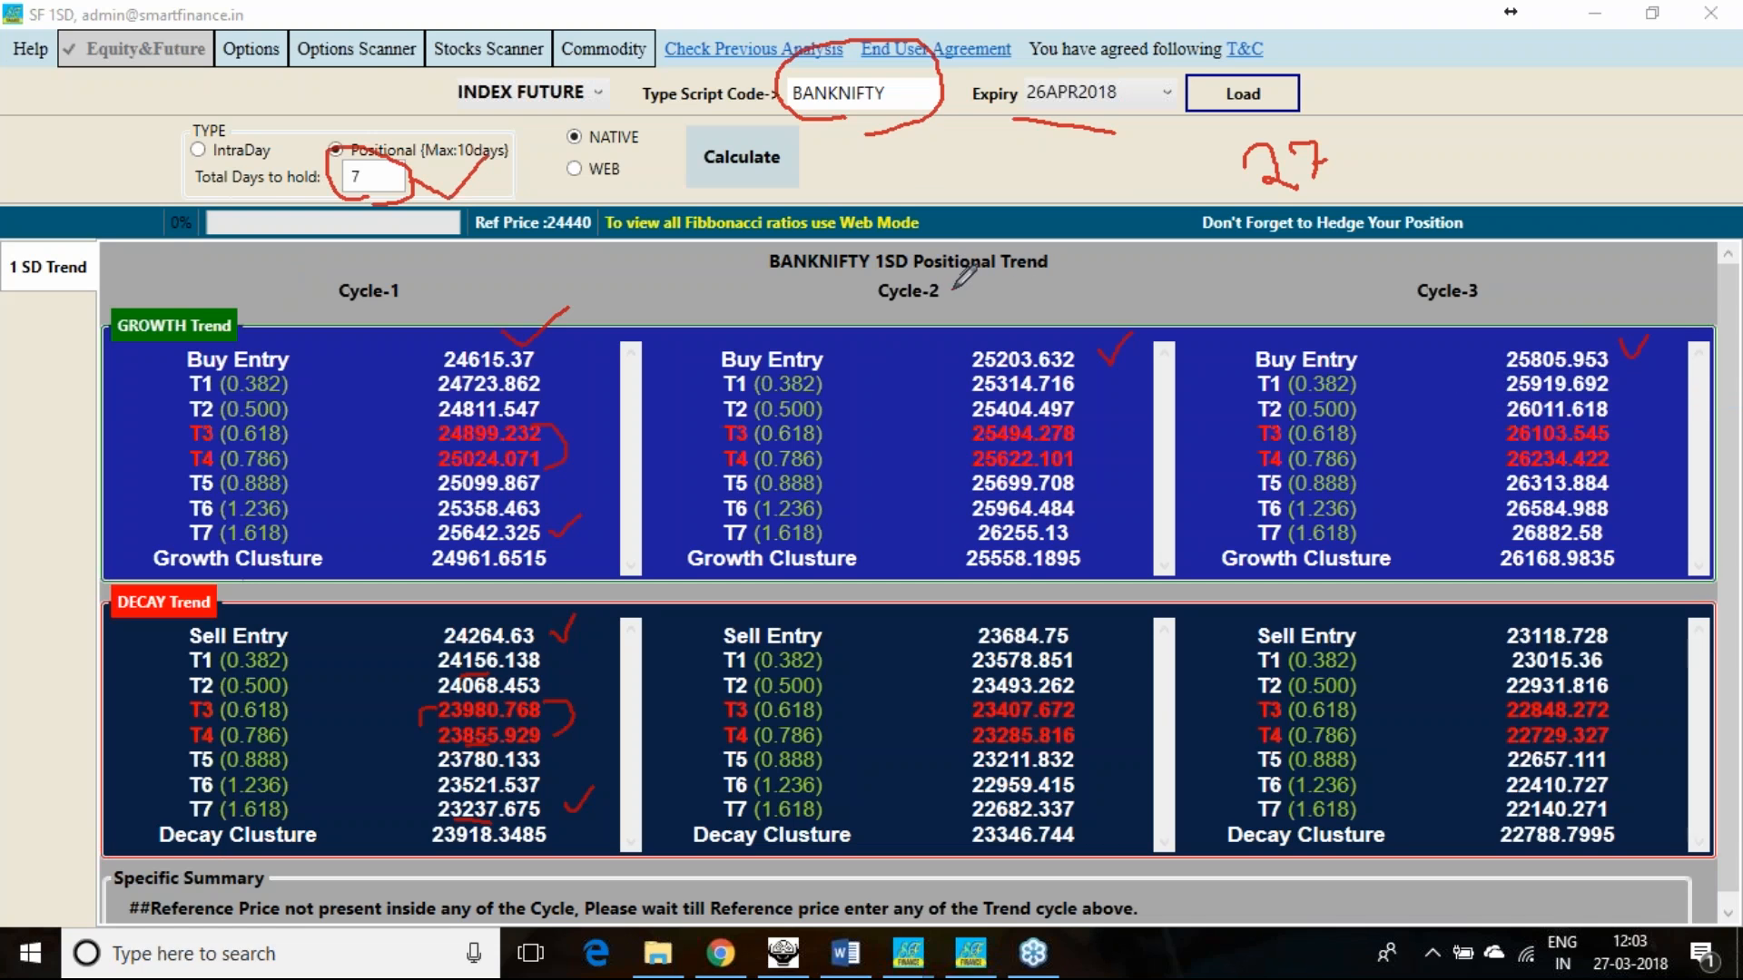
{"action": "left_click_drag", "start_coordinate": [954, 286], "coordinate": [1014, 282]}
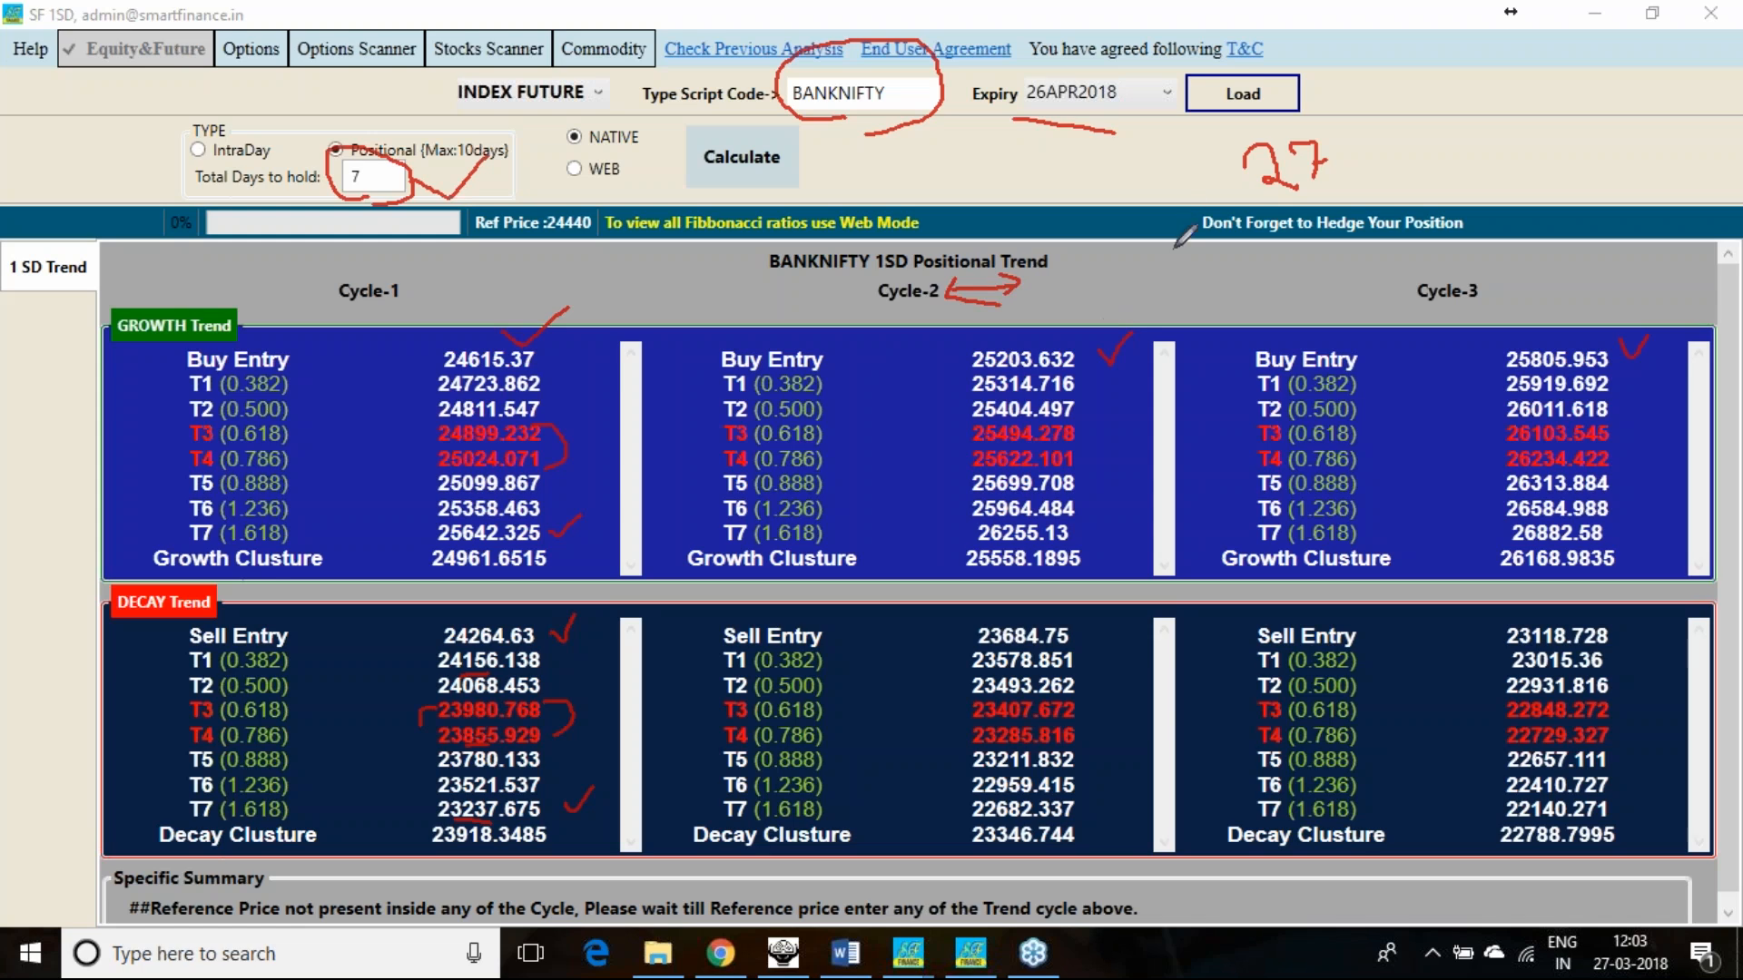
{"action": "mouse_move", "coordinate": [1438, 270]}
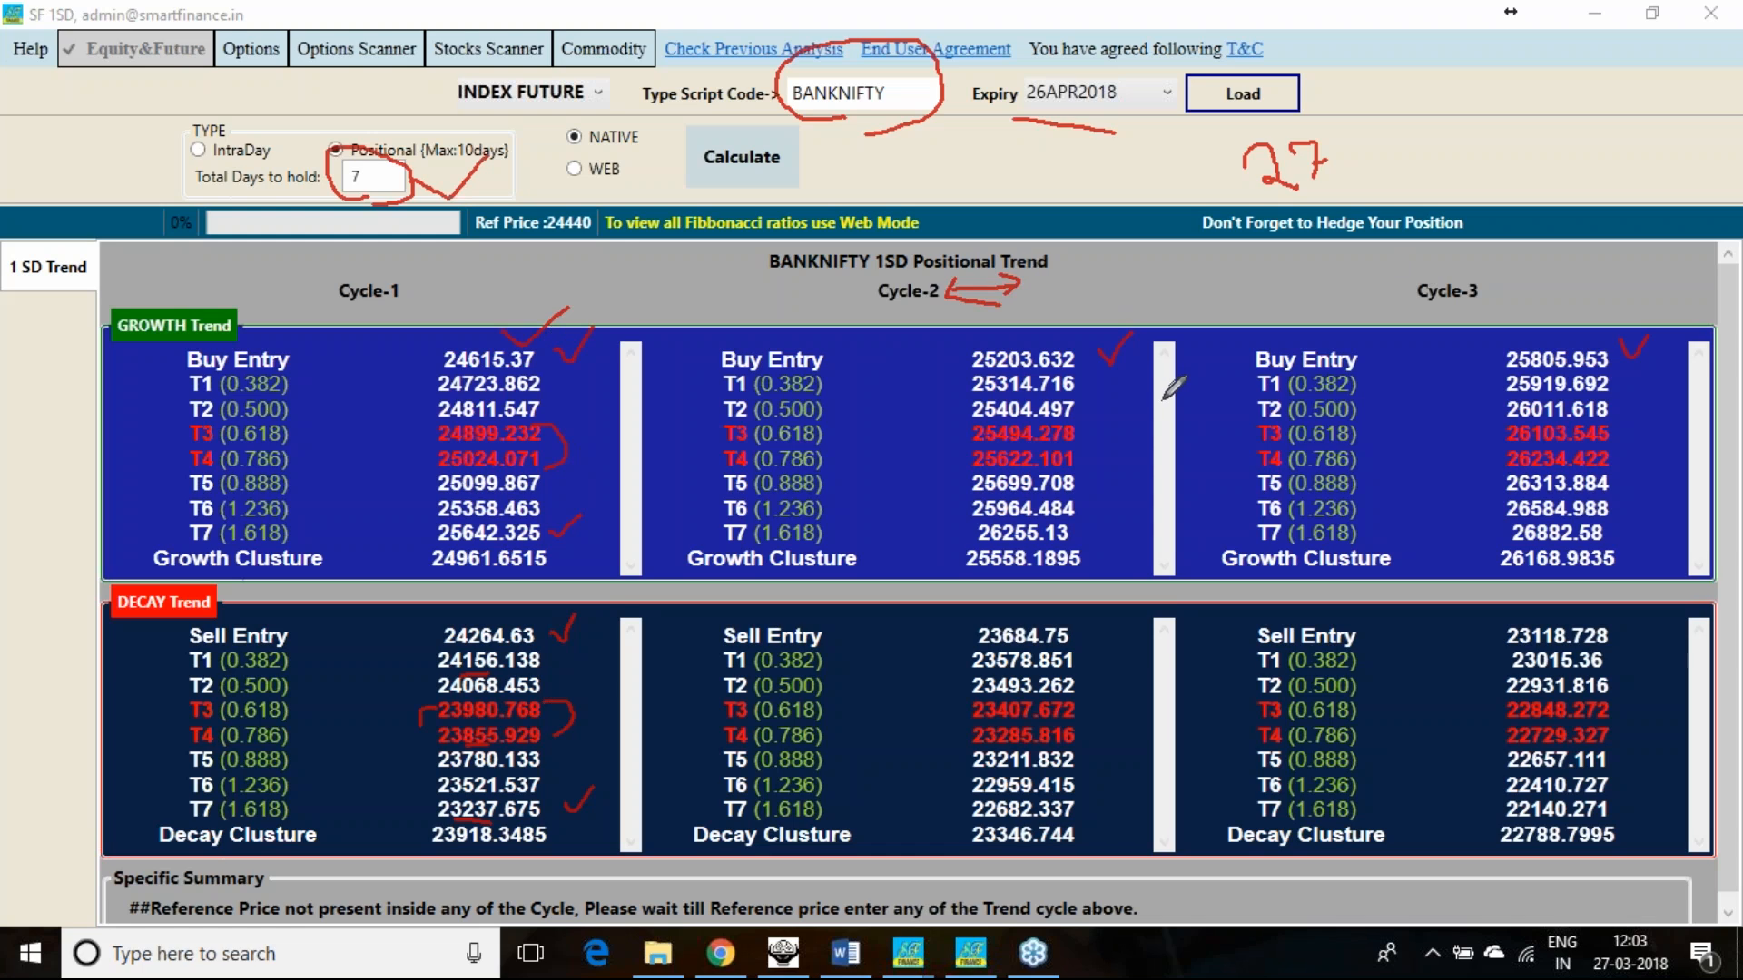
{"action": "mouse_move", "coordinate": [1718, 356]}
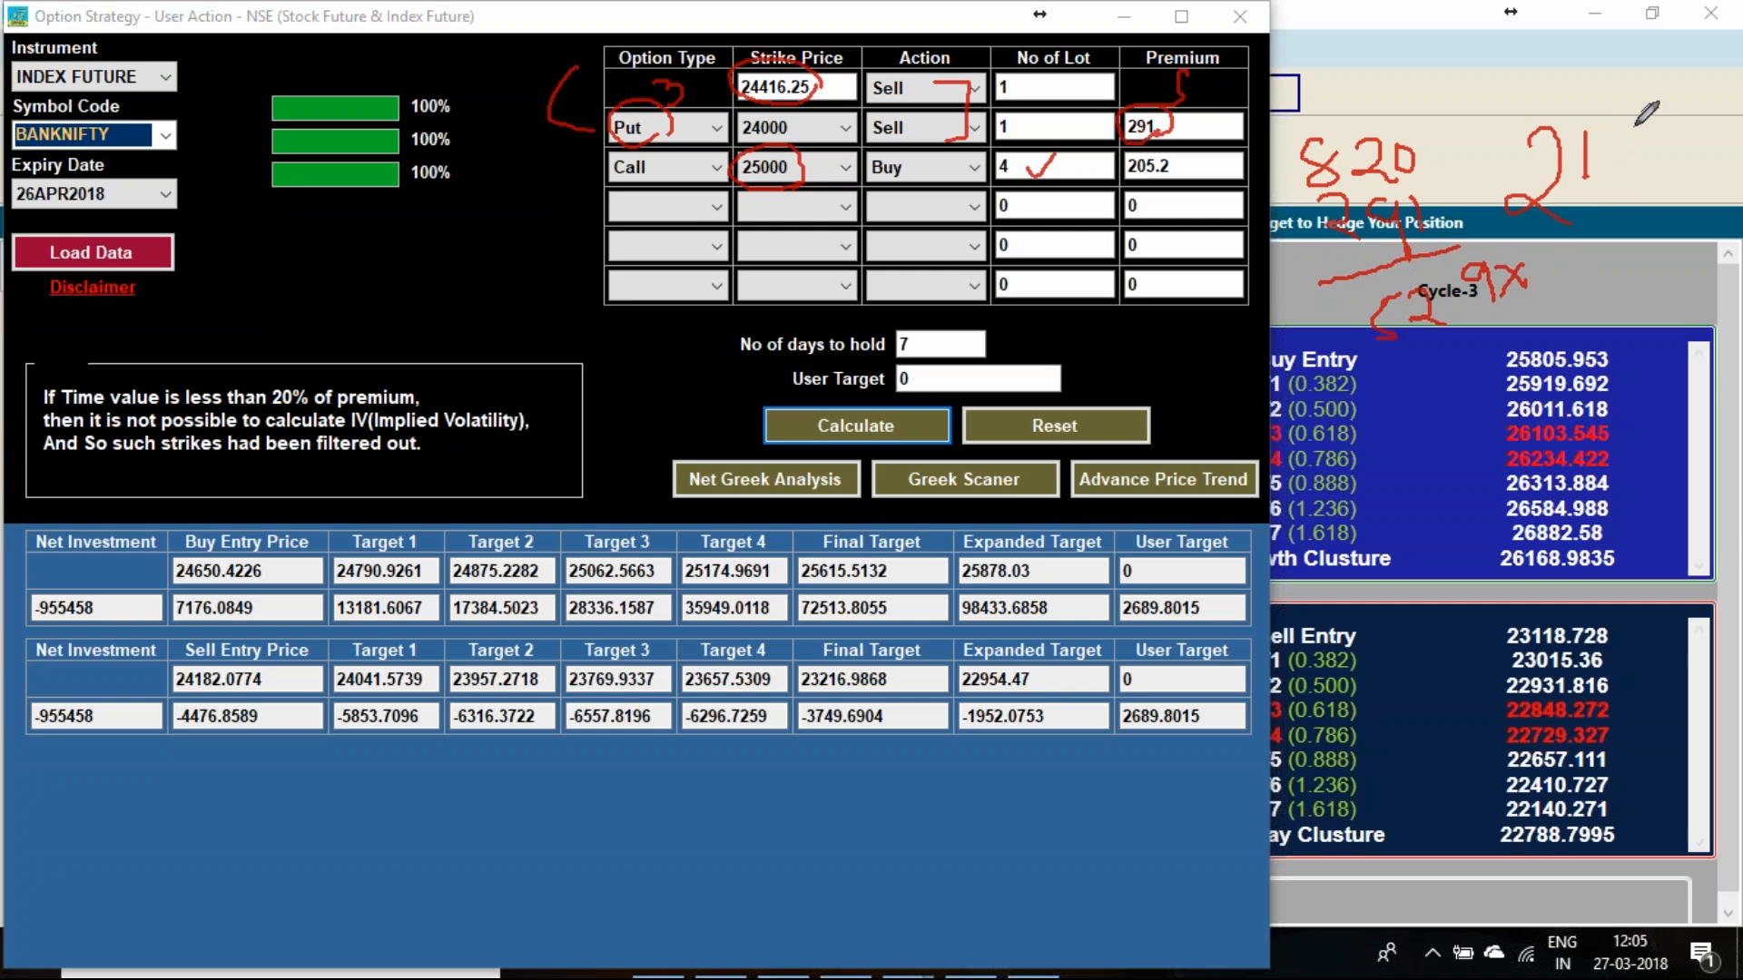
Step: Drag near the top-right of the BANKNIFTY Option Strategy builder window
{"action": "left_click_drag", "start_coordinate": [1618, 155], "coordinate": [1656, 178]}
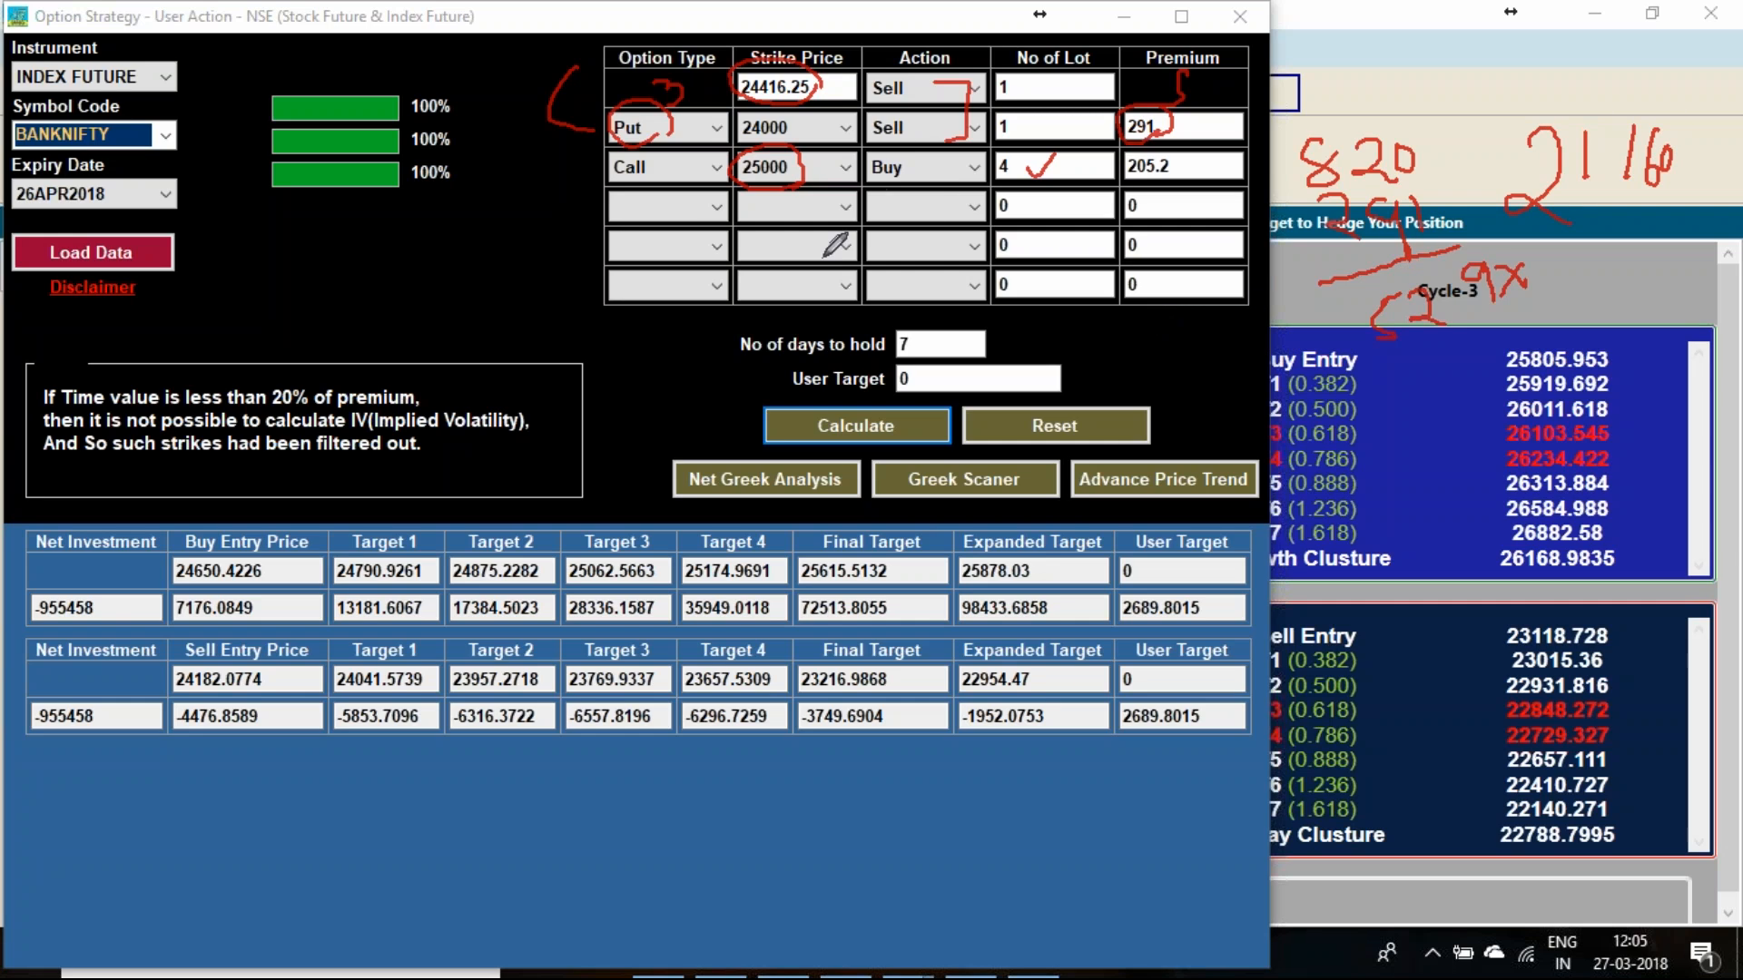
{"action": "mouse_move", "coordinate": [1712, 355]}
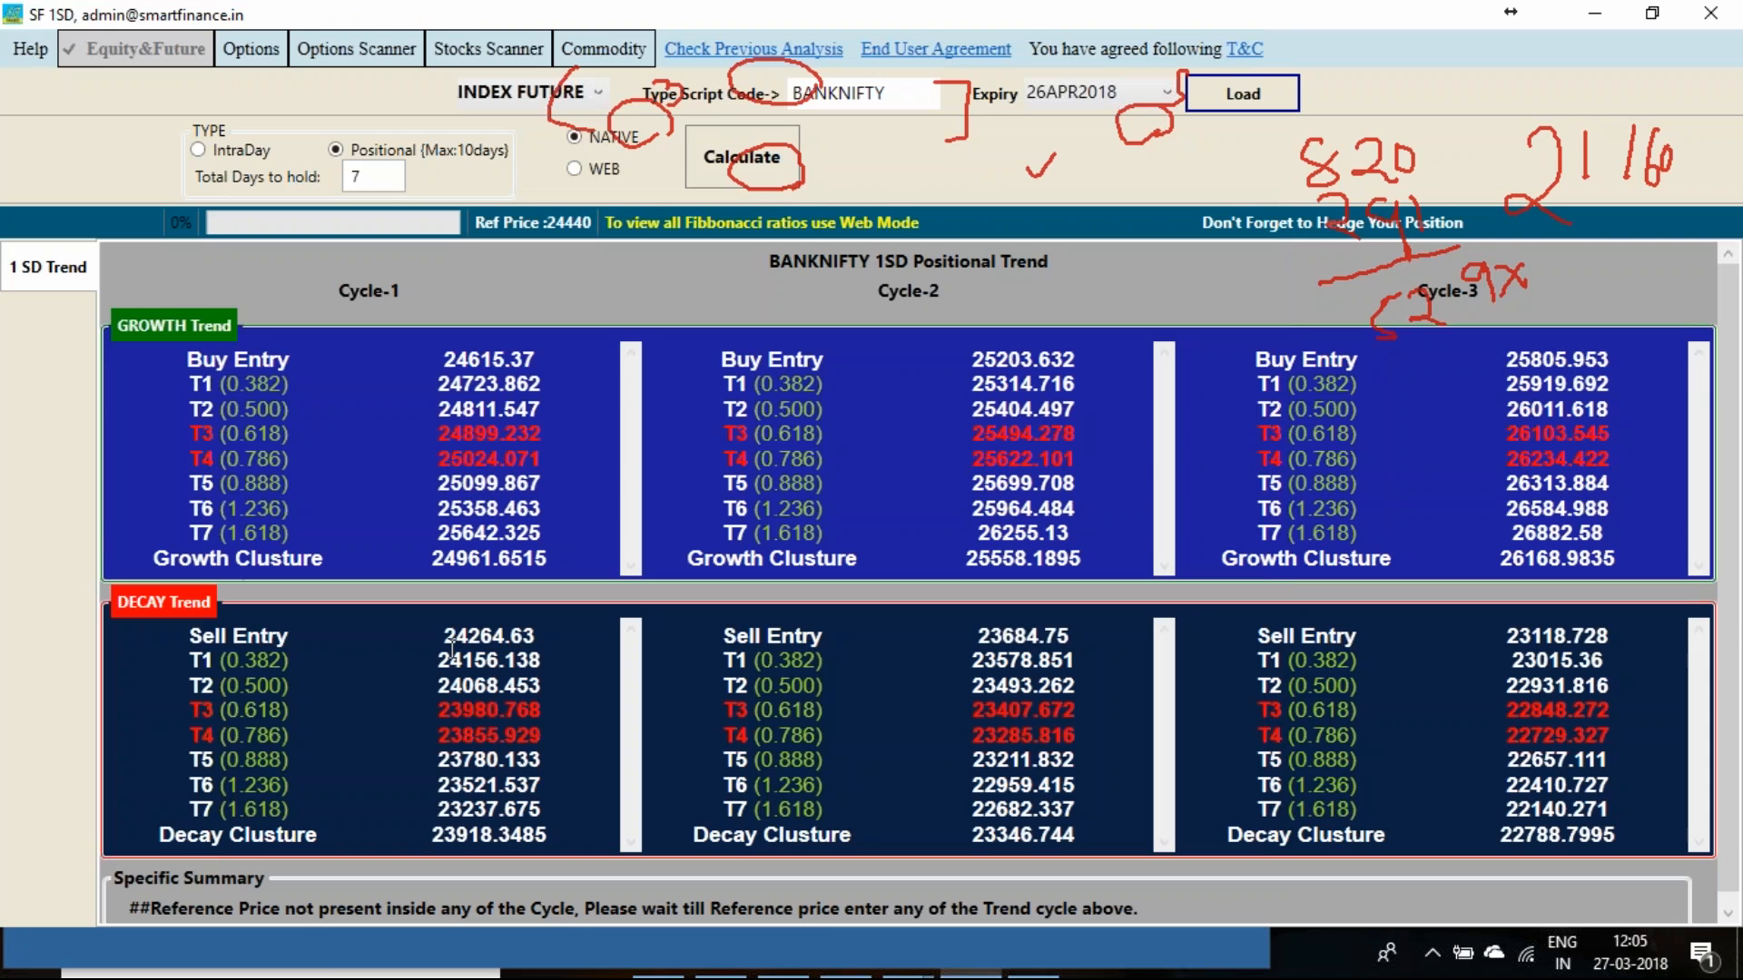
Step: Select the Cycle-1 Decay T4 value 23855.929 in the BANKNIFTY positional trend
{"action": "double_click", "coordinate": [486, 735]}
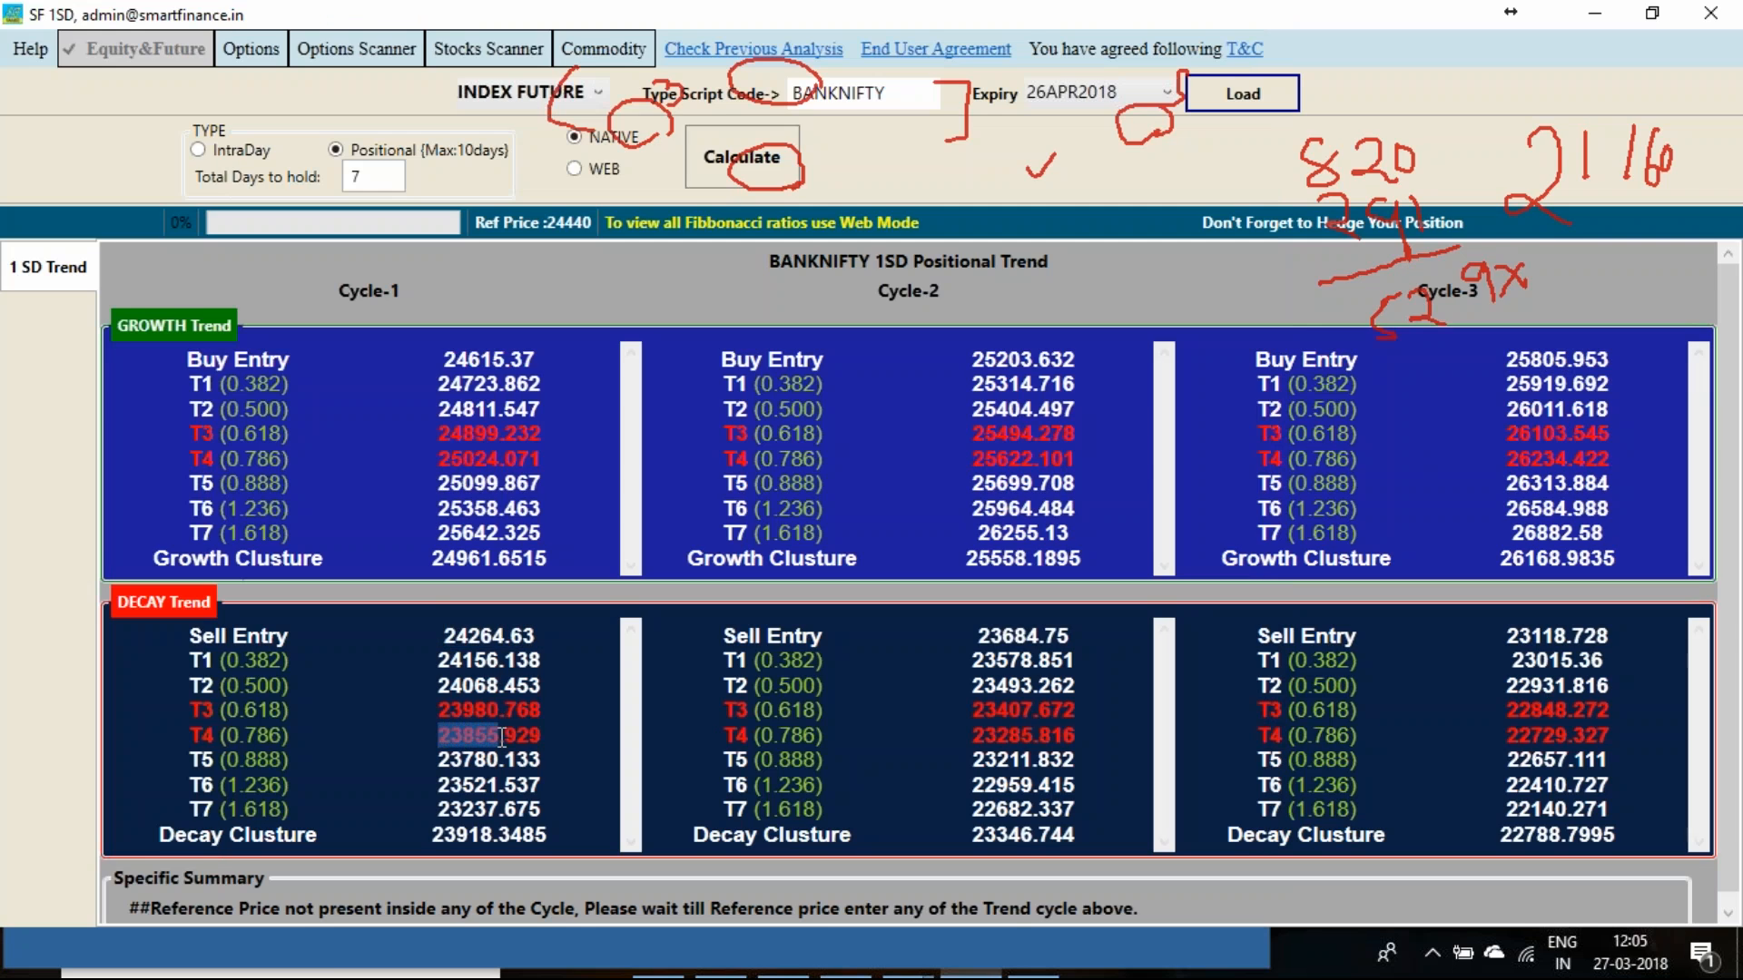
{"action": "left_click", "coordinate": [487, 734]}
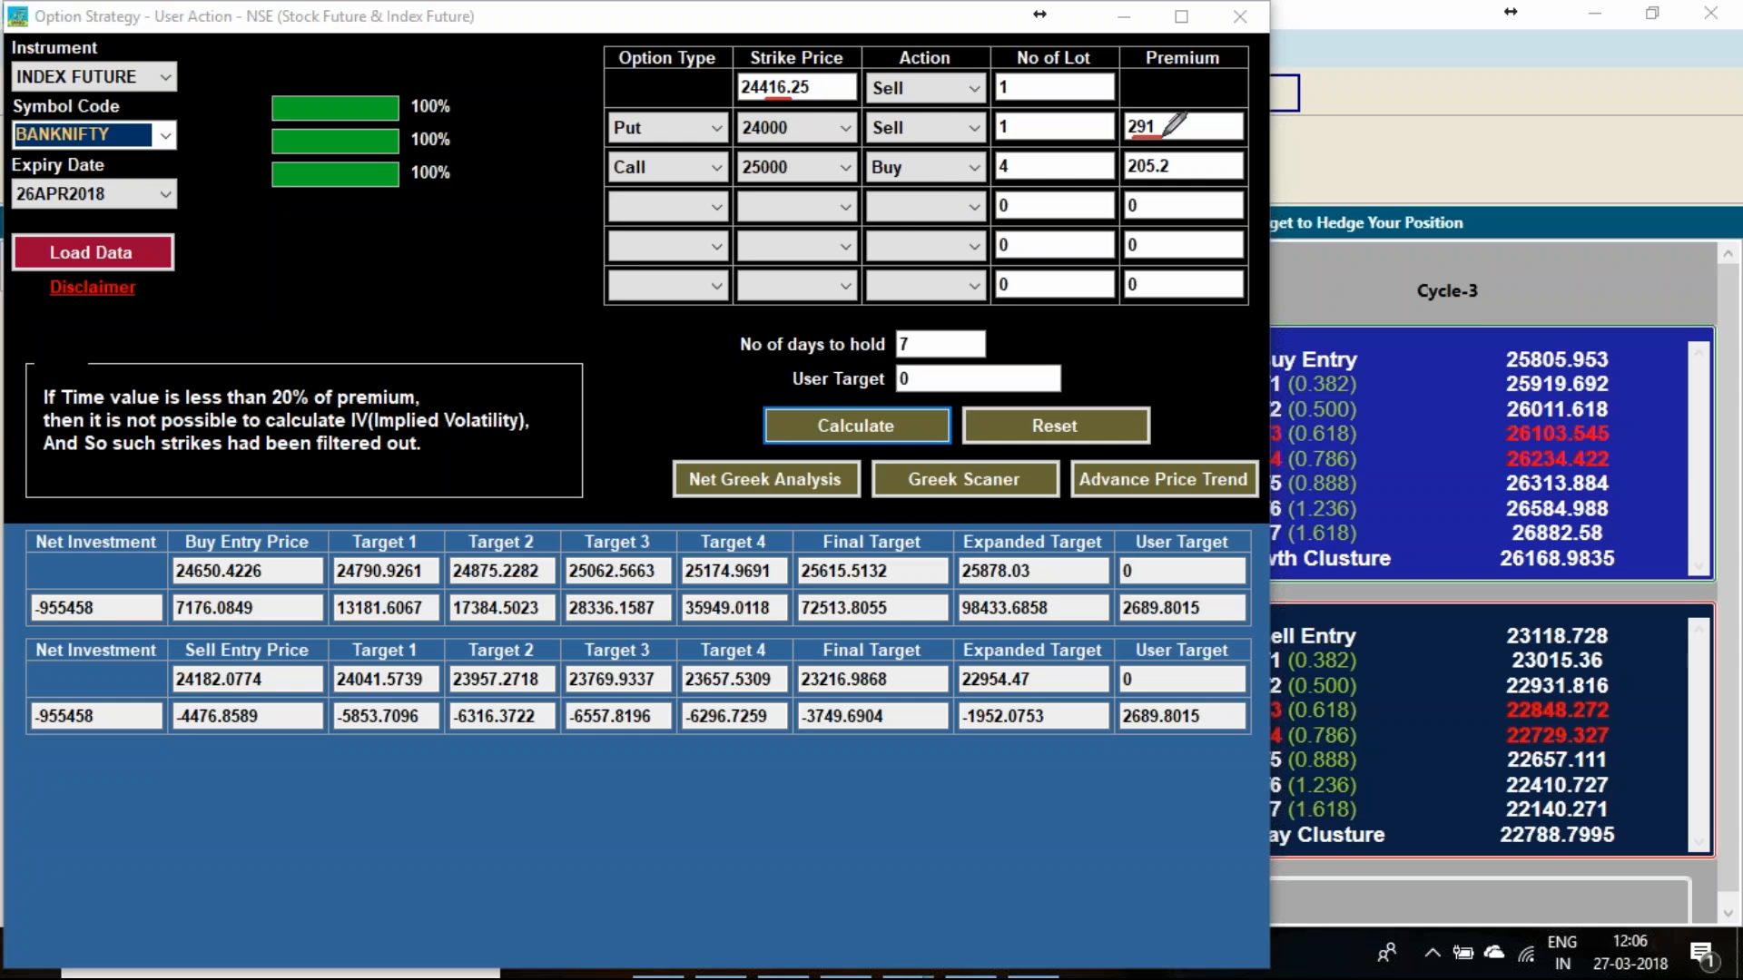
{"action": "mouse_move", "coordinate": [339, 233]}
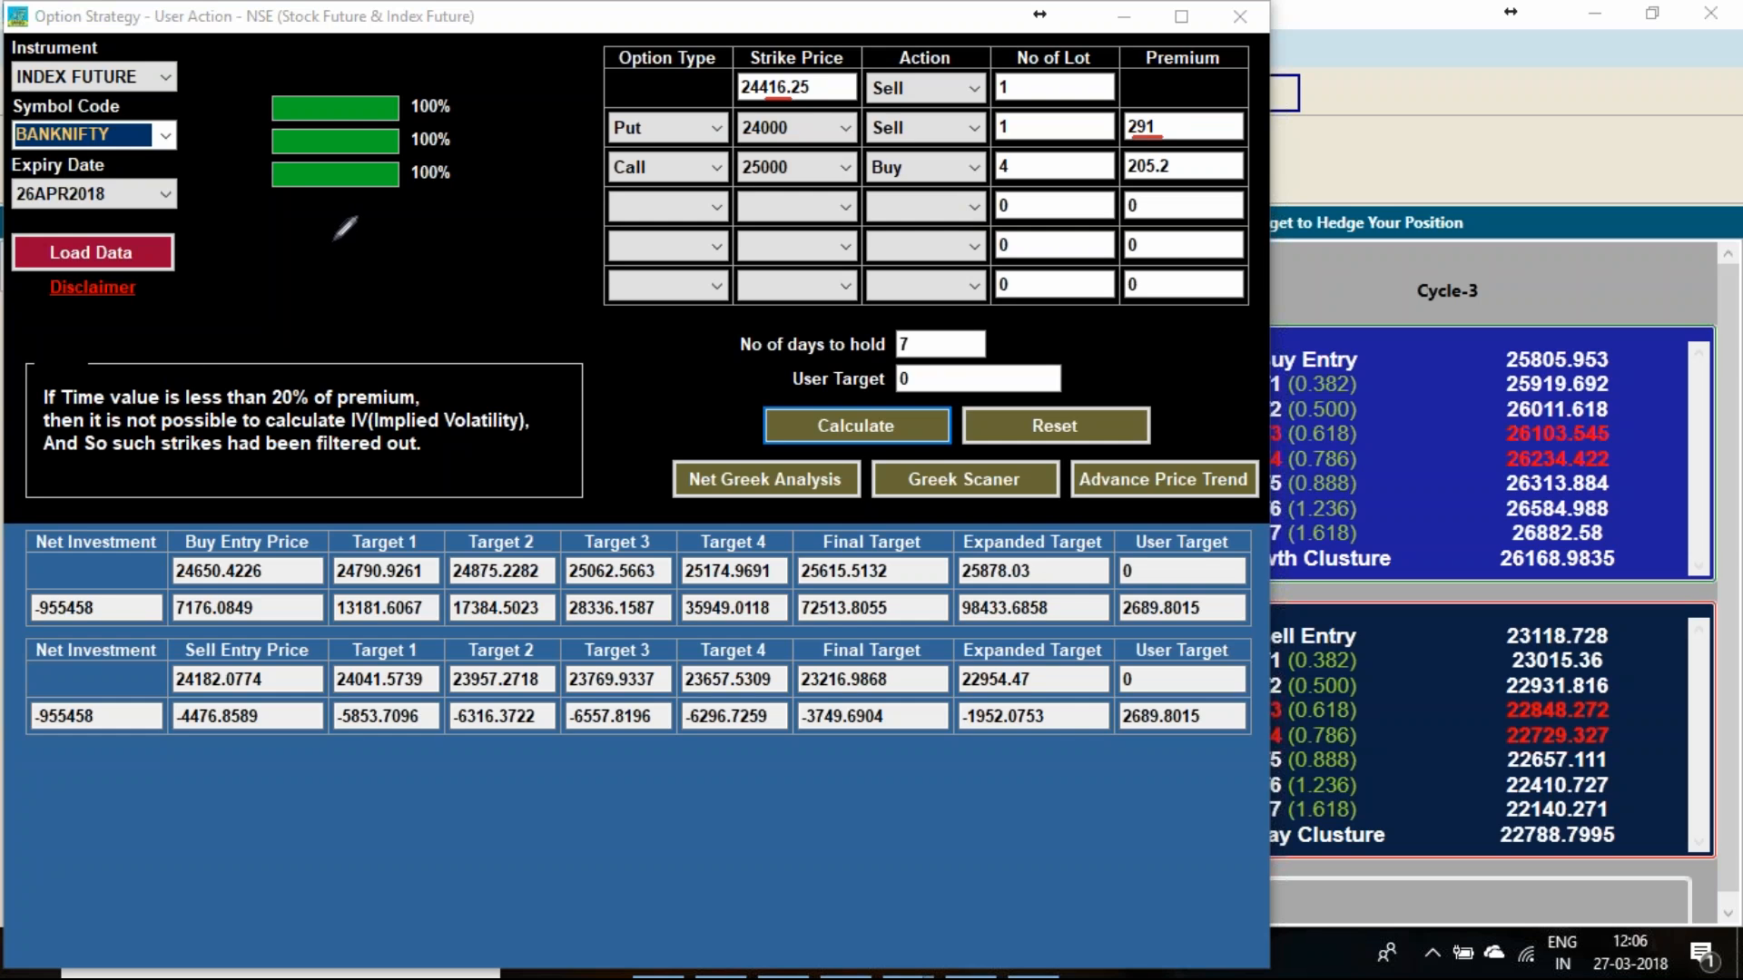
{"action": "left_click_drag", "start_coordinate": [353, 222], "coordinate": [367, 261]}
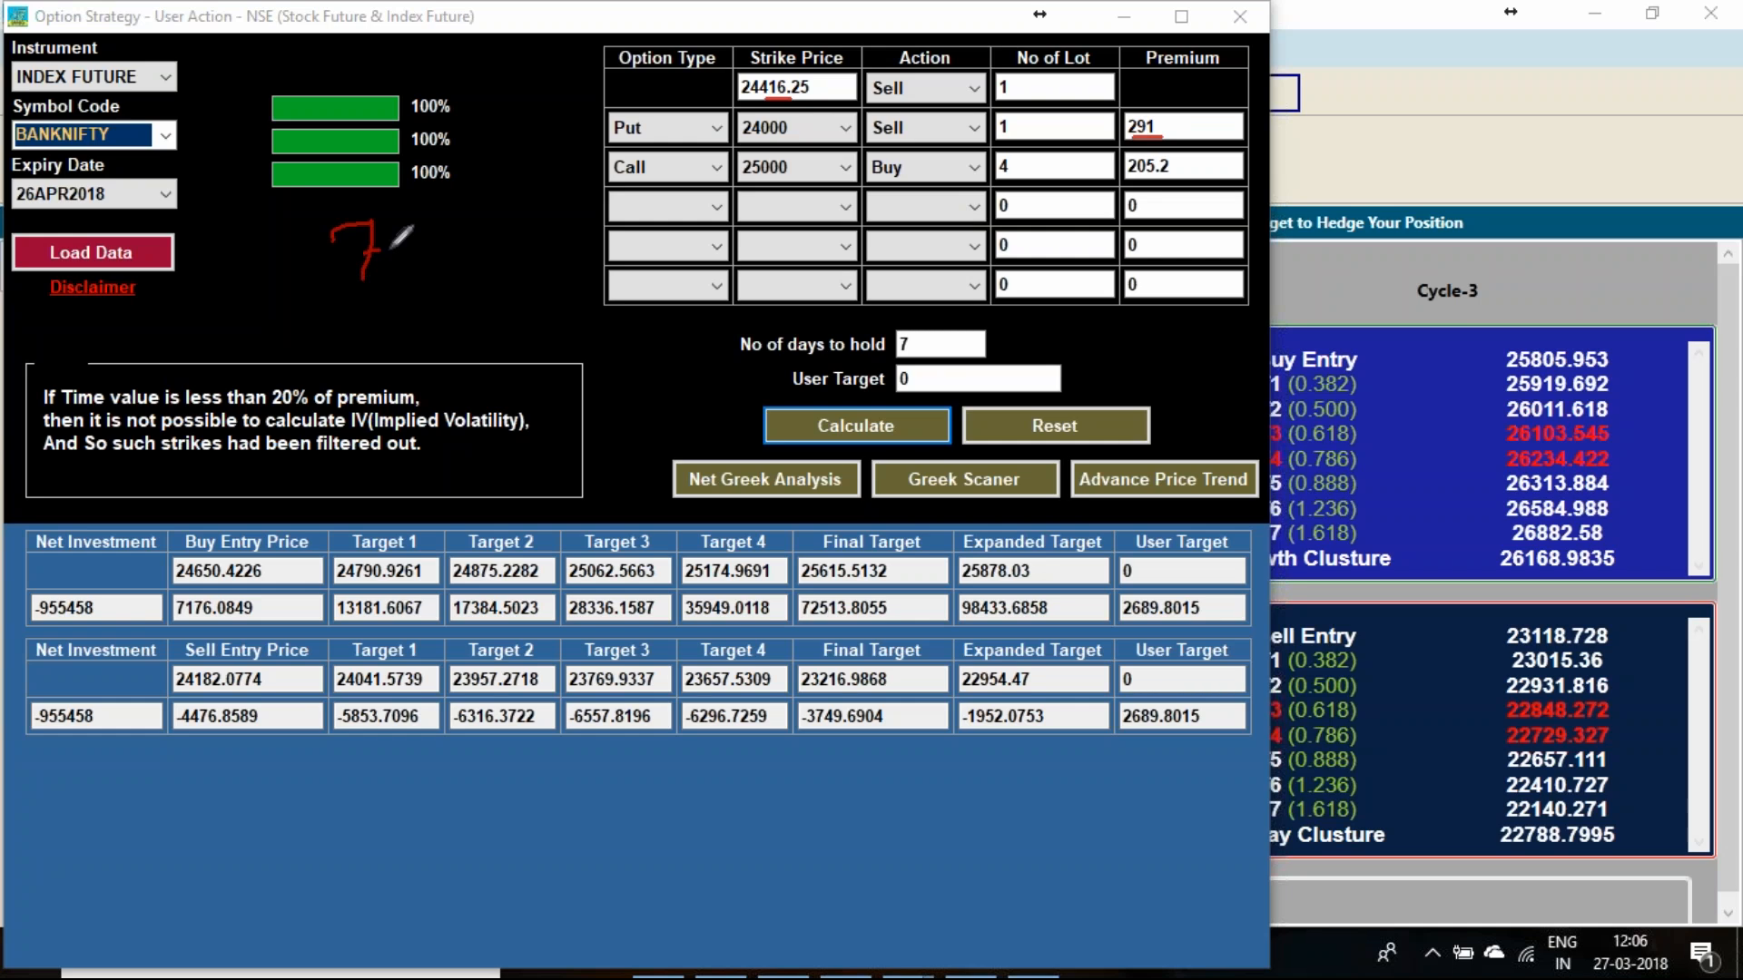
{"action": "left_click_drag", "start_coordinate": [367, 238], "coordinate": [456, 251]}
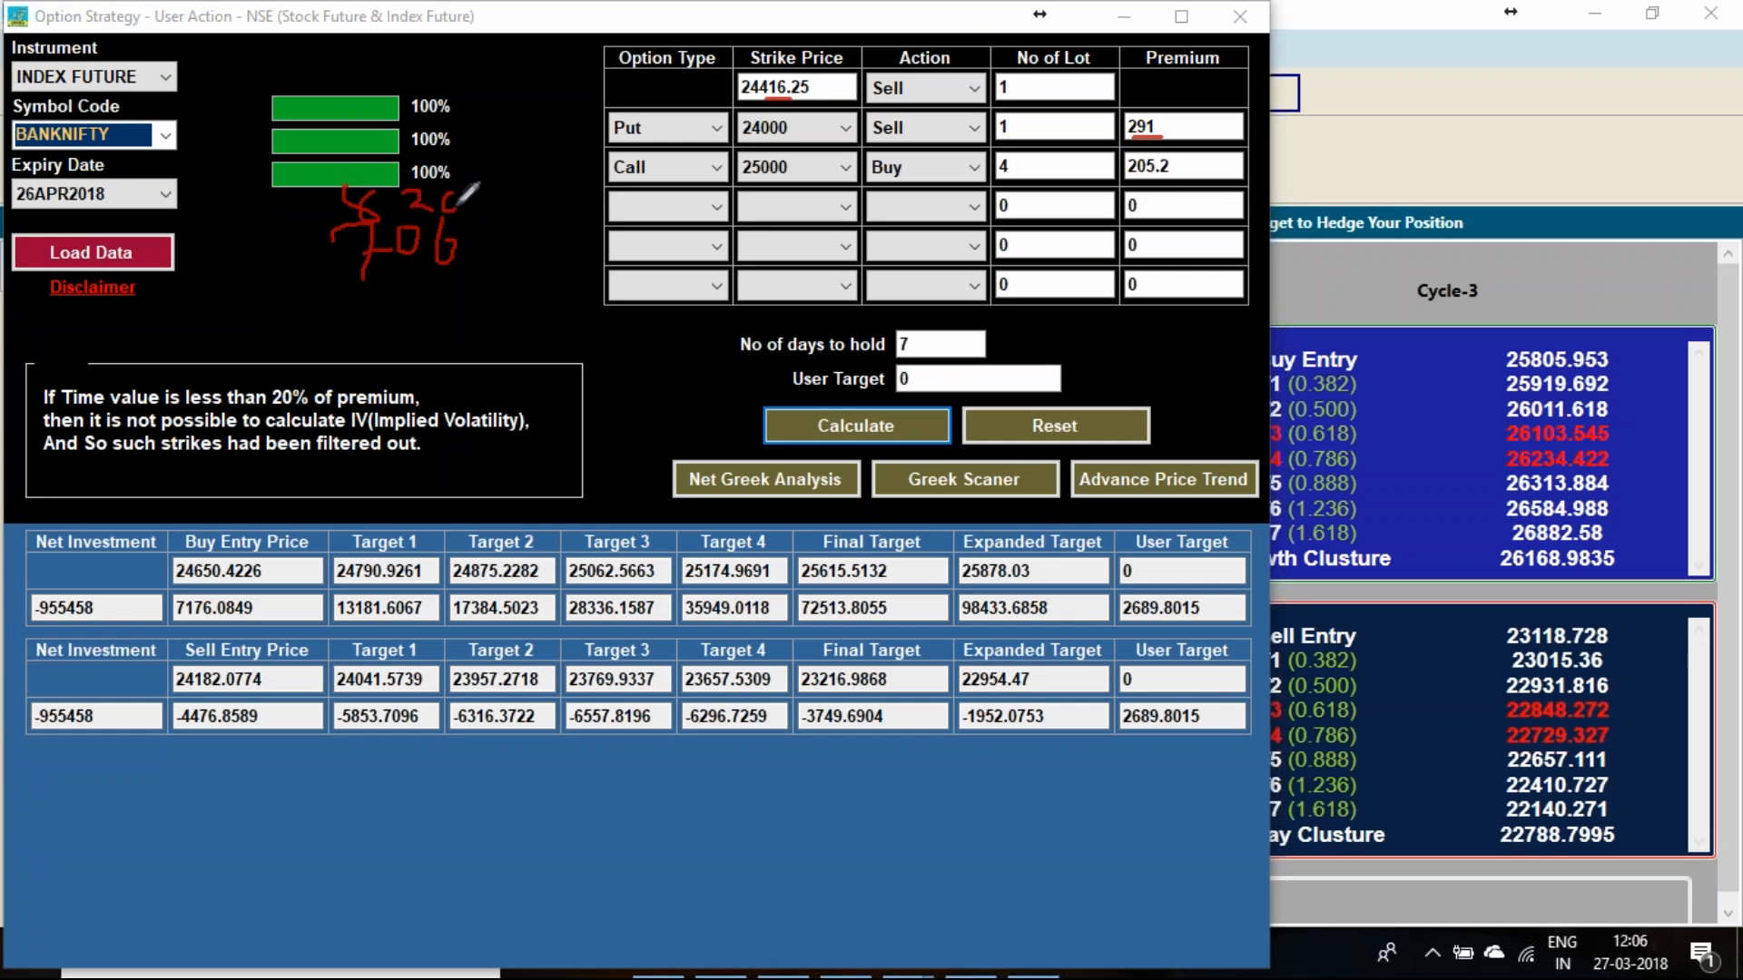
{"action": "left_click_drag", "start_coordinate": [344, 323], "coordinate": [479, 308]}
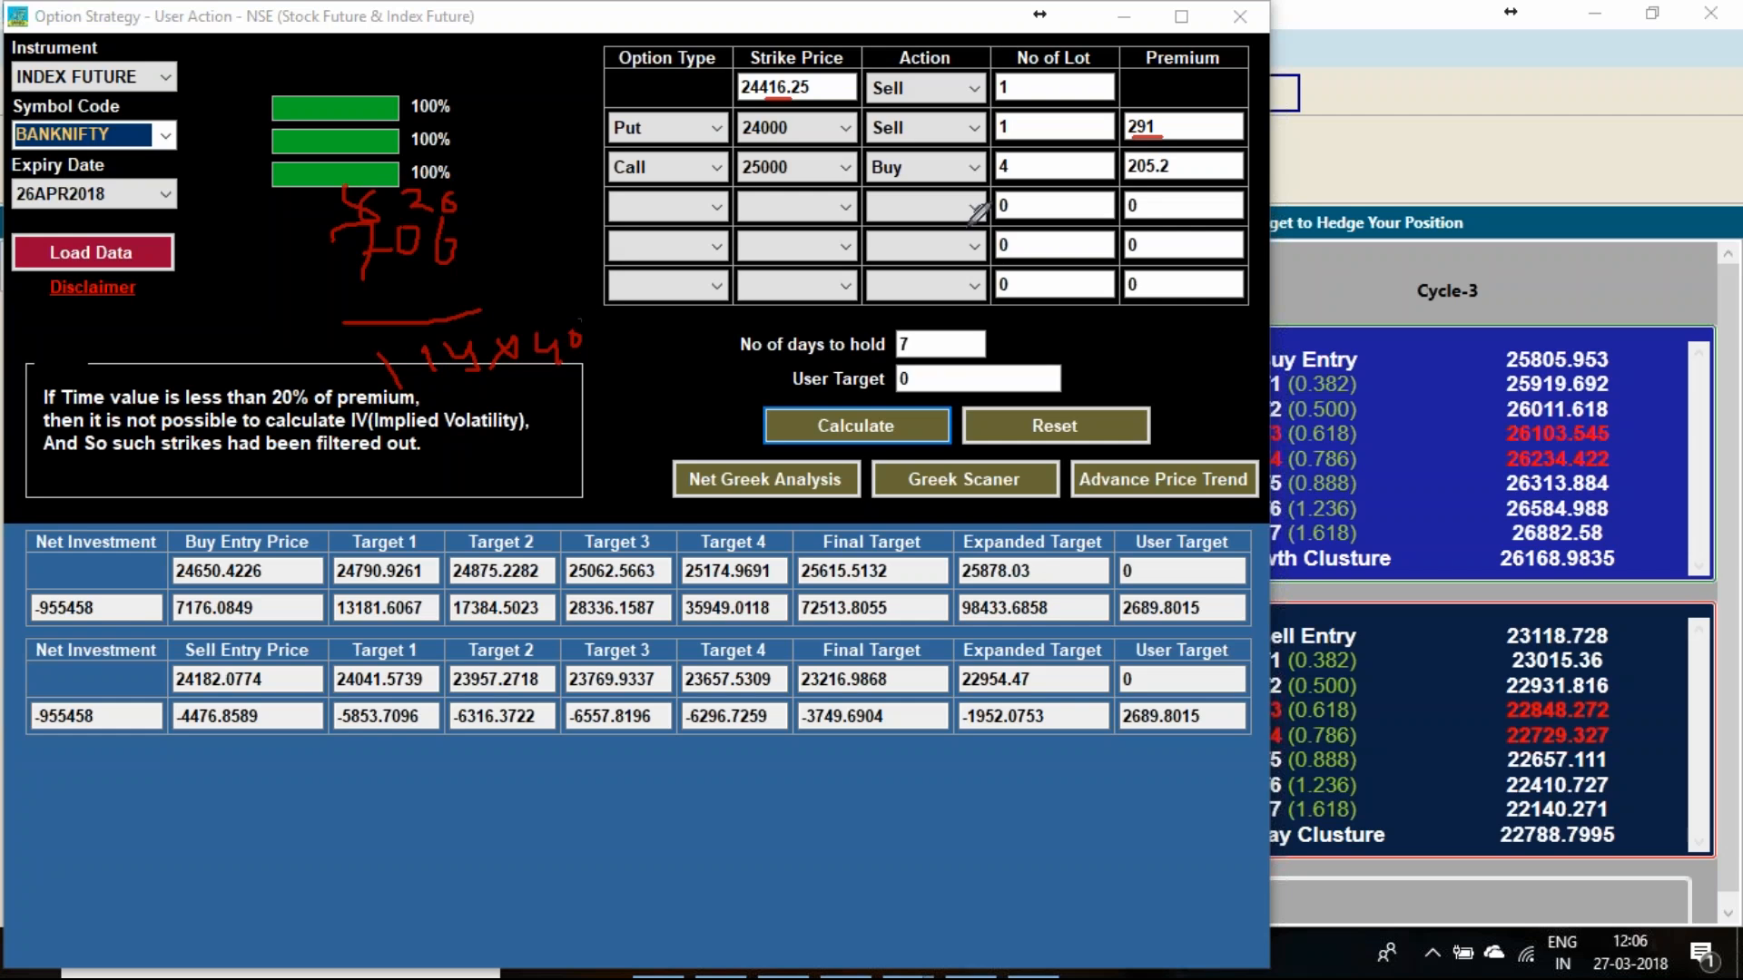
{"action": "mouse_move", "coordinate": [1106, 244]}
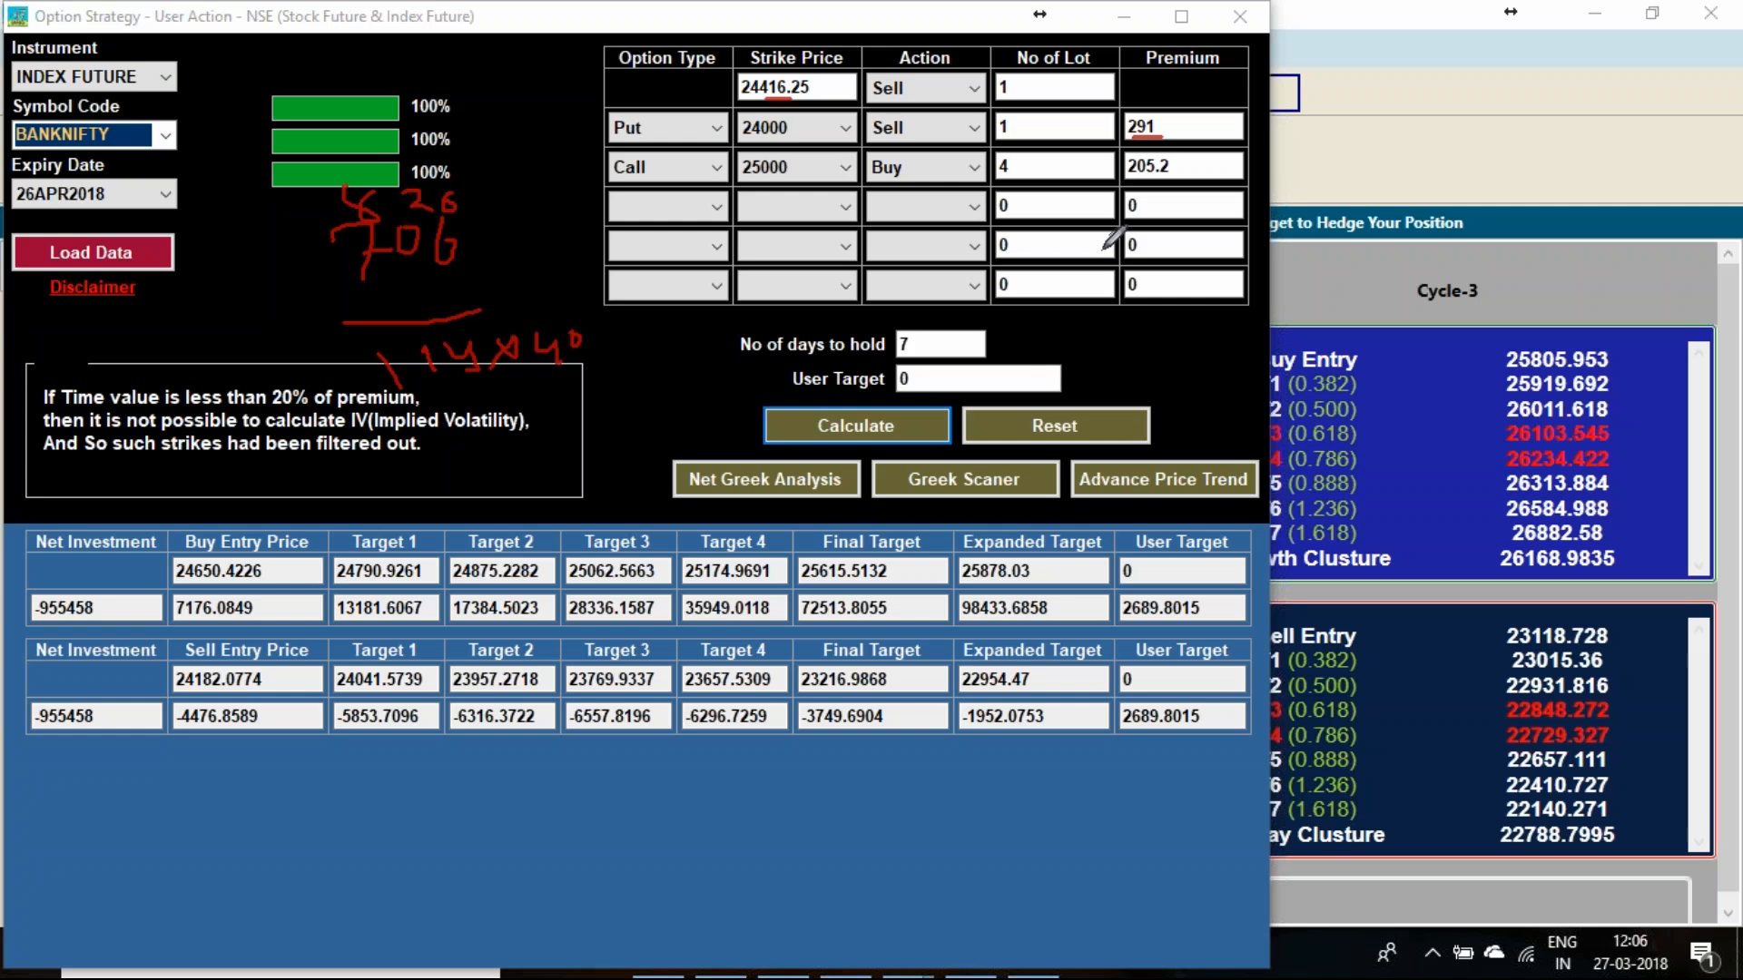
{"action": "mouse_move", "coordinate": [962, 323]}
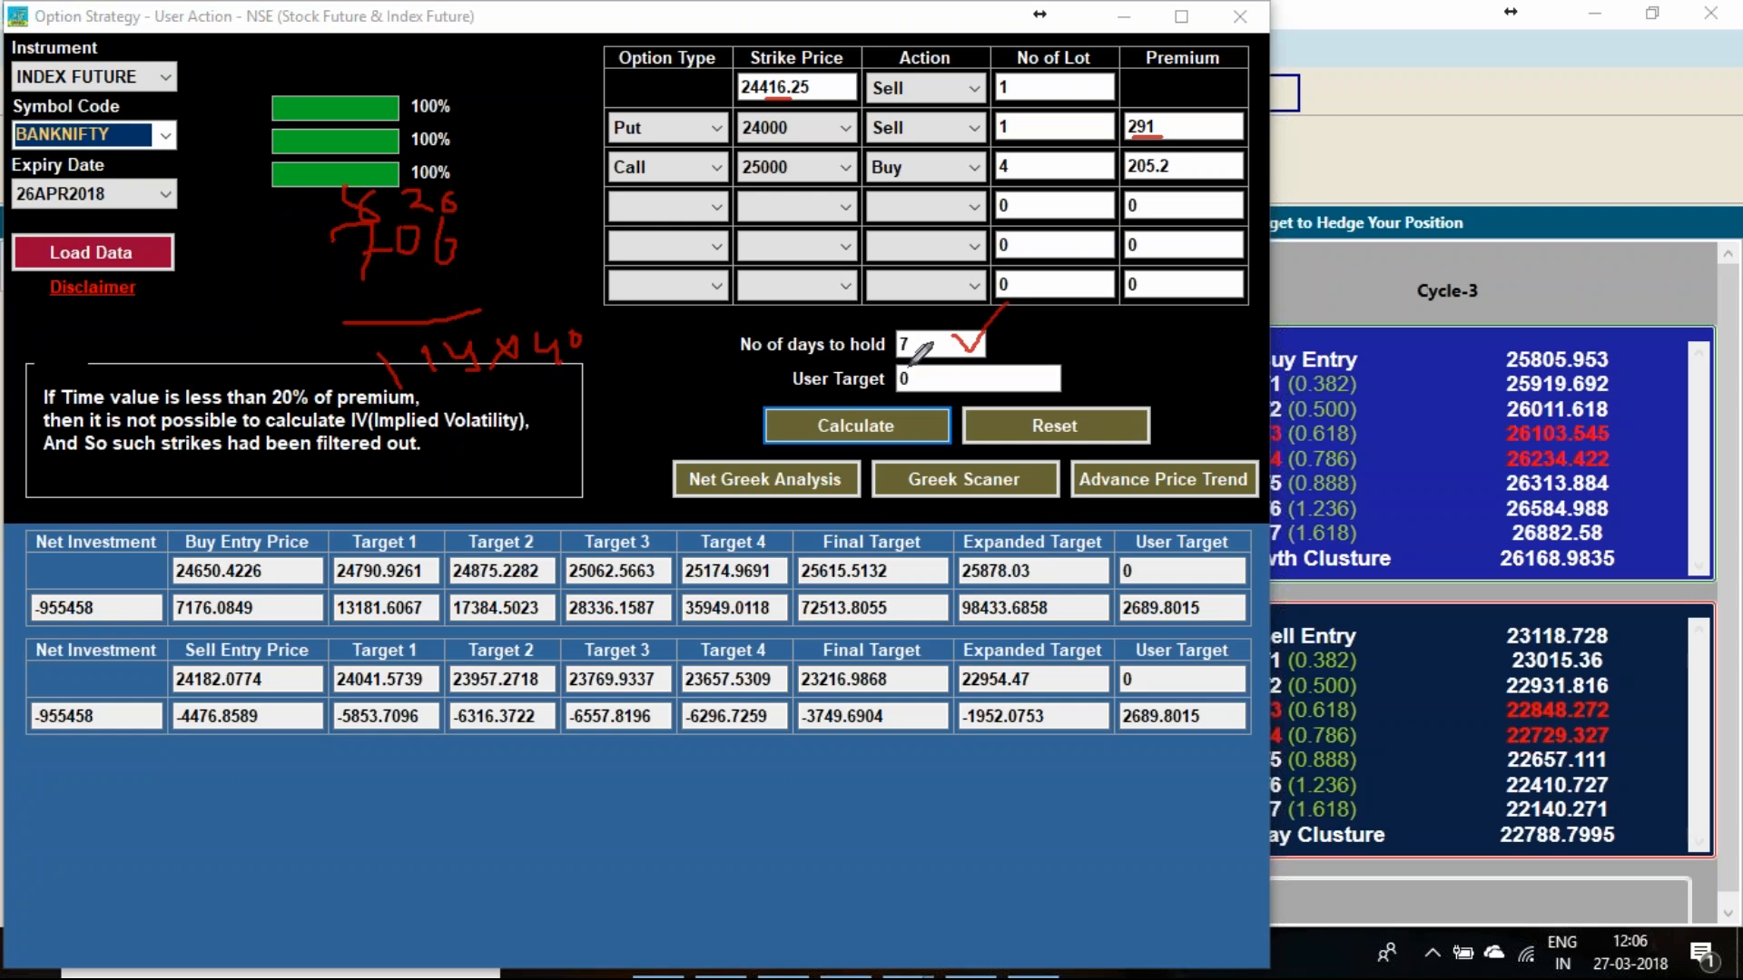
{"action": "mouse_move", "coordinate": [536, 267]}
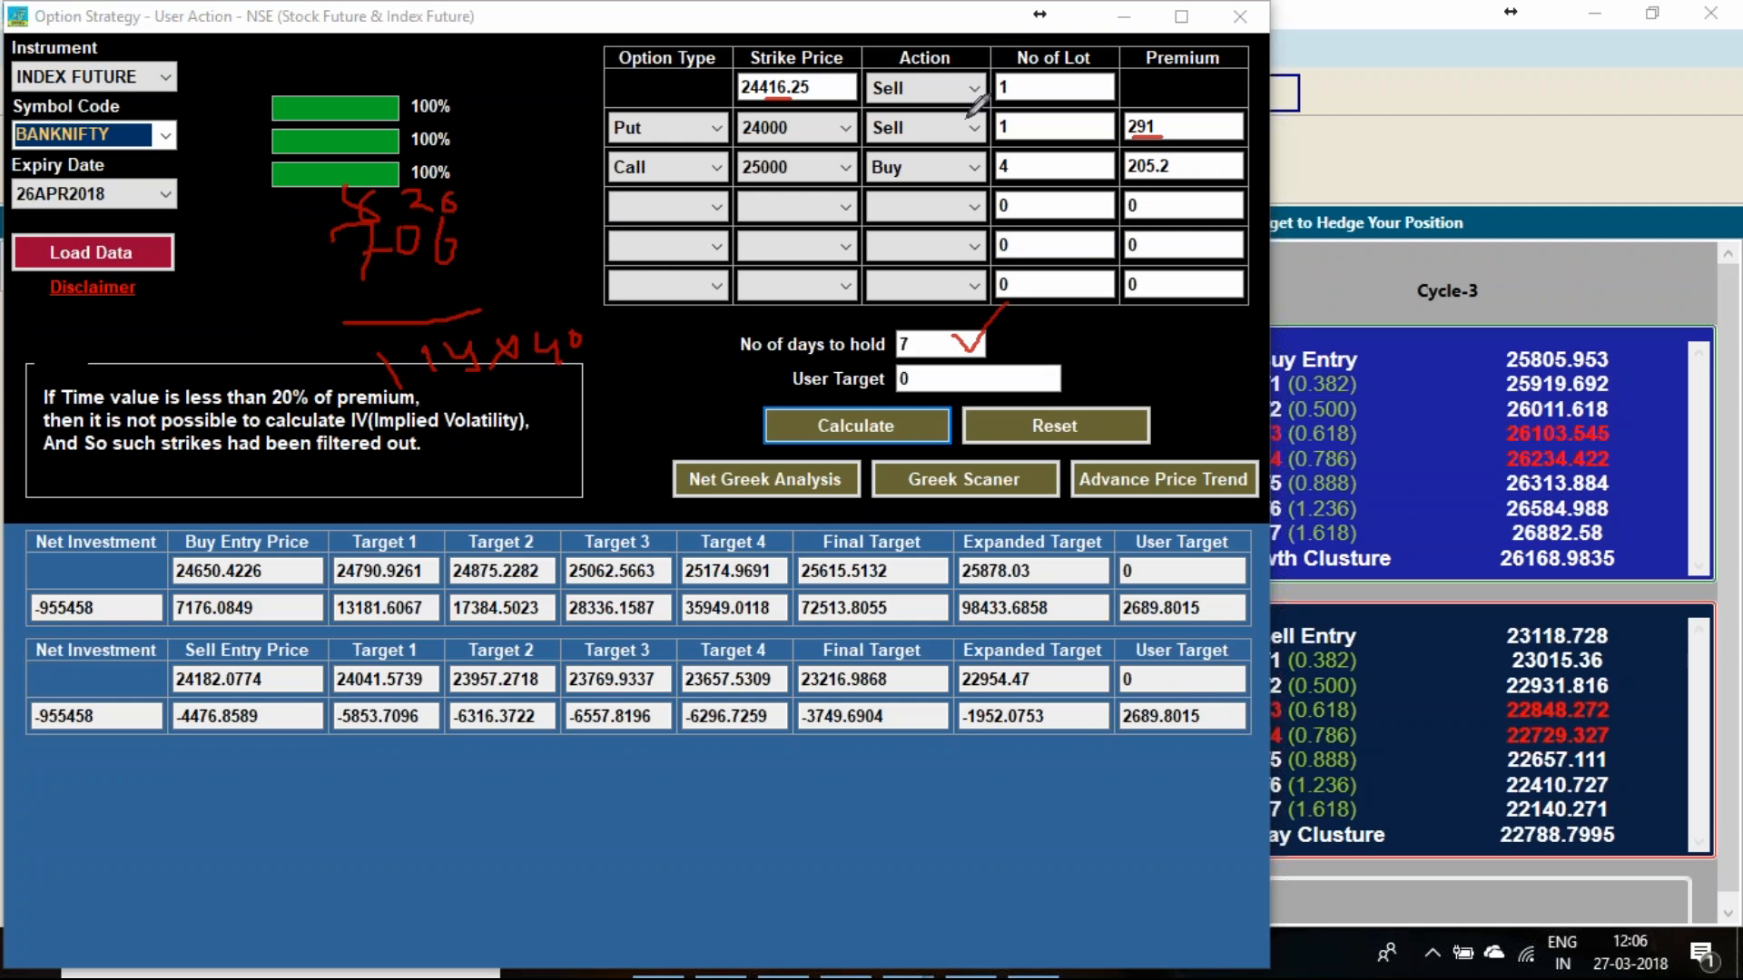
{"action": "mouse_move", "coordinate": [966, 163]}
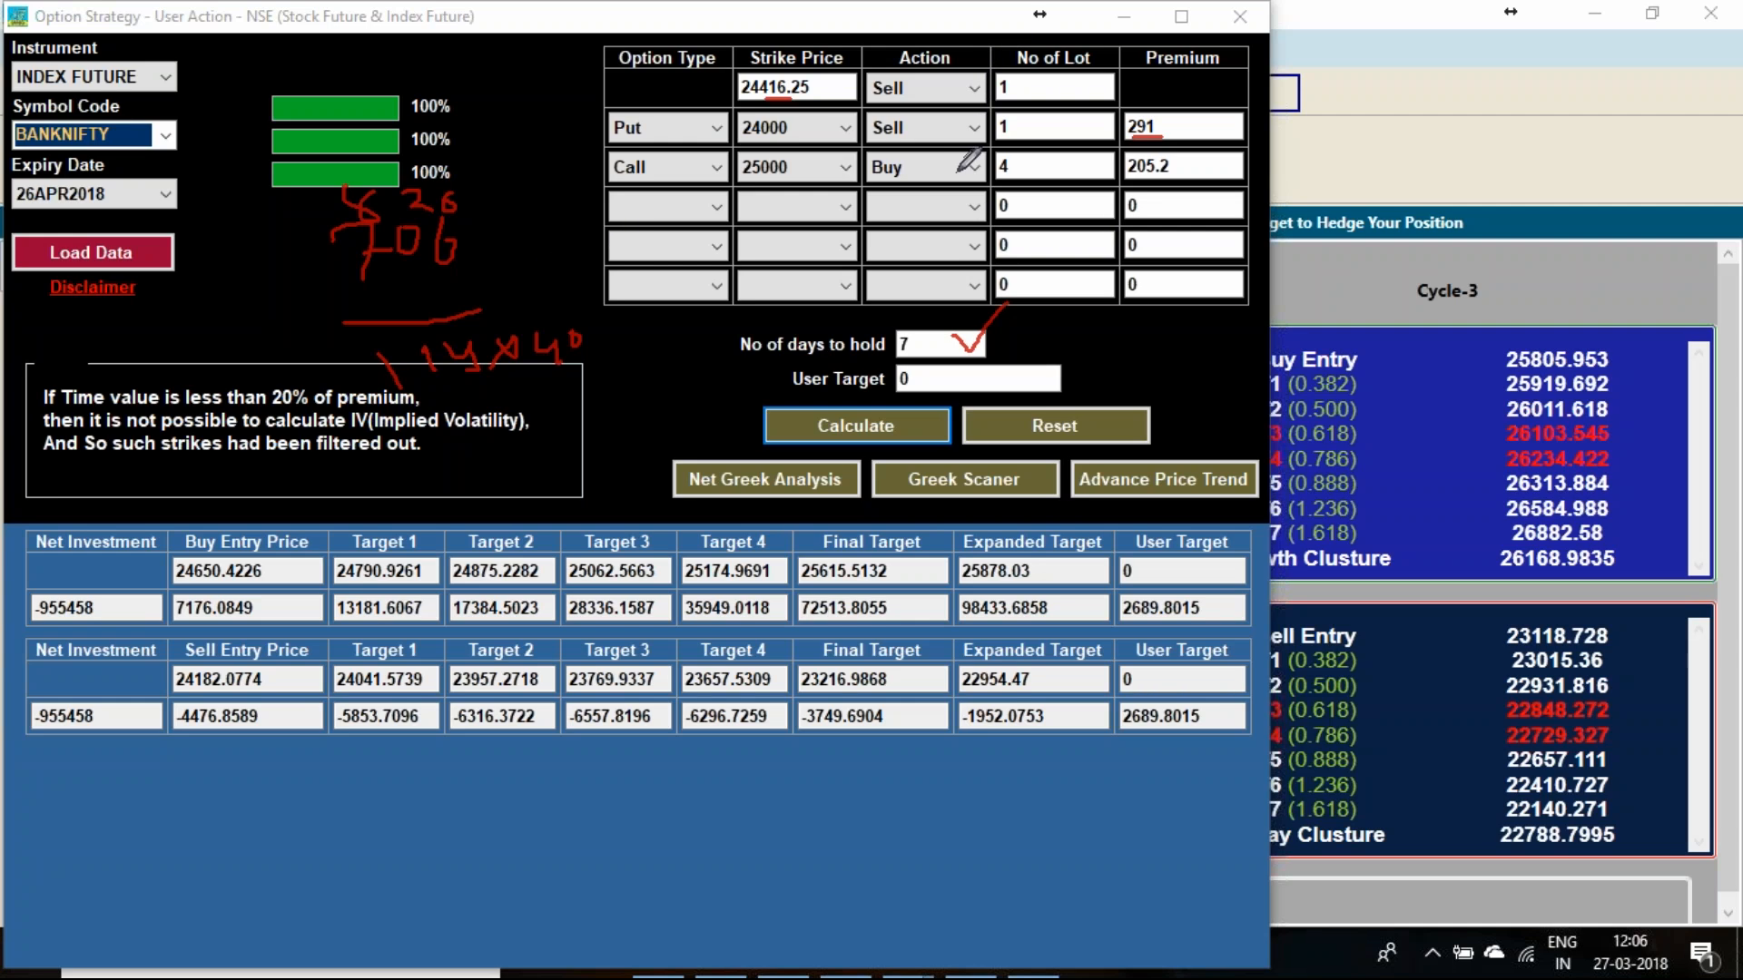
{"action": "mouse_move", "coordinate": [605, 372]}
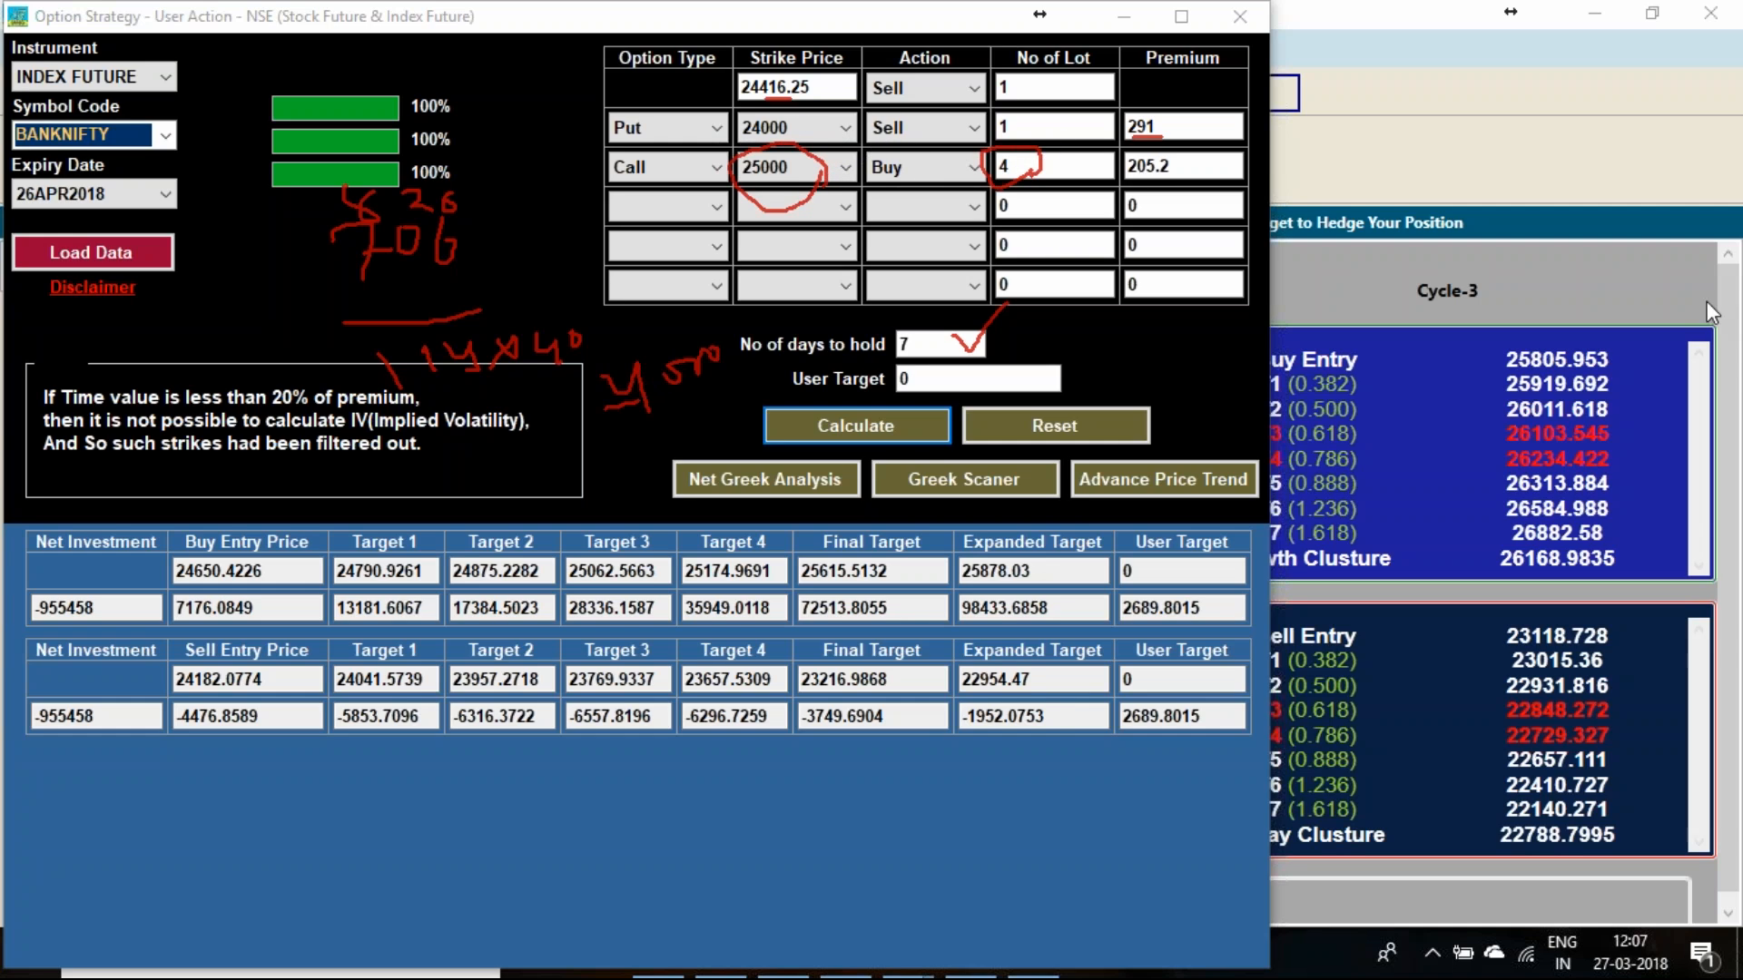
{"action": "left_click", "coordinate": [1540, 495]}
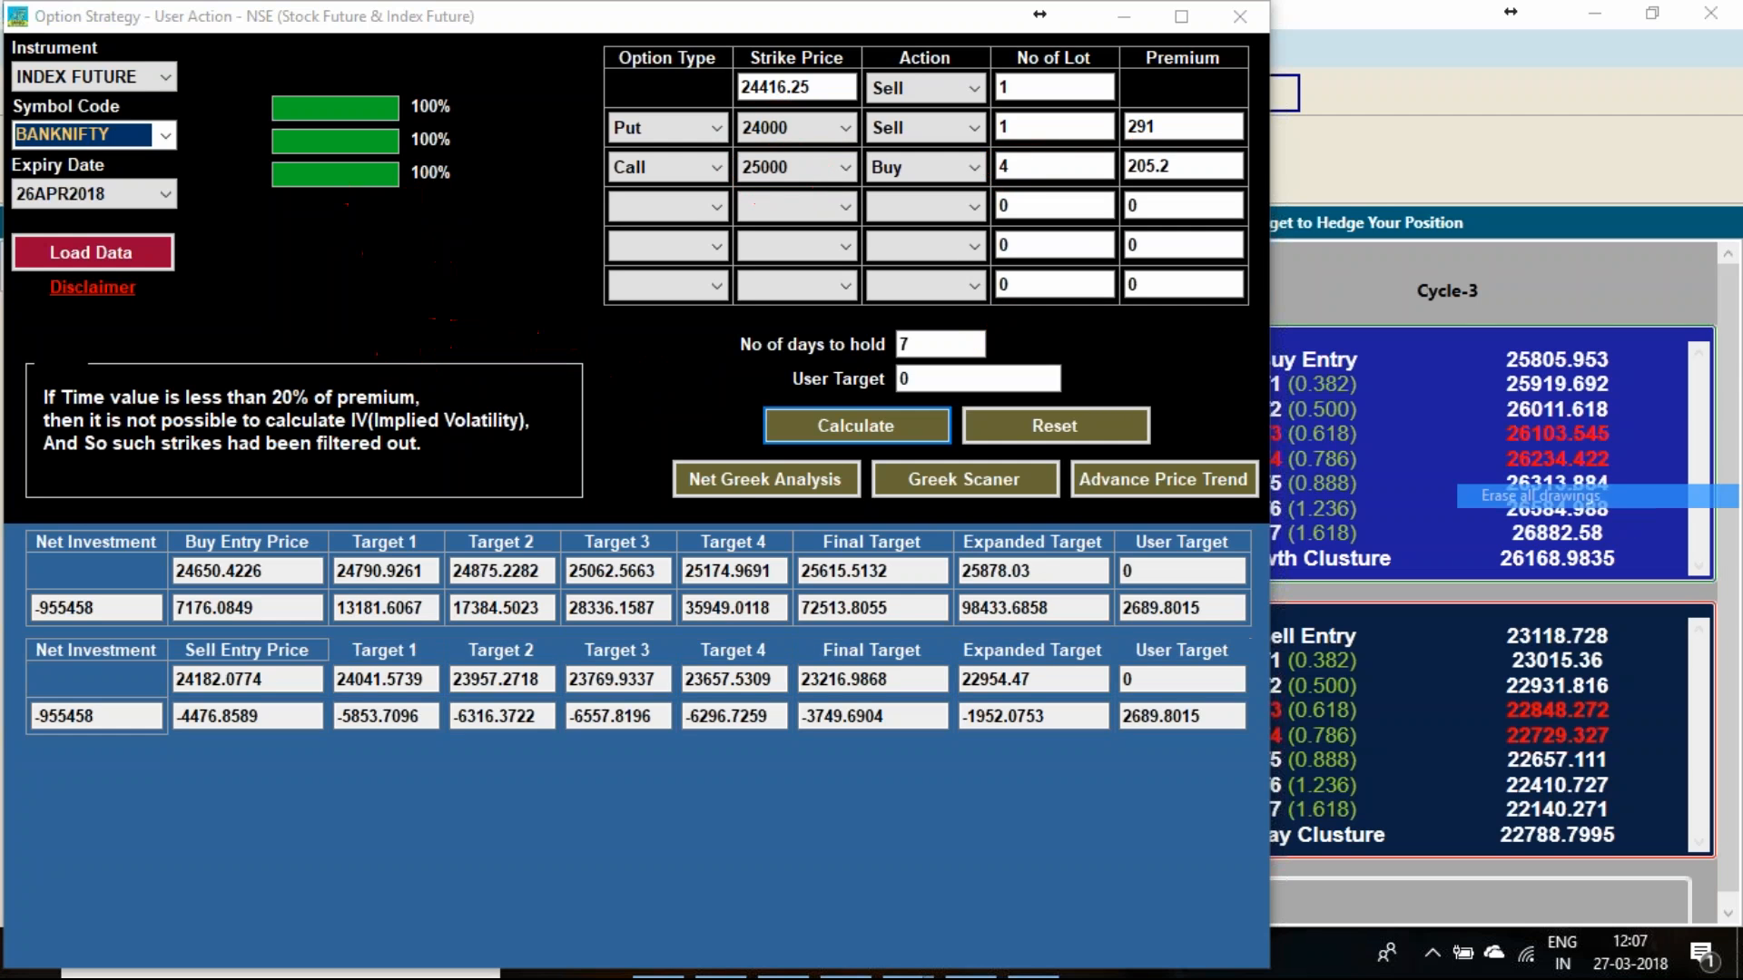
{"action": "mouse_move", "coordinate": [1672, 381]}
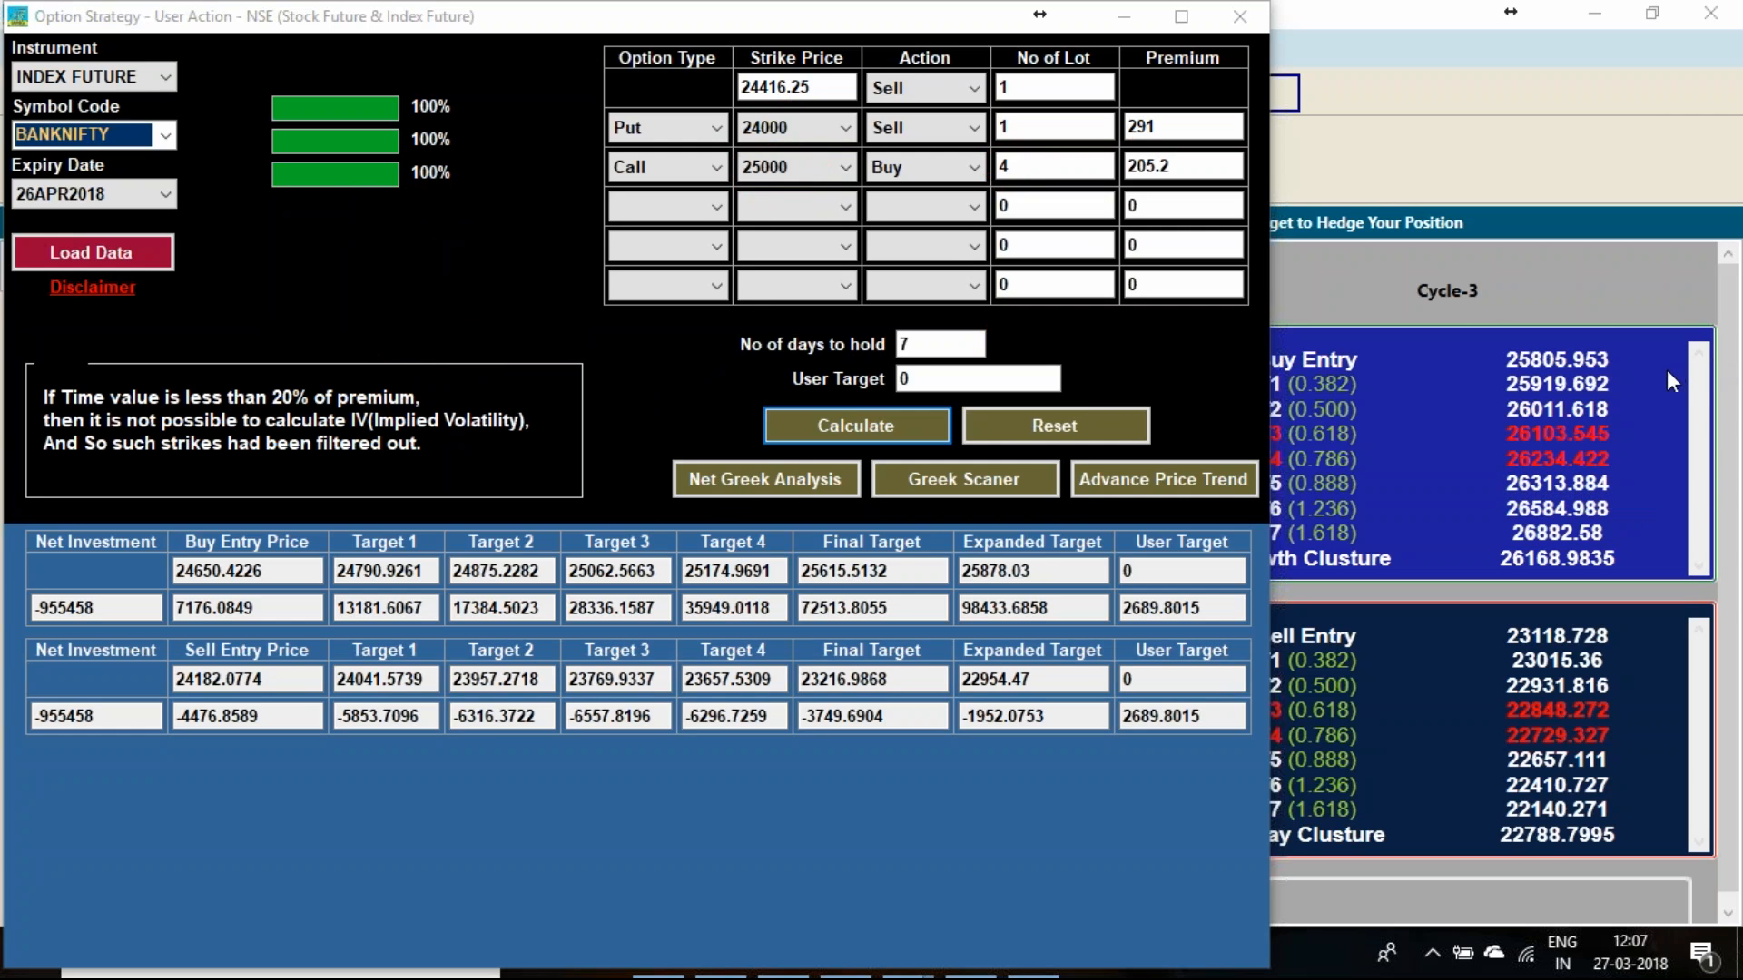
{"action": "left_click", "coordinate": [764, 479]}
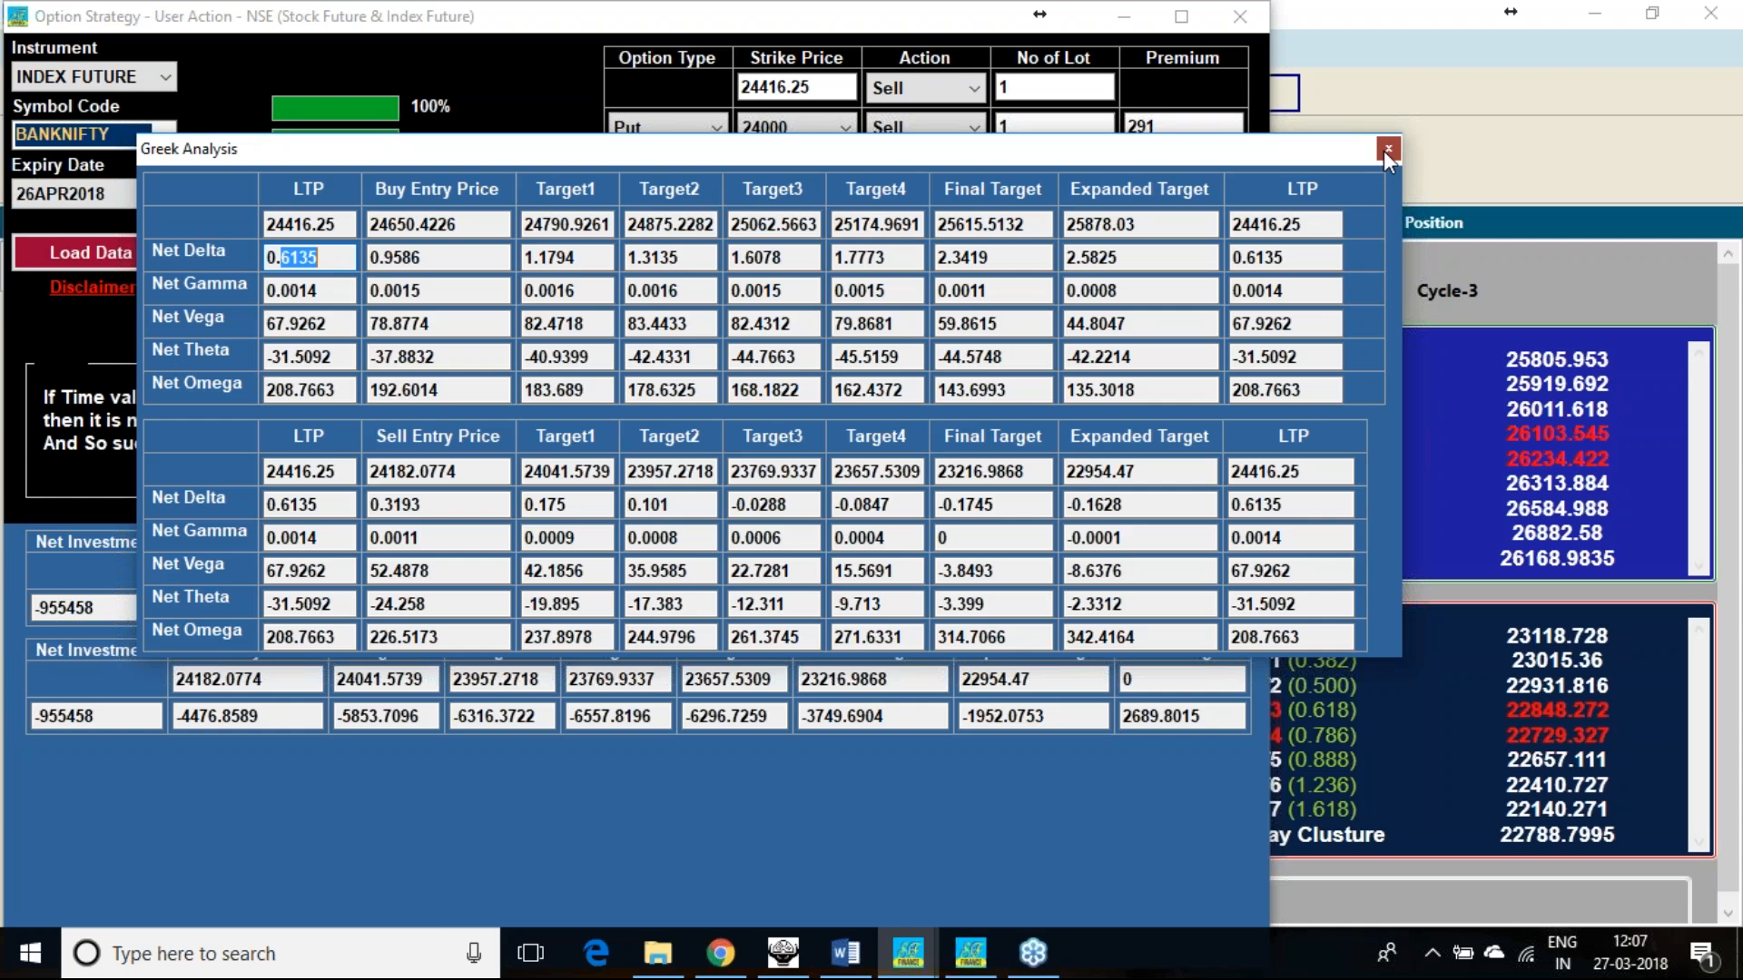
{"action": "left_click", "coordinate": [1386, 148]}
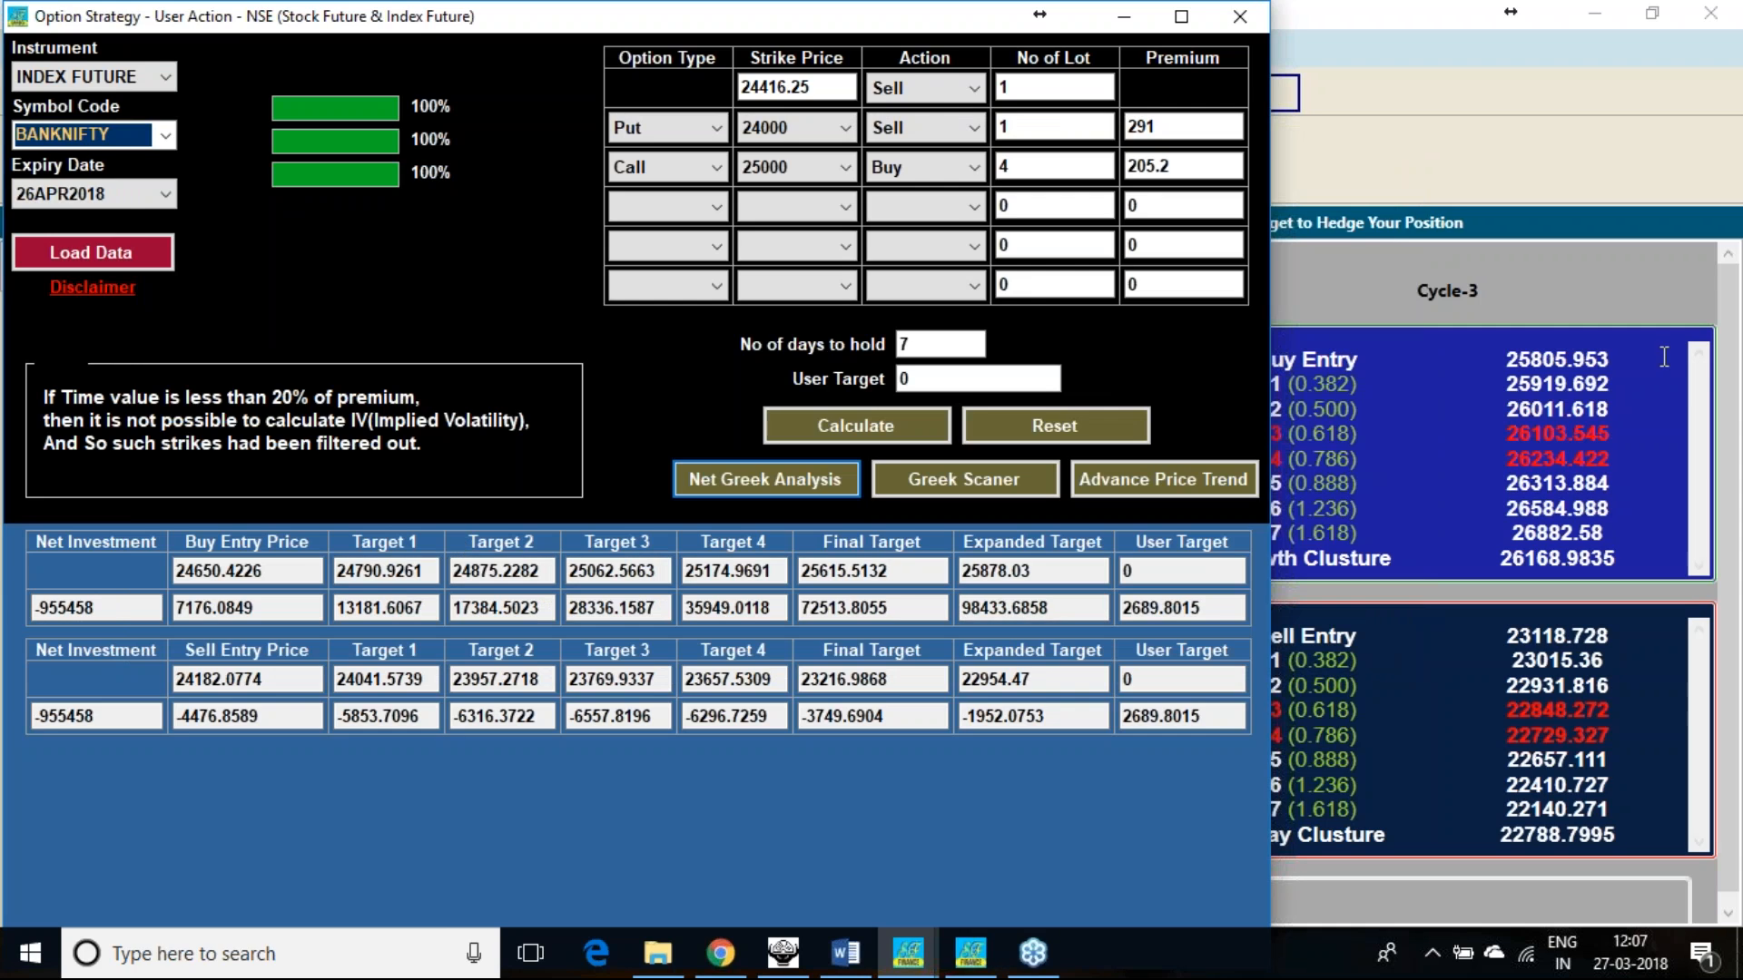
{"action": "mouse_move", "coordinate": [150, 775]}
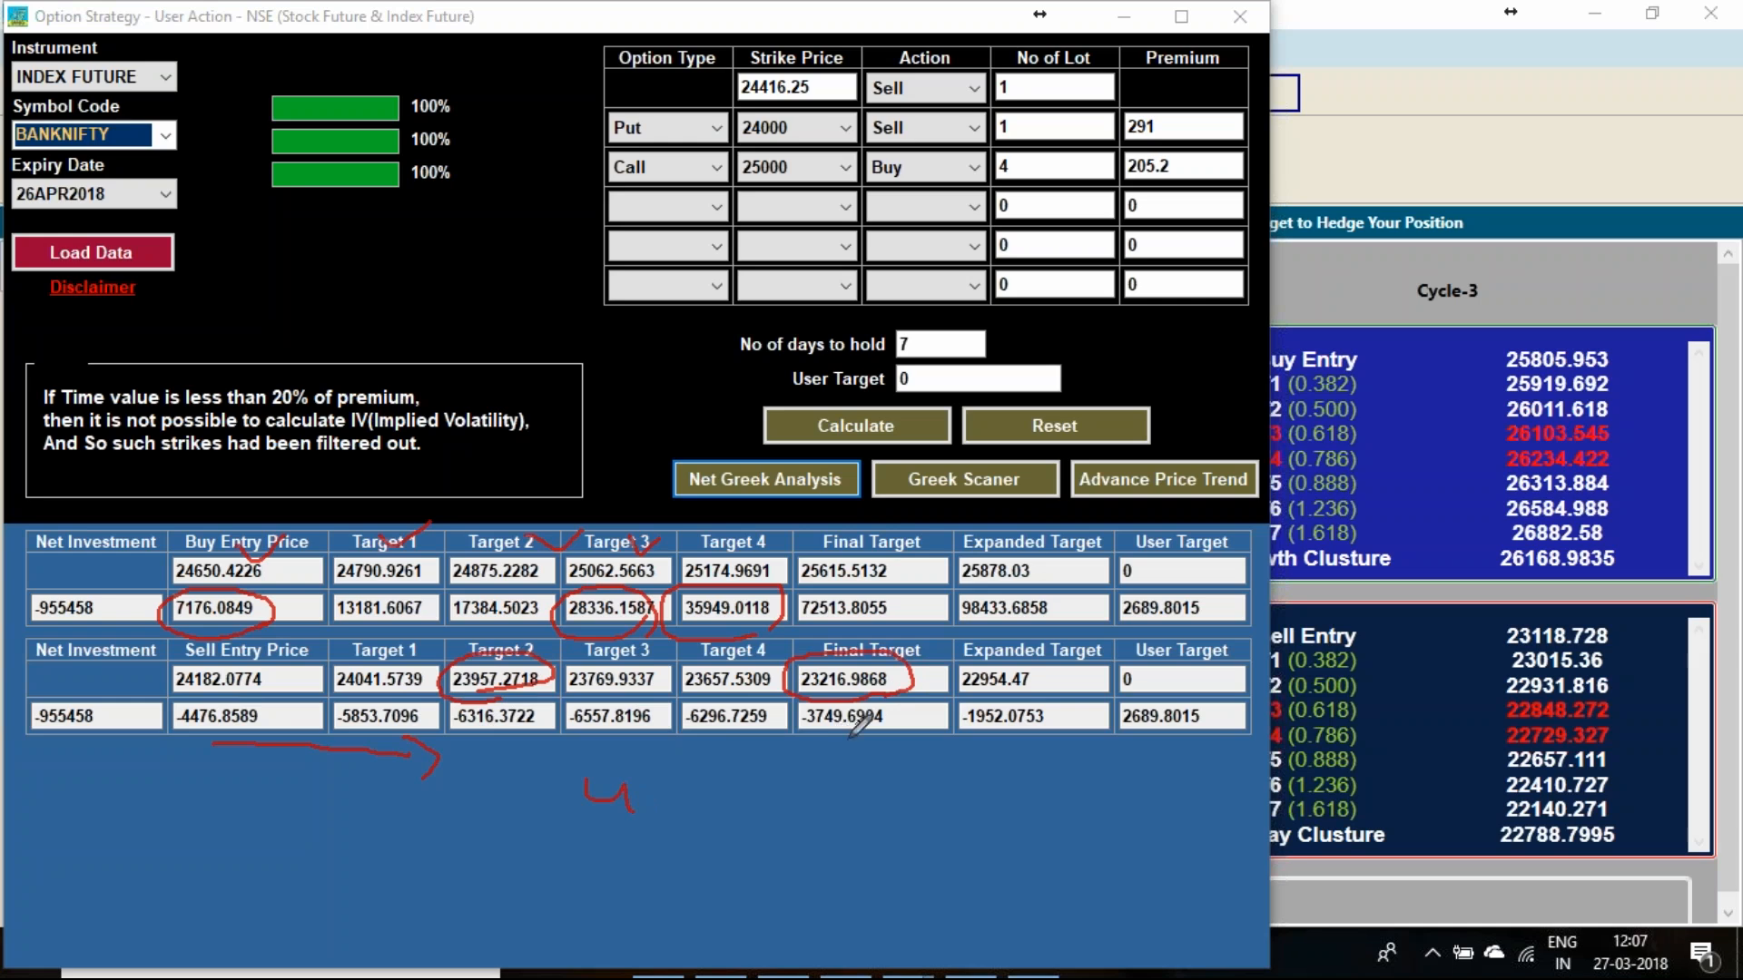
{"action": "mouse_move", "coordinate": [856, 719]}
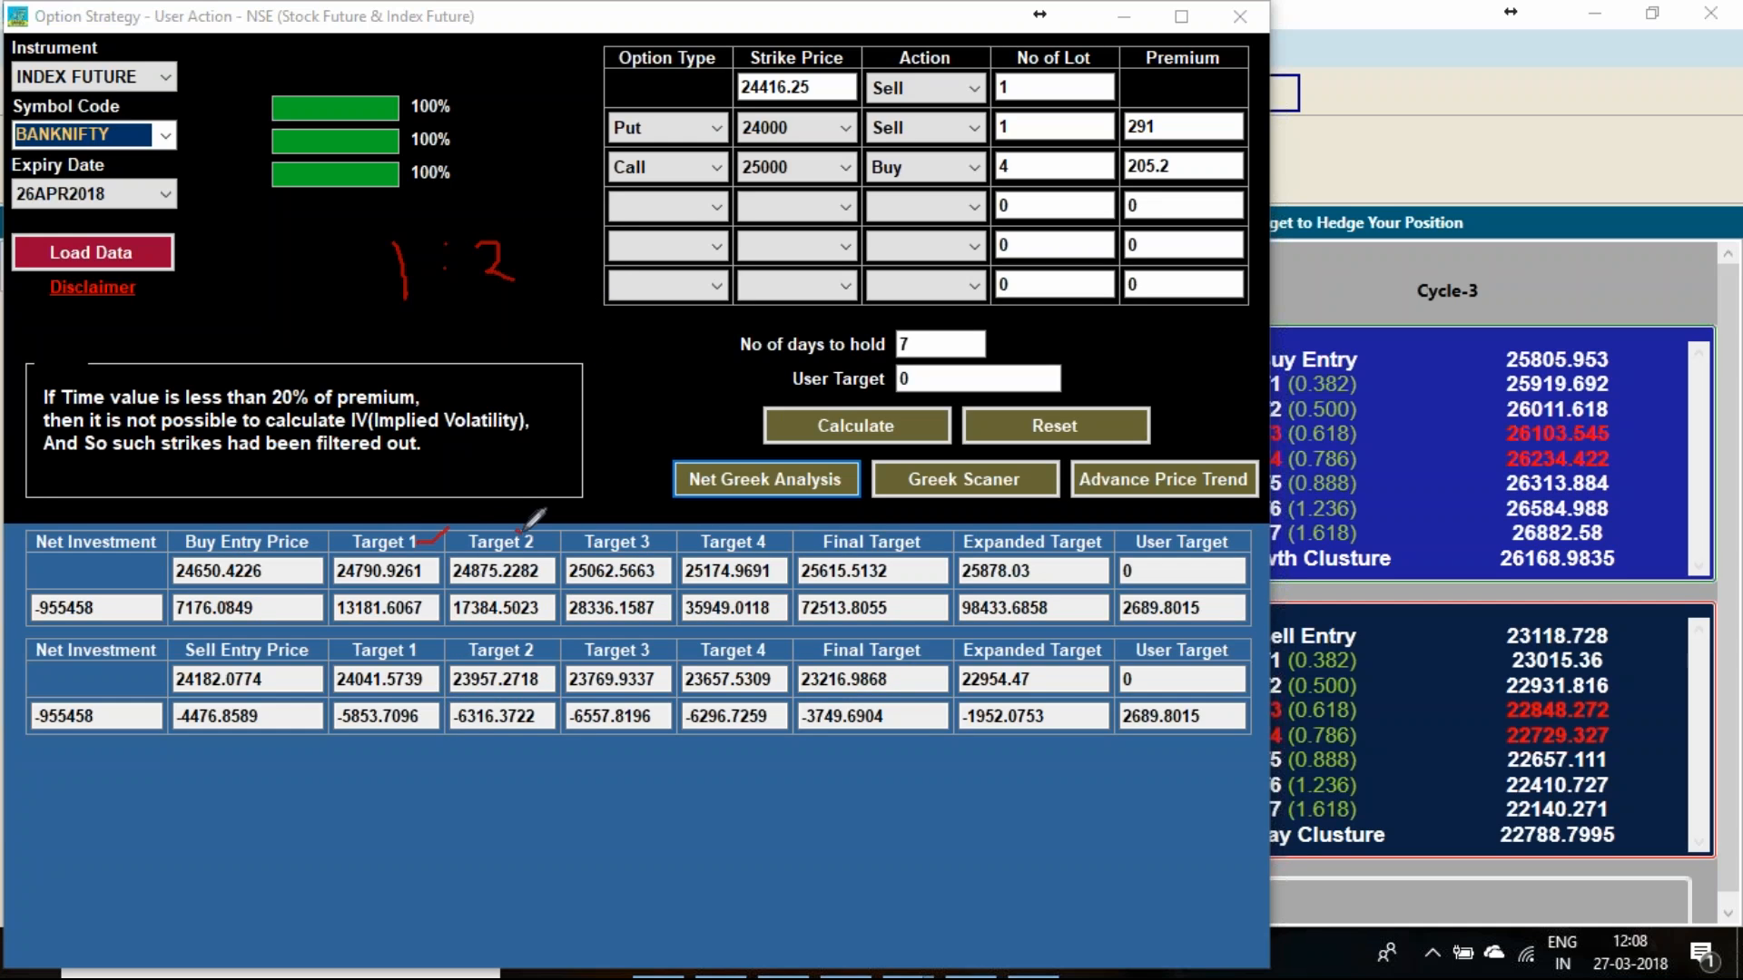
{"action": "mouse_move", "coordinate": [654, 509]}
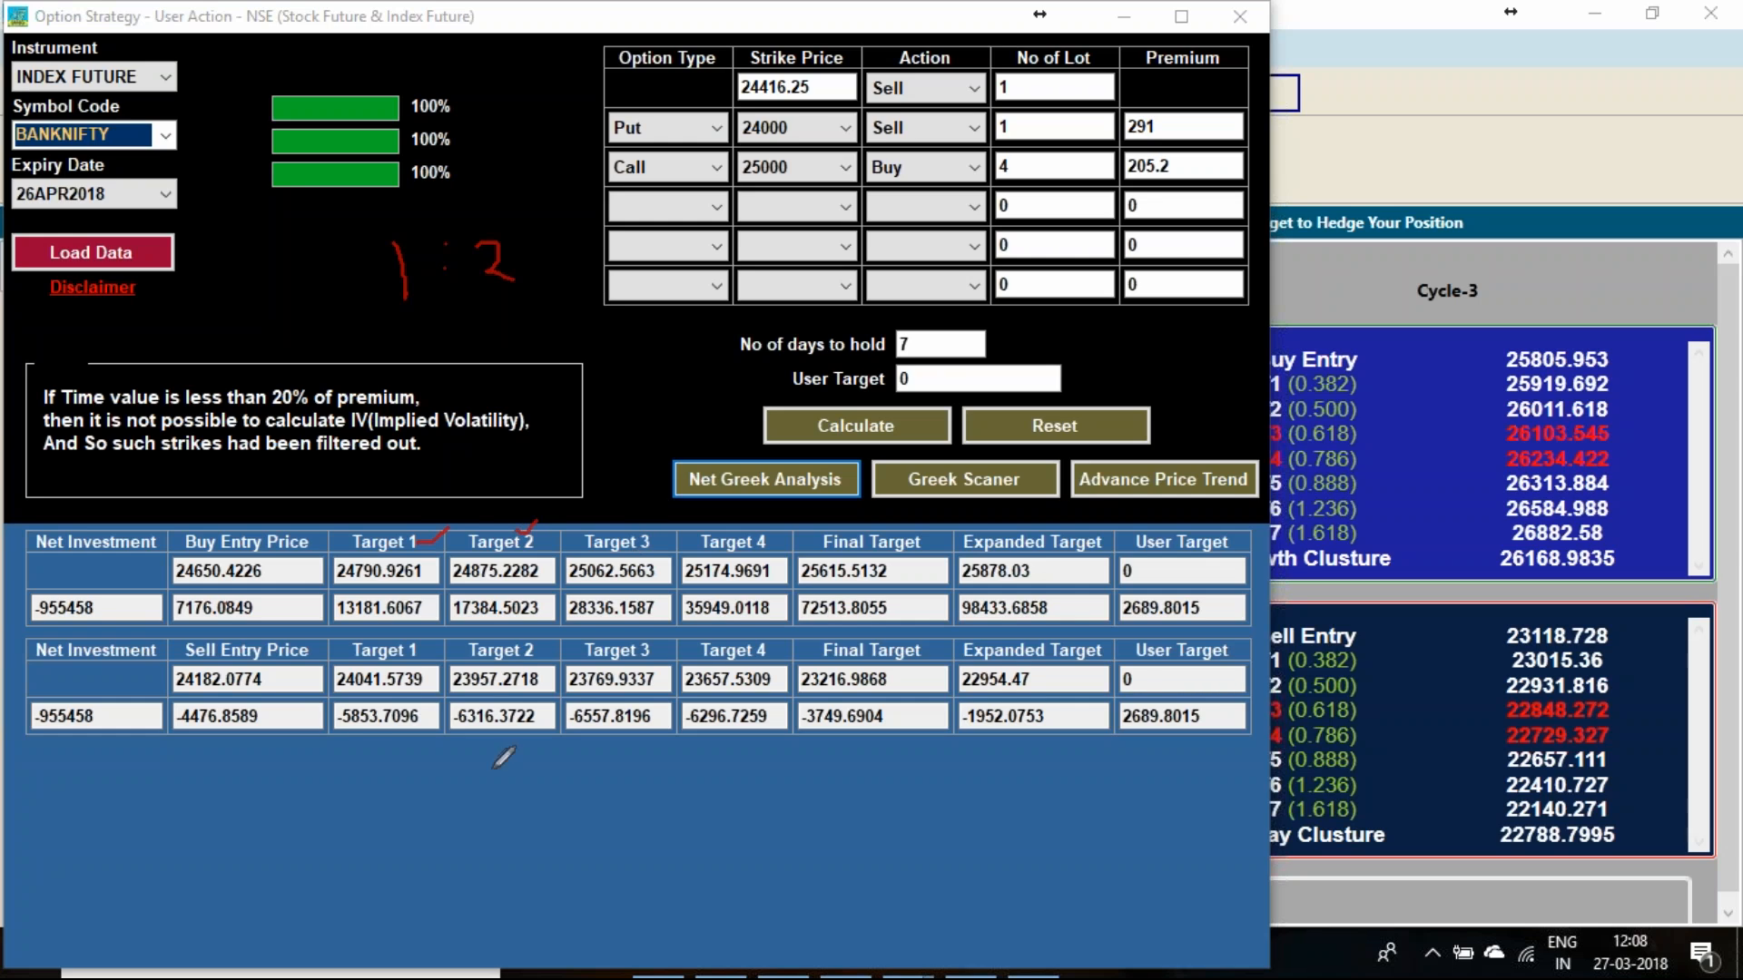
{"action": "mouse_move", "coordinate": [517, 745]}
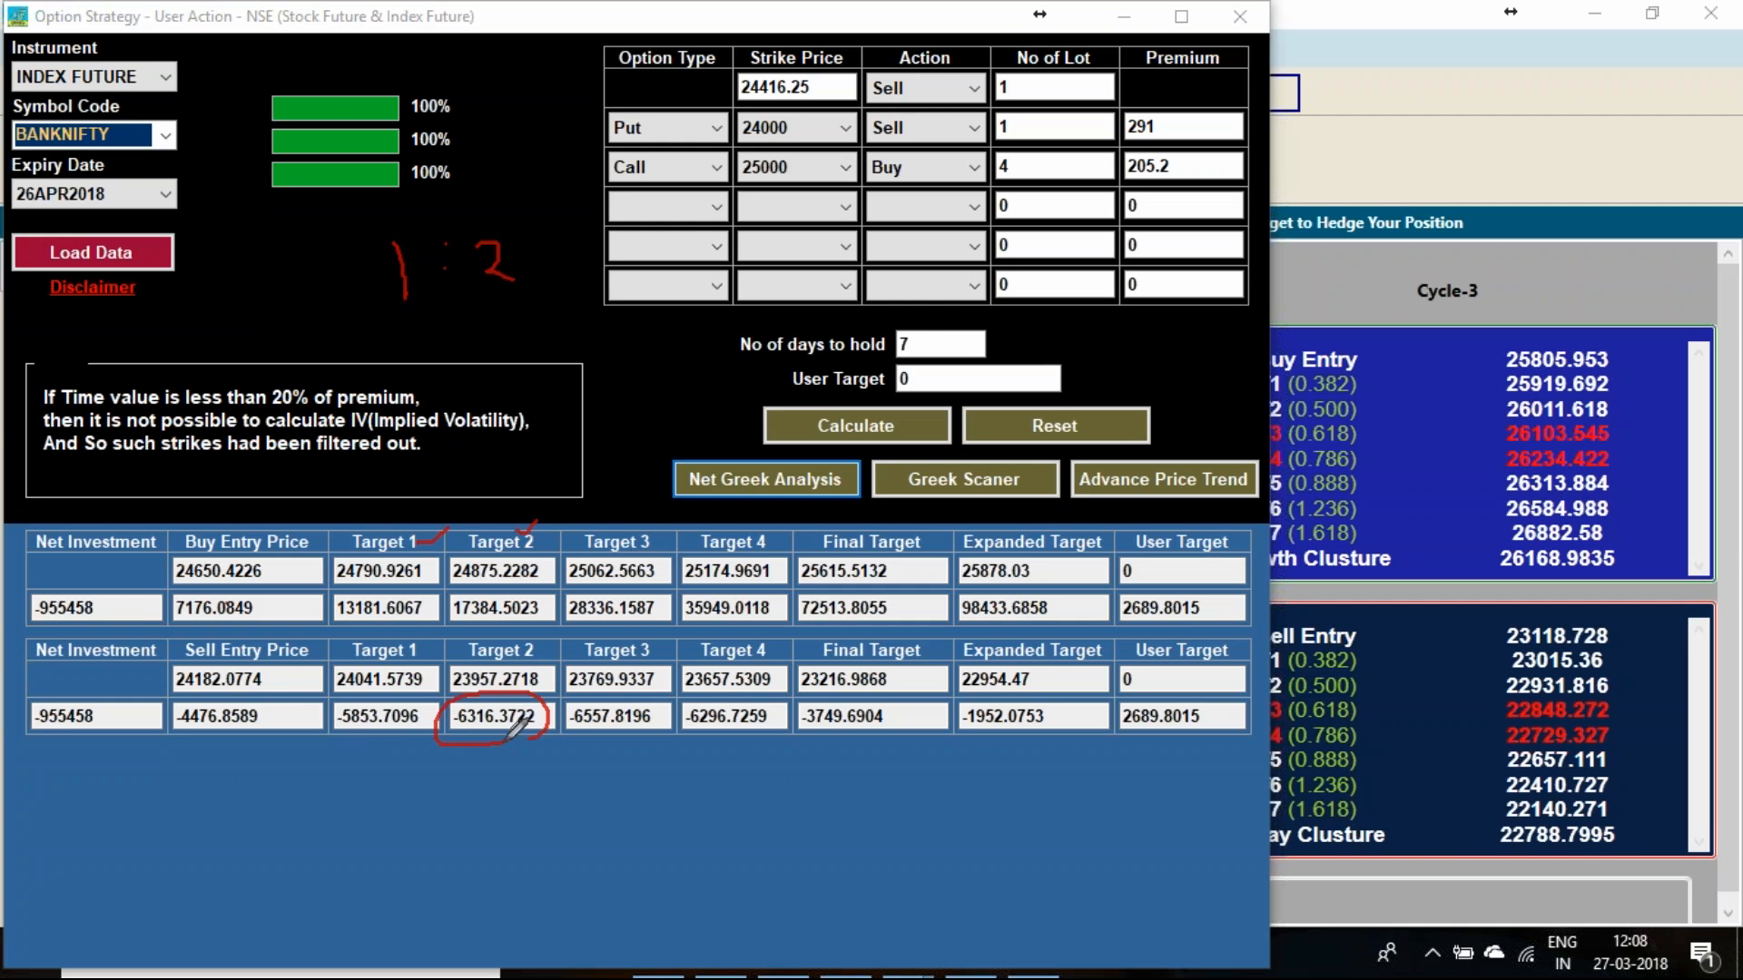
Step: Mark the buy-side Target 3 profit of 28336.1587 with the pen
{"action": "left_click_drag", "start_coordinate": [811, 683], "coordinate": [922, 733]}
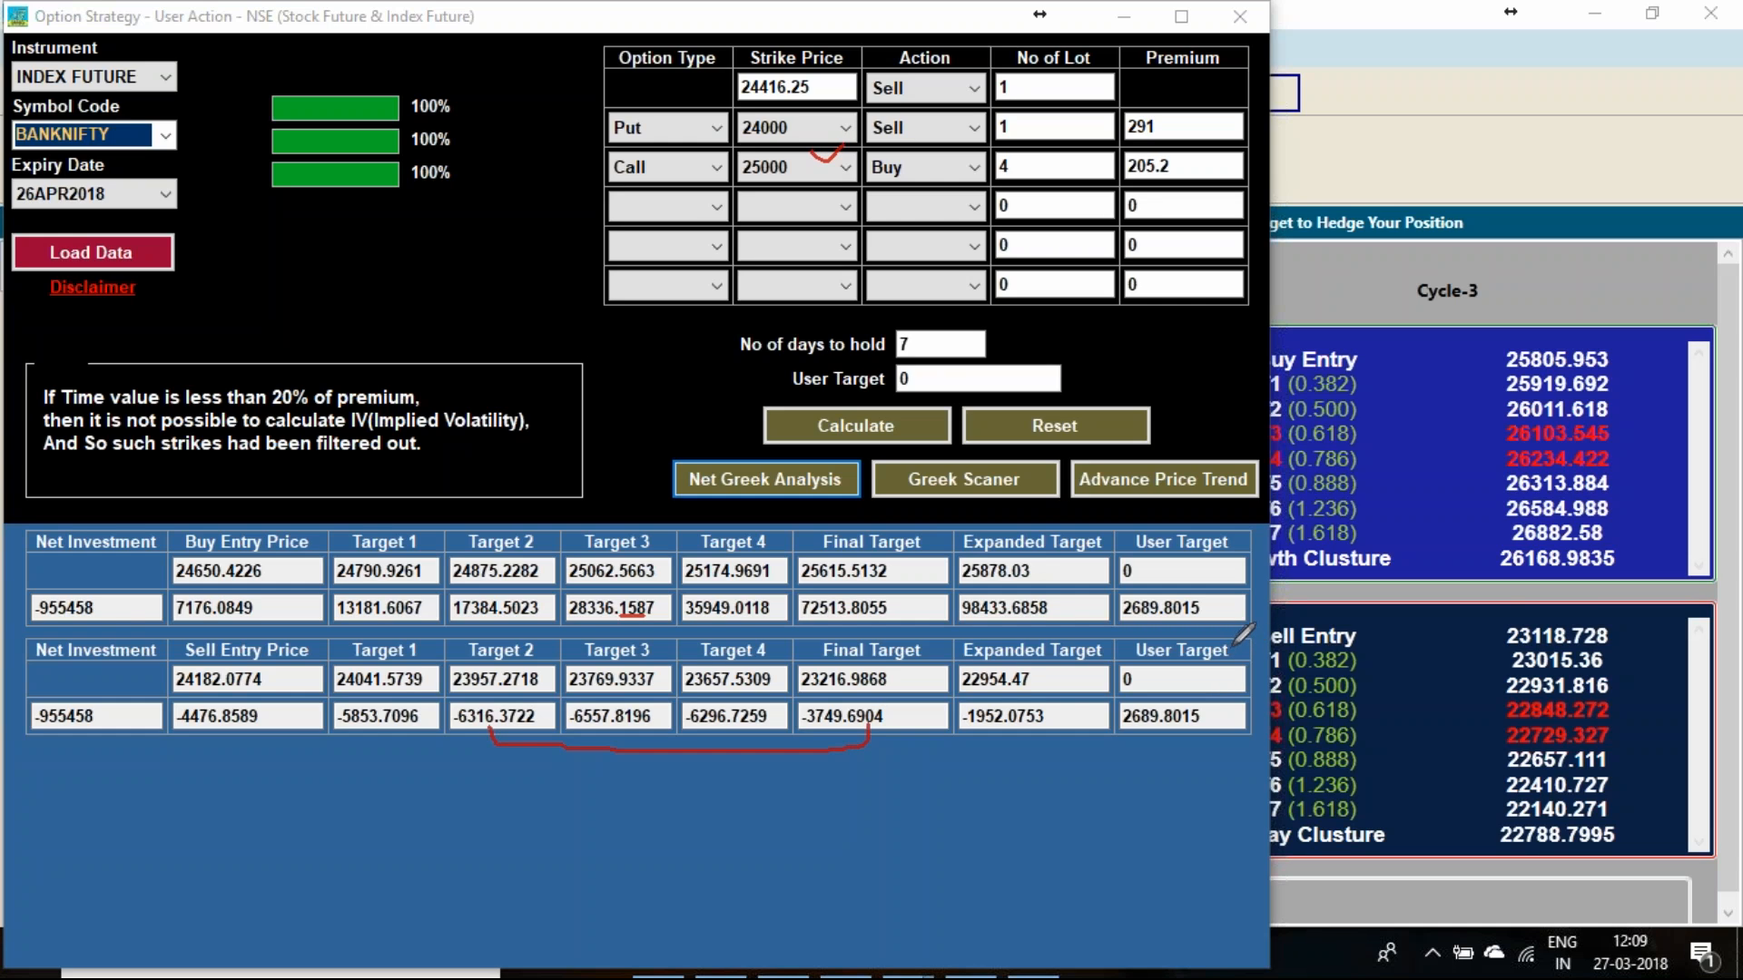
{"action": "mouse_move", "coordinate": [1237, 630]}
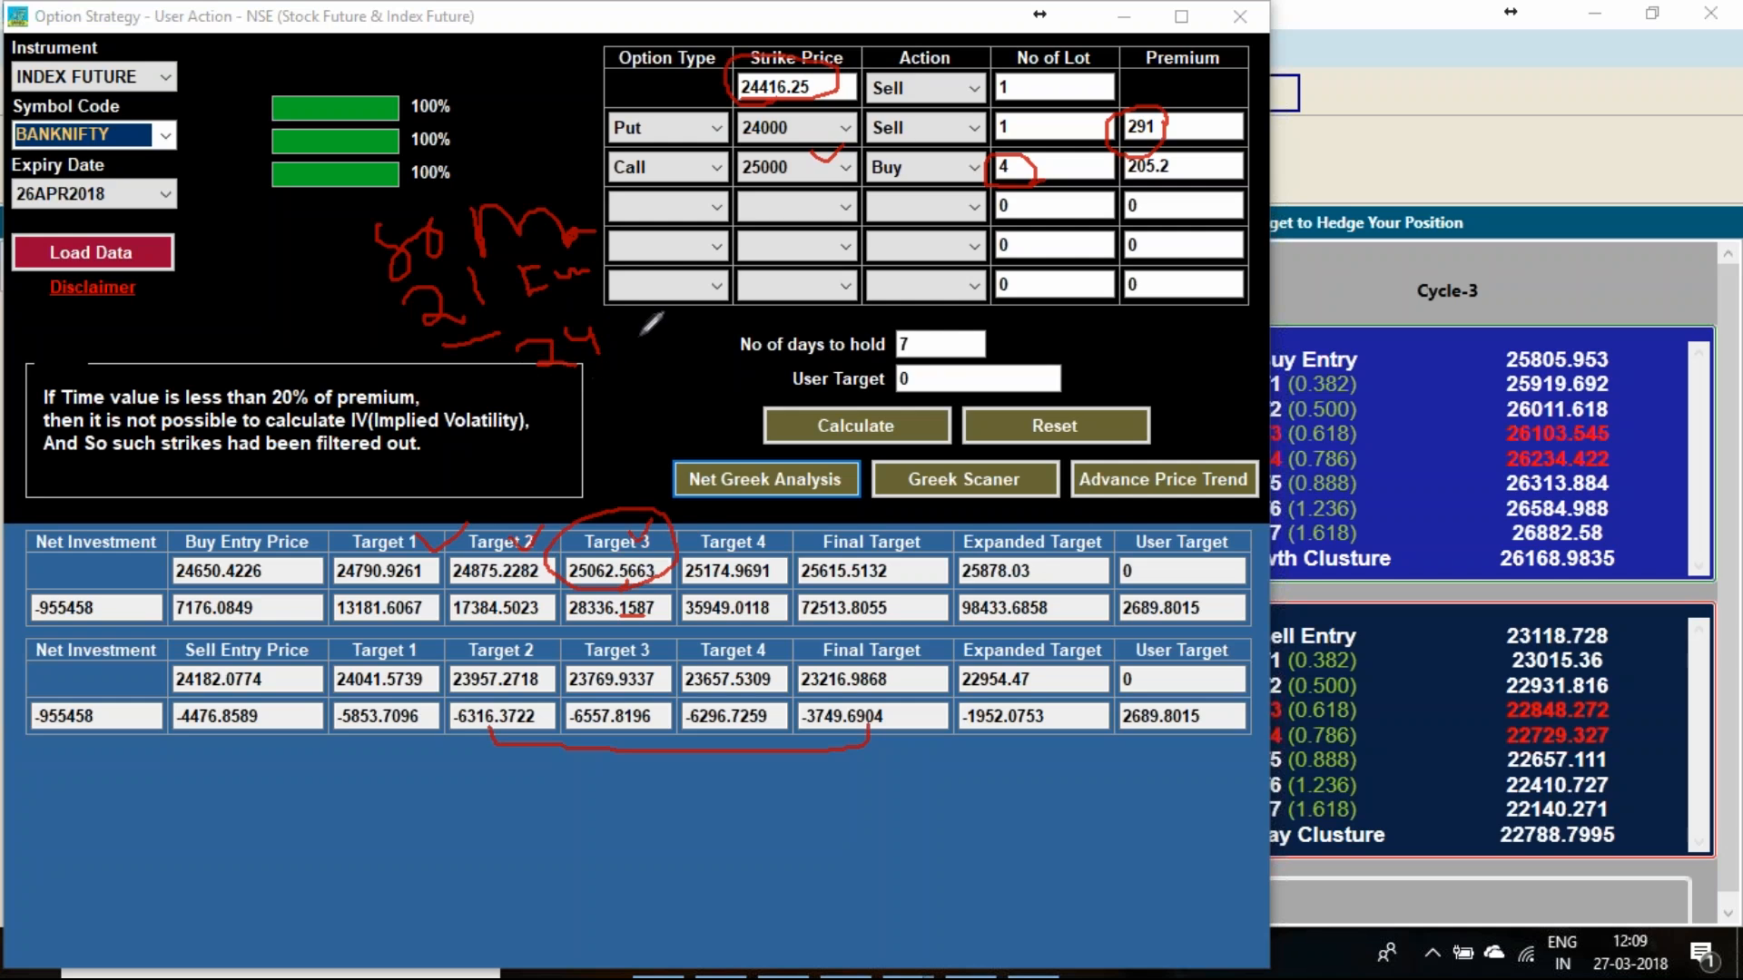
{"action": "left_click_drag", "start_coordinate": [639, 350], "coordinate": [712, 338]}
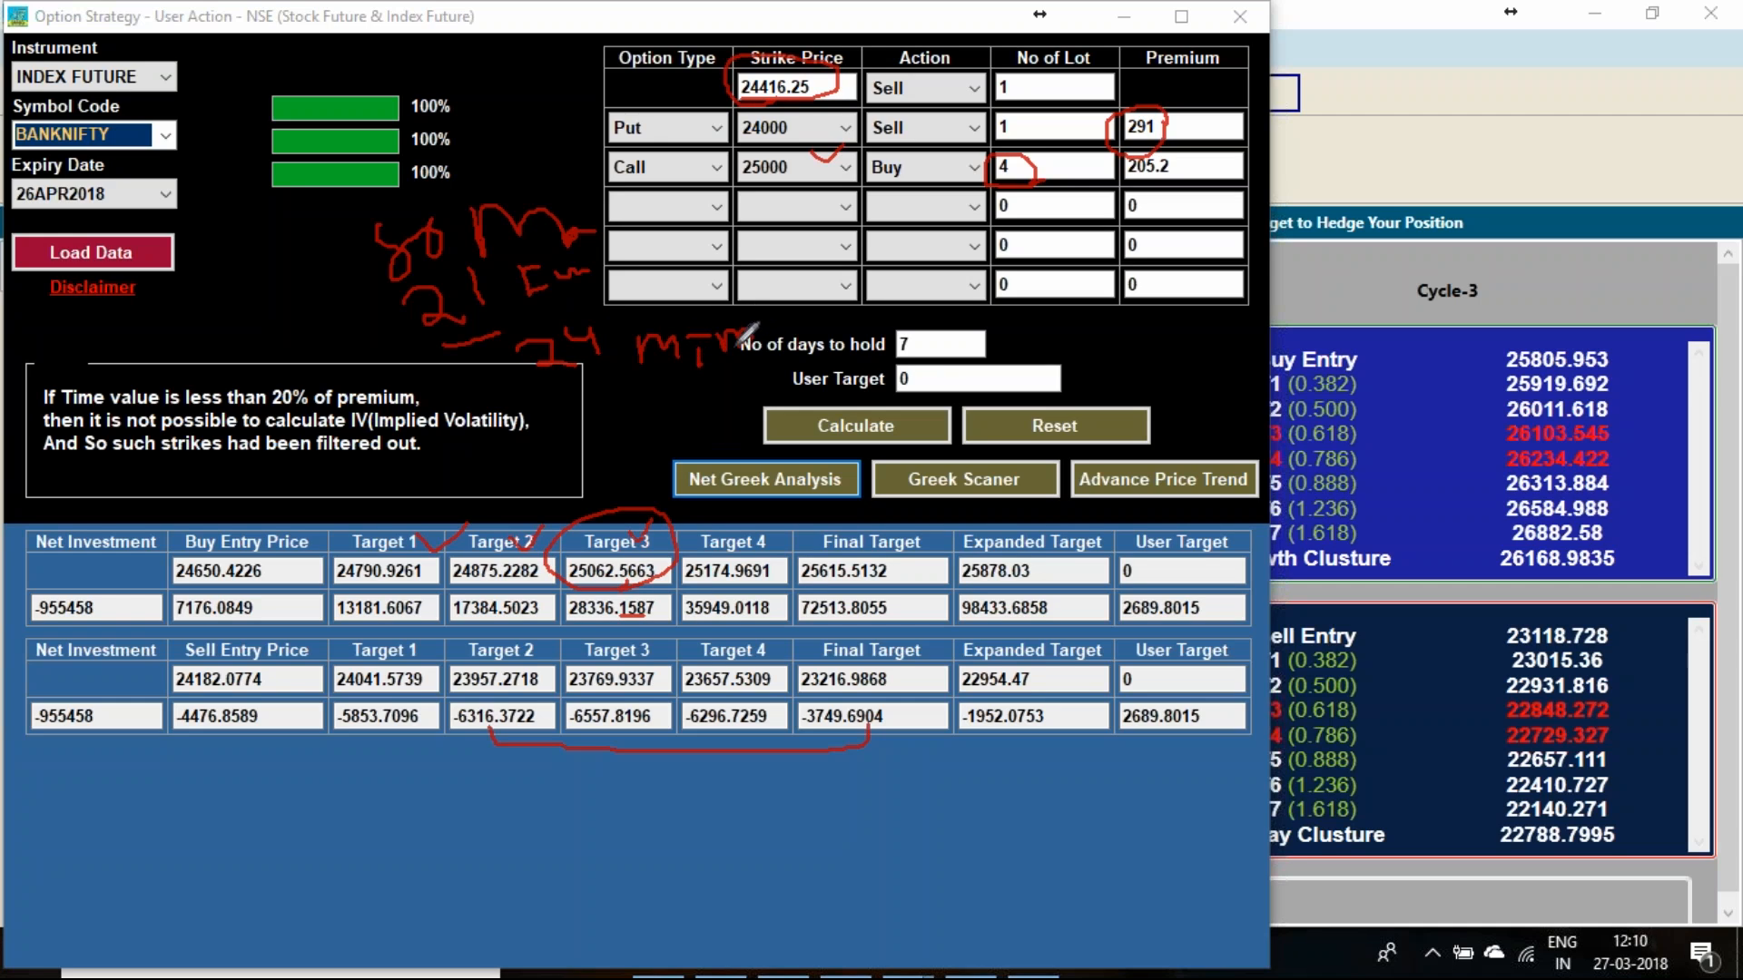
{"action": "mouse_move", "coordinate": [1628, 506]}
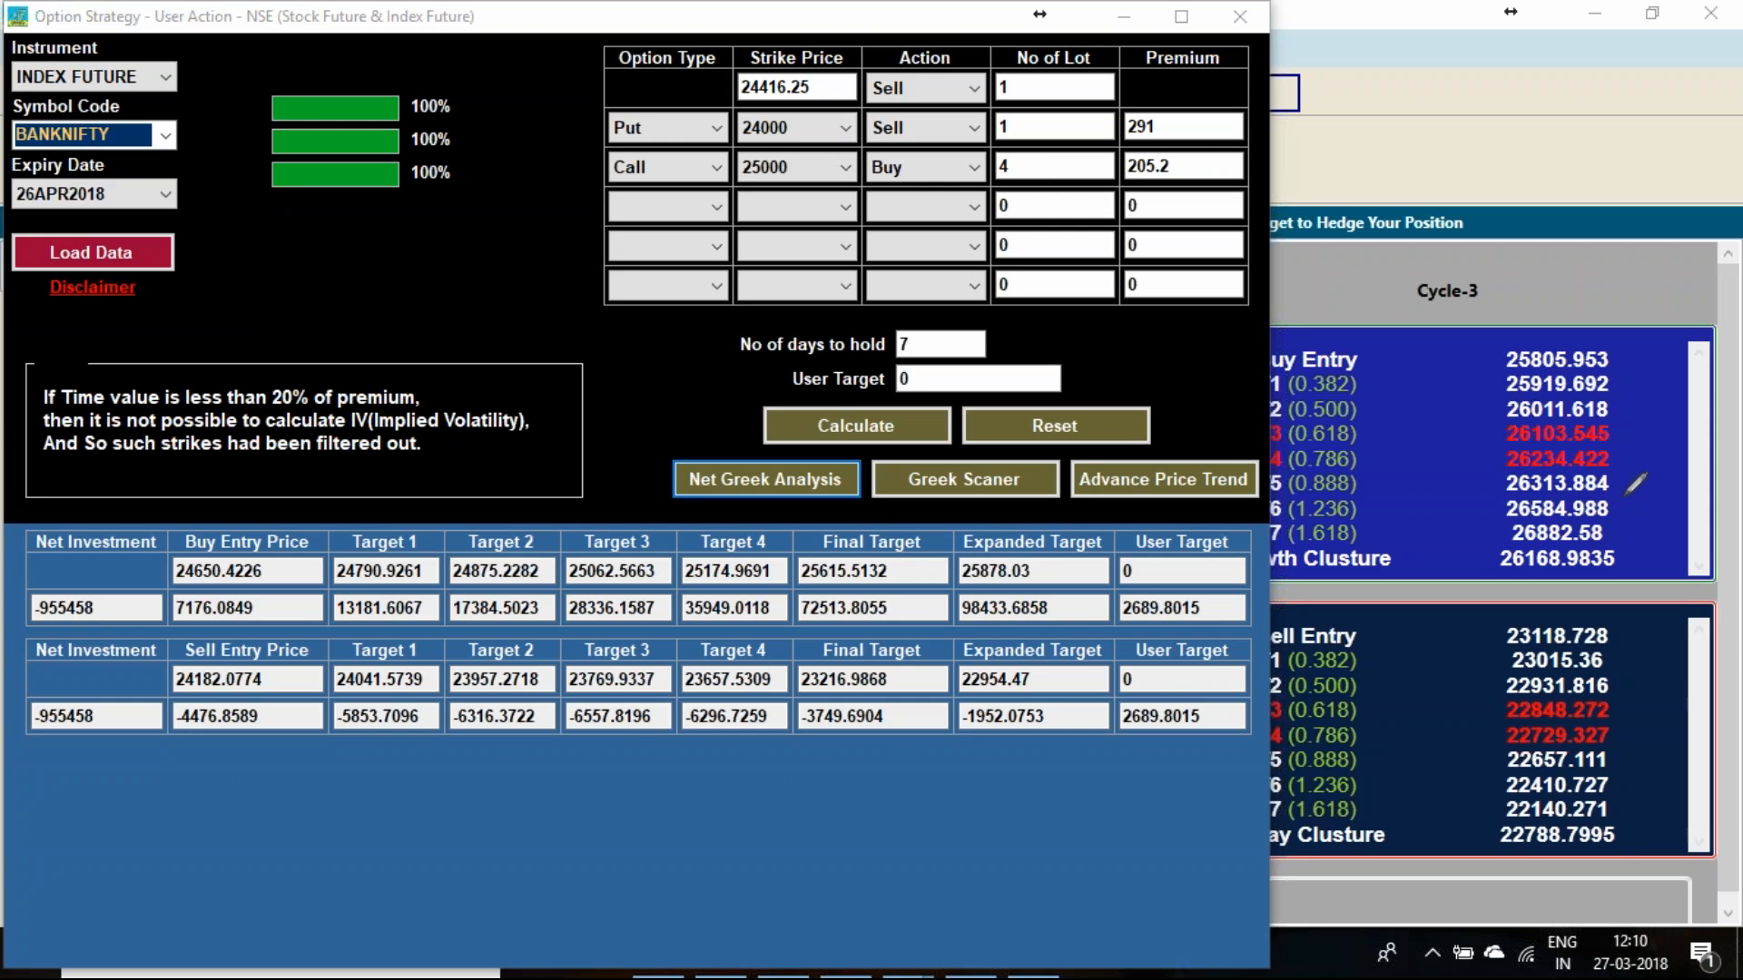
{"action": "mouse_move", "coordinate": [1495, 553]}
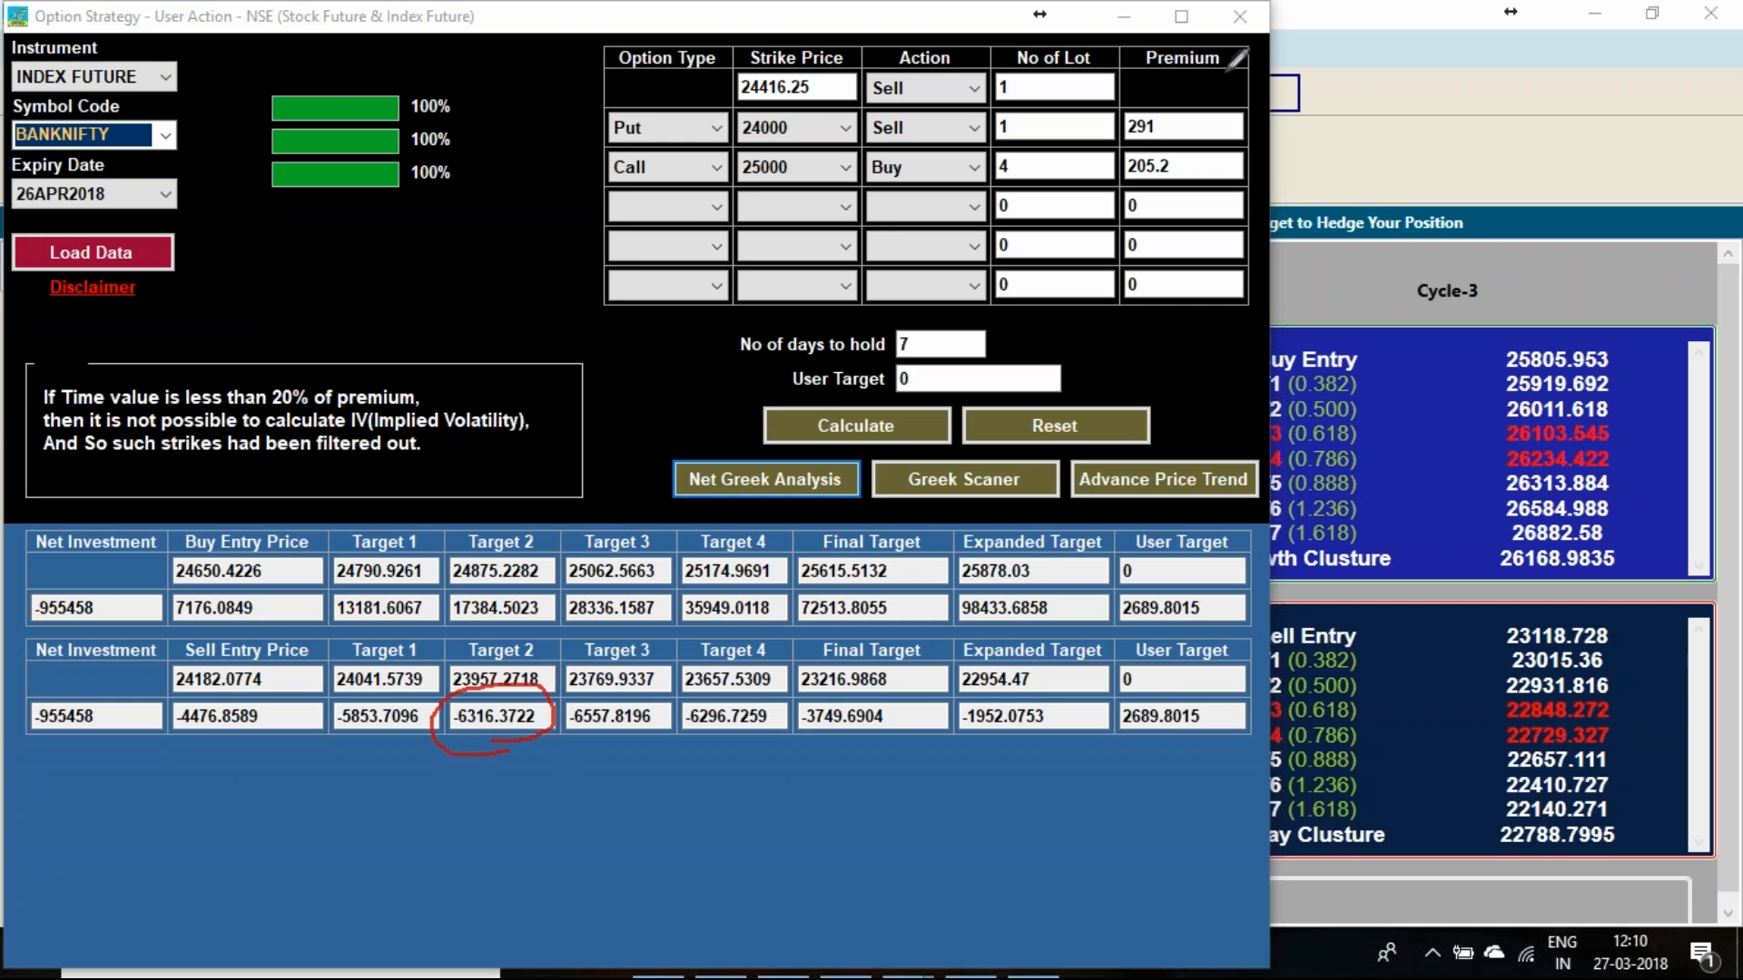
{"action": "mouse_move", "coordinate": [1683, 376]}
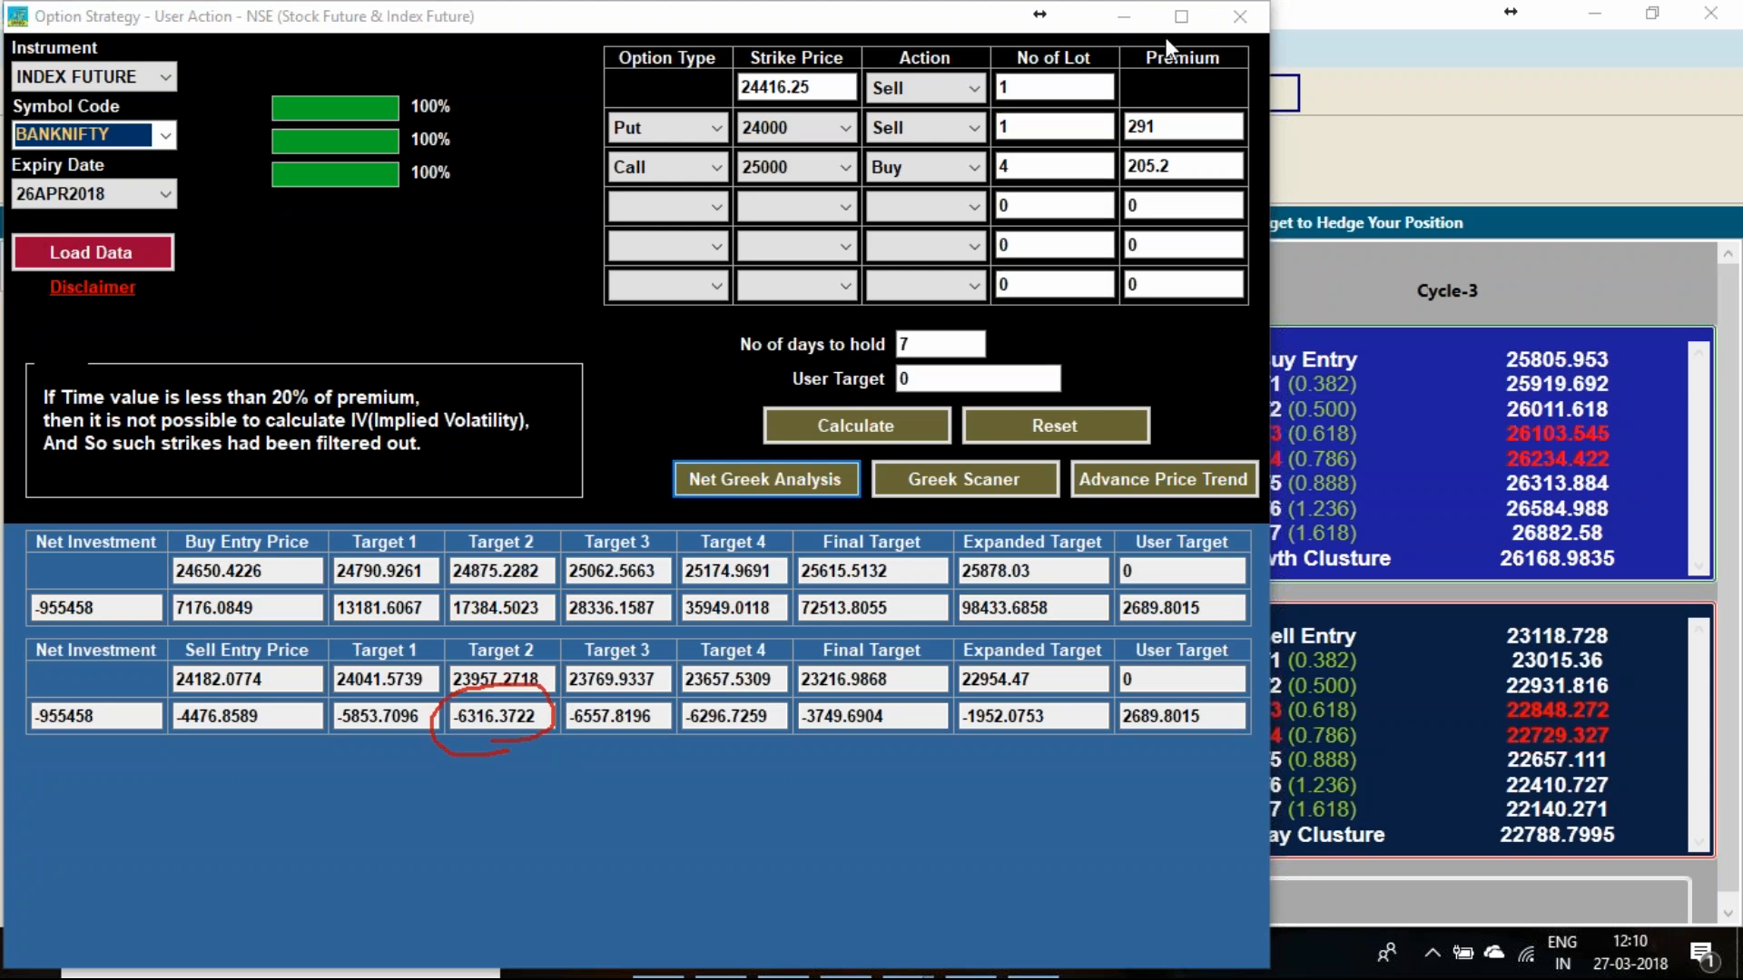
Step: Visit the Smart Finance YouTube channel's videos from the site footer, then go back to the website
{"action": "left_click", "coordinate": [1239, 15]}
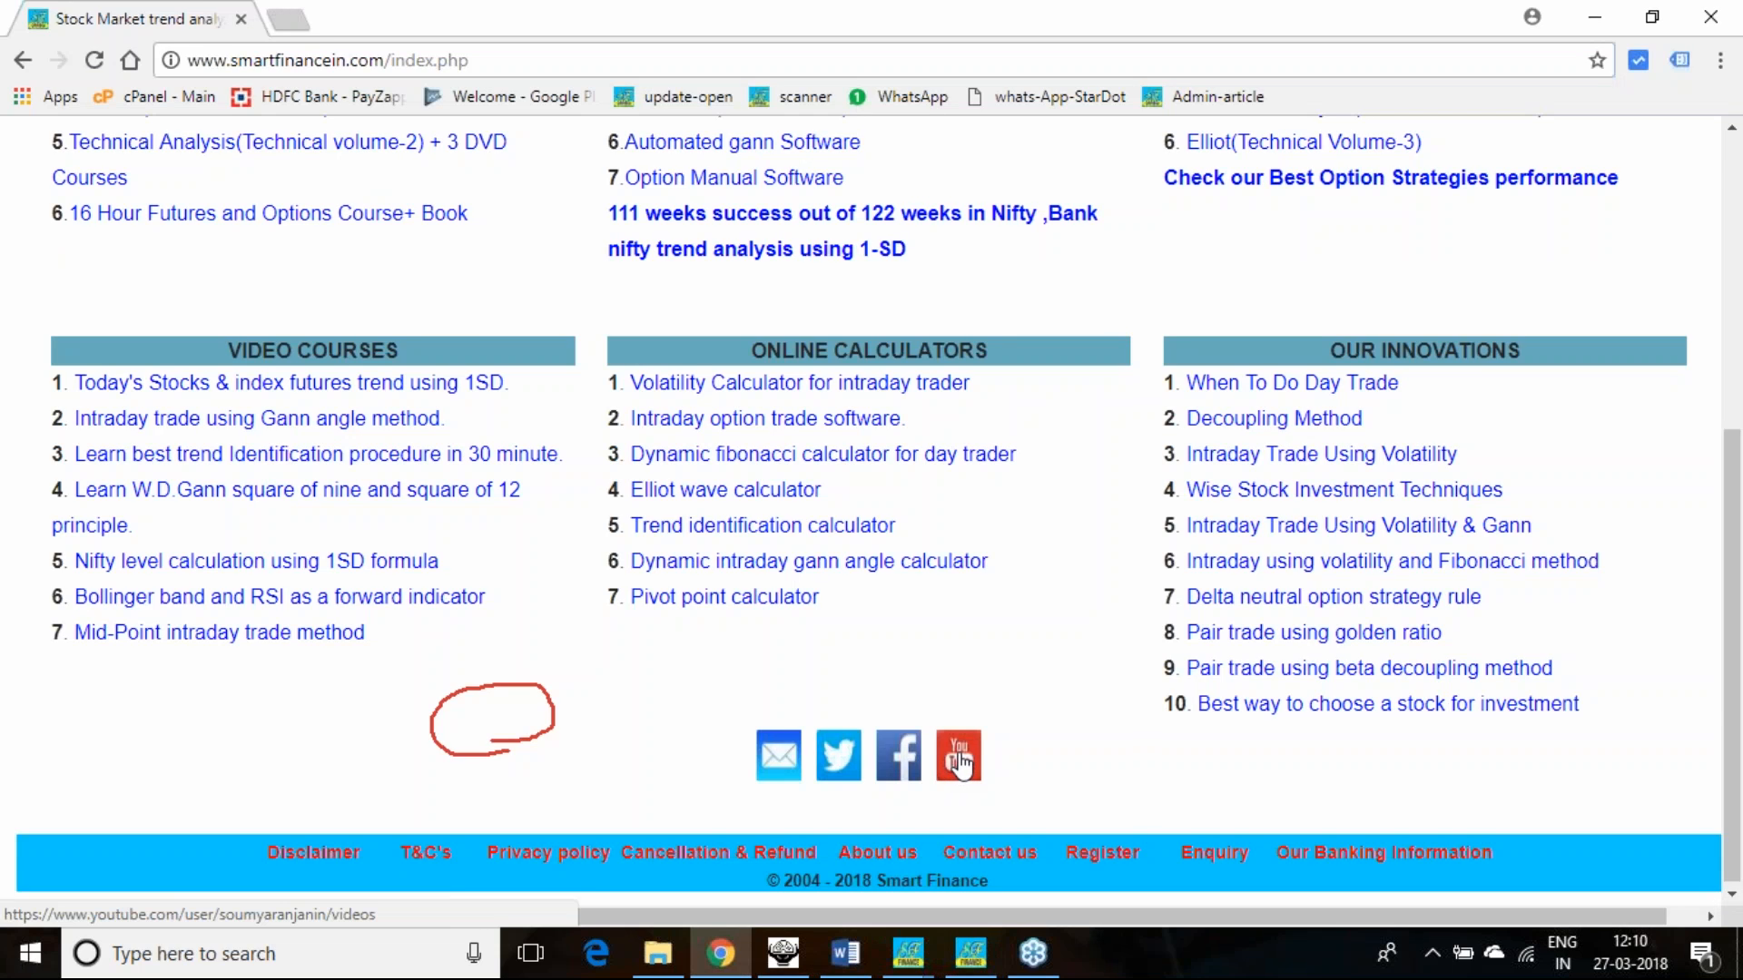
{"action": "left_click", "coordinate": [957, 754]}
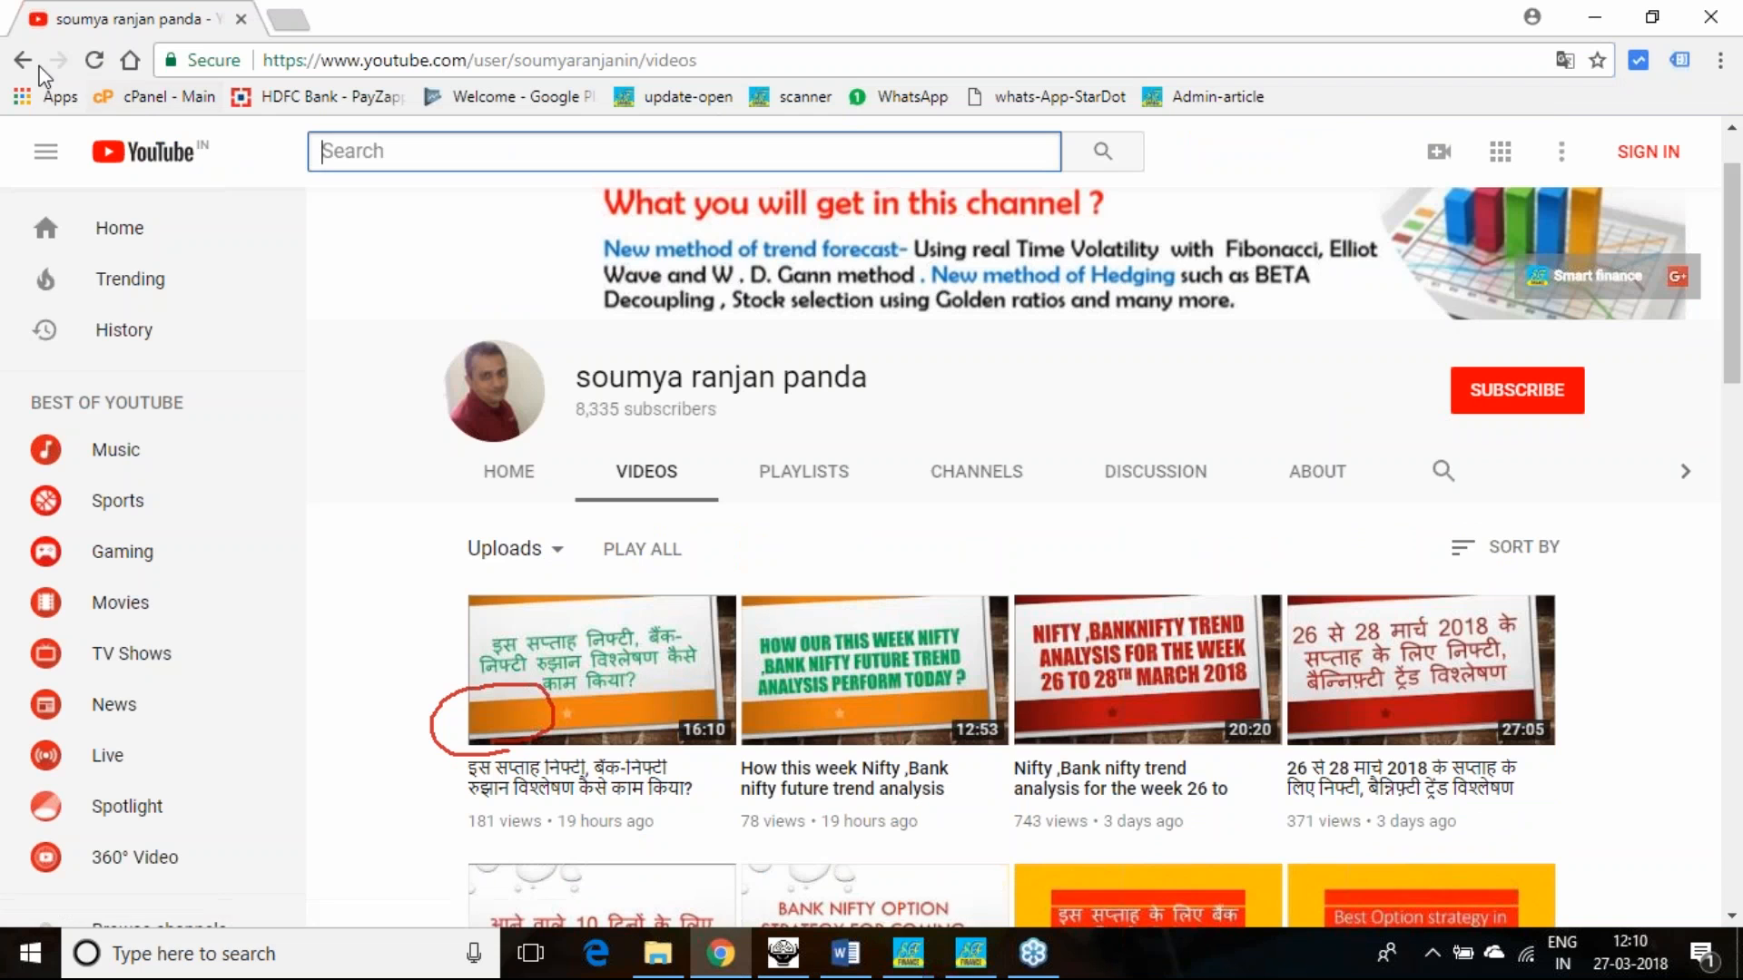
{"action": "mouse_move", "coordinate": [21, 60]}
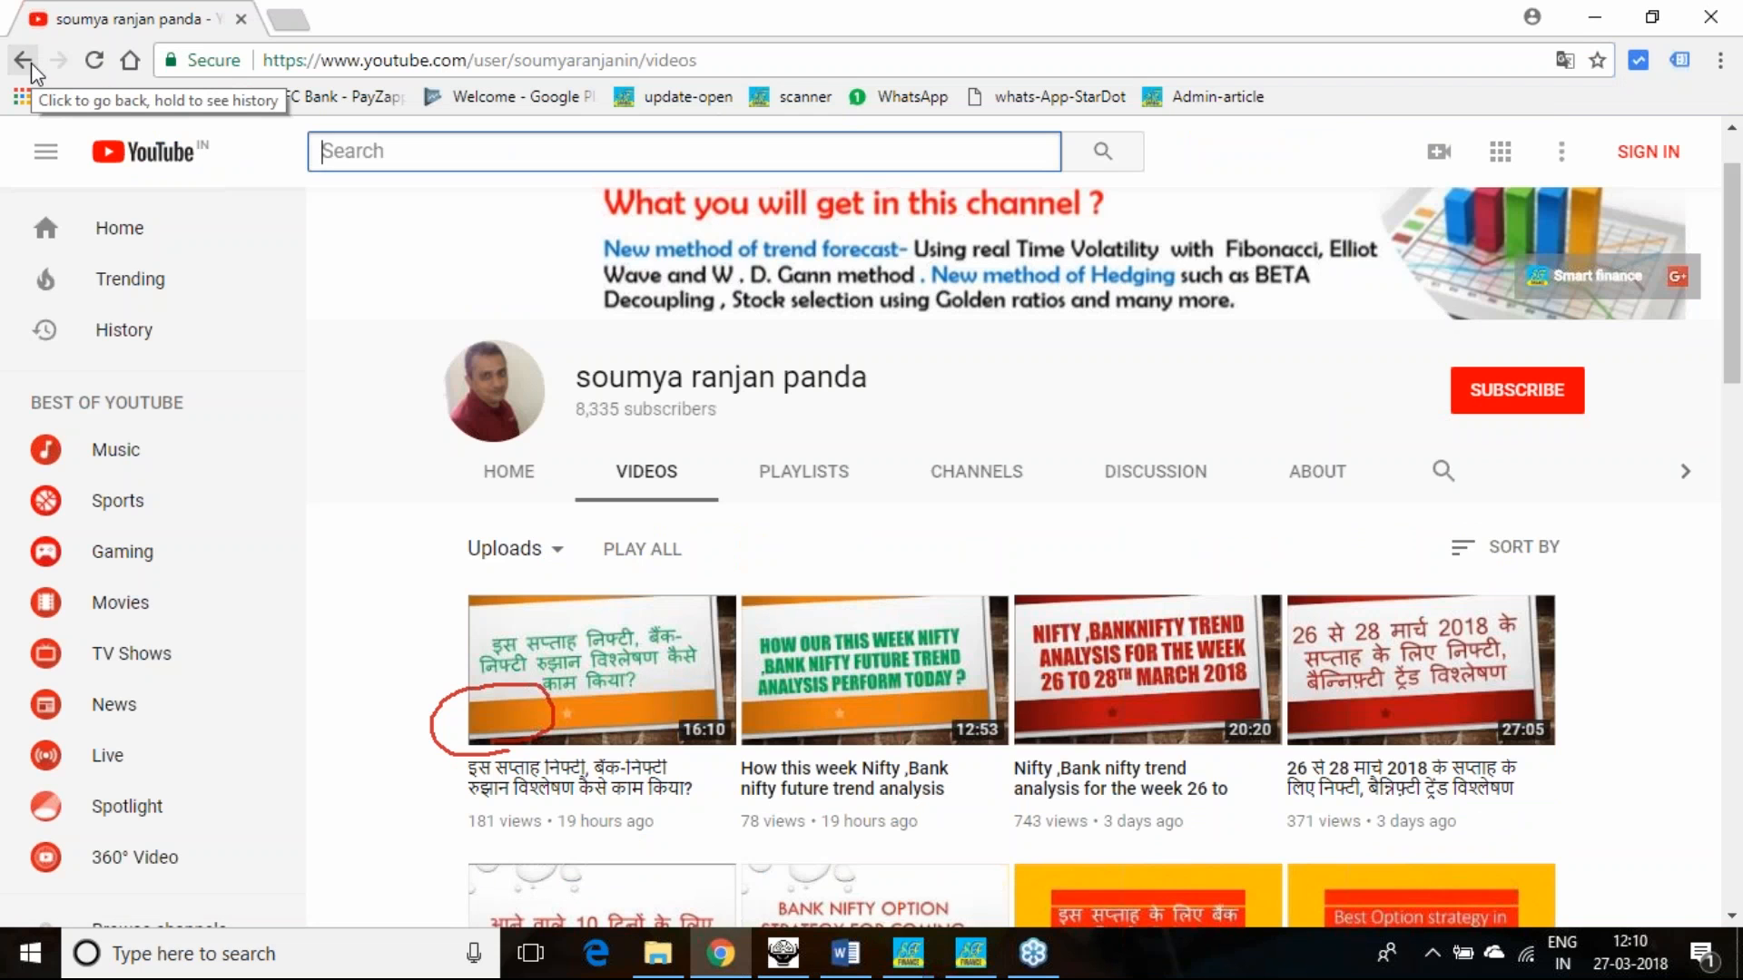
{"action": "left_click", "coordinate": [22, 60]}
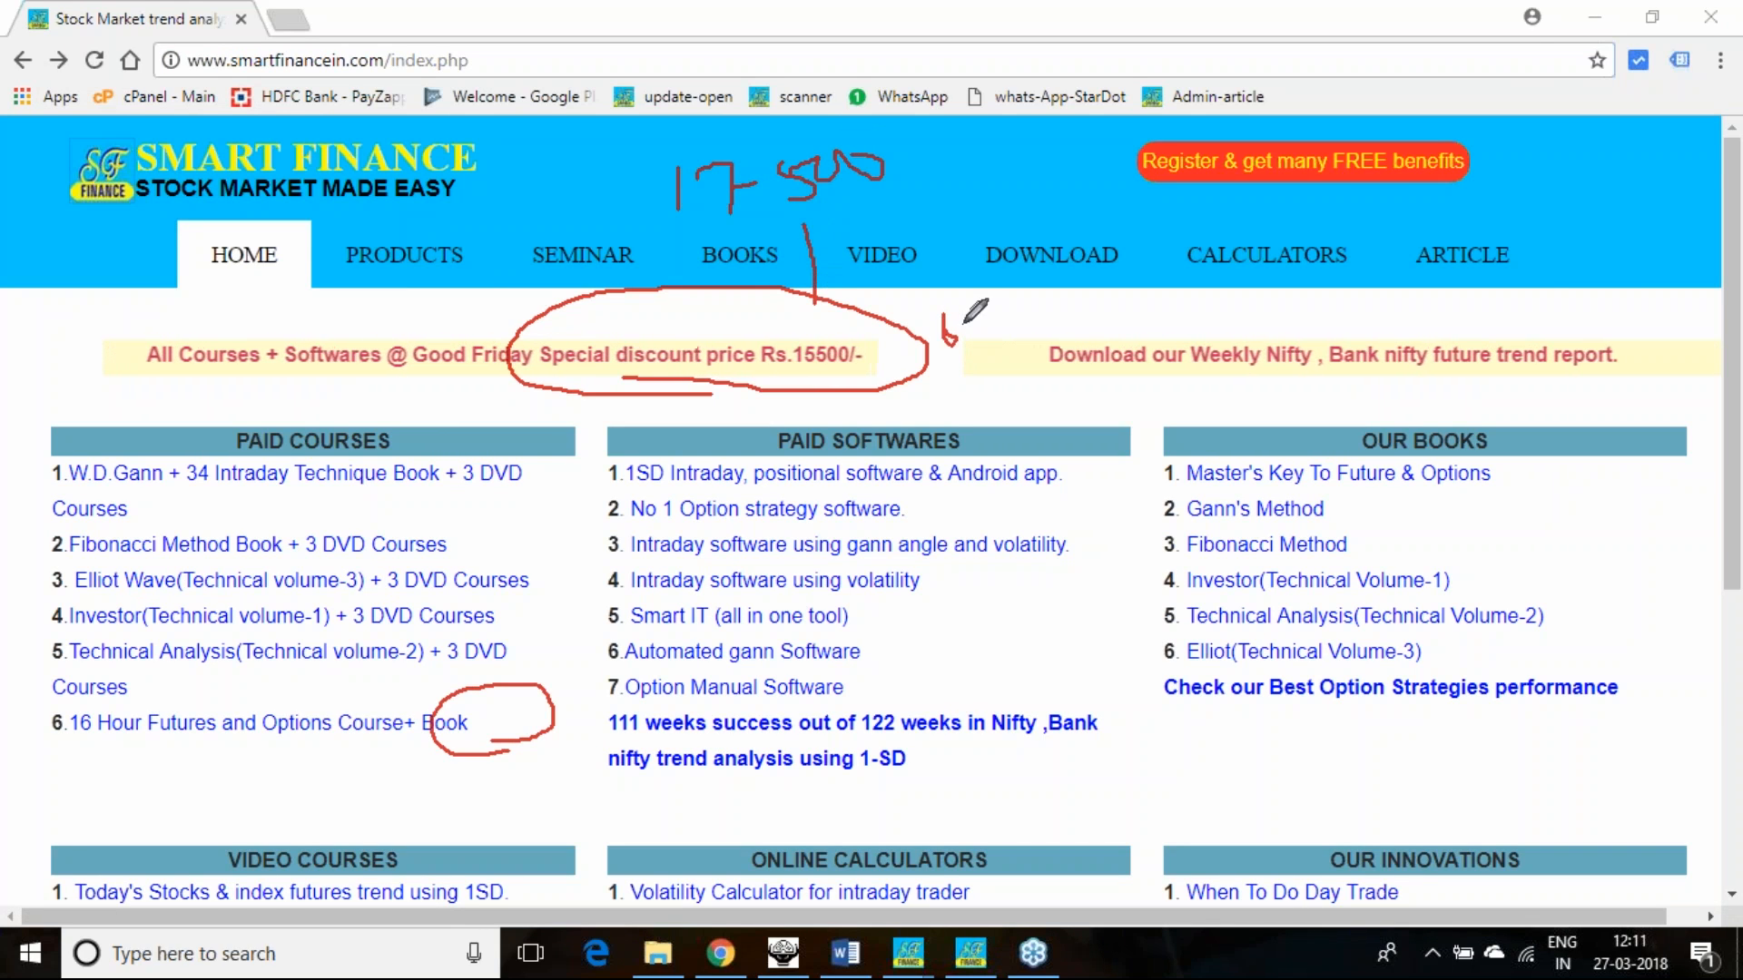
Step: Scroll the Products page, close the 'Registered user benefit' pop-up, and return to SF 1SD
{"action": "left_click_drag", "start_coordinate": [950, 339], "coordinate": [994, 322]}
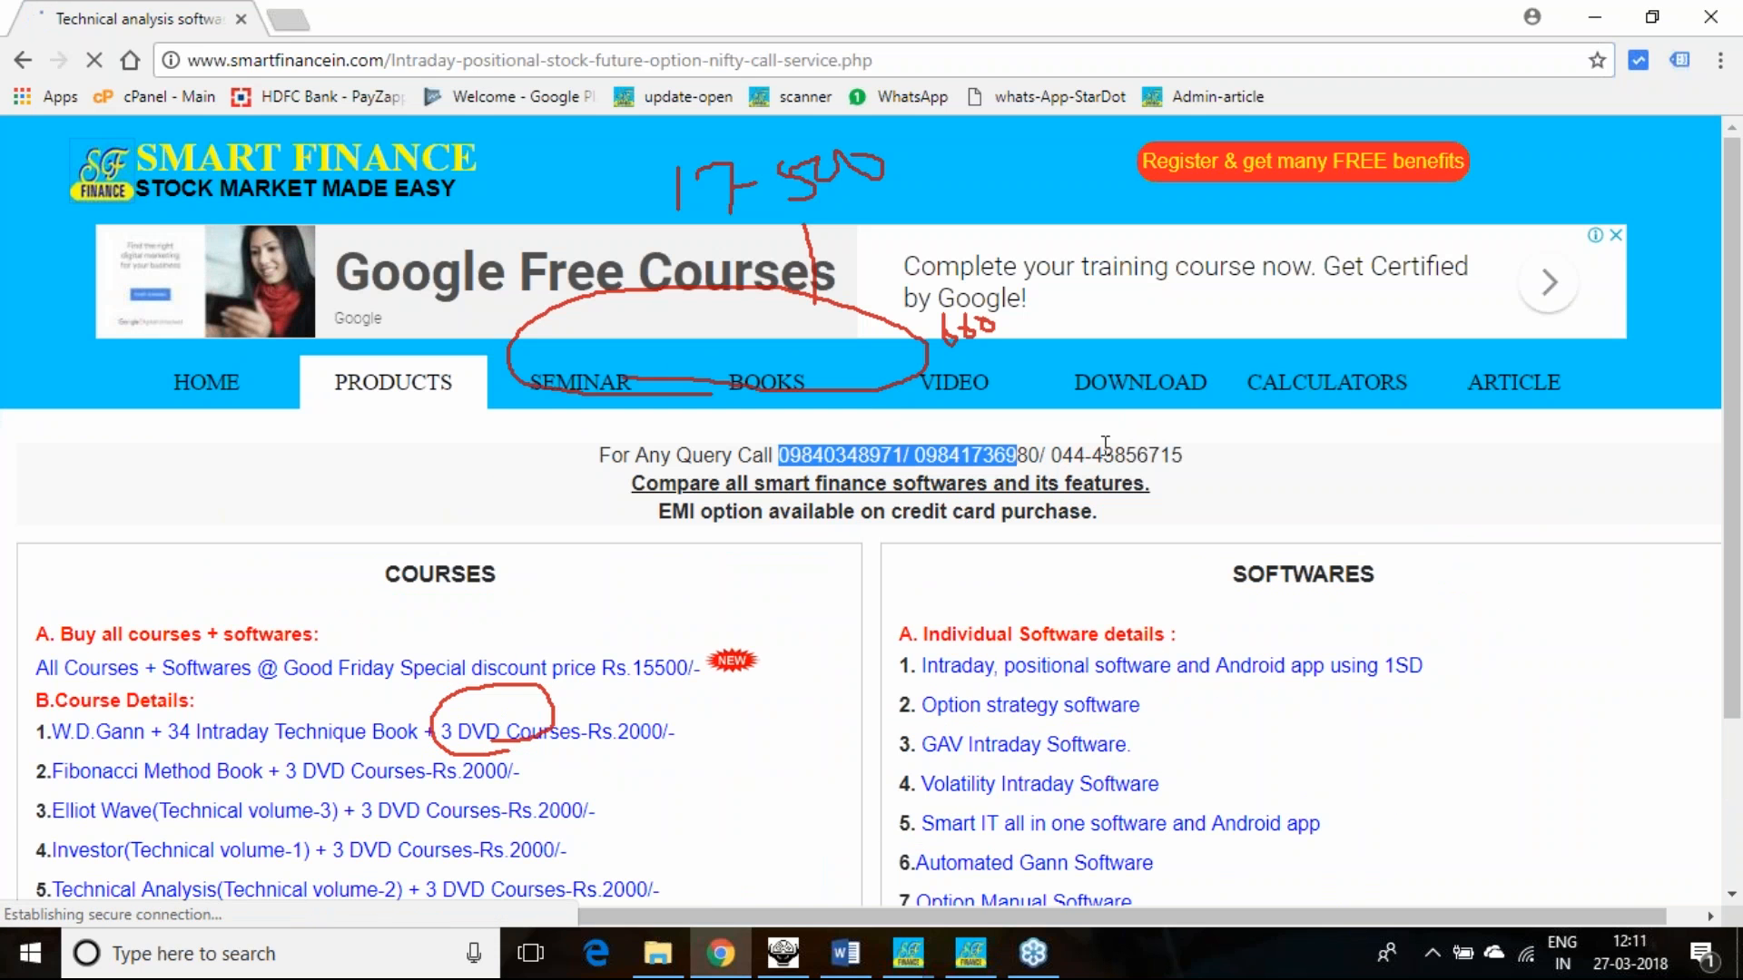
{"action": "scroll", "scroll_direction": "down", "scroll_amount": 3}
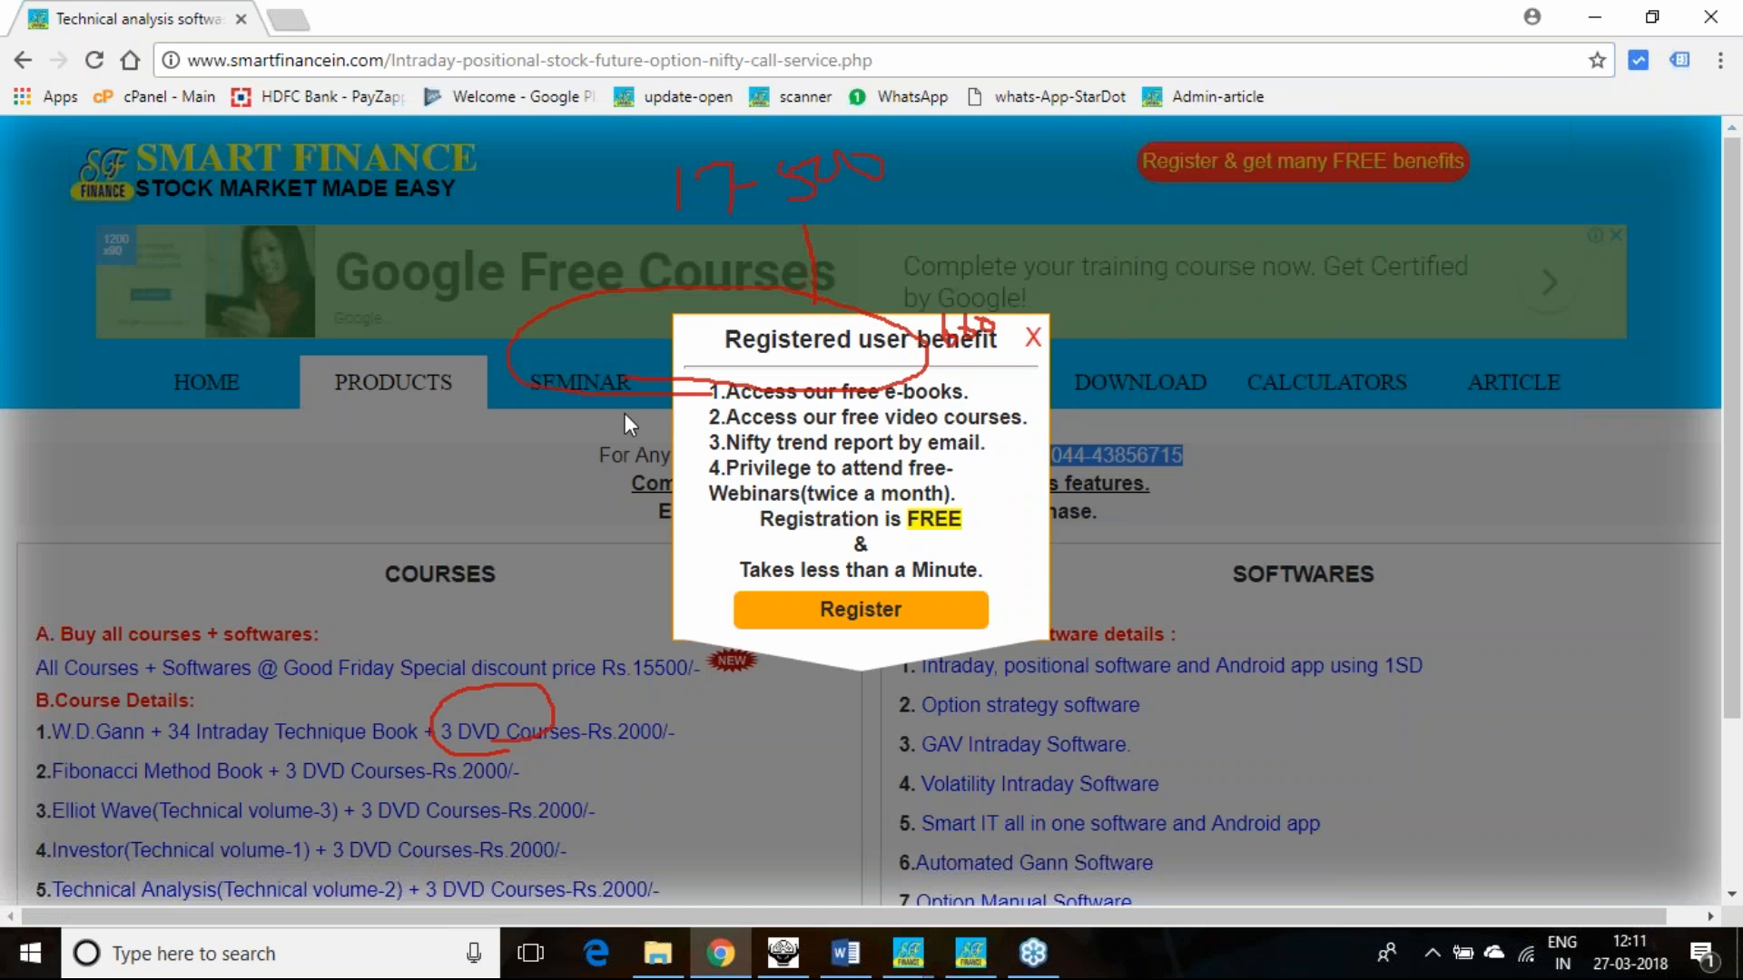
{"action": "left_click", "coordinate": [1030, 337]}
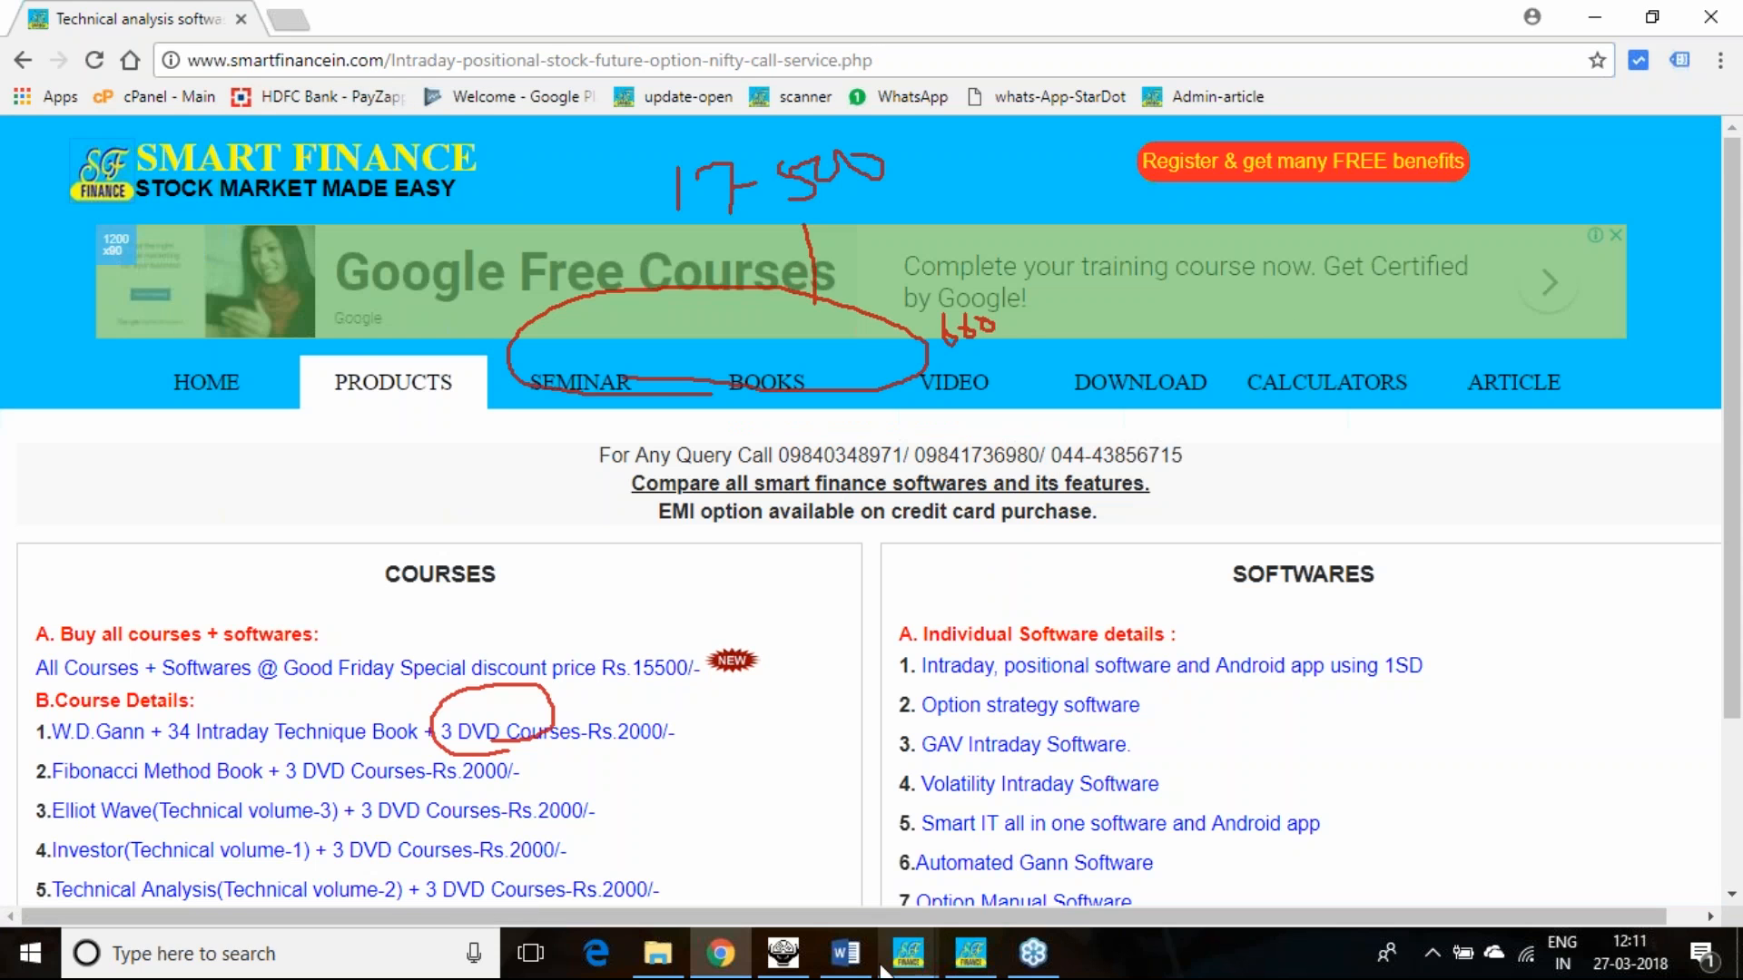
{"action": "left_click", "coordinate": [970, 954]}
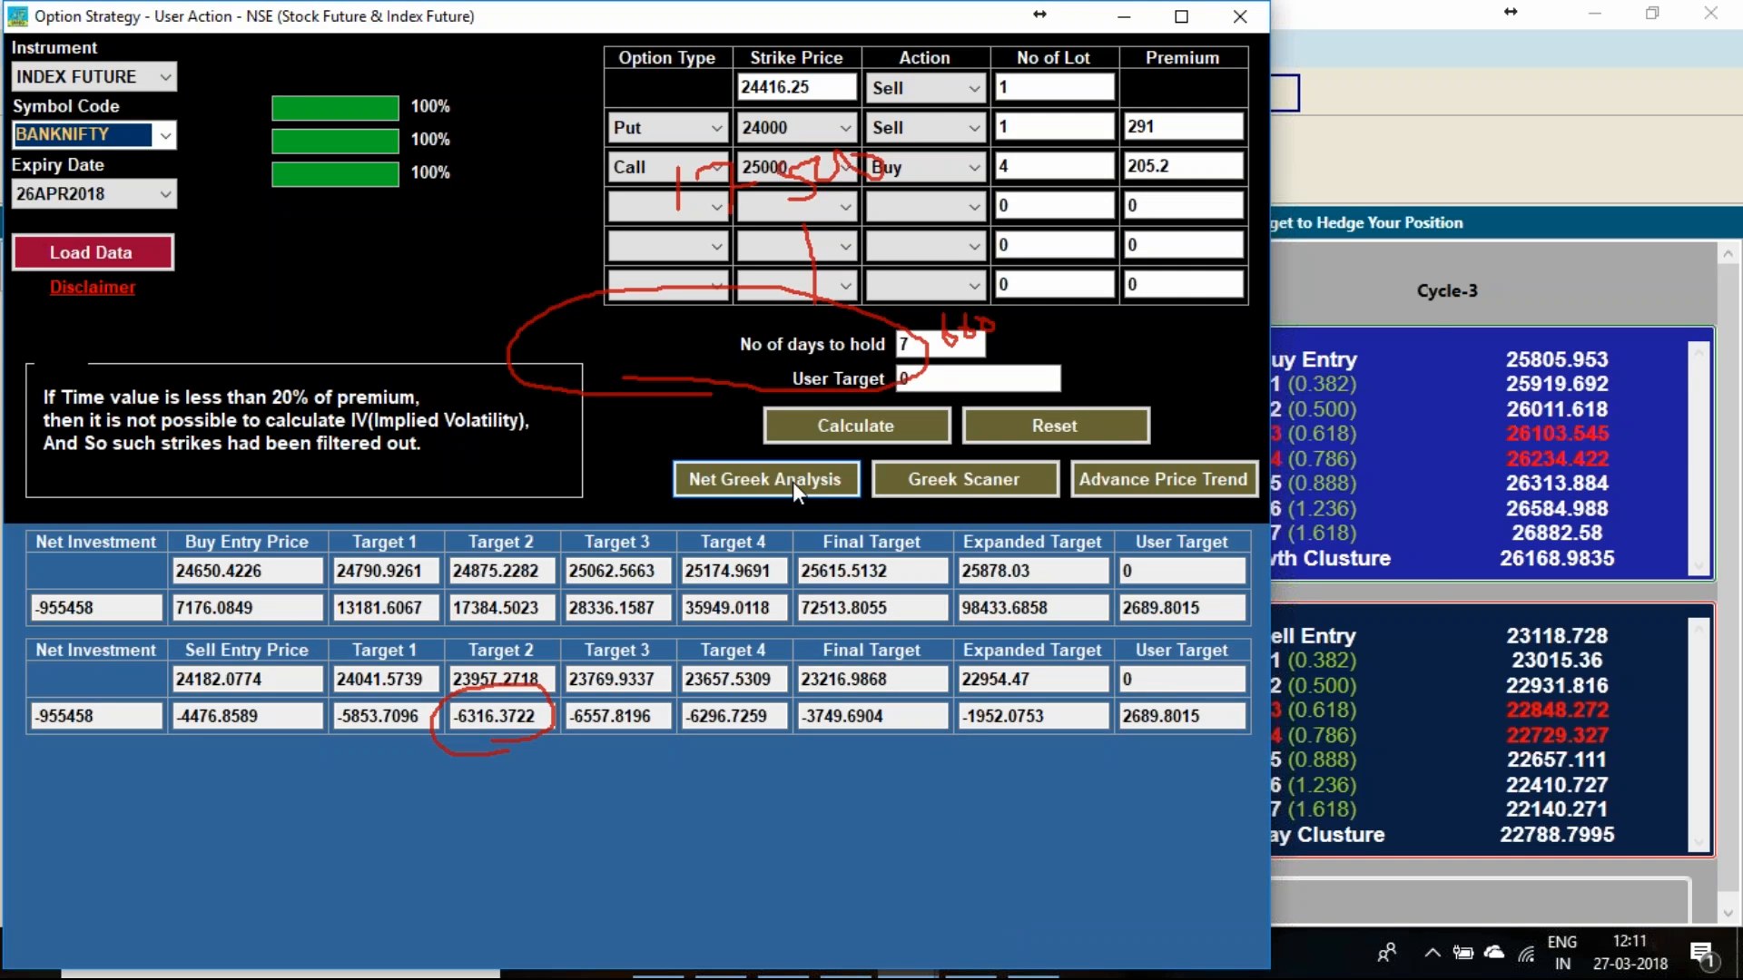
{"action": "left_click", "coordinate": [764, 480]}
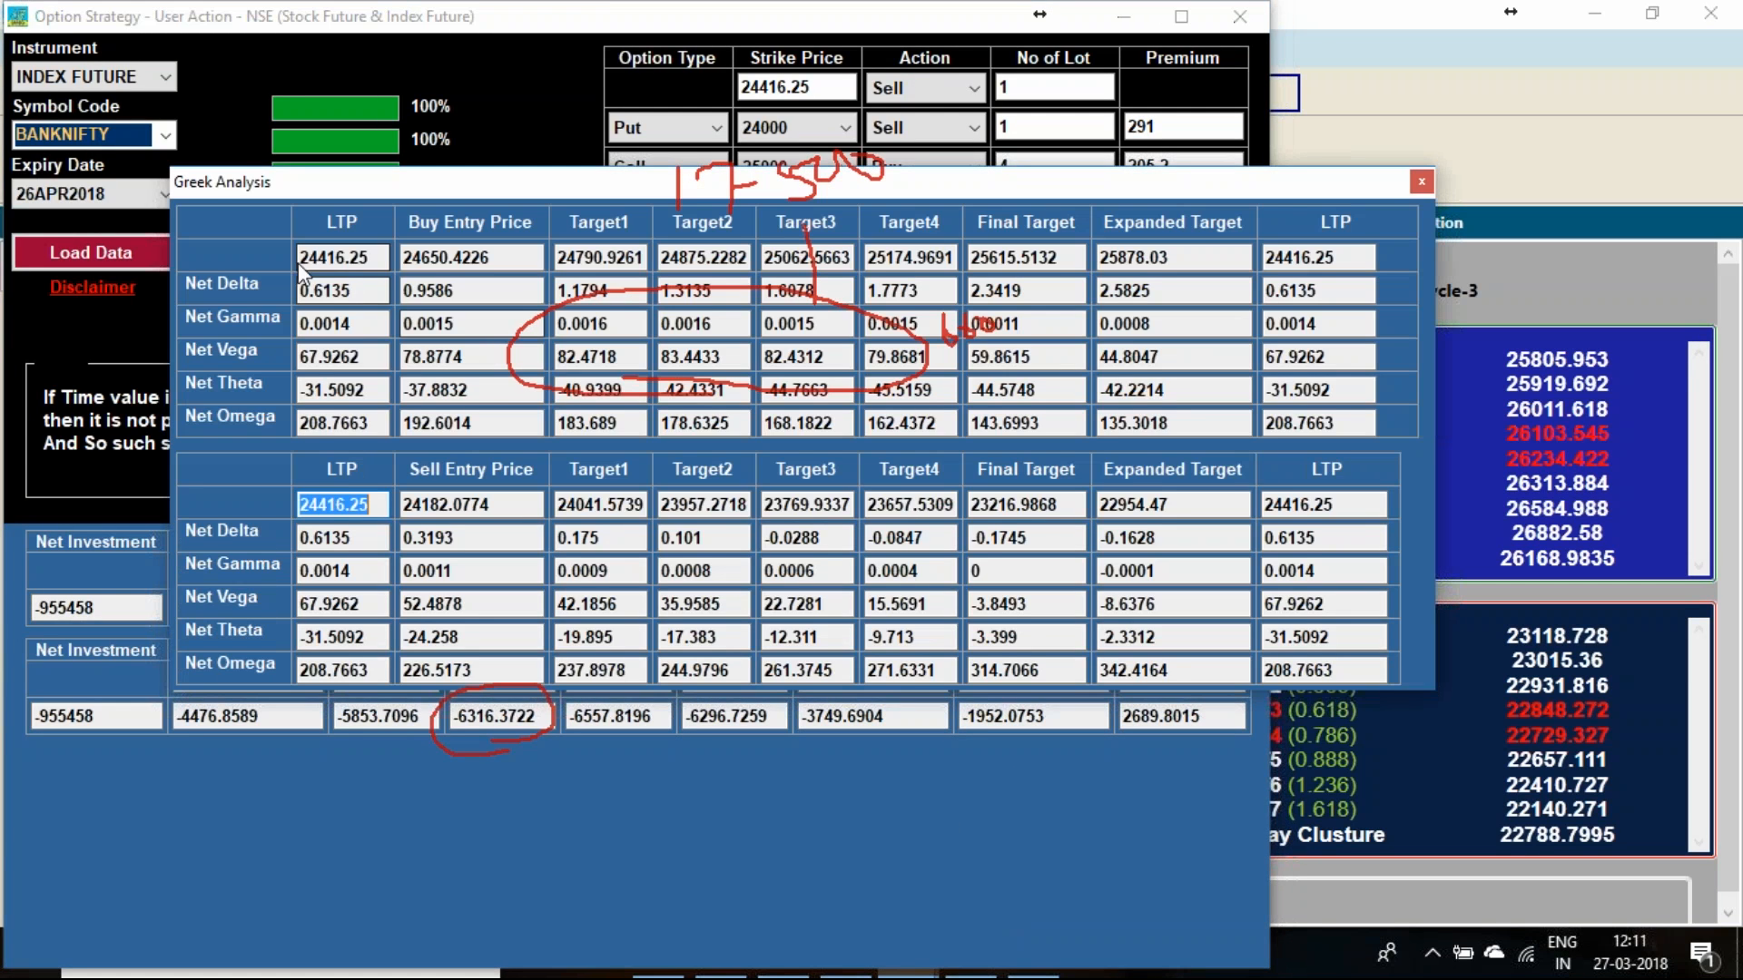
{"action": "left_click", "coordinate": [341, 291]}
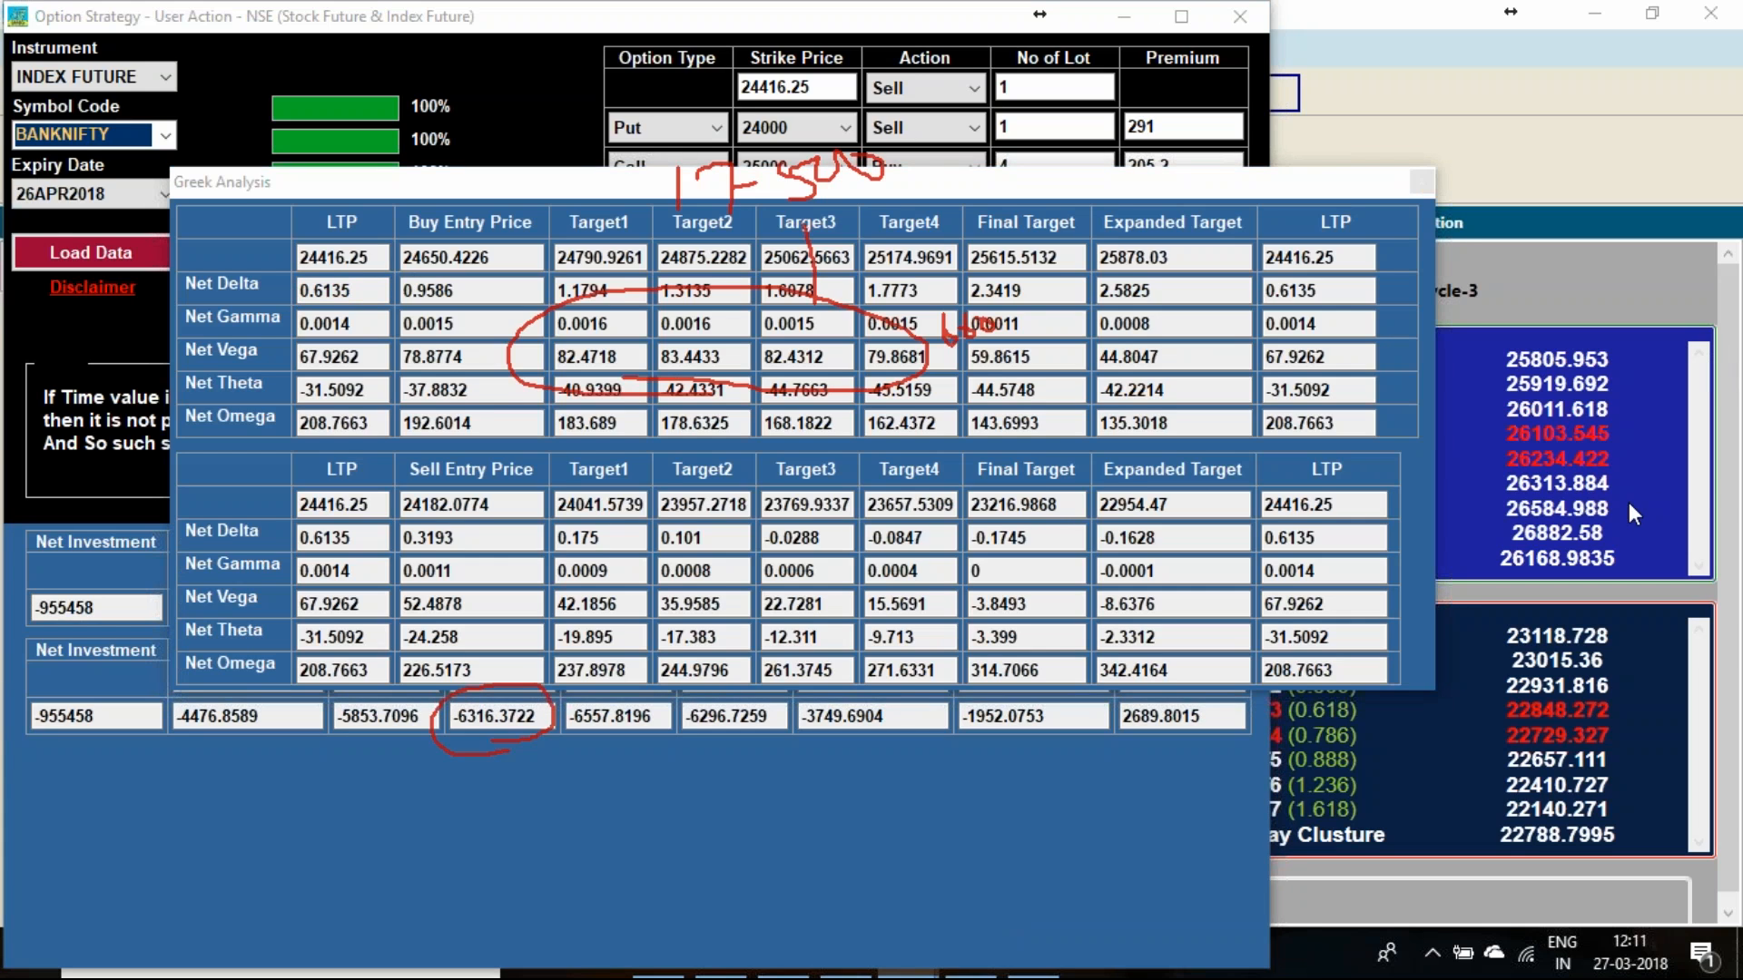
{"action": "left_click", "coordinate": [1420, 182]}
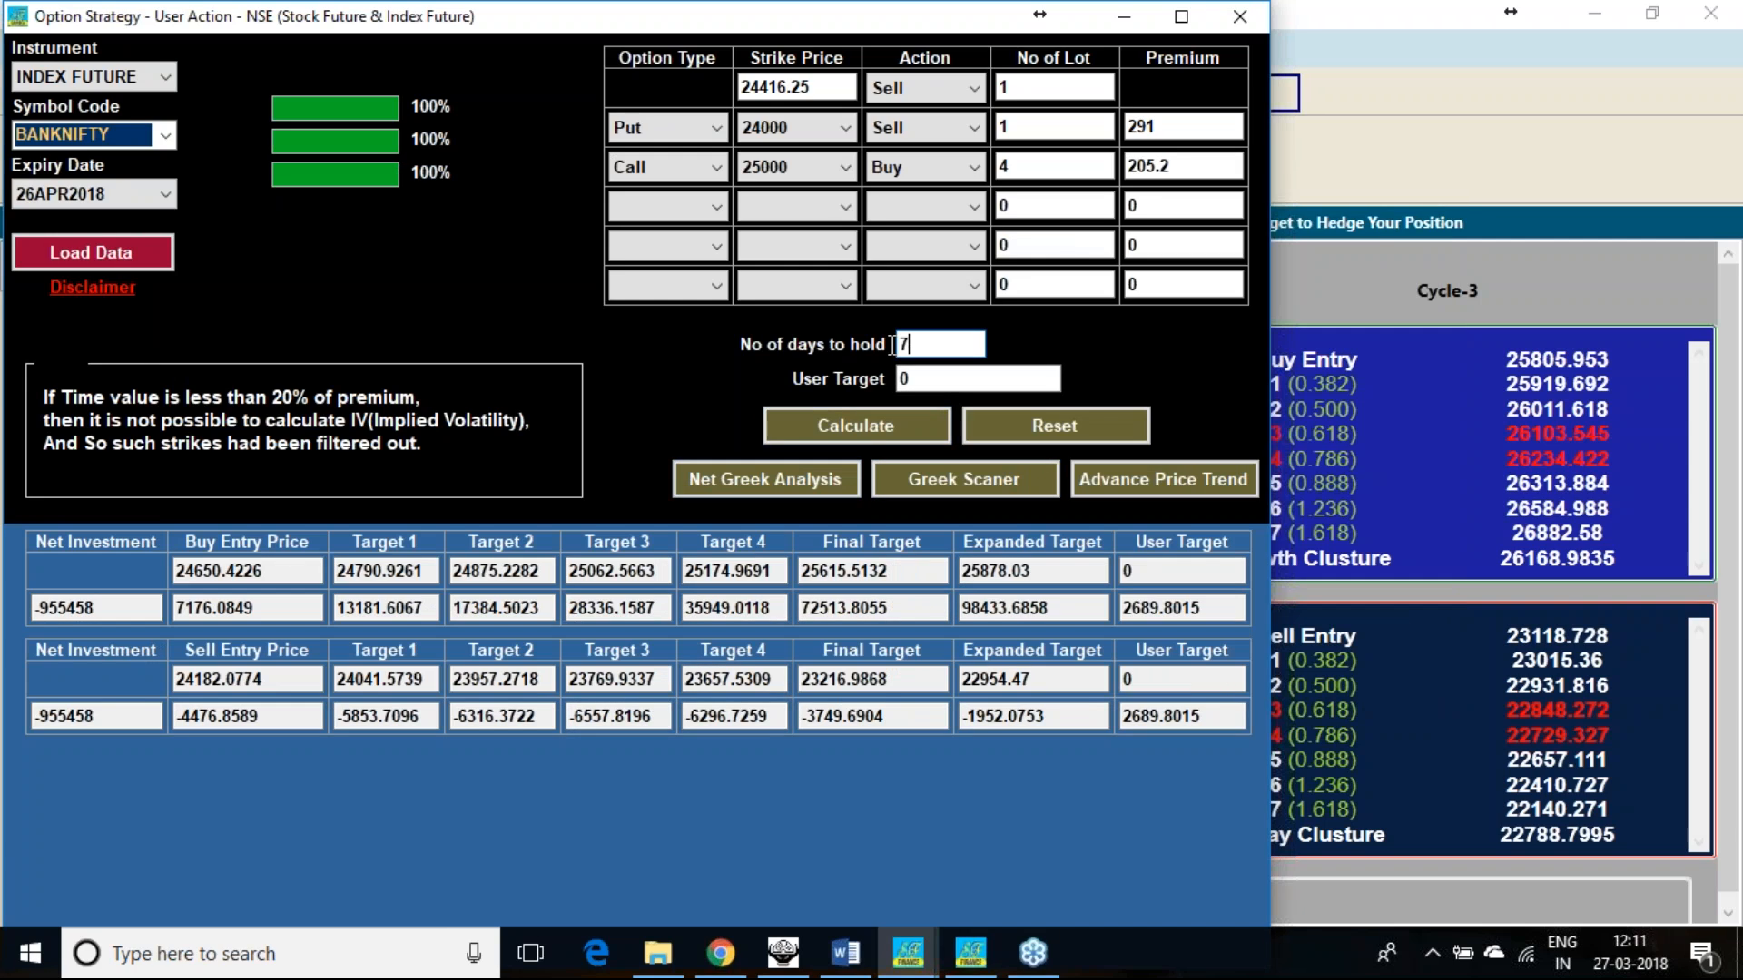
{"action": "double_click", "coordinate": [905, 343]}
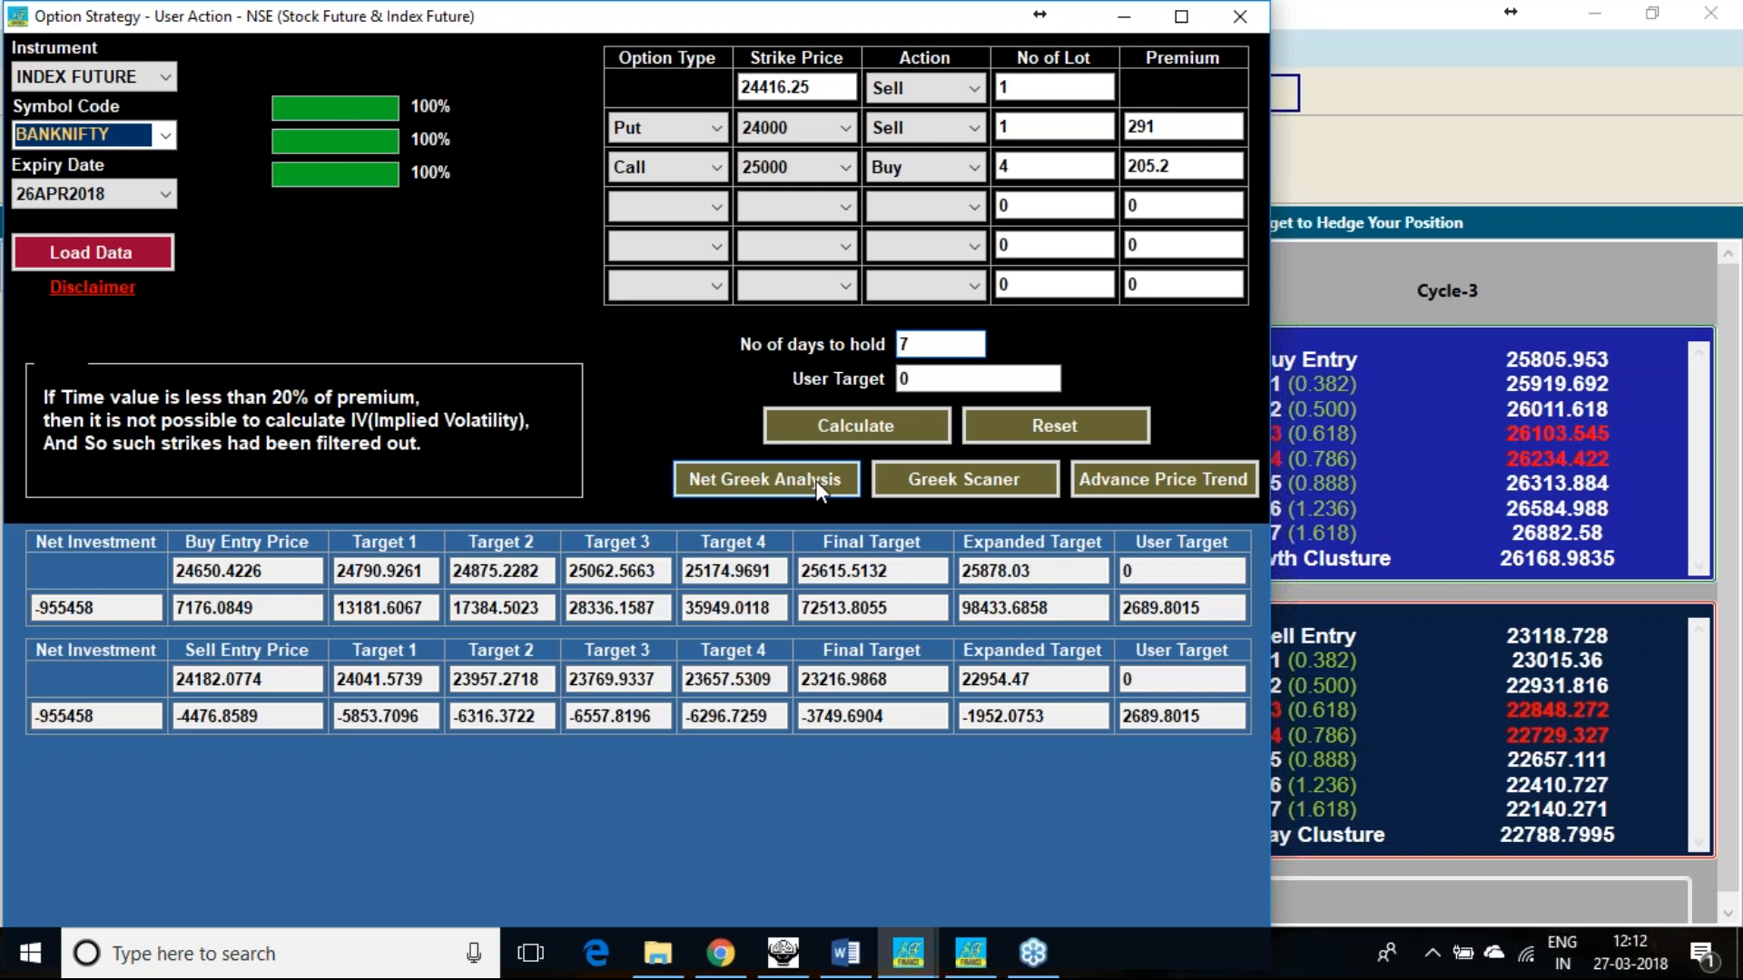
{"action": "left_click", "coordinate": [764, 479]}
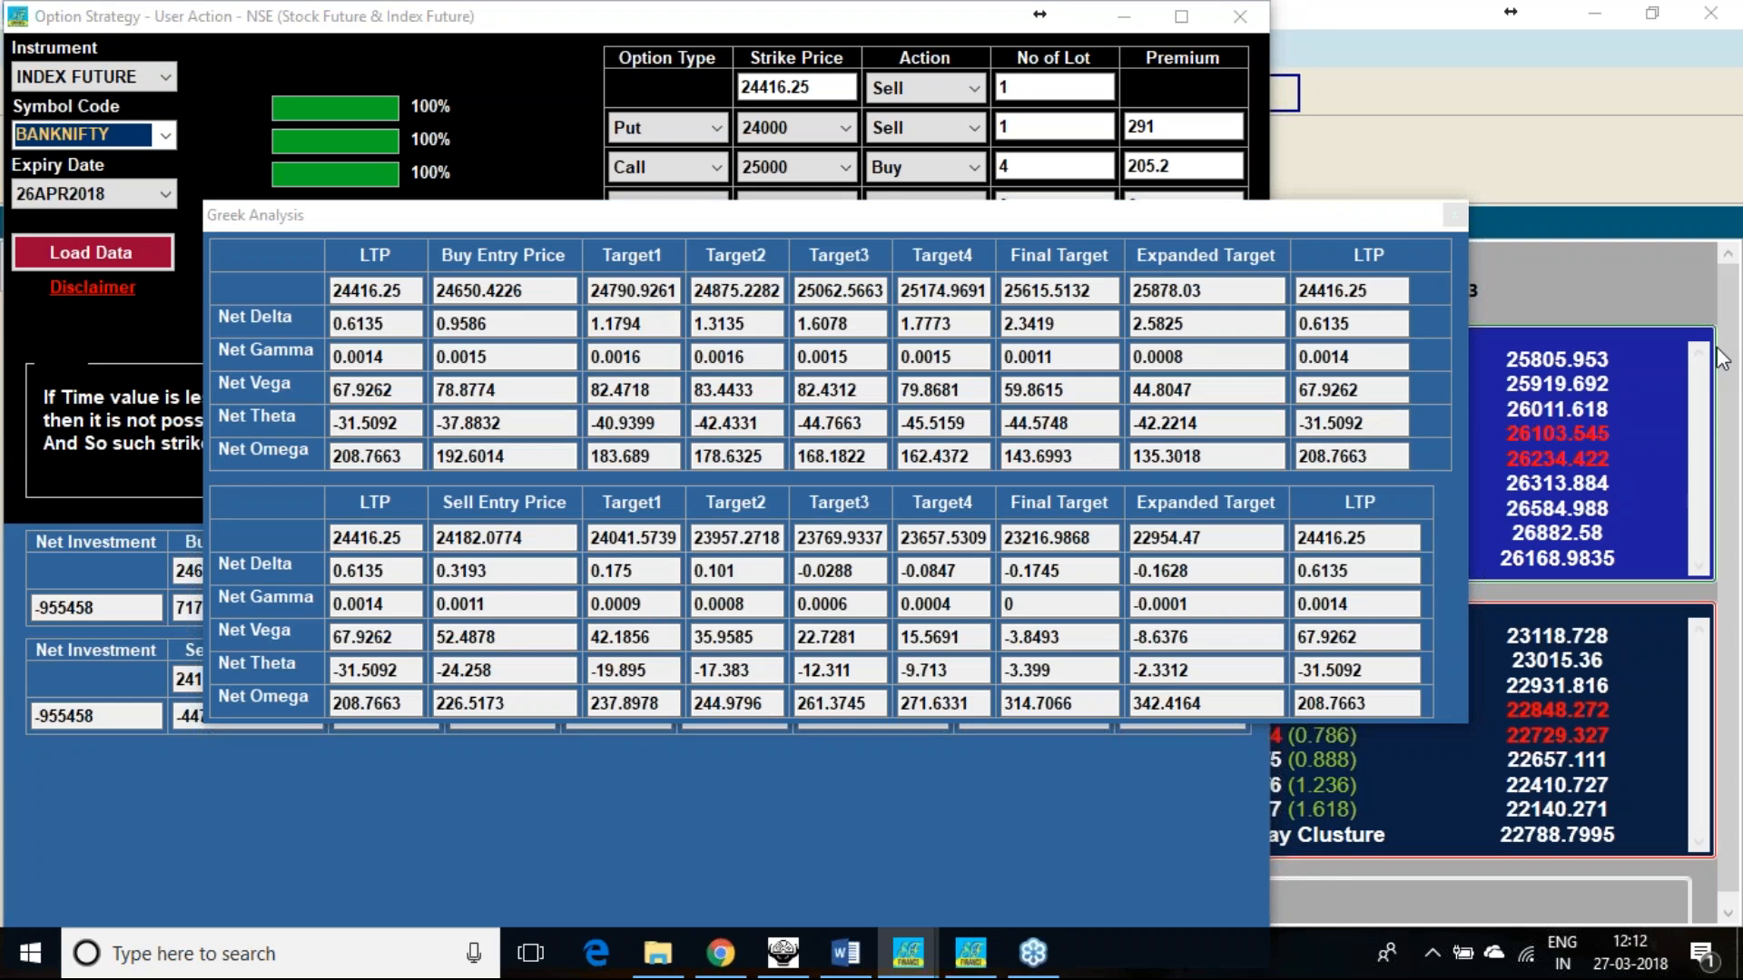
{"action": "mouse_move", "coordinate": [389, 400]}
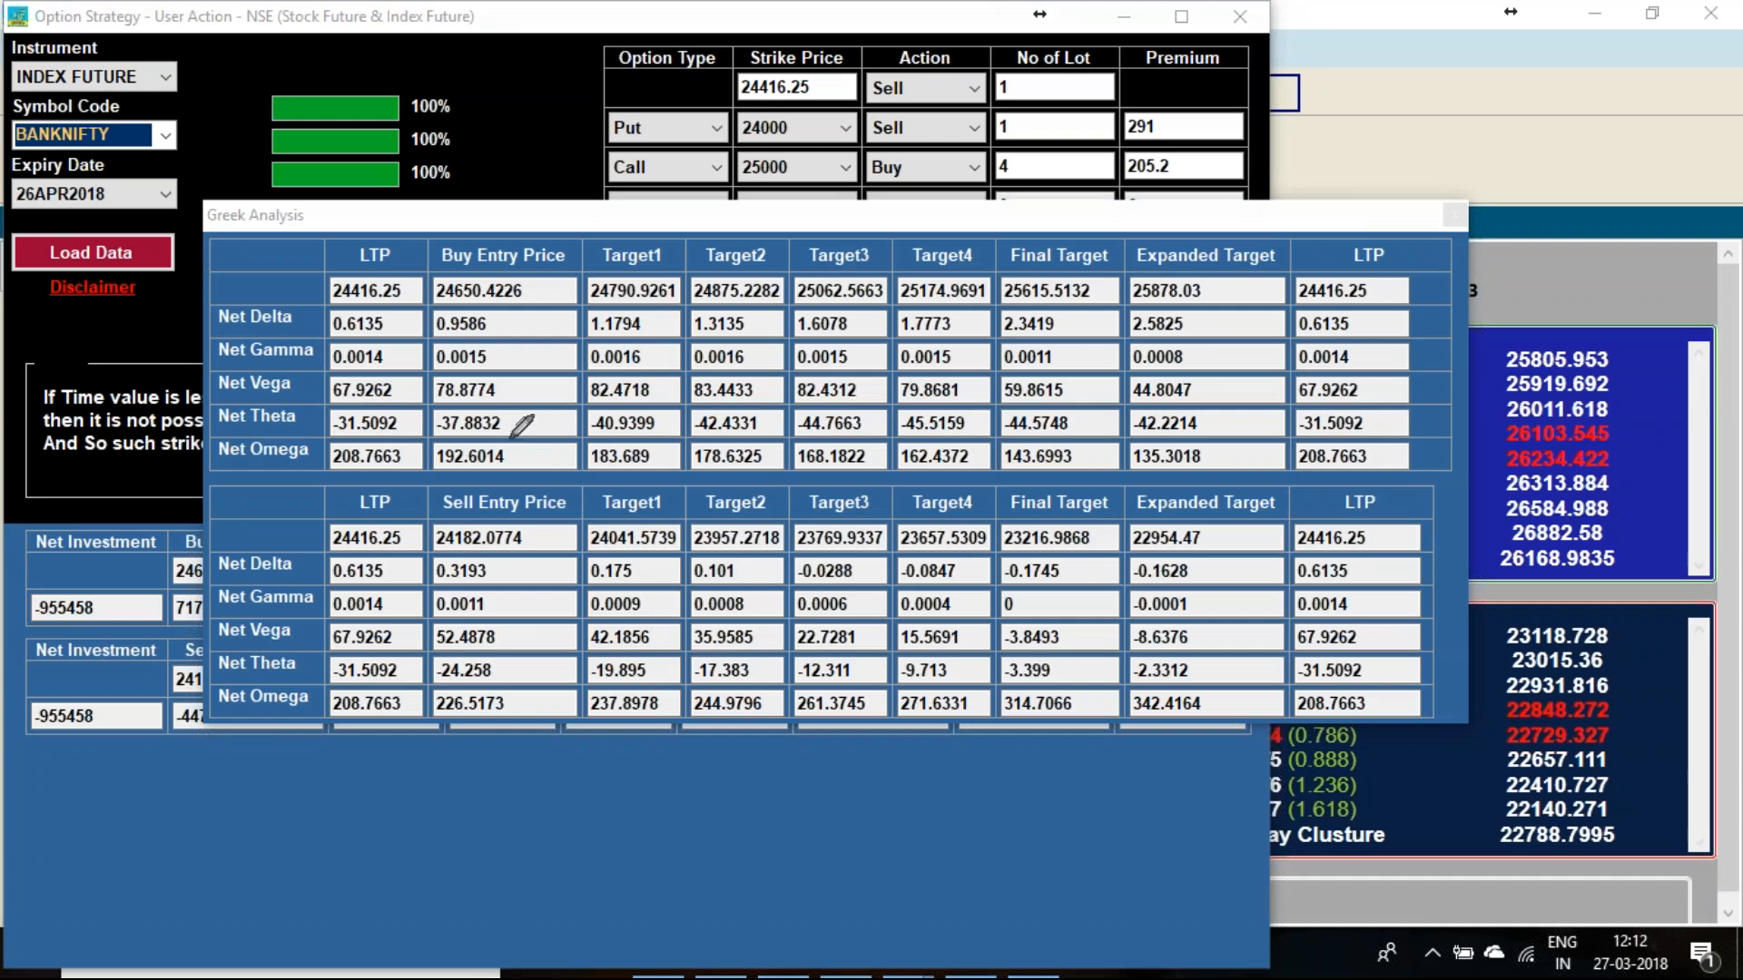
{"action": "mouse_move", "coordinate": [1155, 423]}
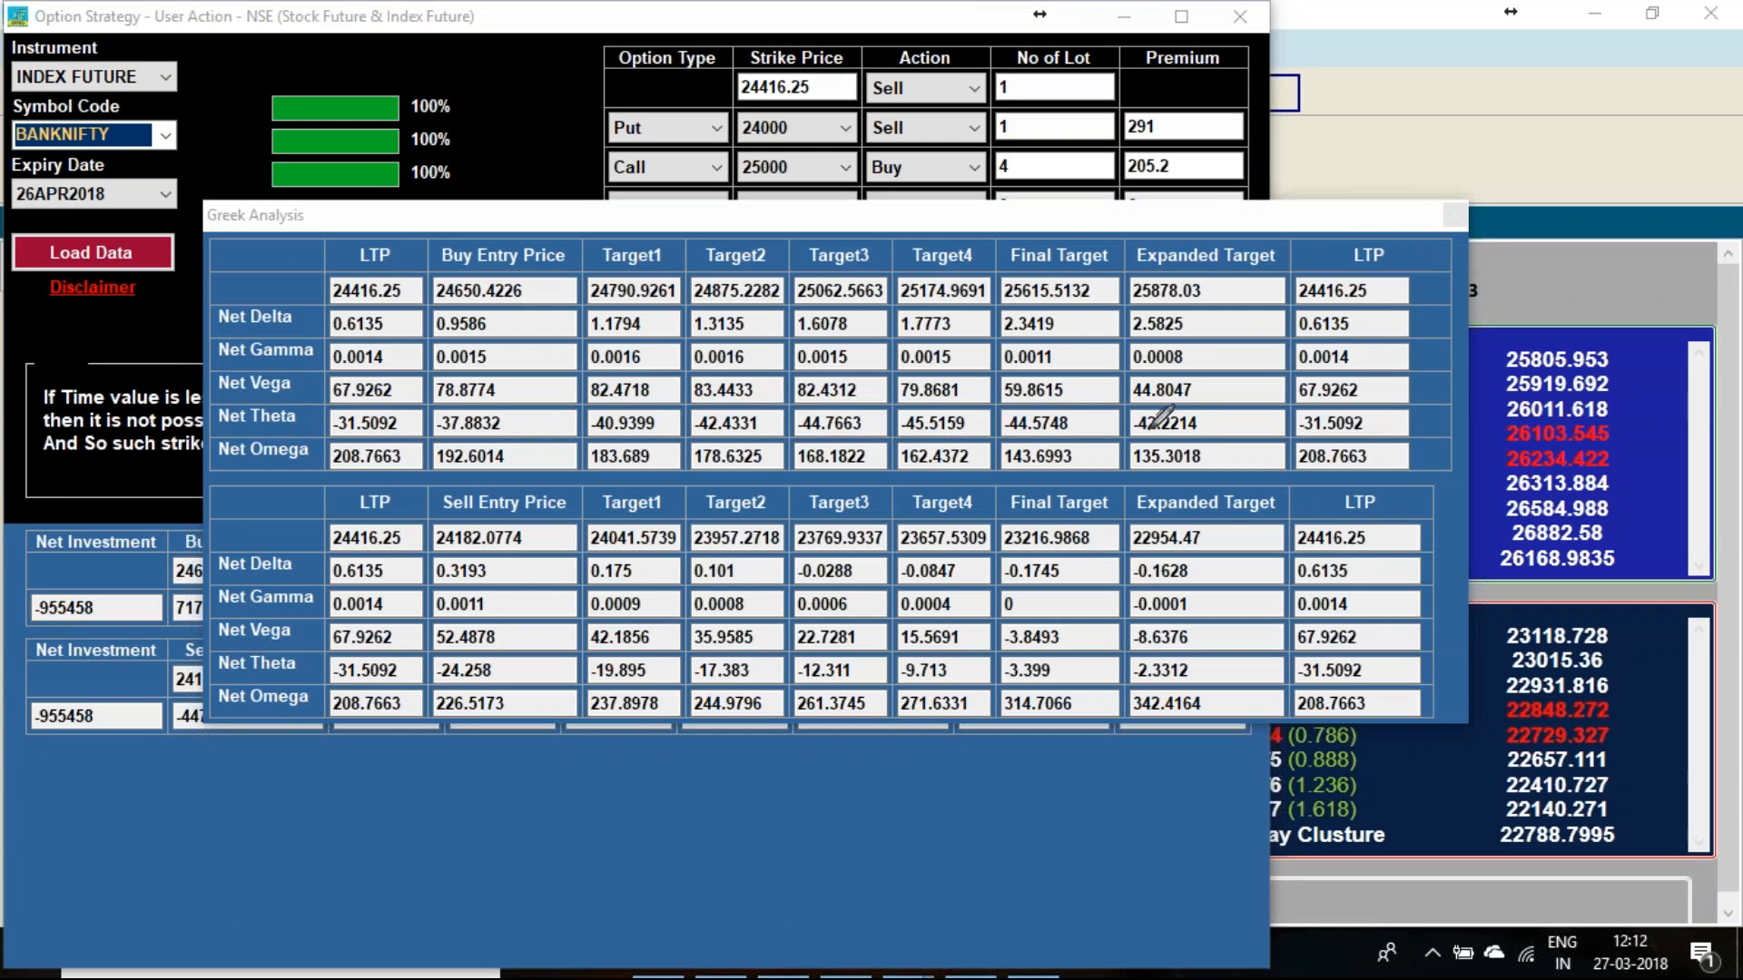
{"action": "mouse_move", "coordinate": [577, 911]}
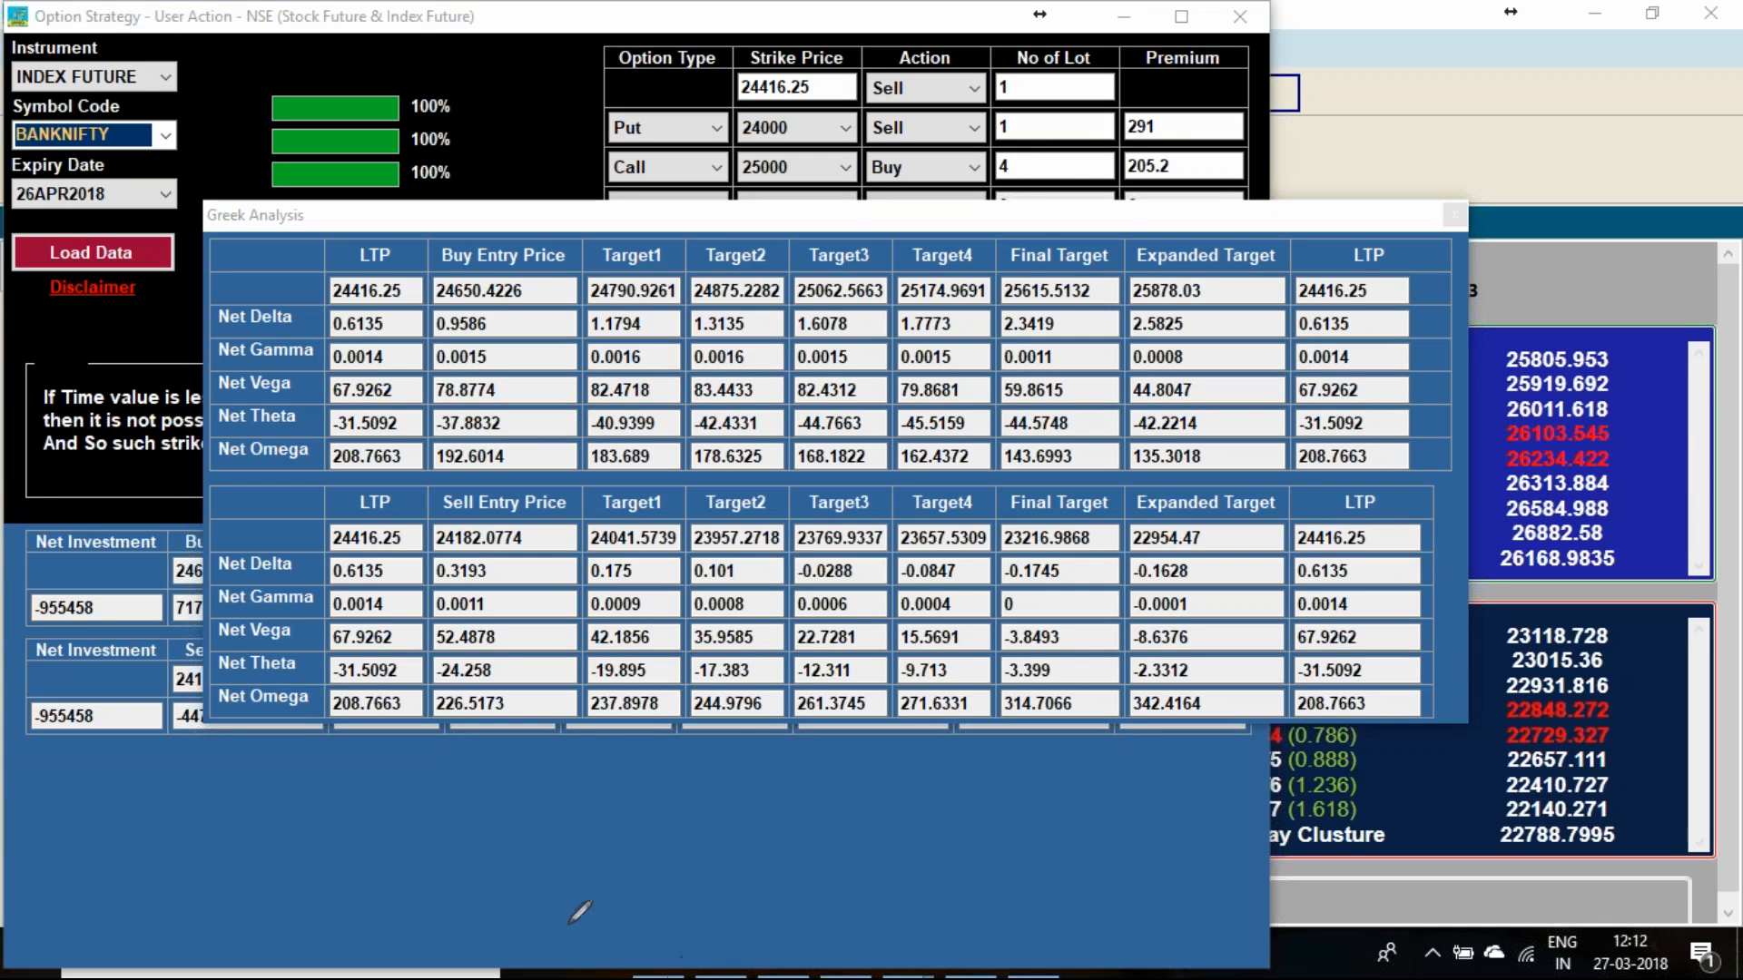
{"action": "mouse_move", "coordinate": [600, 678]}
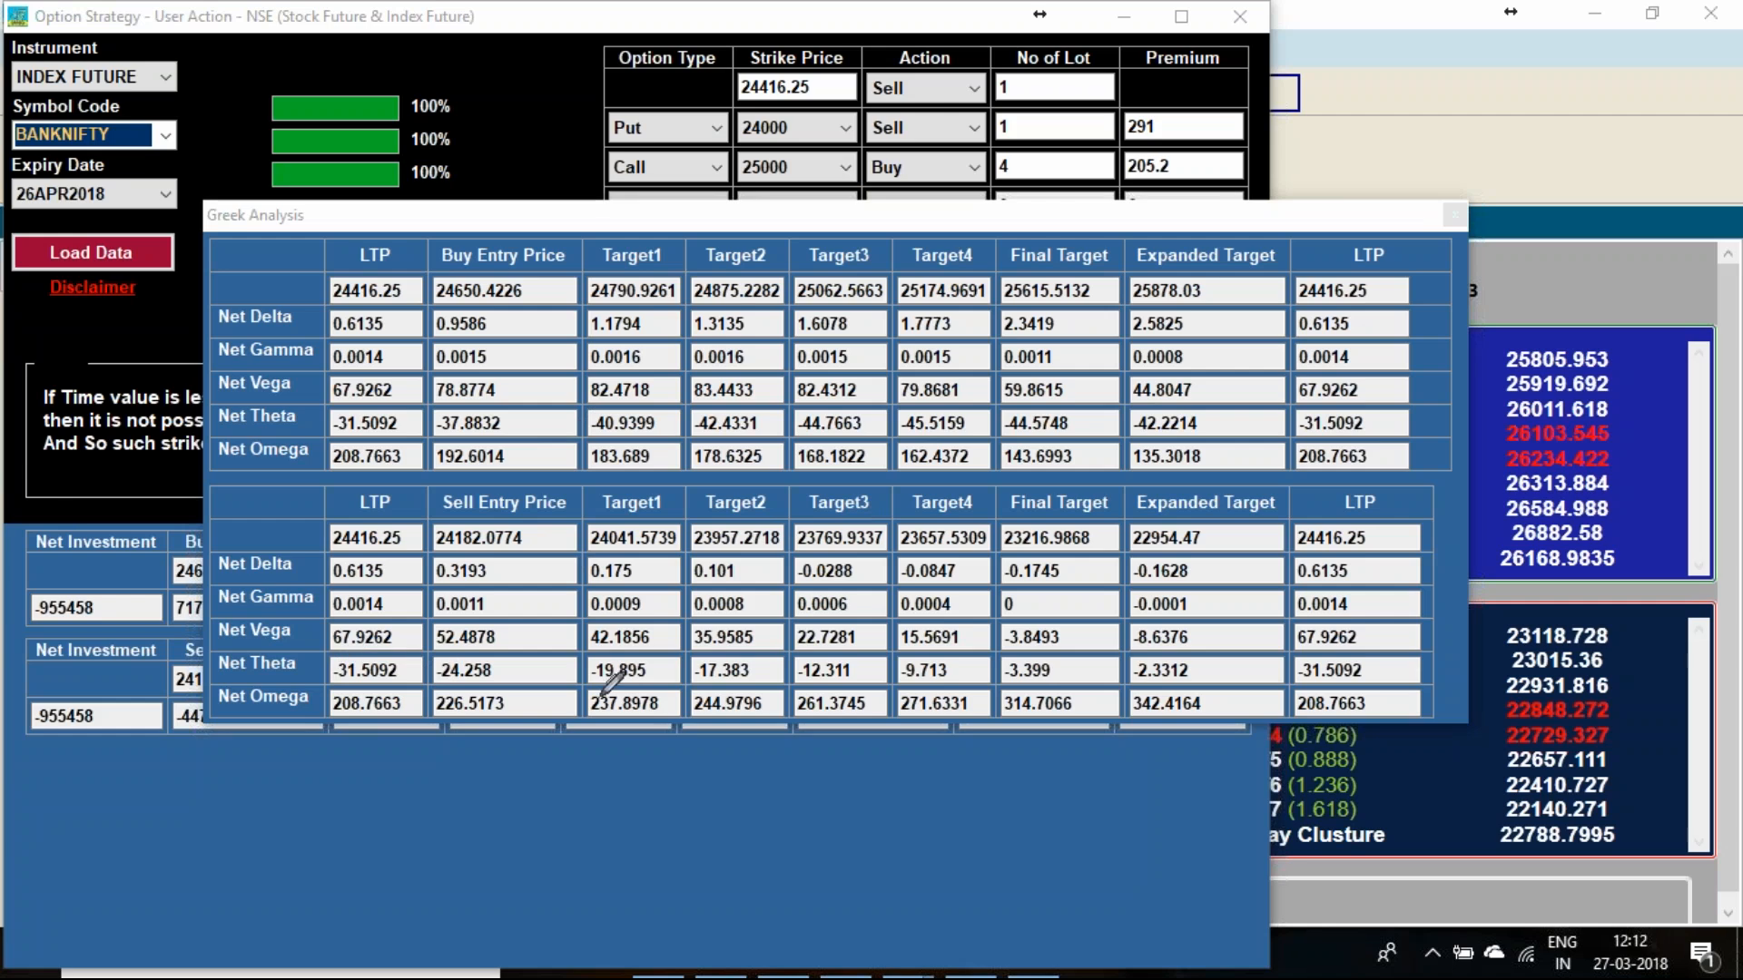
{"action": "mouse_move", "coordinate": [655, 648]}
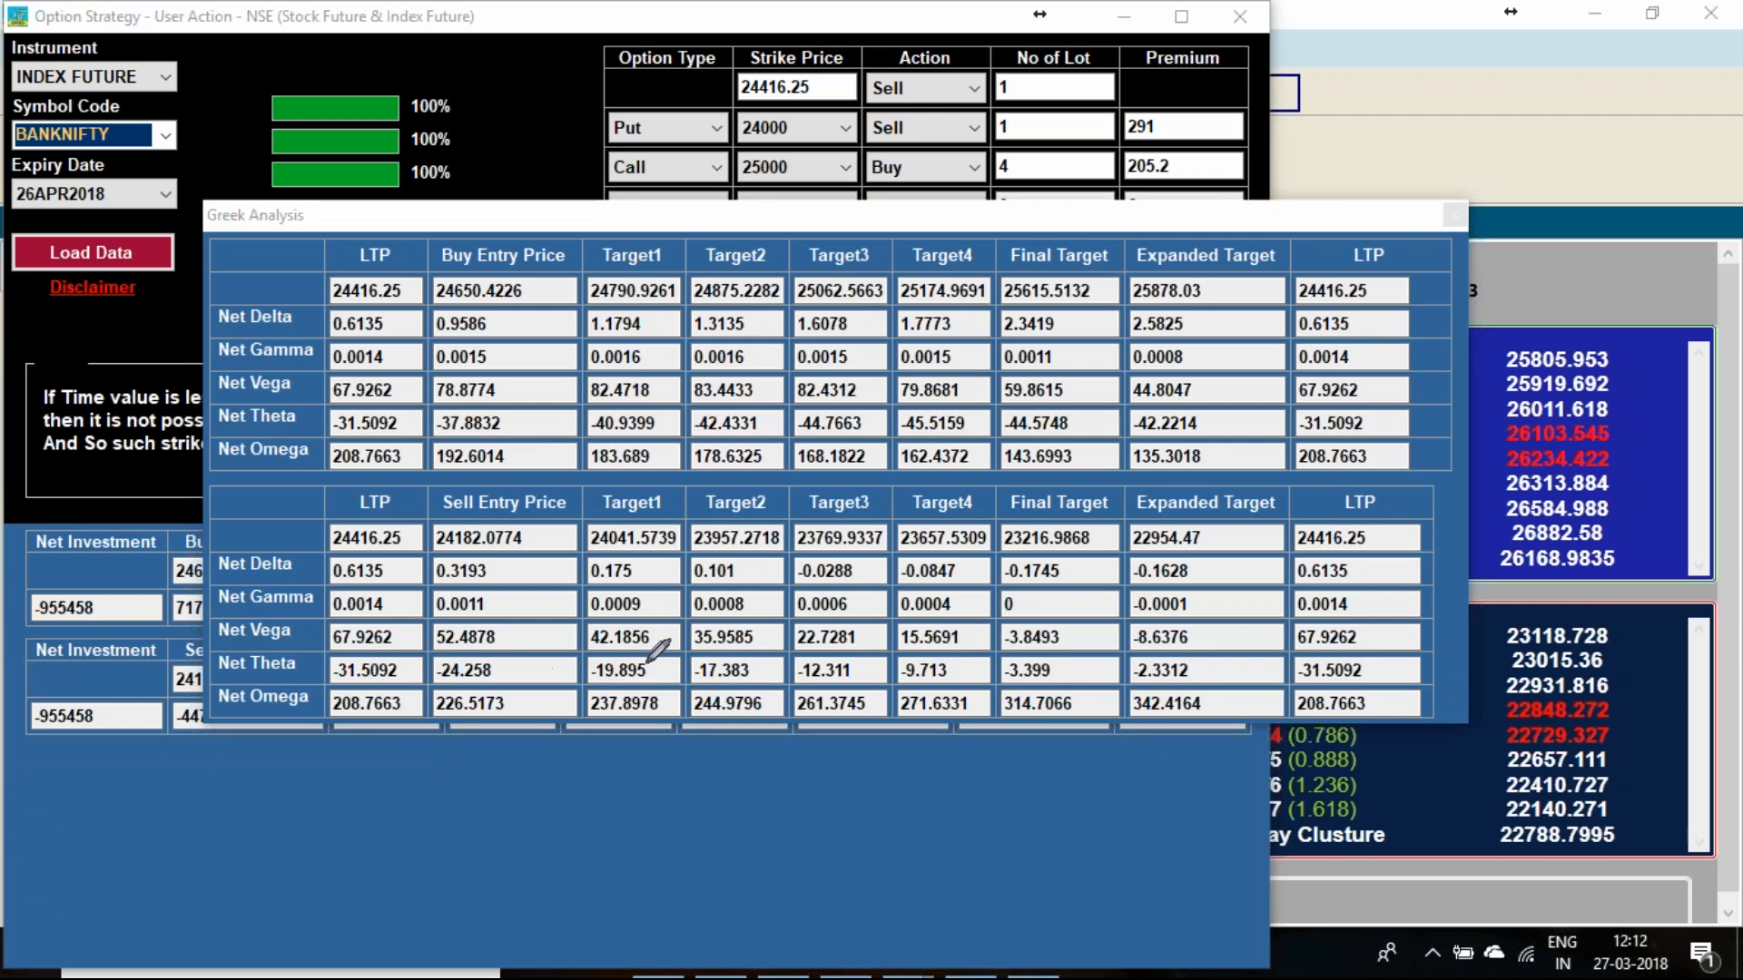
{"action": "mouse_move", "coordinate": [1156, 668]}
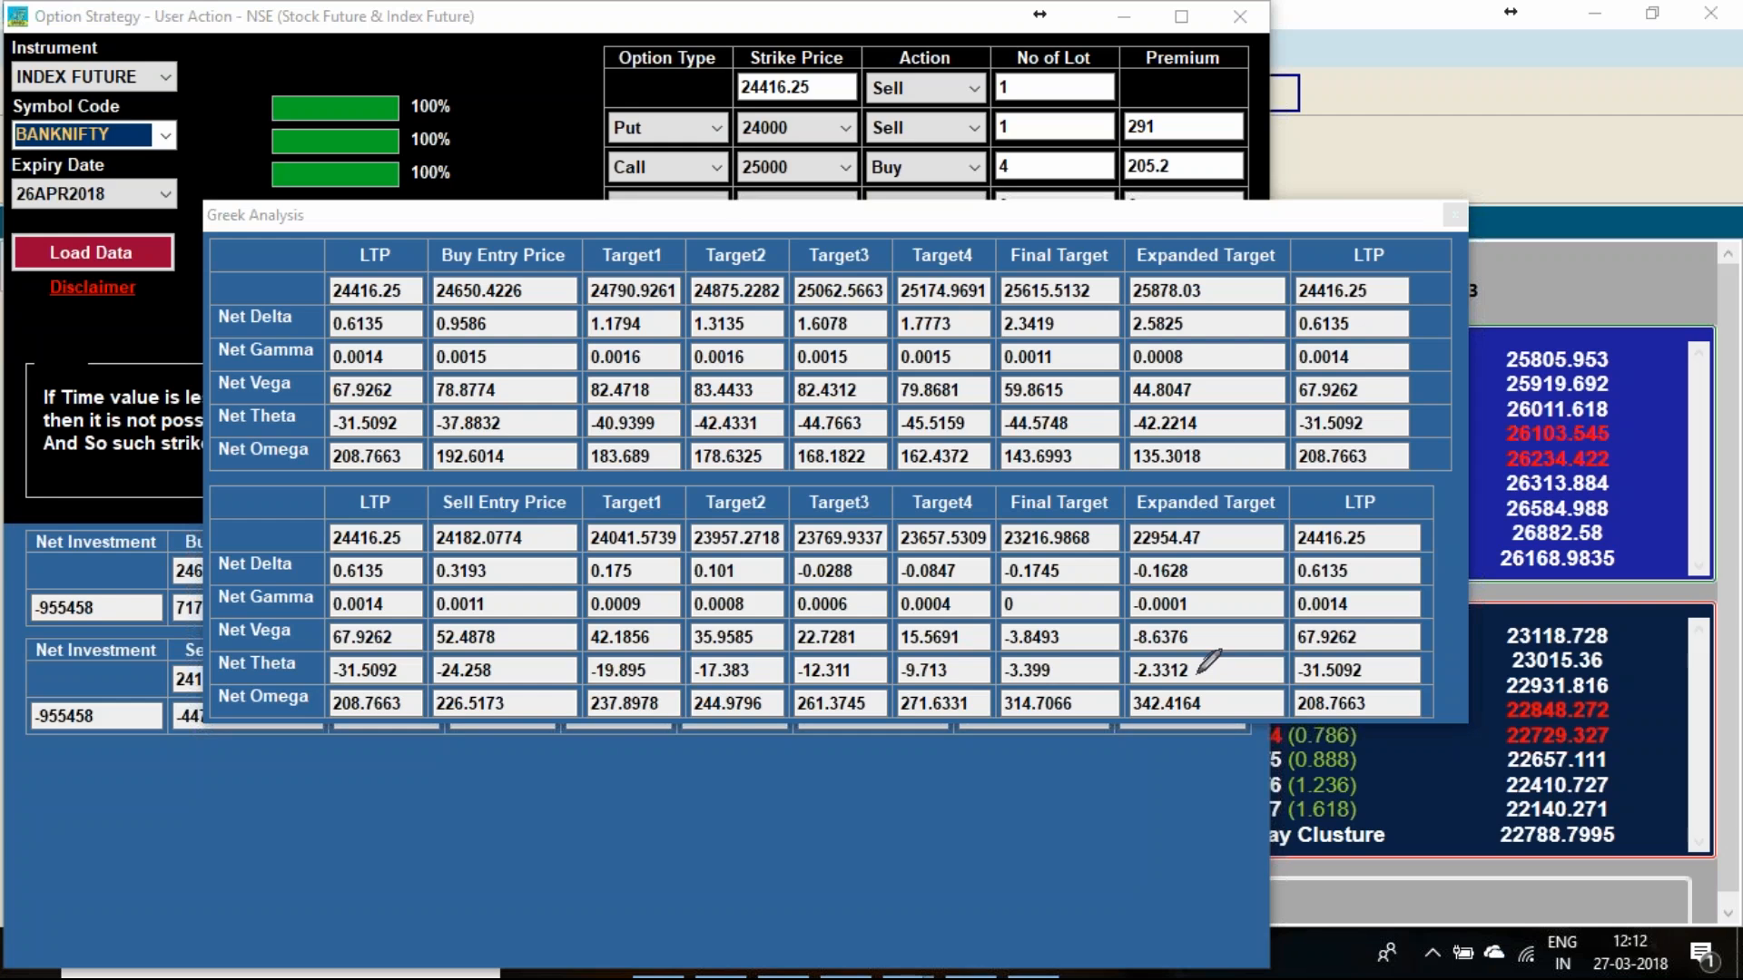
{"action": "mouse_move", "coordinate": [925, 862]}
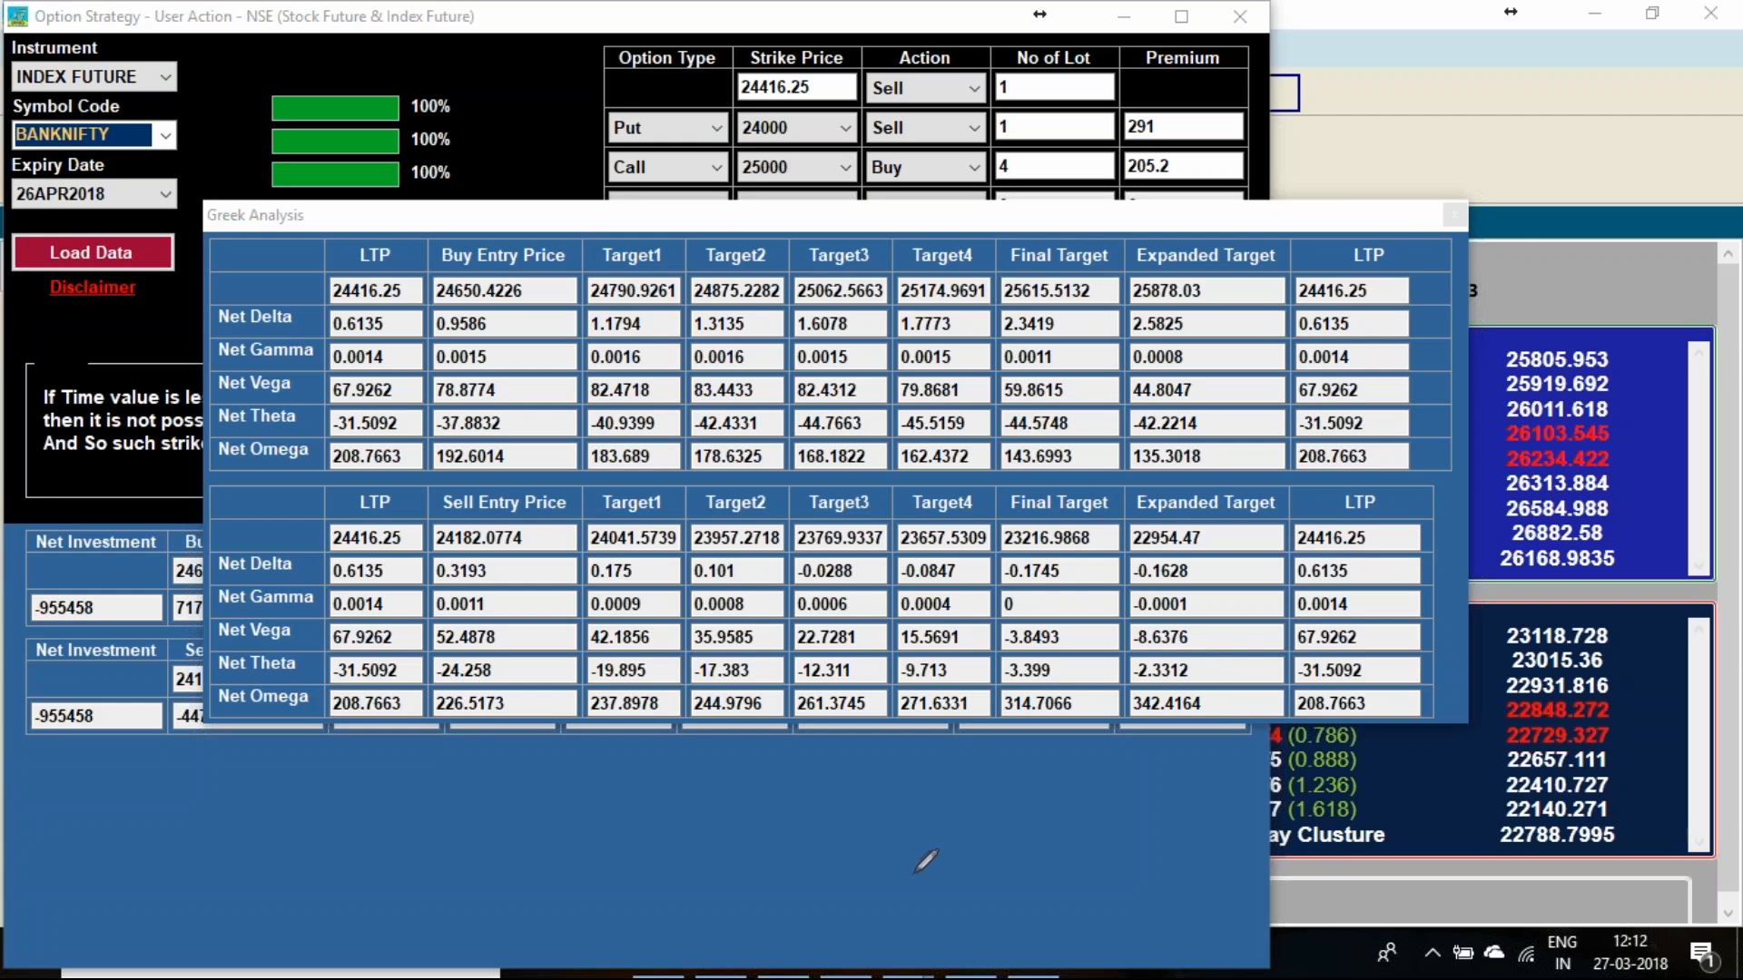
{"action": "mouse_move", "coordinate": [1687, 397]}
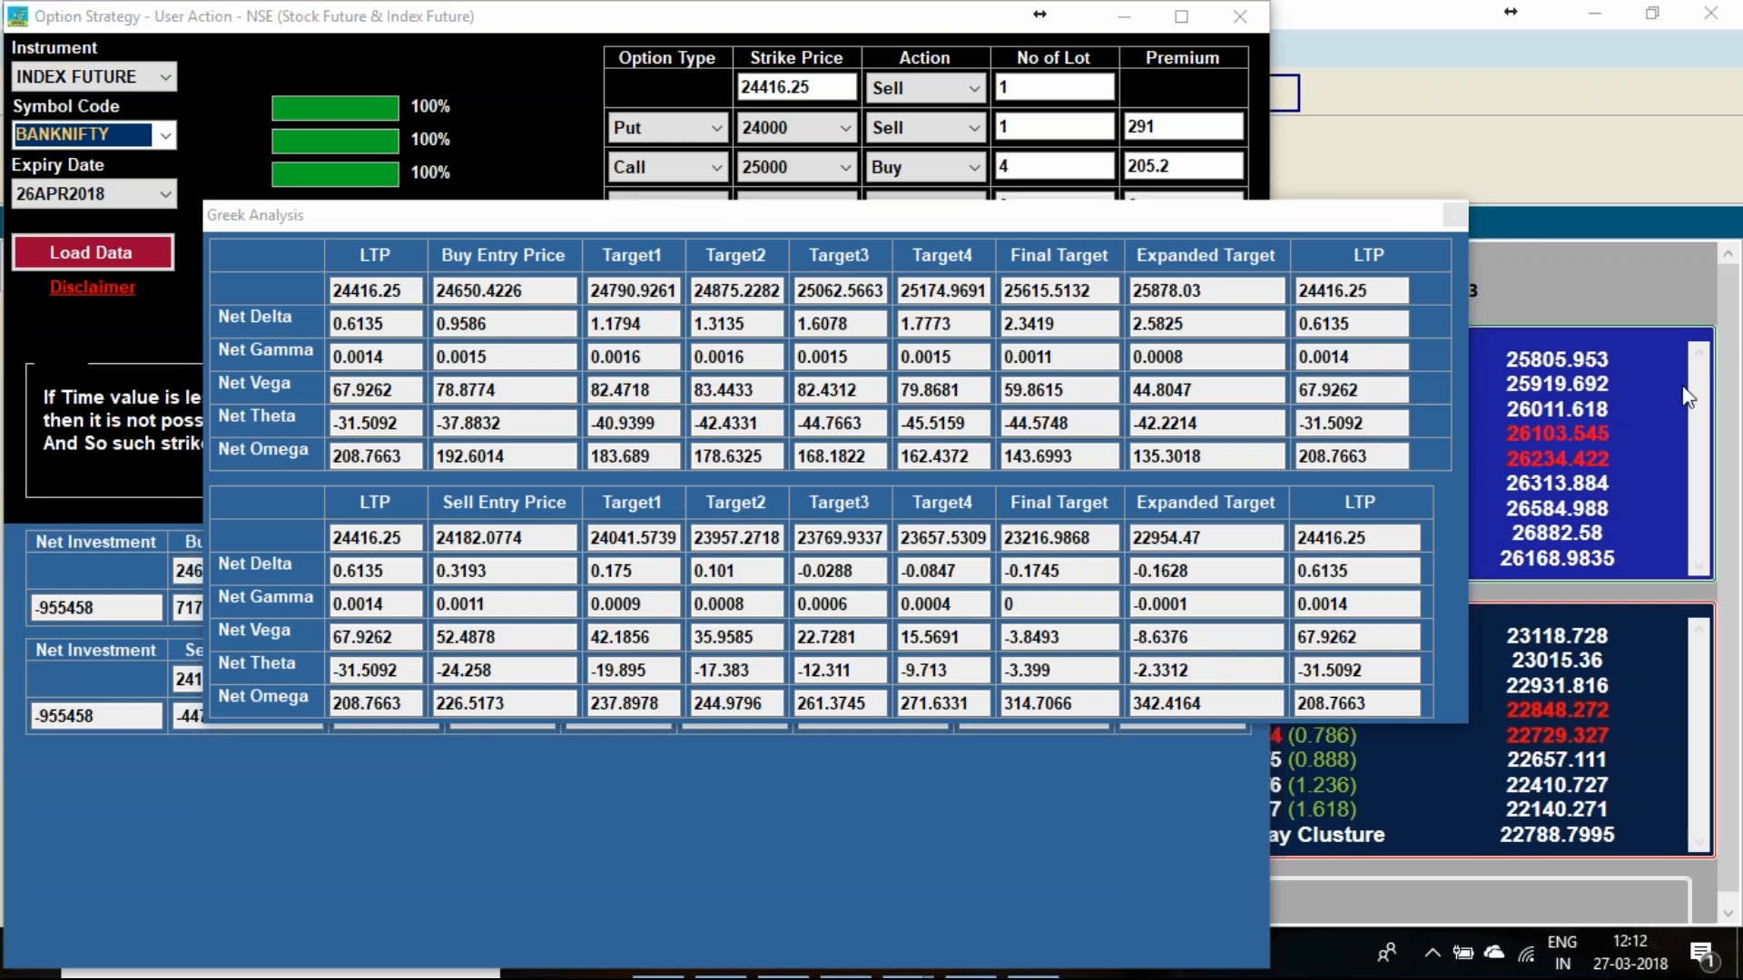
{"action": "left_click", "coordinate": [1451, 215]}
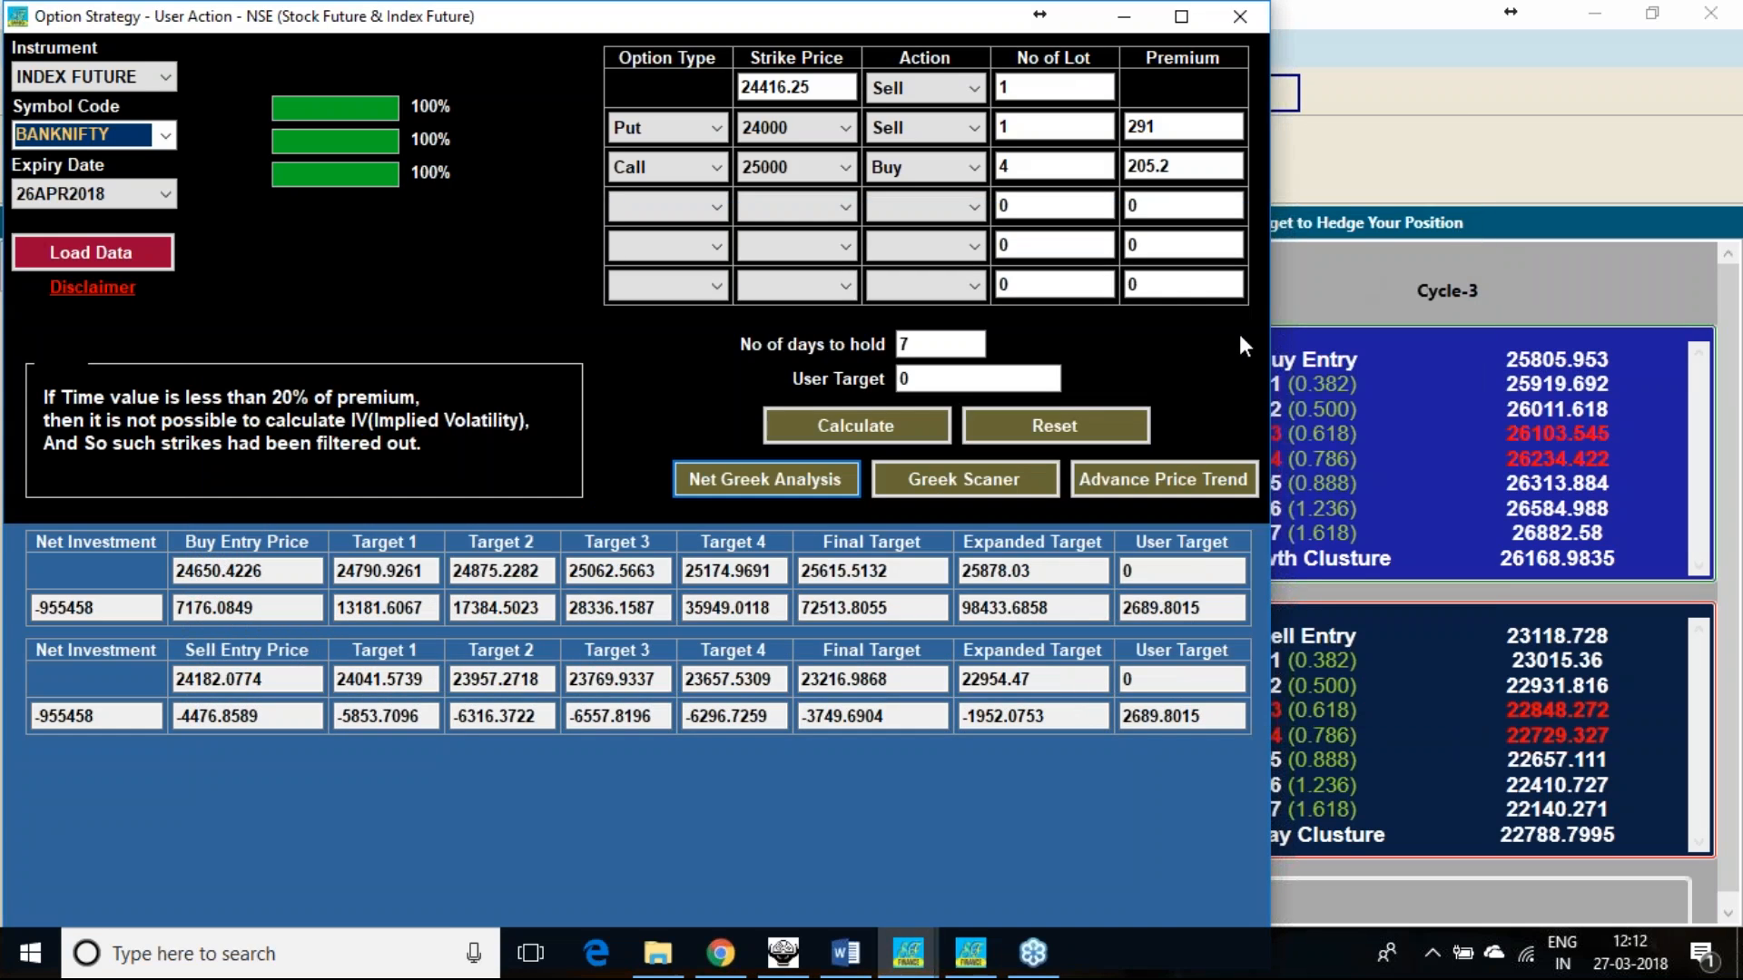
{"action": "mouse_move", "coordinate": [1204, 366]}
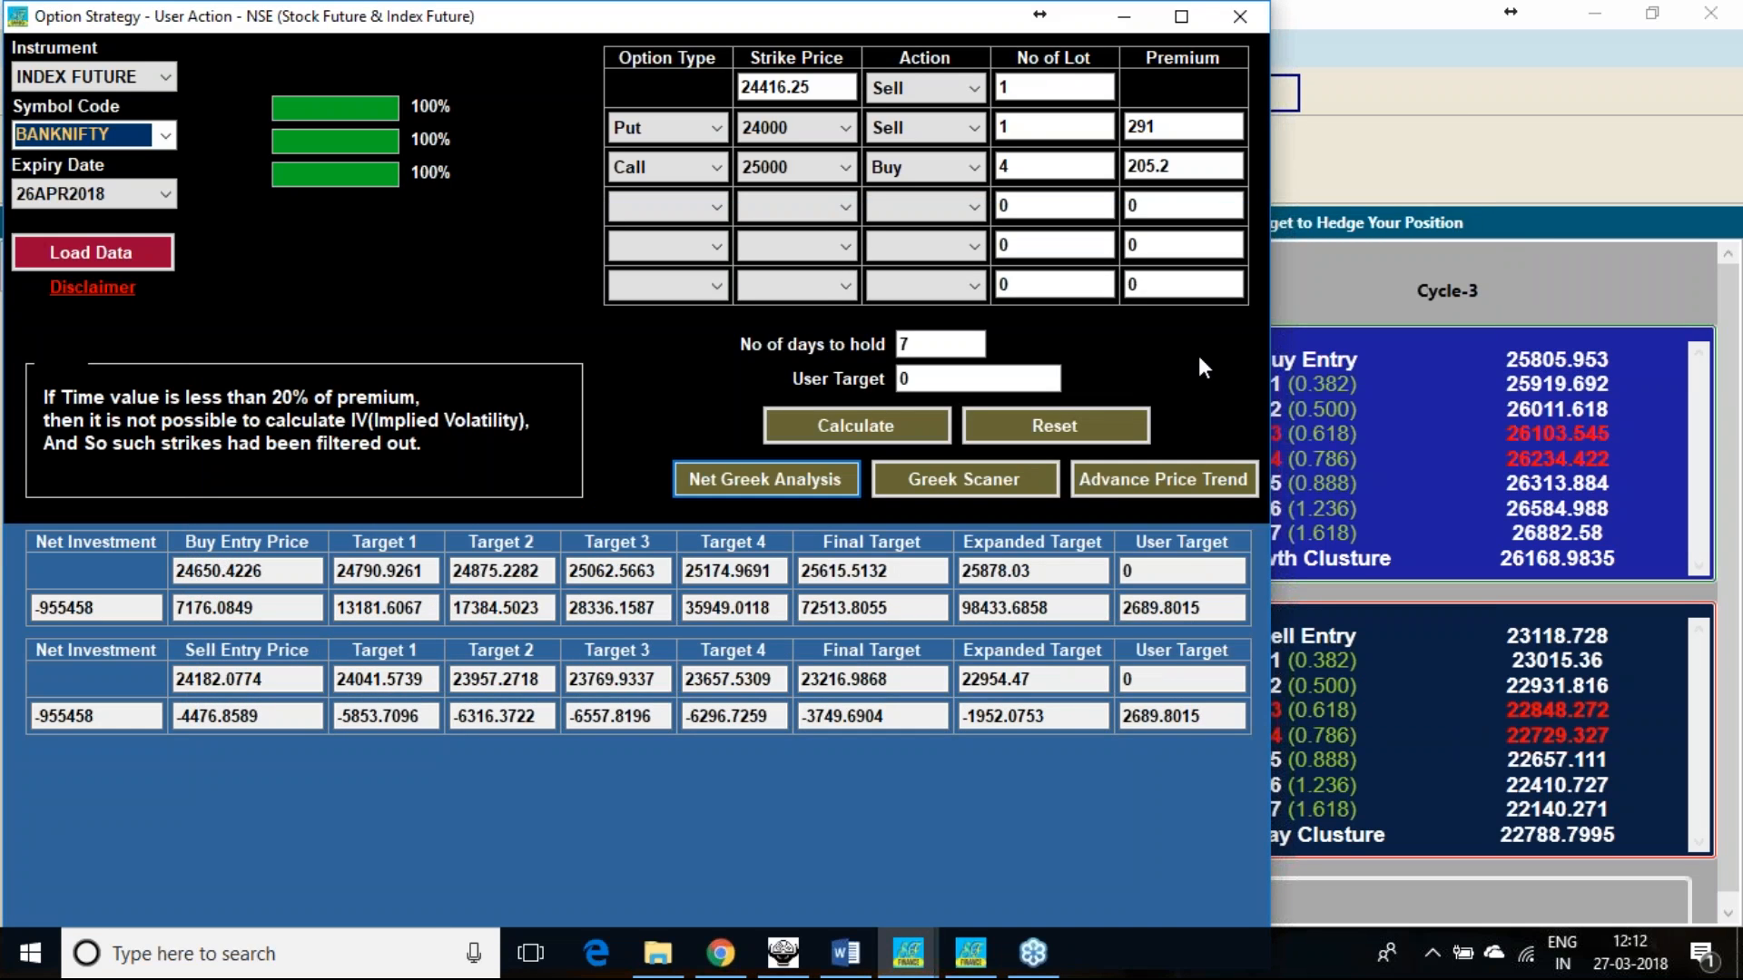
{"action": "mouse_move", "coordinate": [1690, 95]}
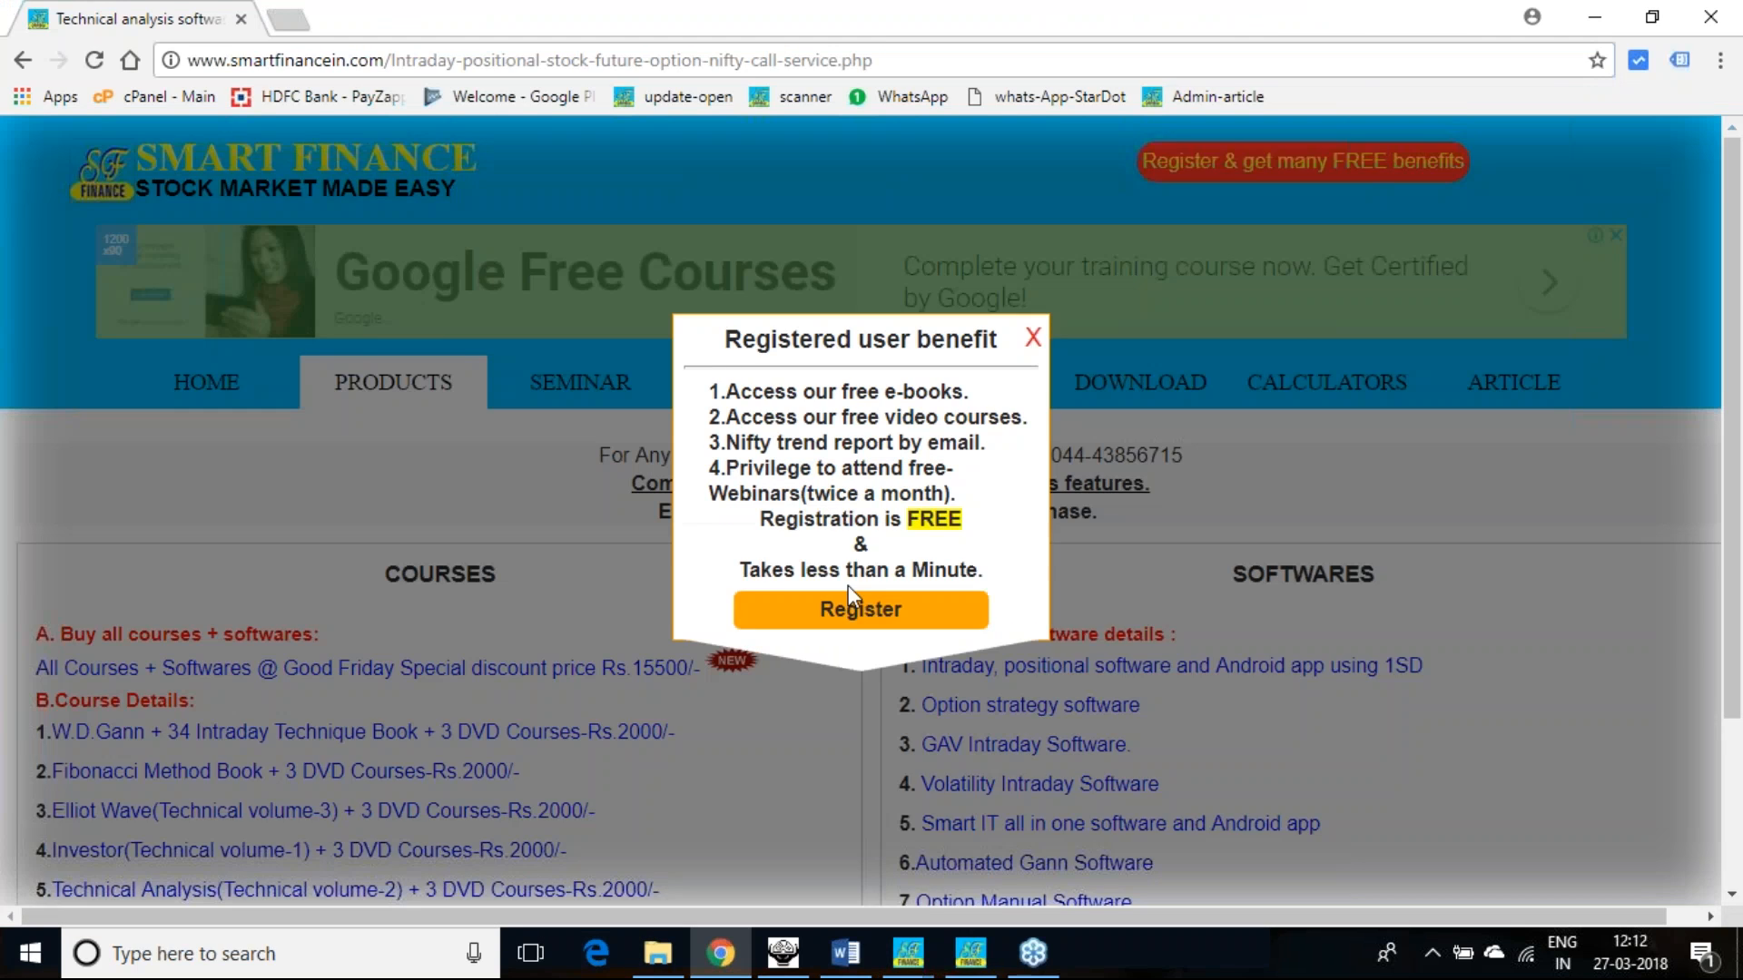
Step: Close the 'Registered user benefit' pop-up on the Products page
{"action": "left_click", "coordinate": [1031, 337]}
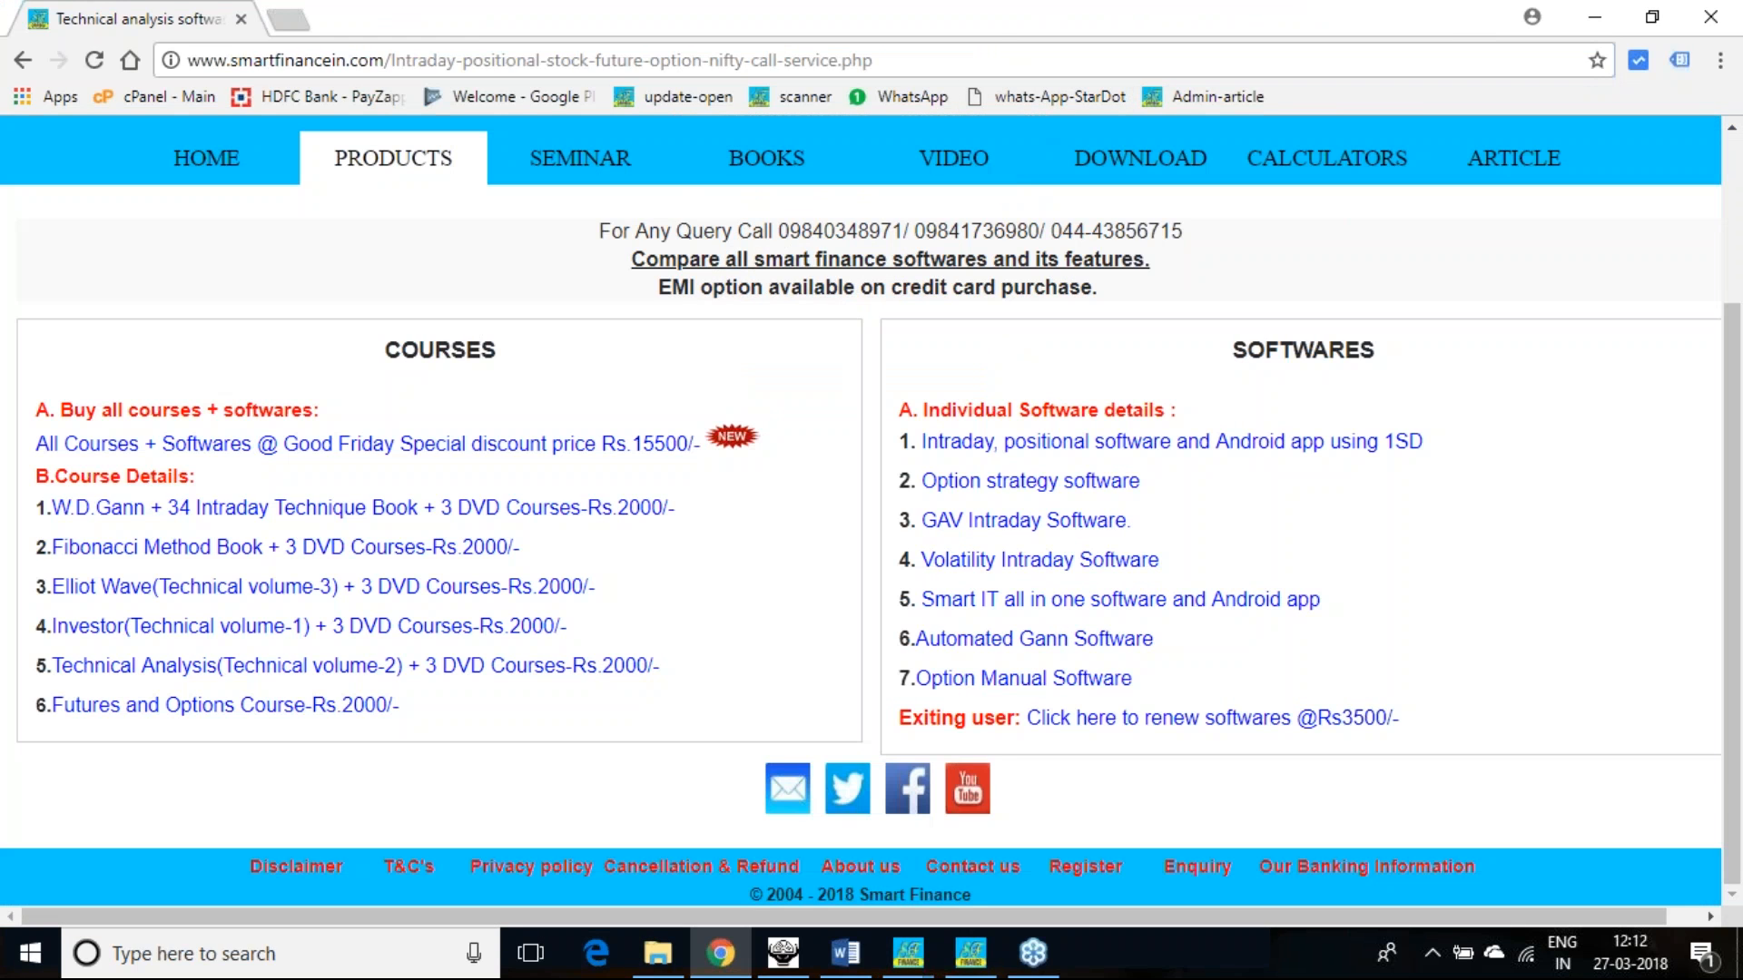
{"action": "mouse_move", "coordinate": [712, 802]}
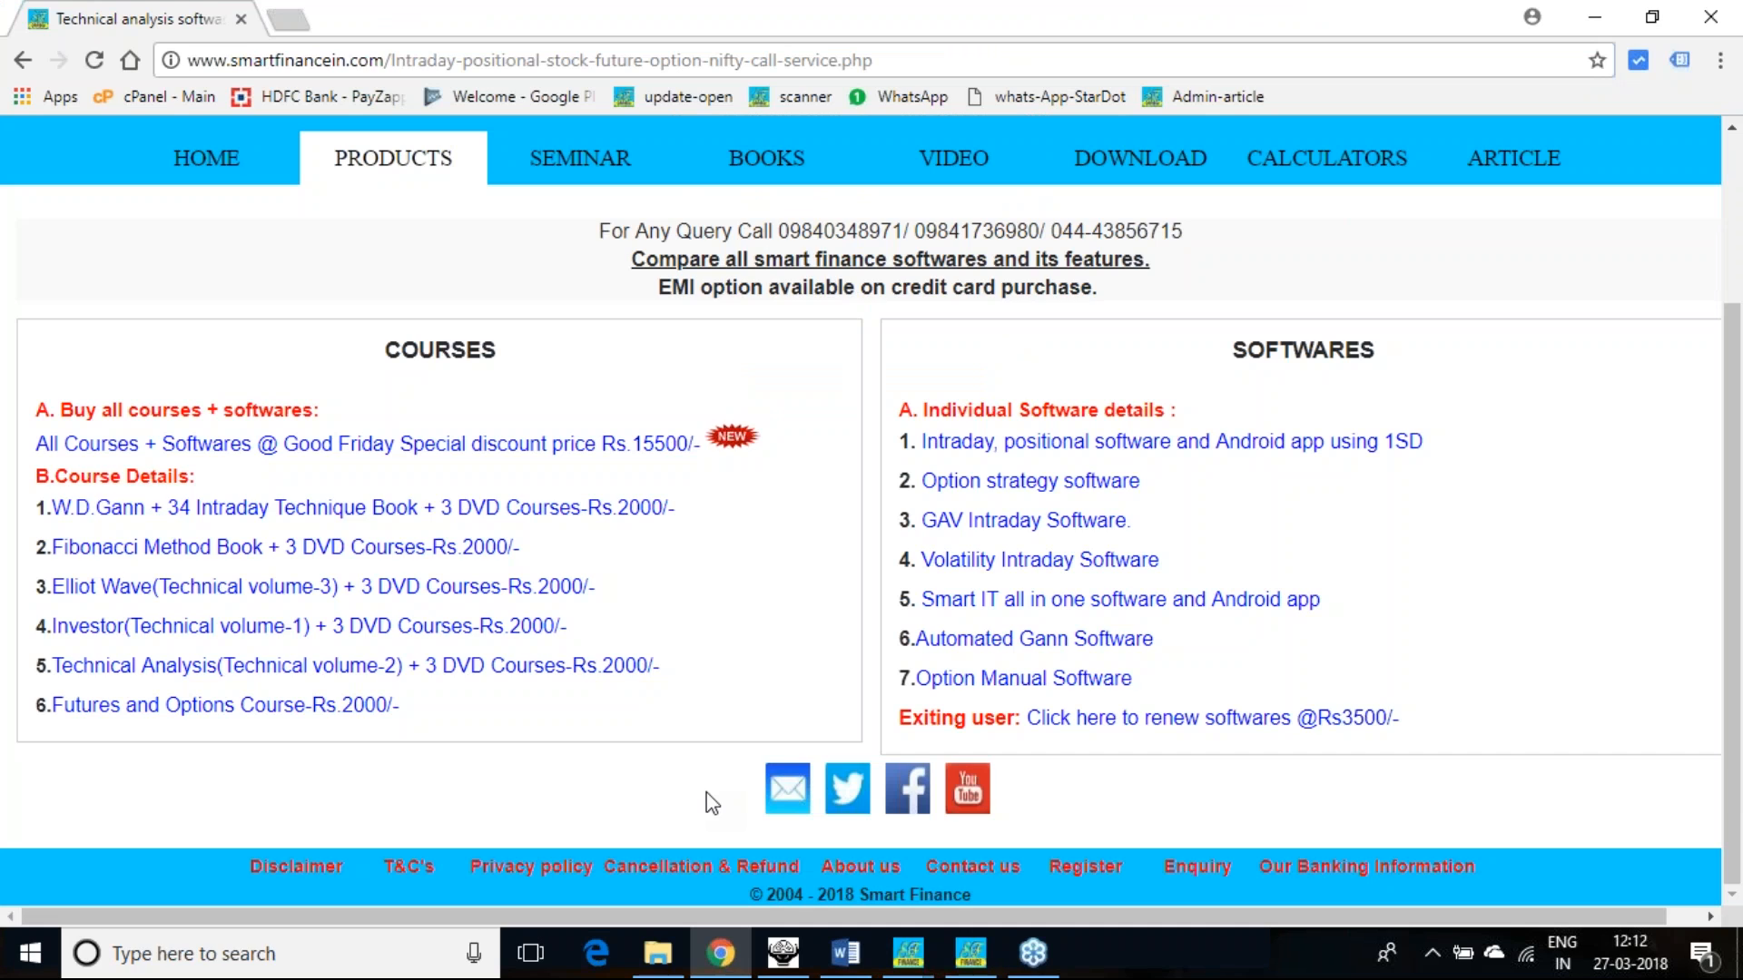